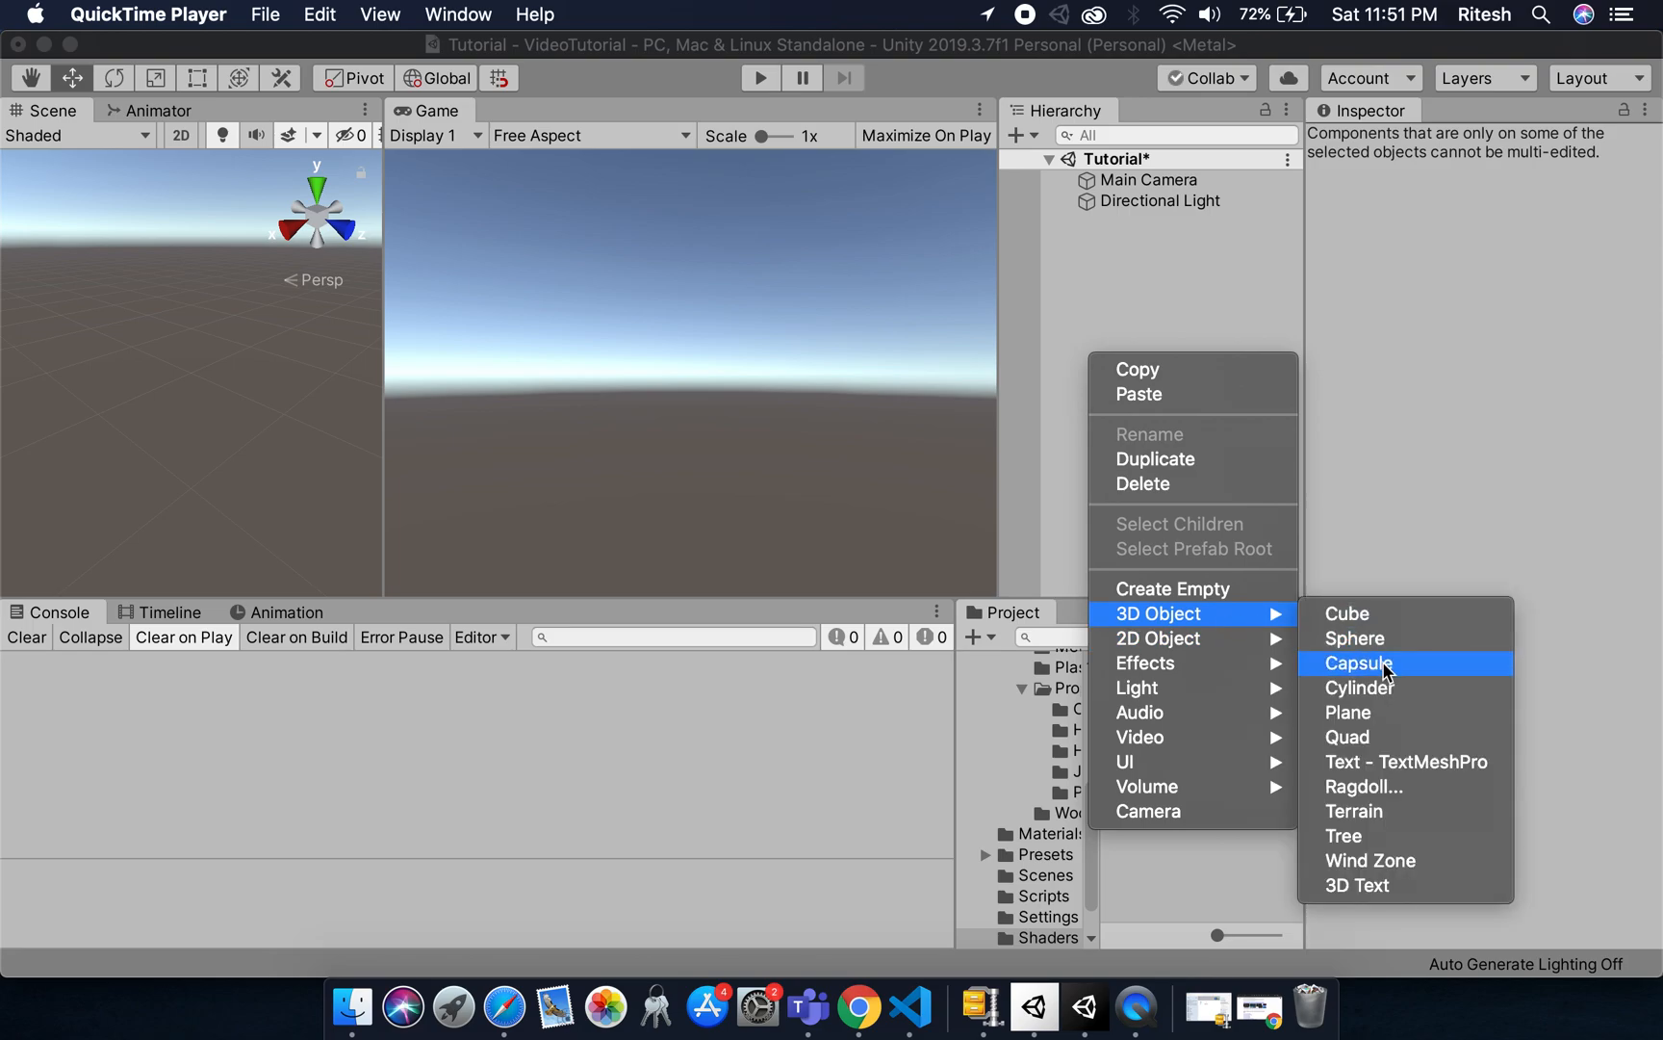
# - Add a Sphere to the scene and create a material named GlowMat in the Shaders folder
pyautogui.click(1360, 664)
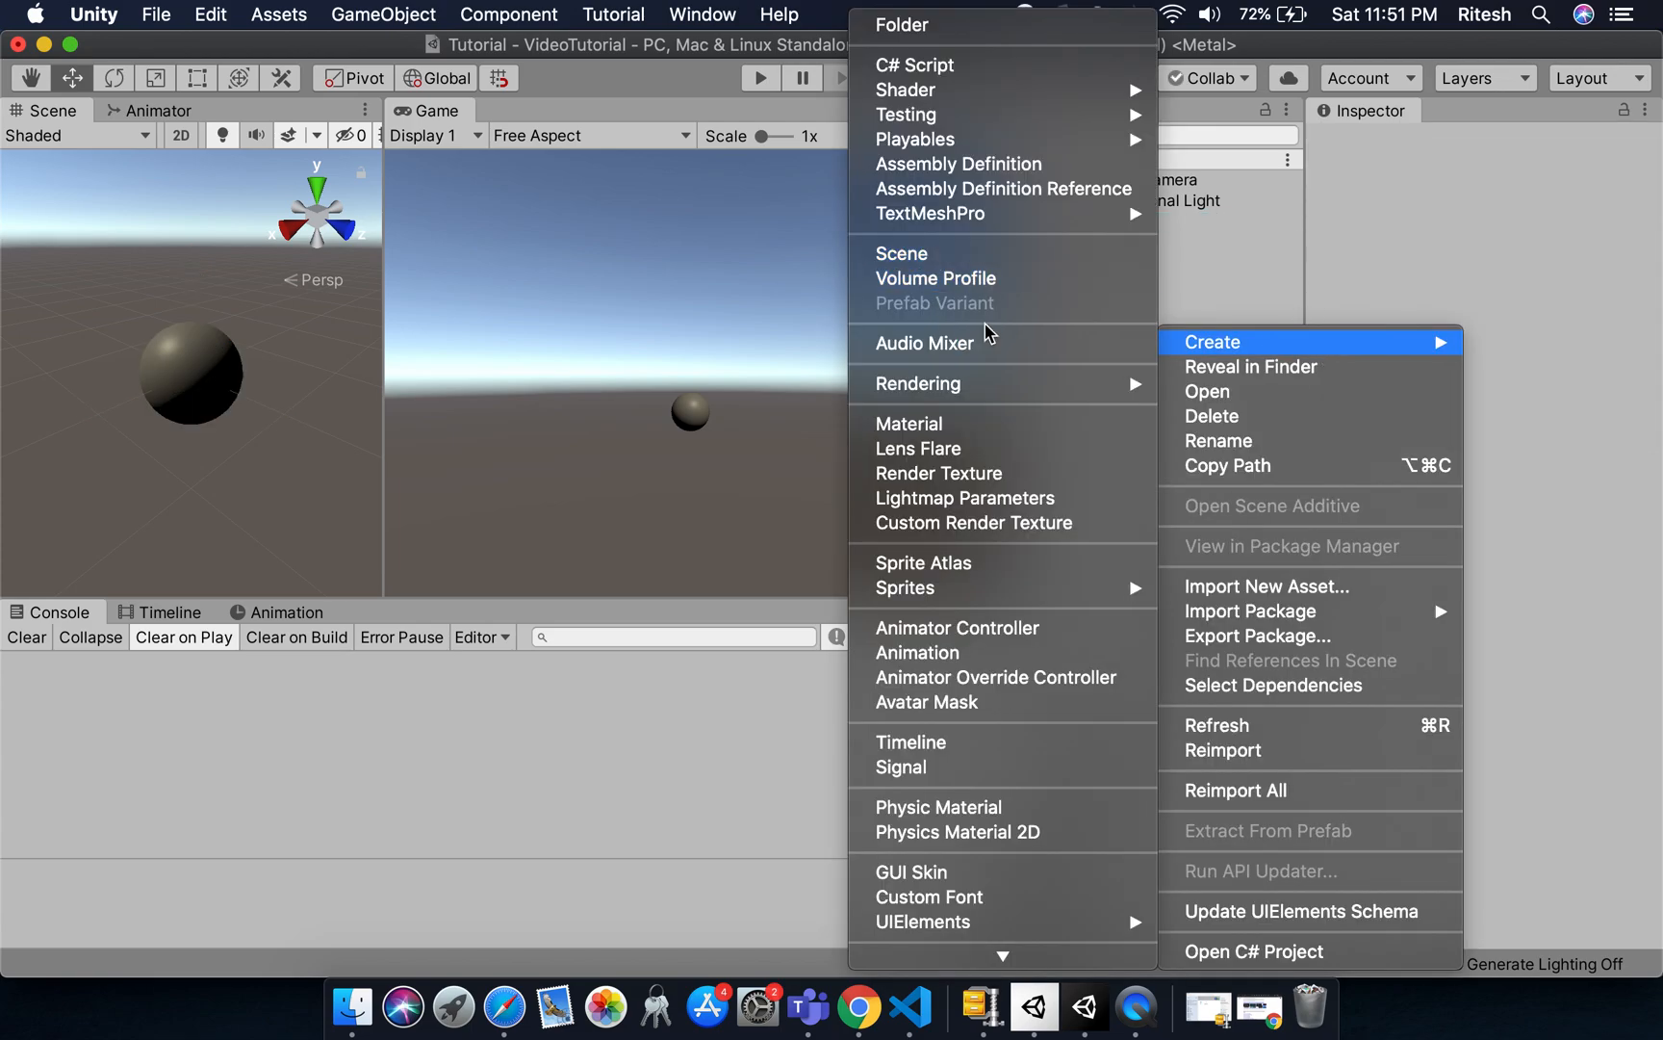
pyautogui.click(909, 423)
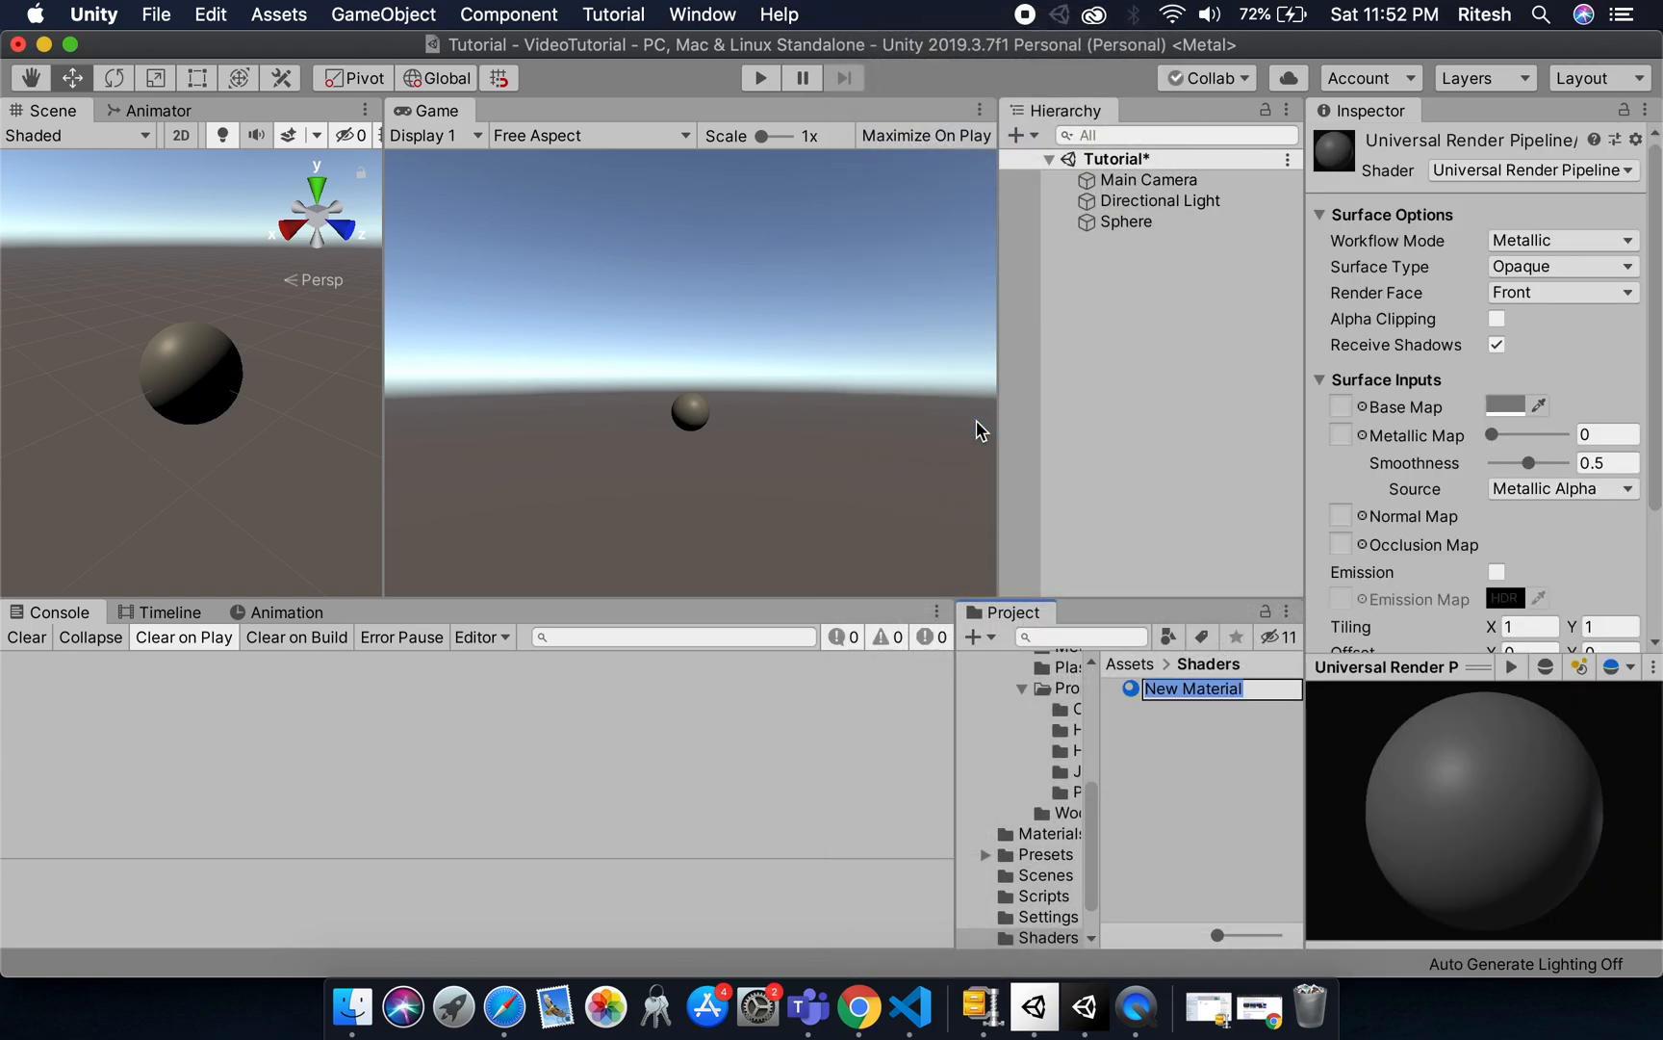
pyautogui.write('GlowMat')
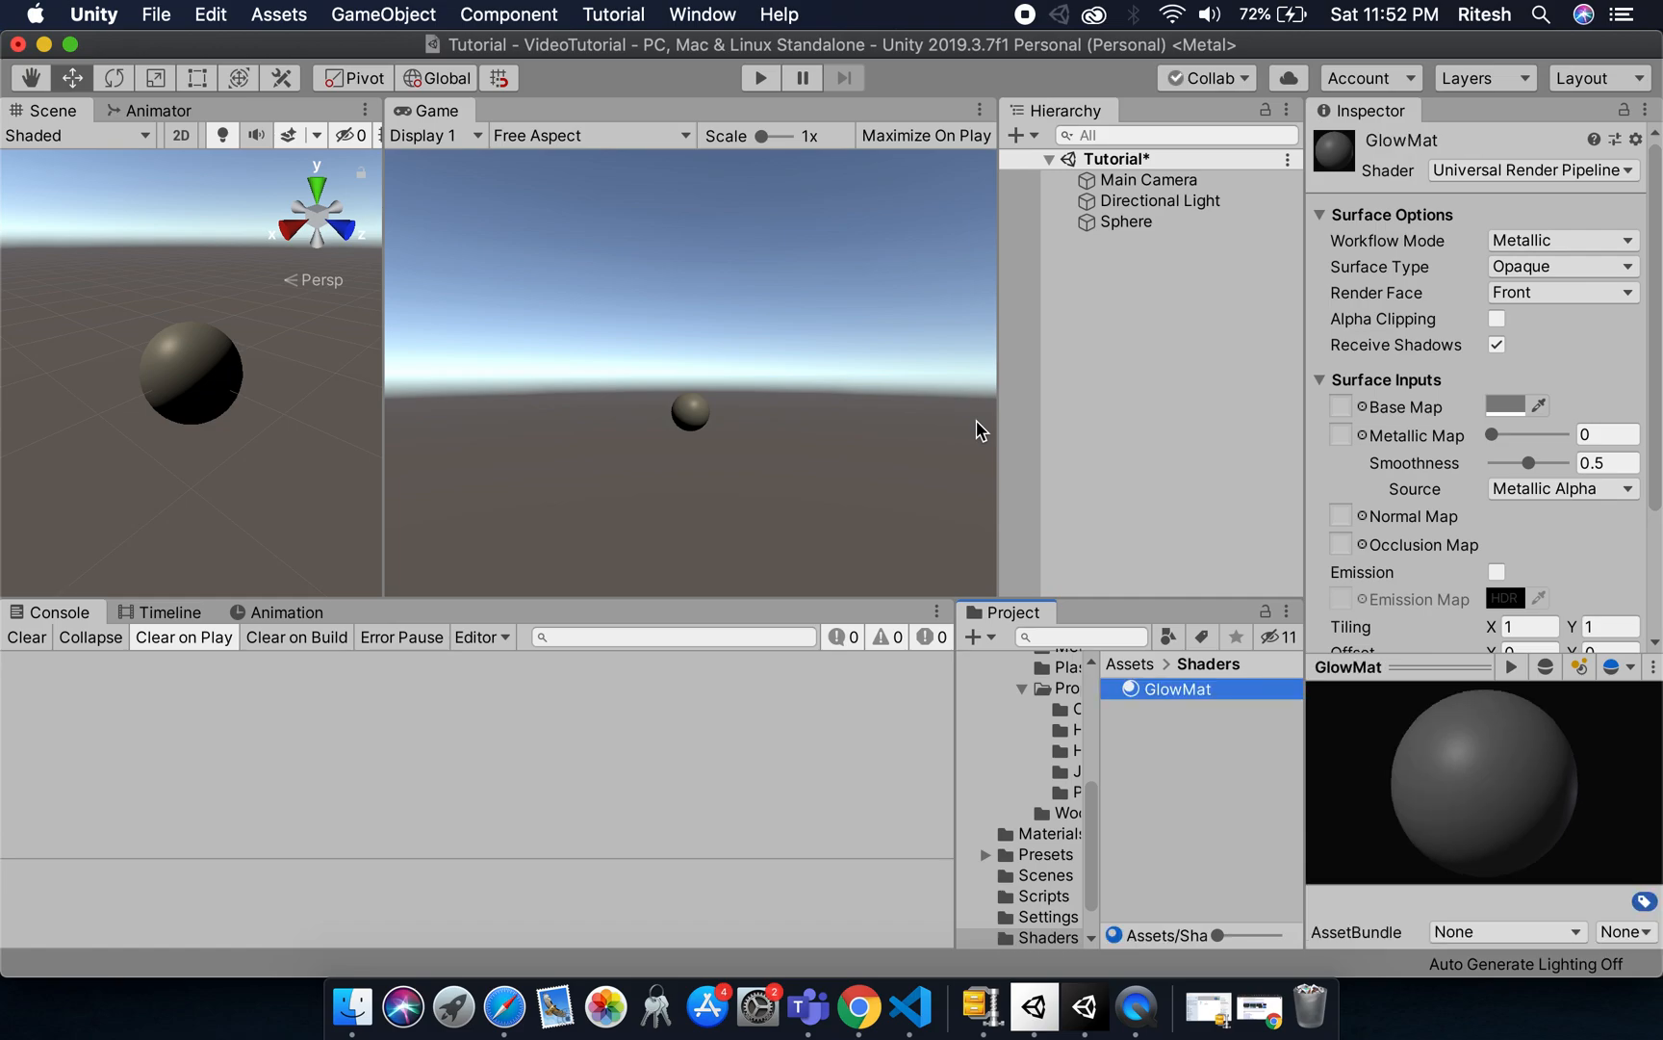
pyautogui.rightClick(1177, 689)
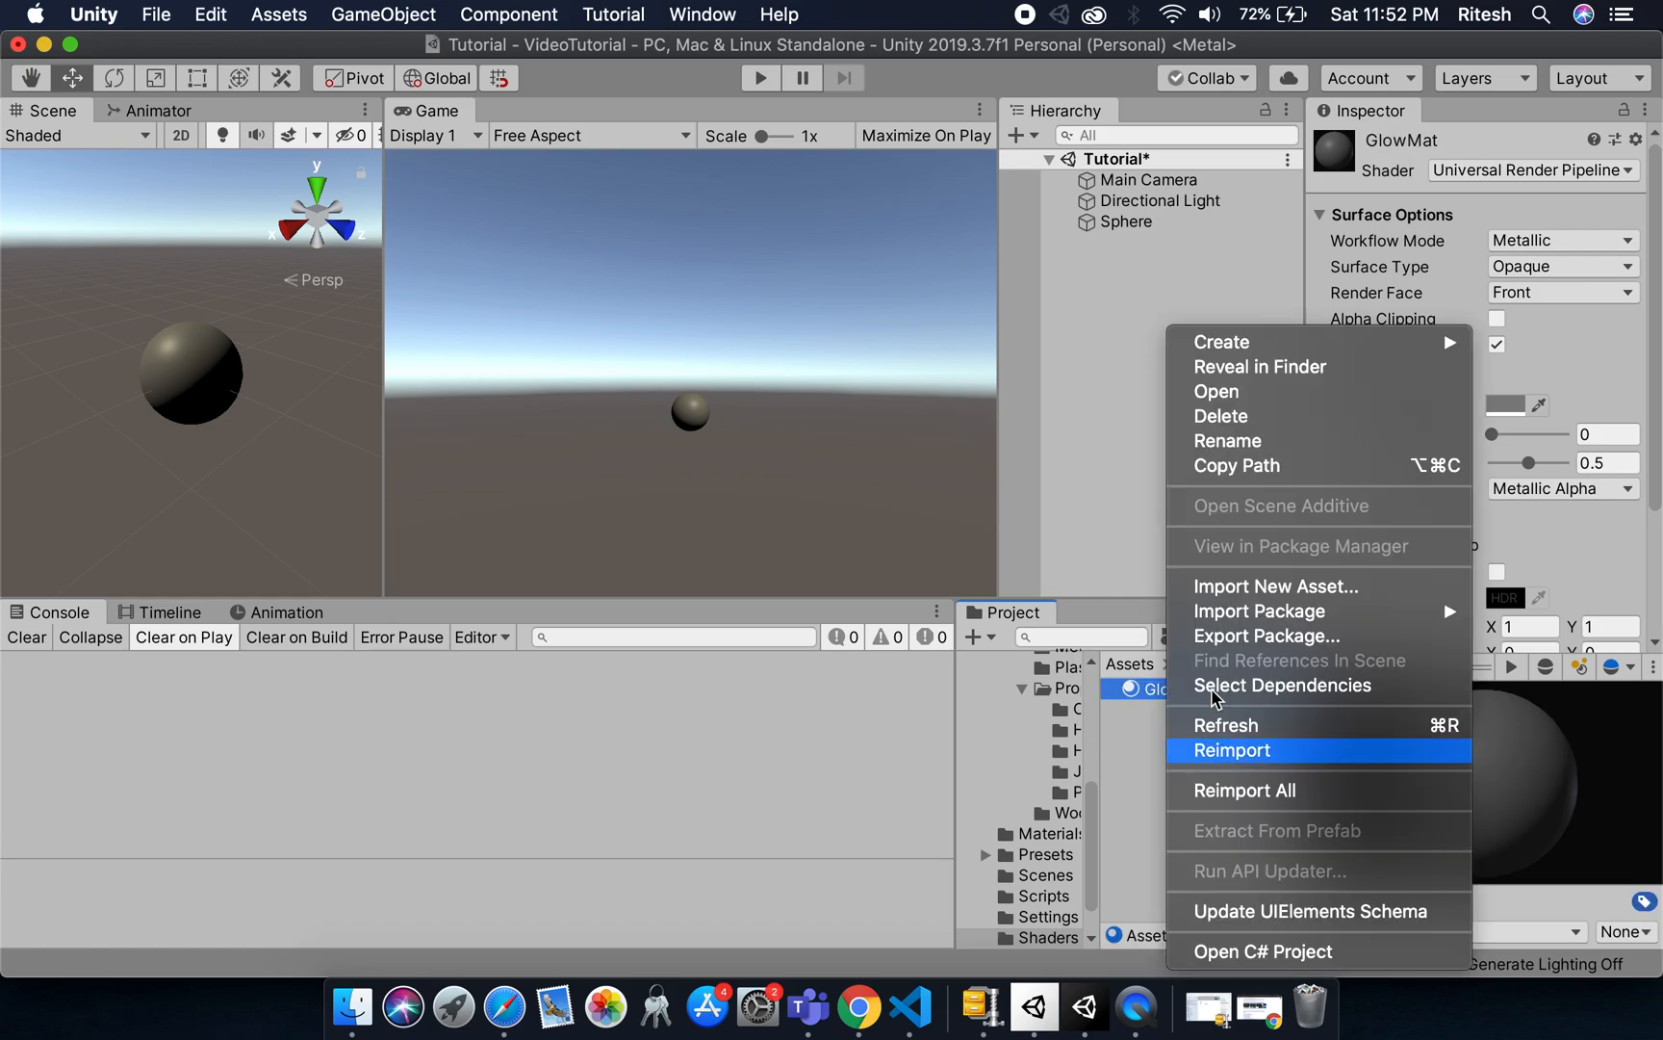
# - Drag GlowMat onto the sphere and set its Base Map colour to white
pyautogui.click(1232, 751)
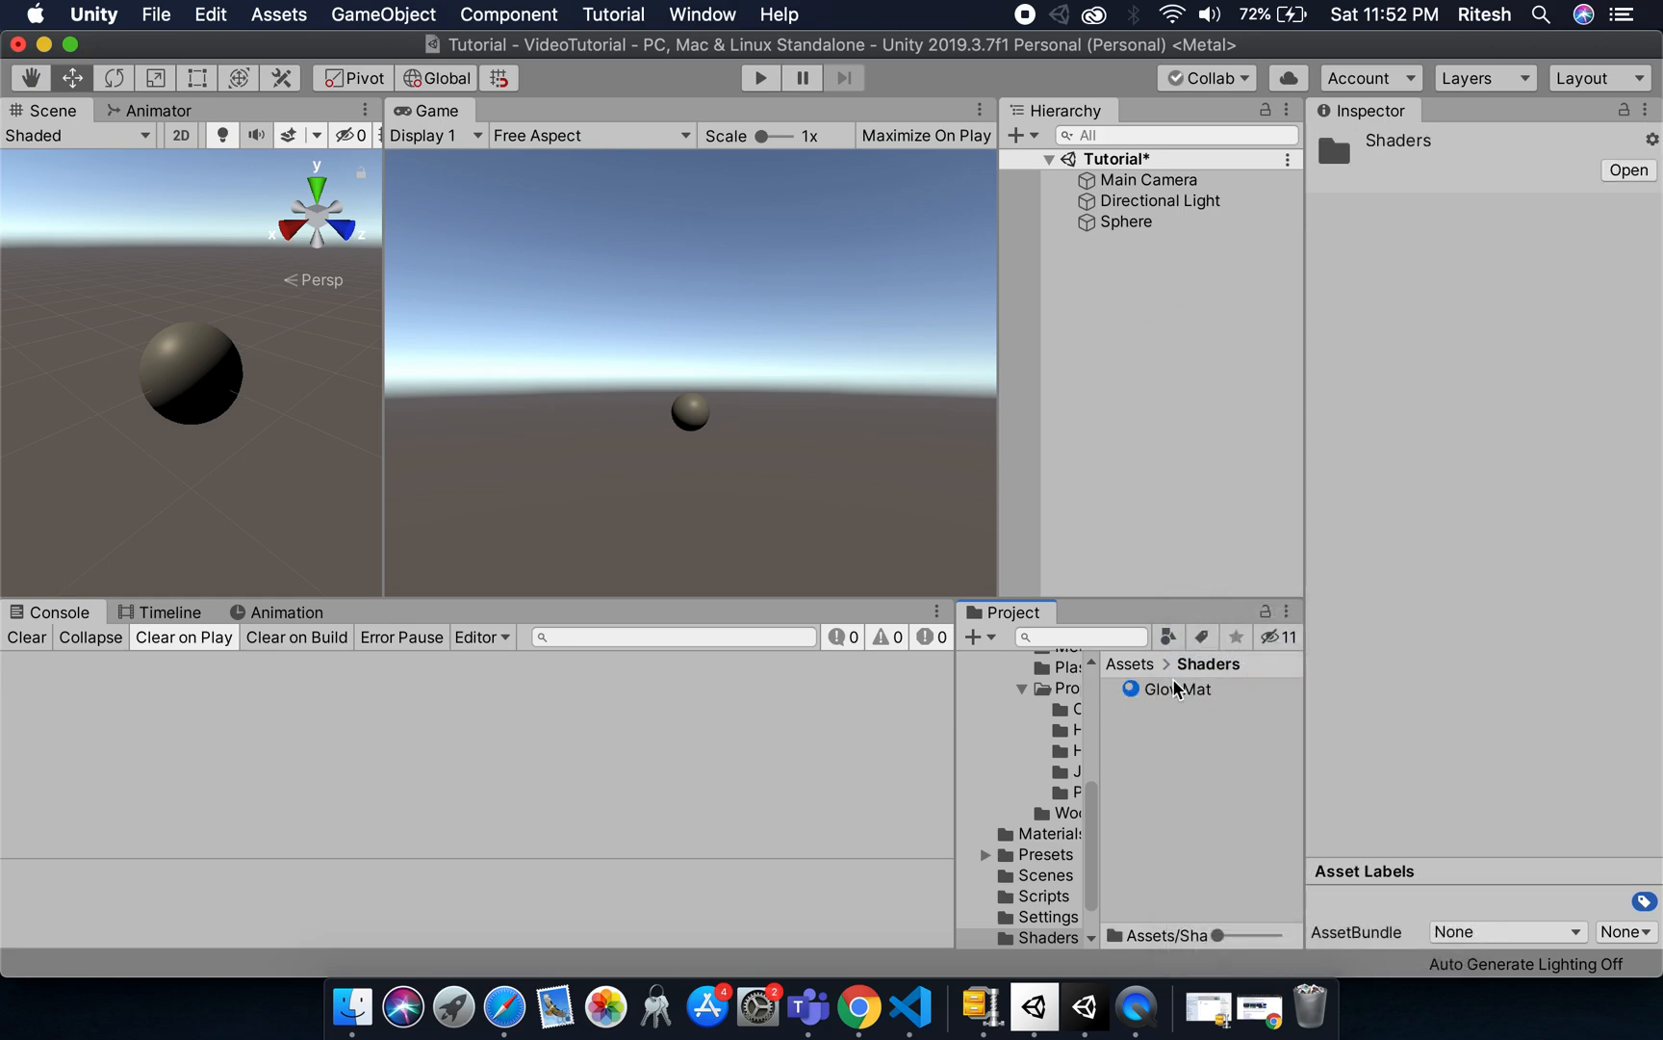
pyautogui.moveTo(1176, 690); pyautogui.dragTo(212, 392)
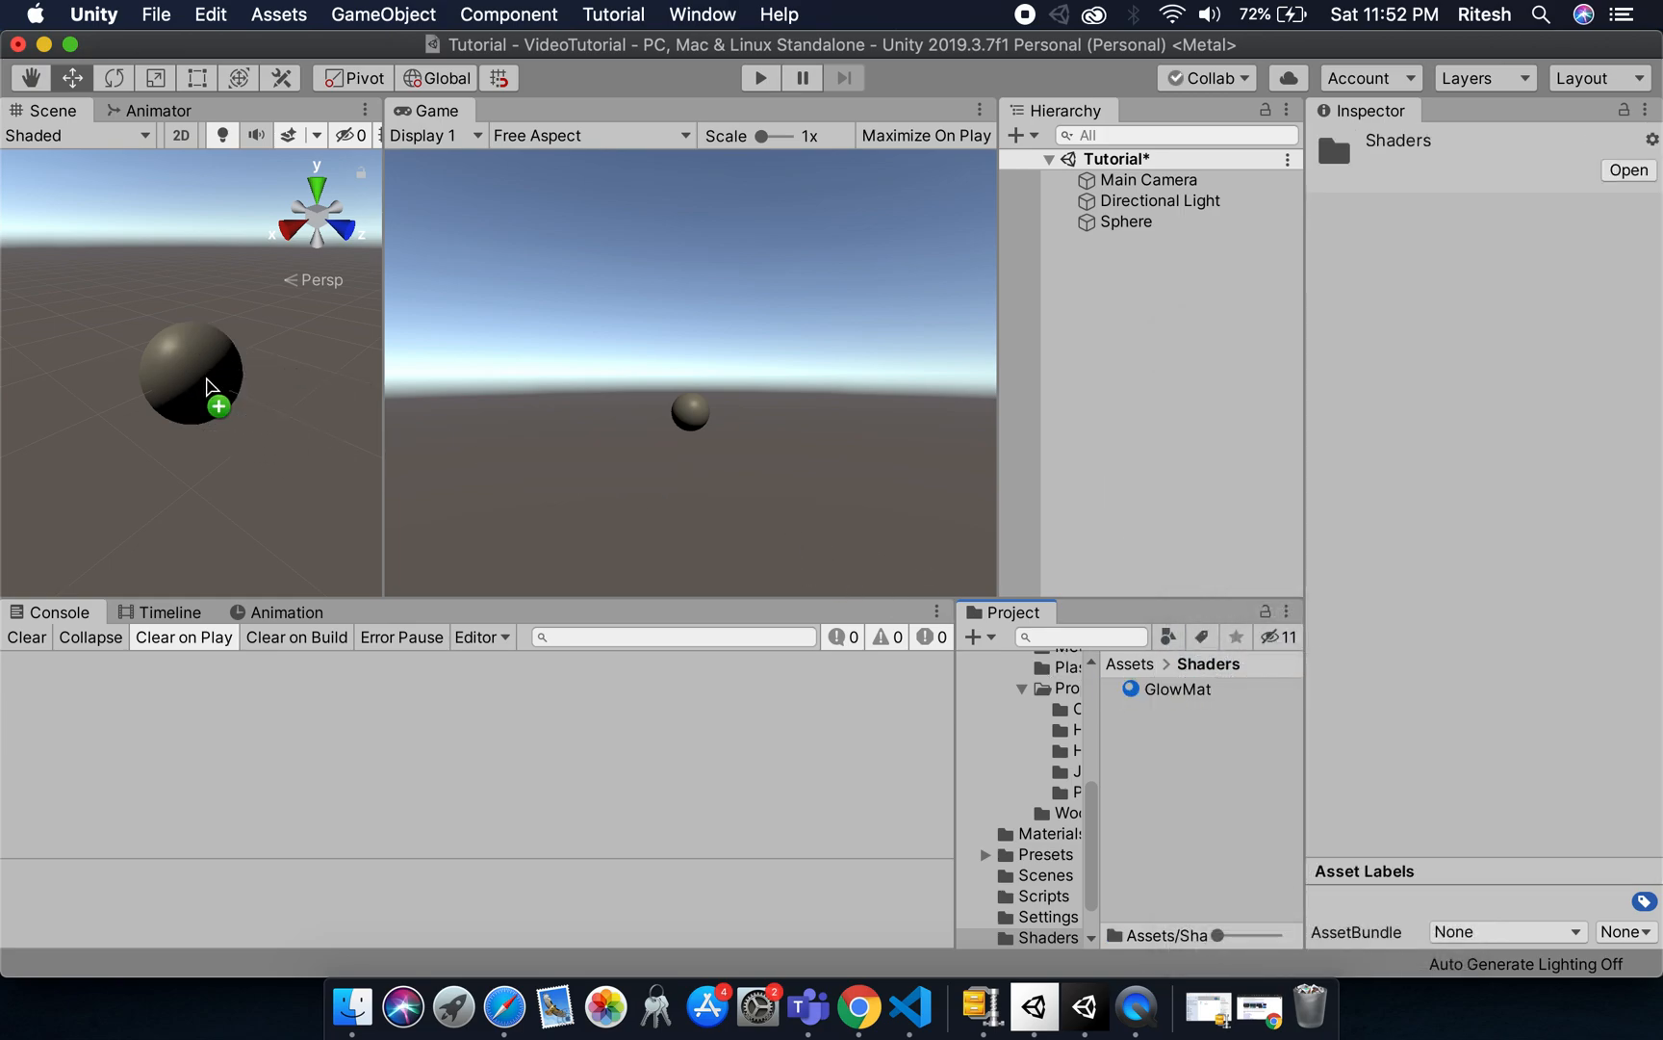
pyautogui.click(1126, 222)
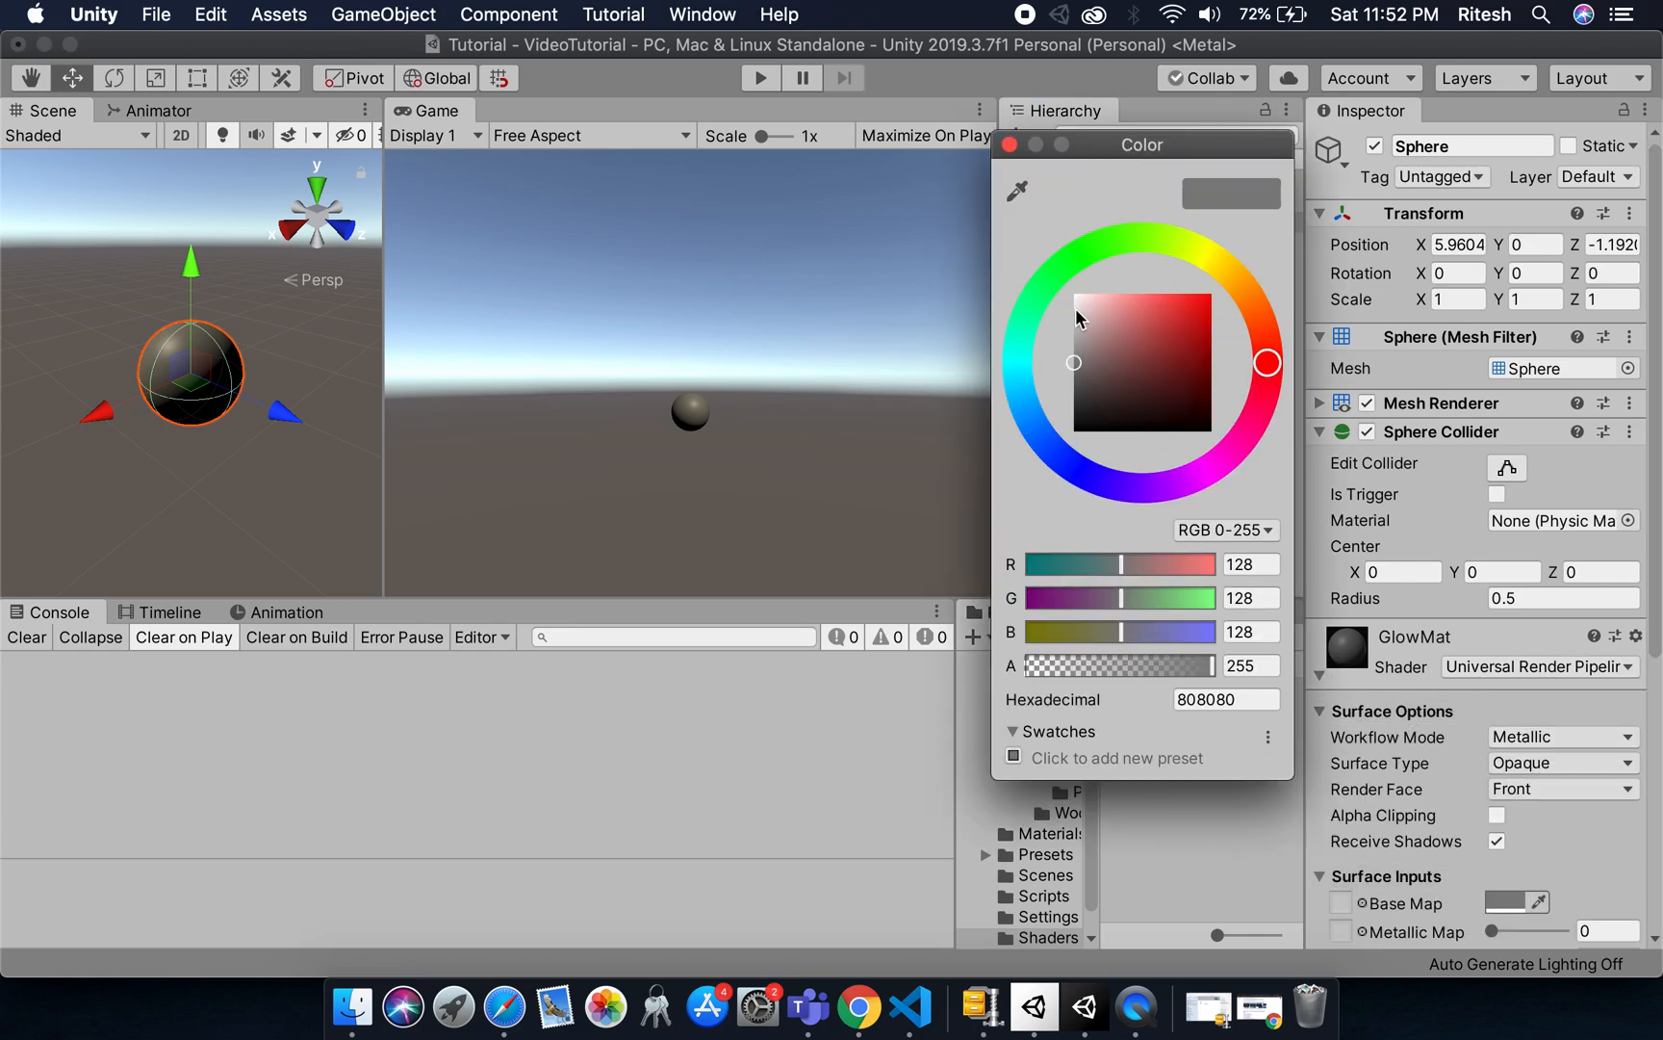
pyautogui.click(1074, 294)
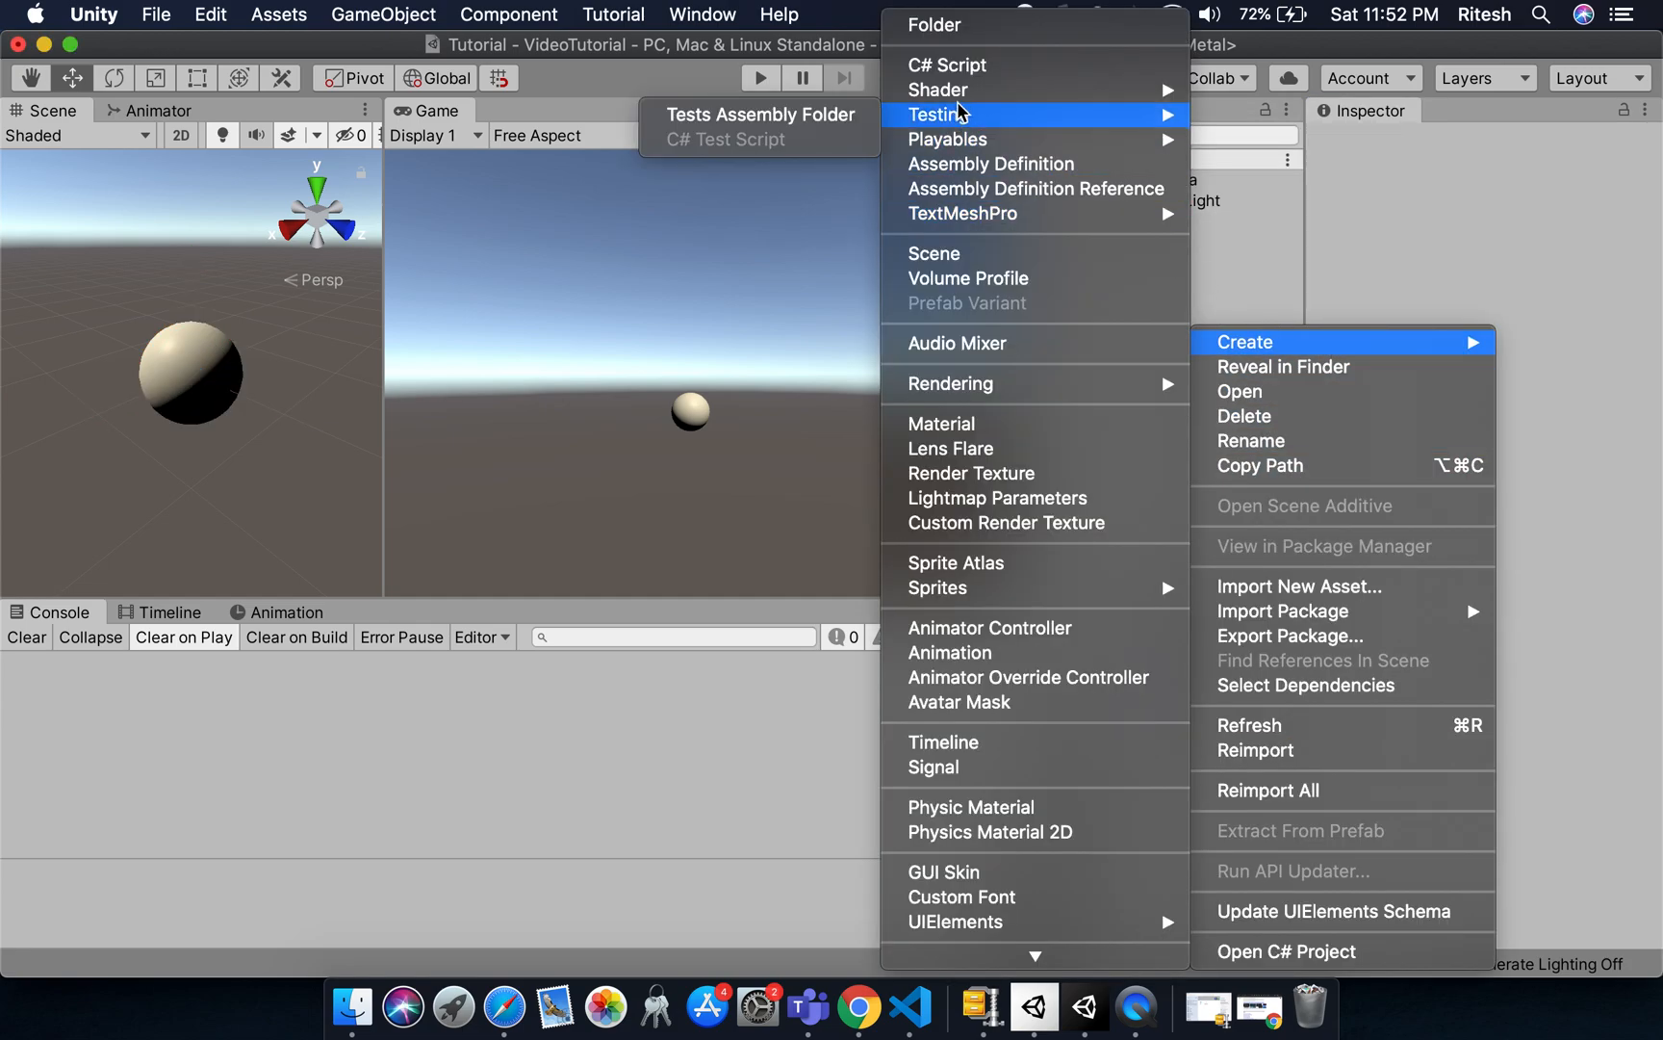
pyautogui.moveTo(937, 90)
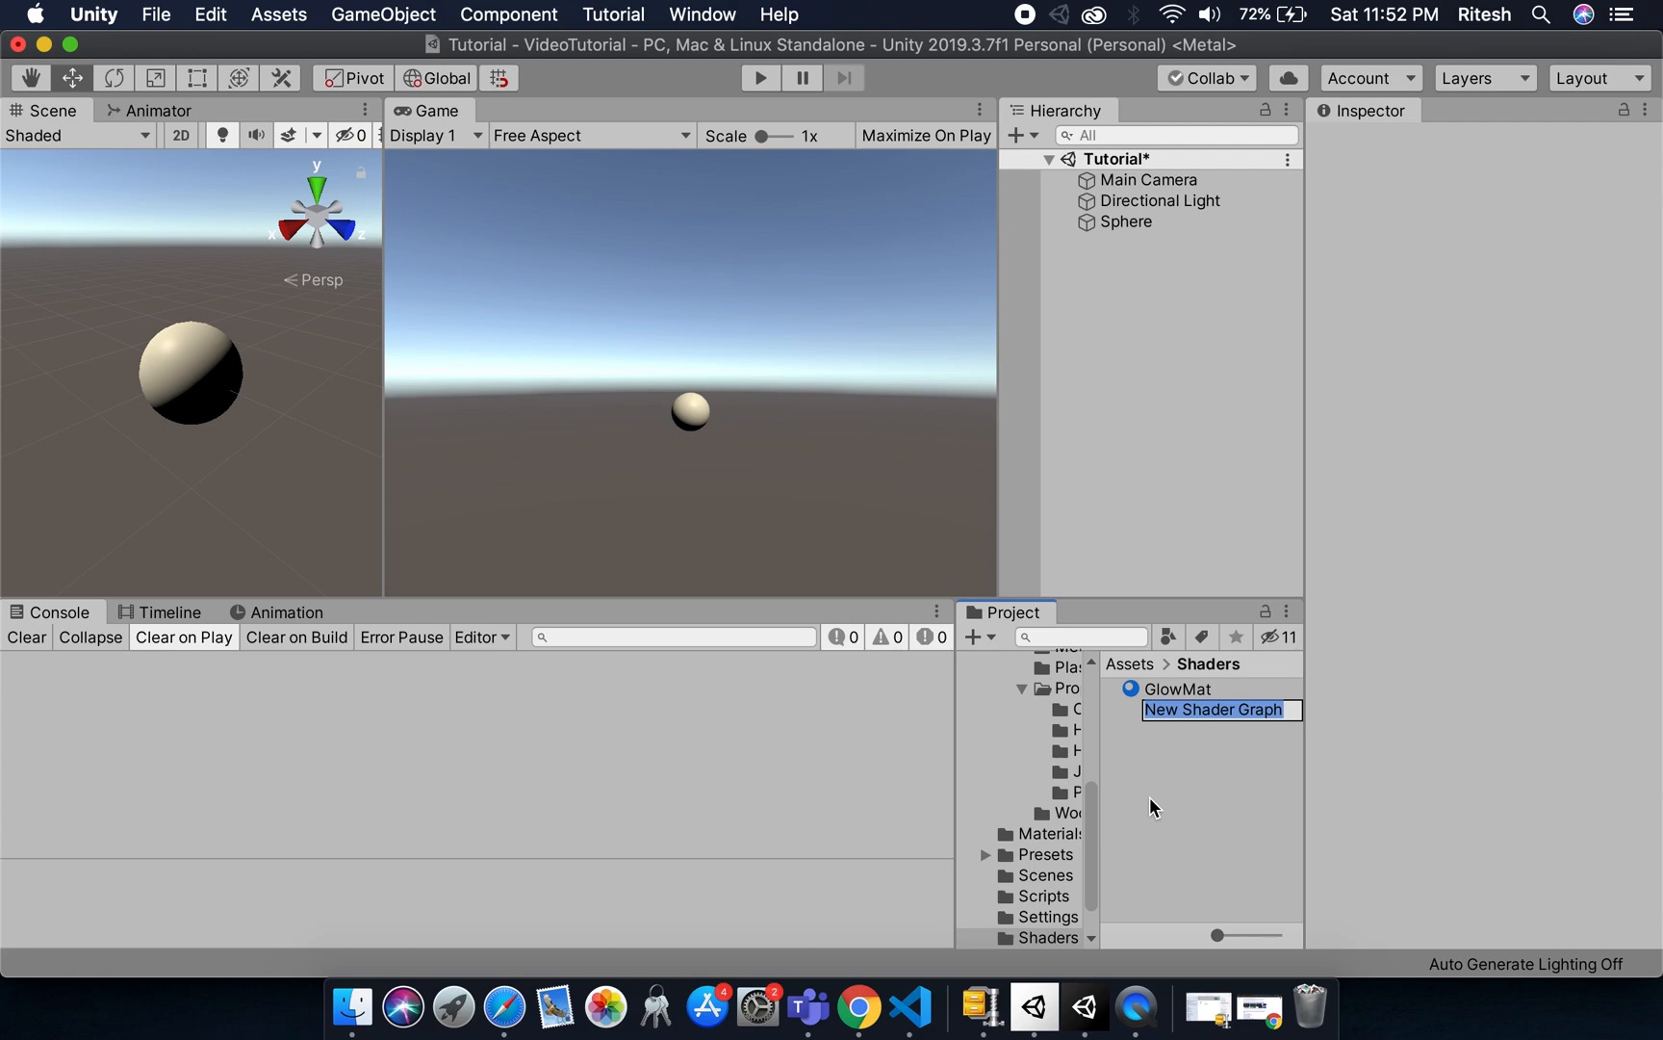
# - Name the new PBR Graph ShaderGlow and open it in the graph editor
pyautogui.write('ShaderGlo')
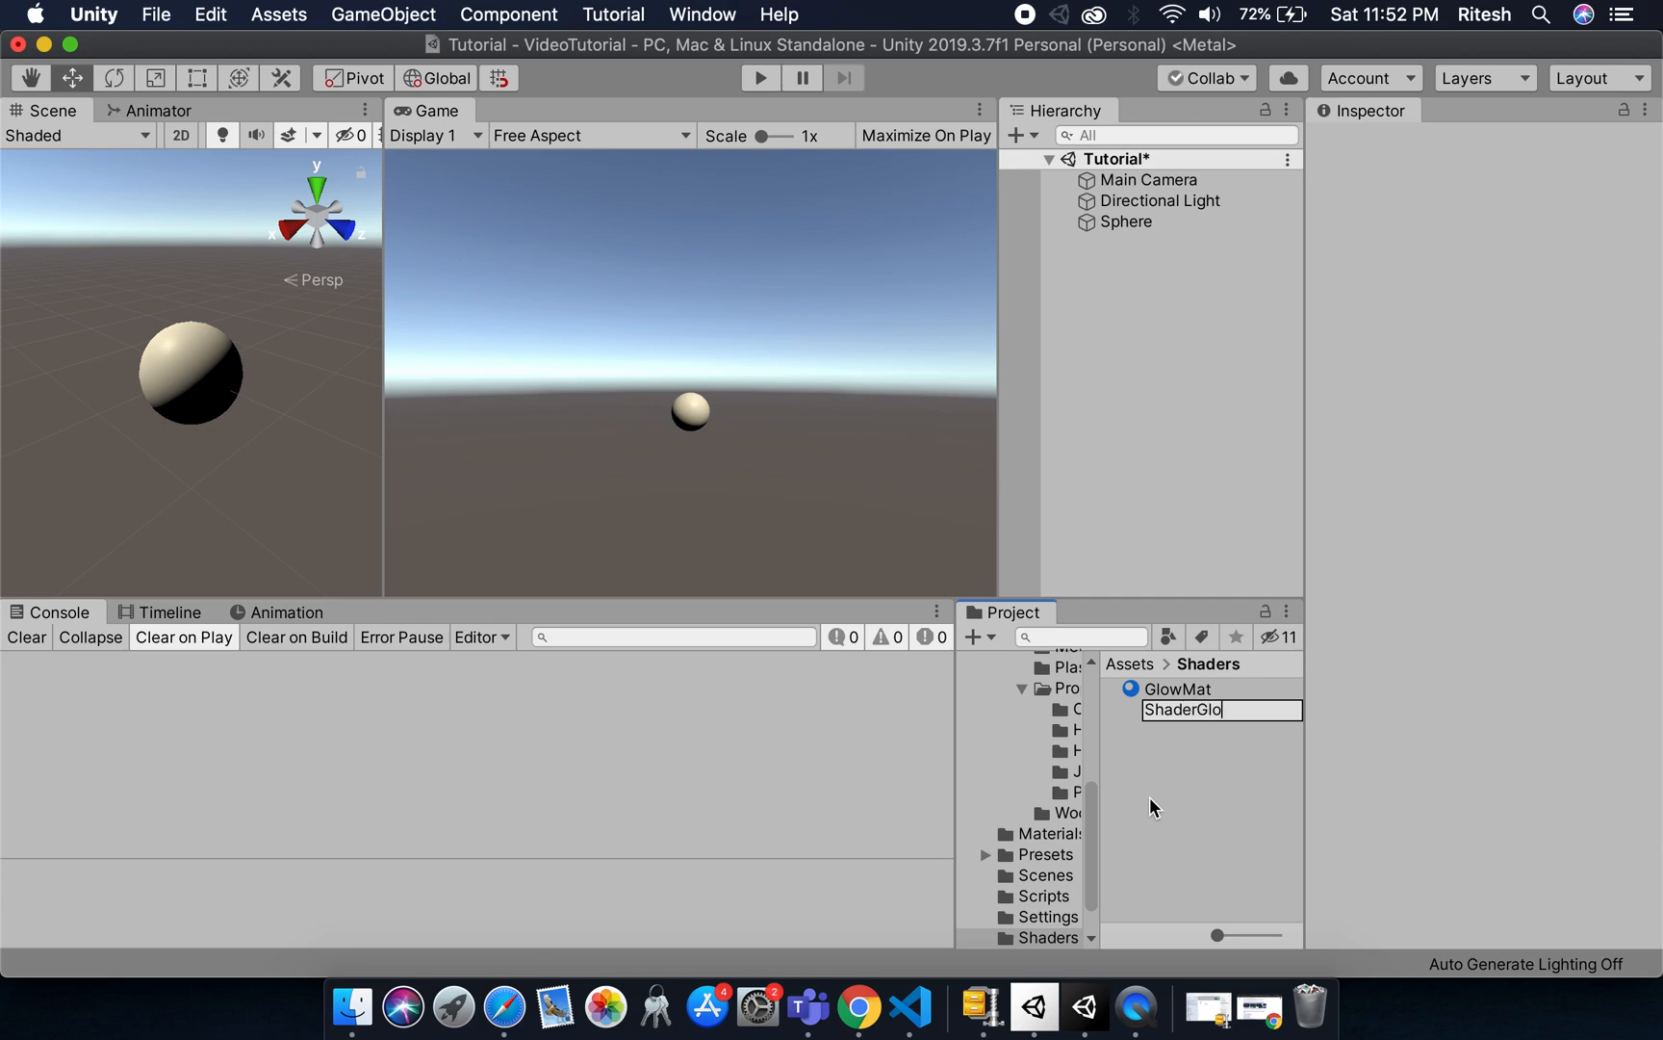
pyautogui.press('Return')
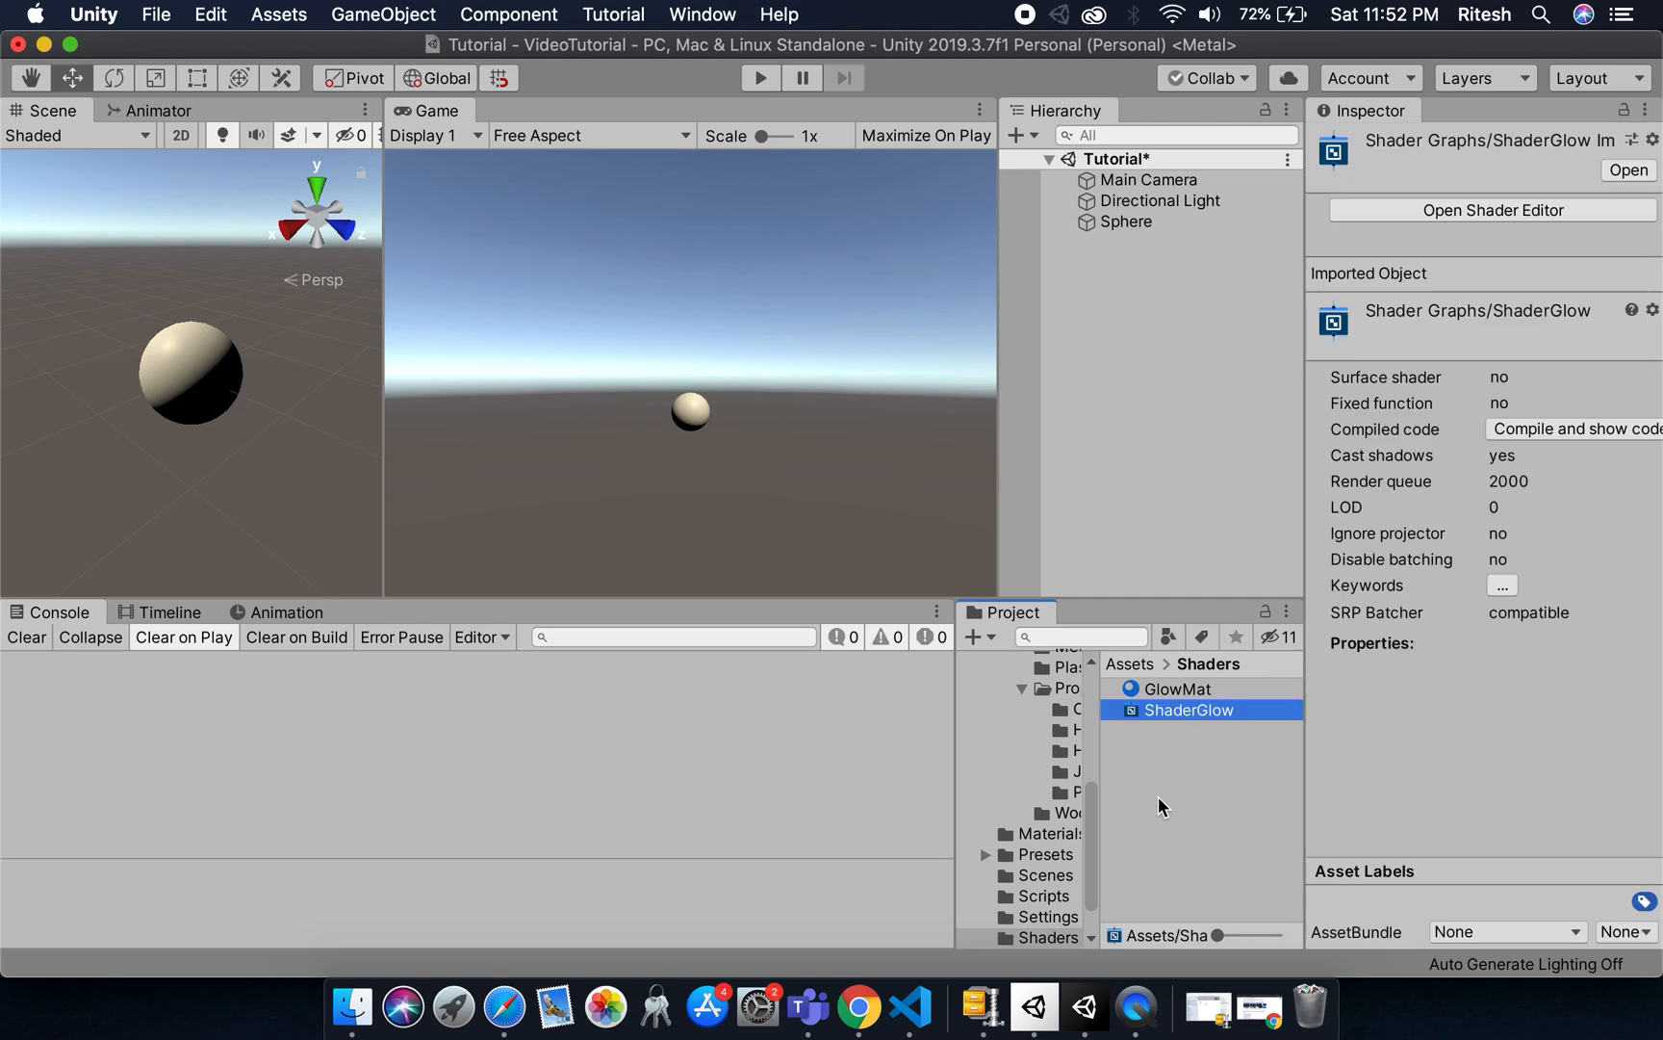
pyautogui.doubleClick(1188, 710)
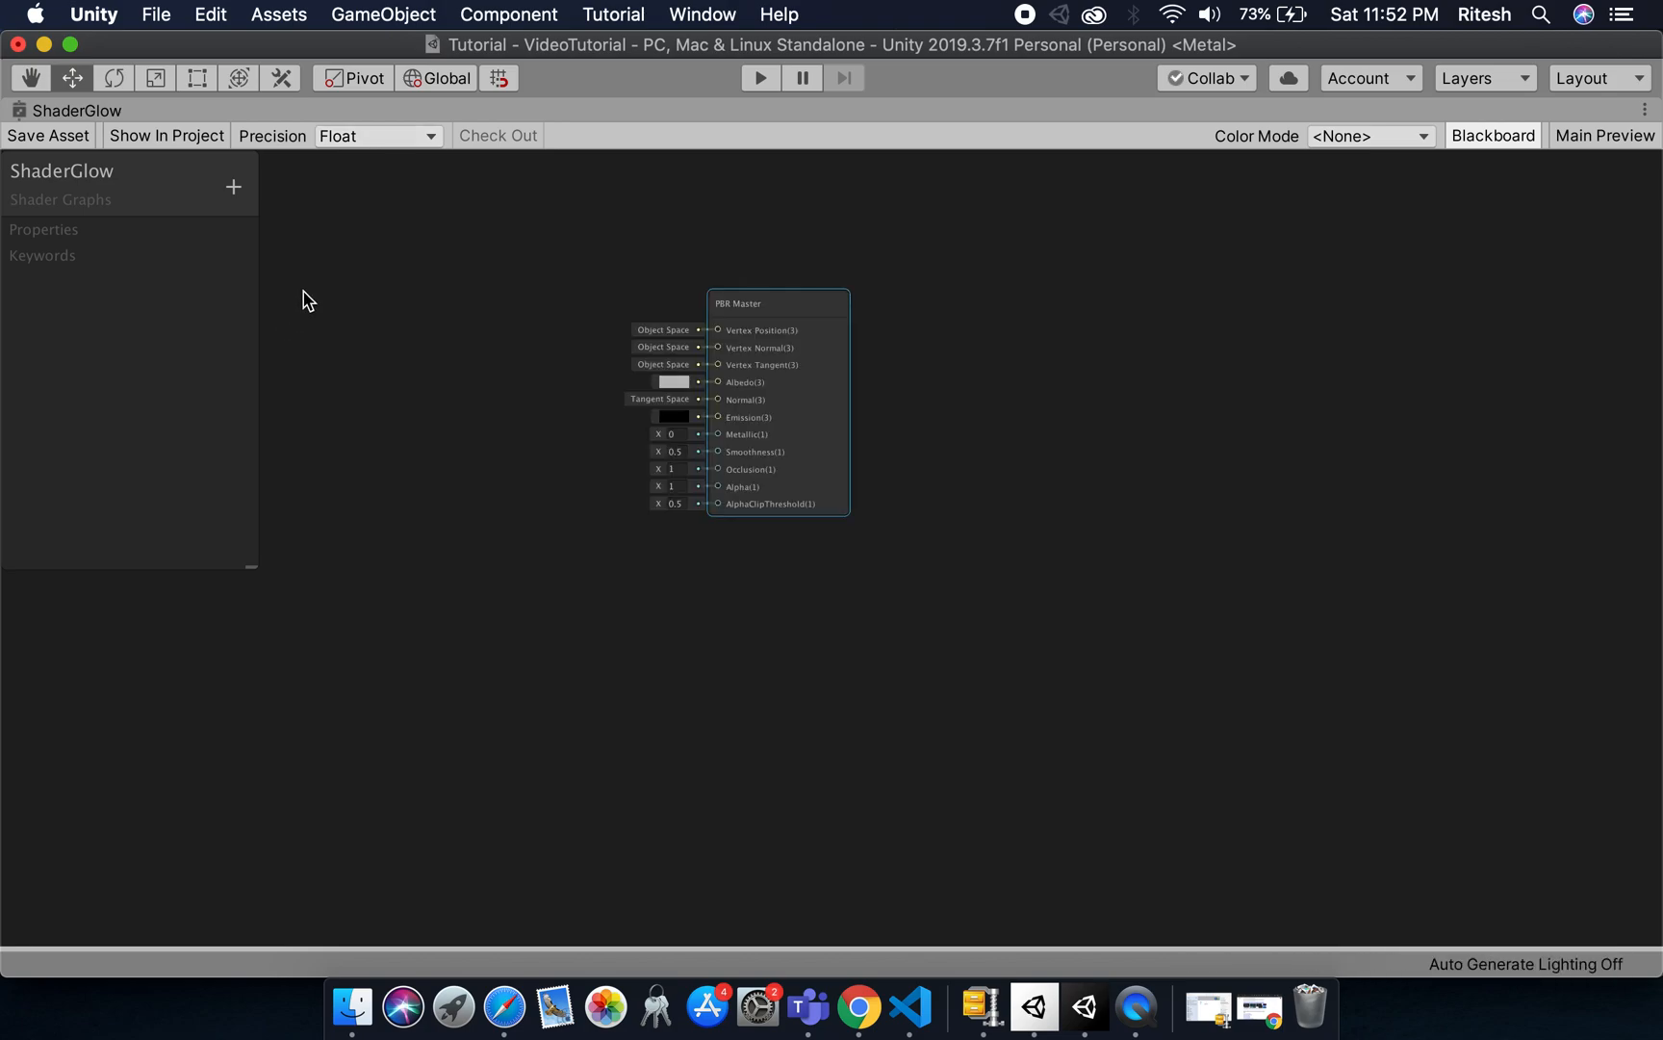
pyautogui.moveTo(537, 316)
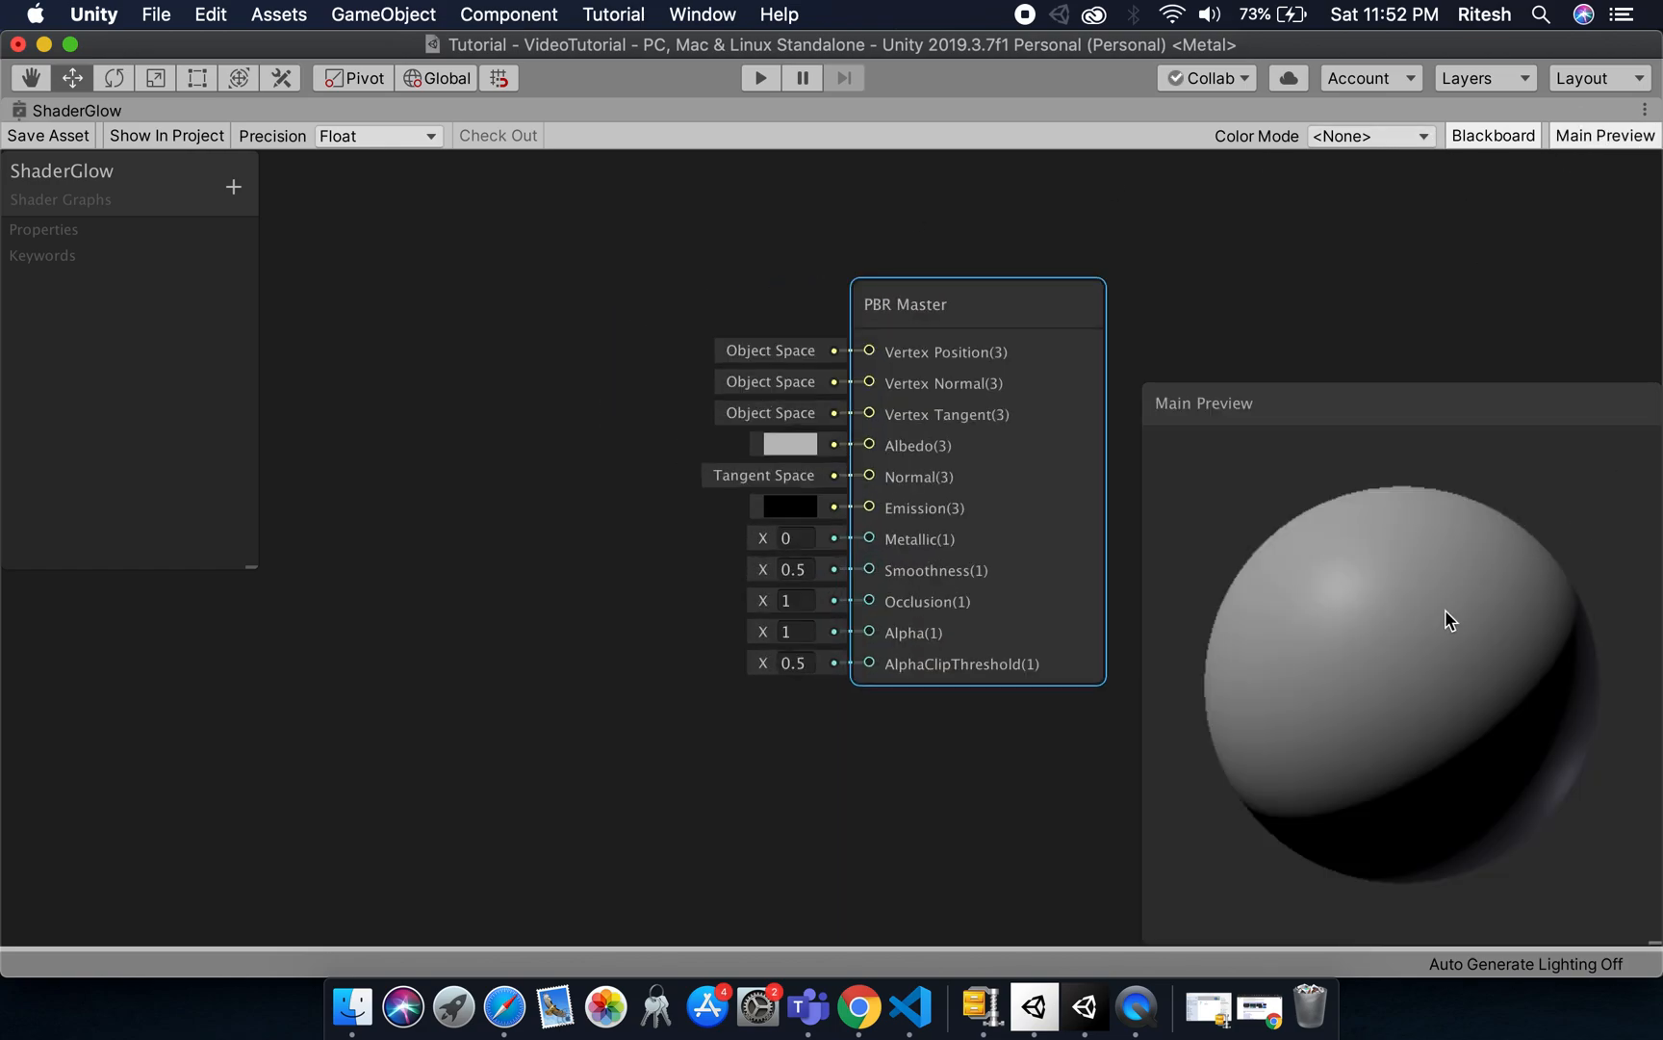
pyautogui.moveTo(1371, 570)
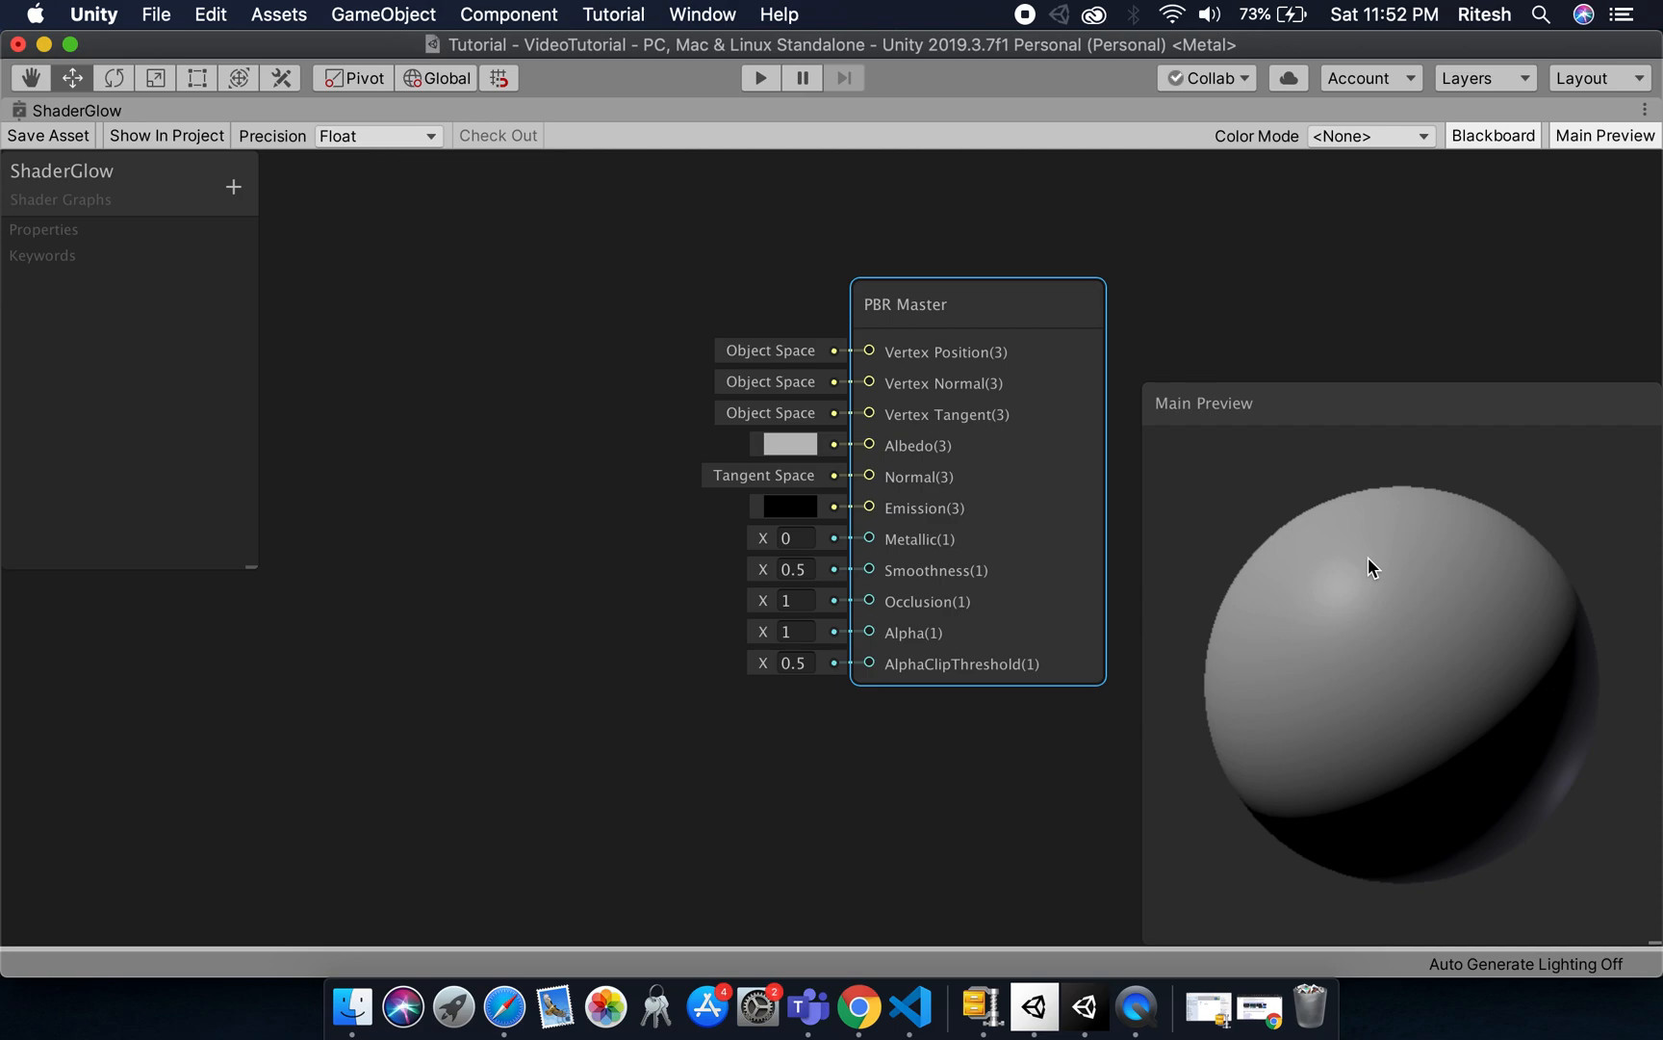
pyautogui.moveTo(1600, 150)
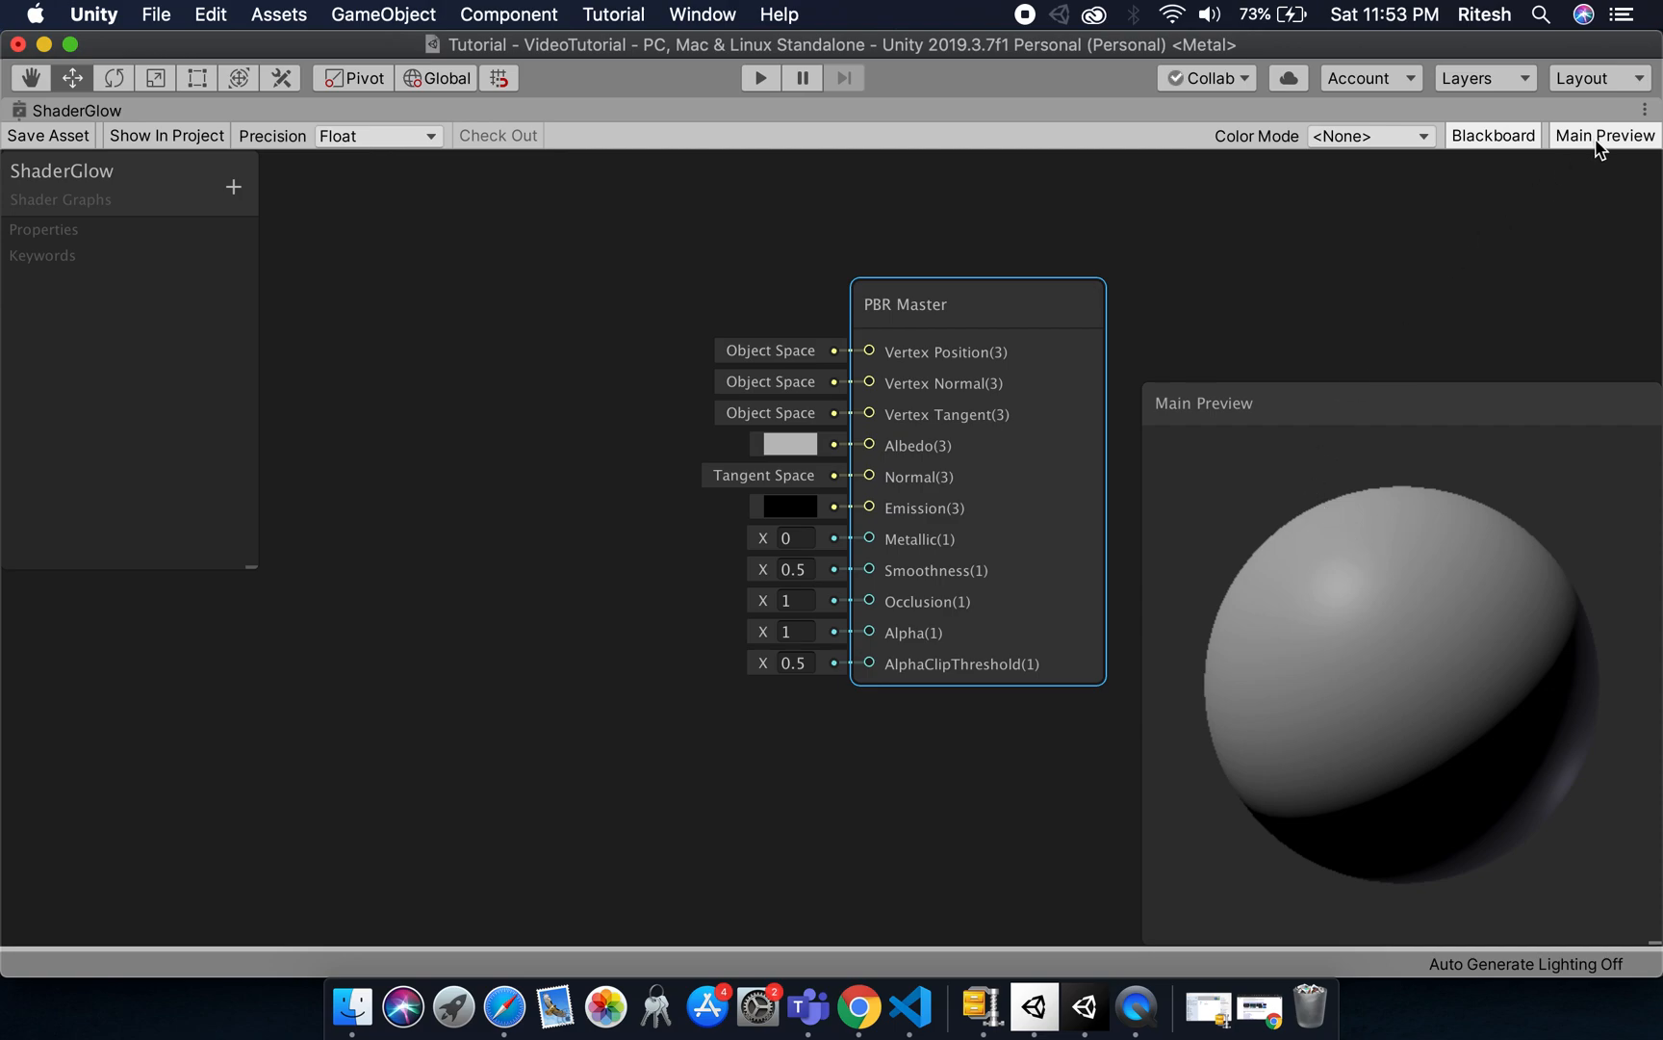
# - Hide the Main Preview in the ShaderGlow graph window
pyautogui.click(1611, 135)
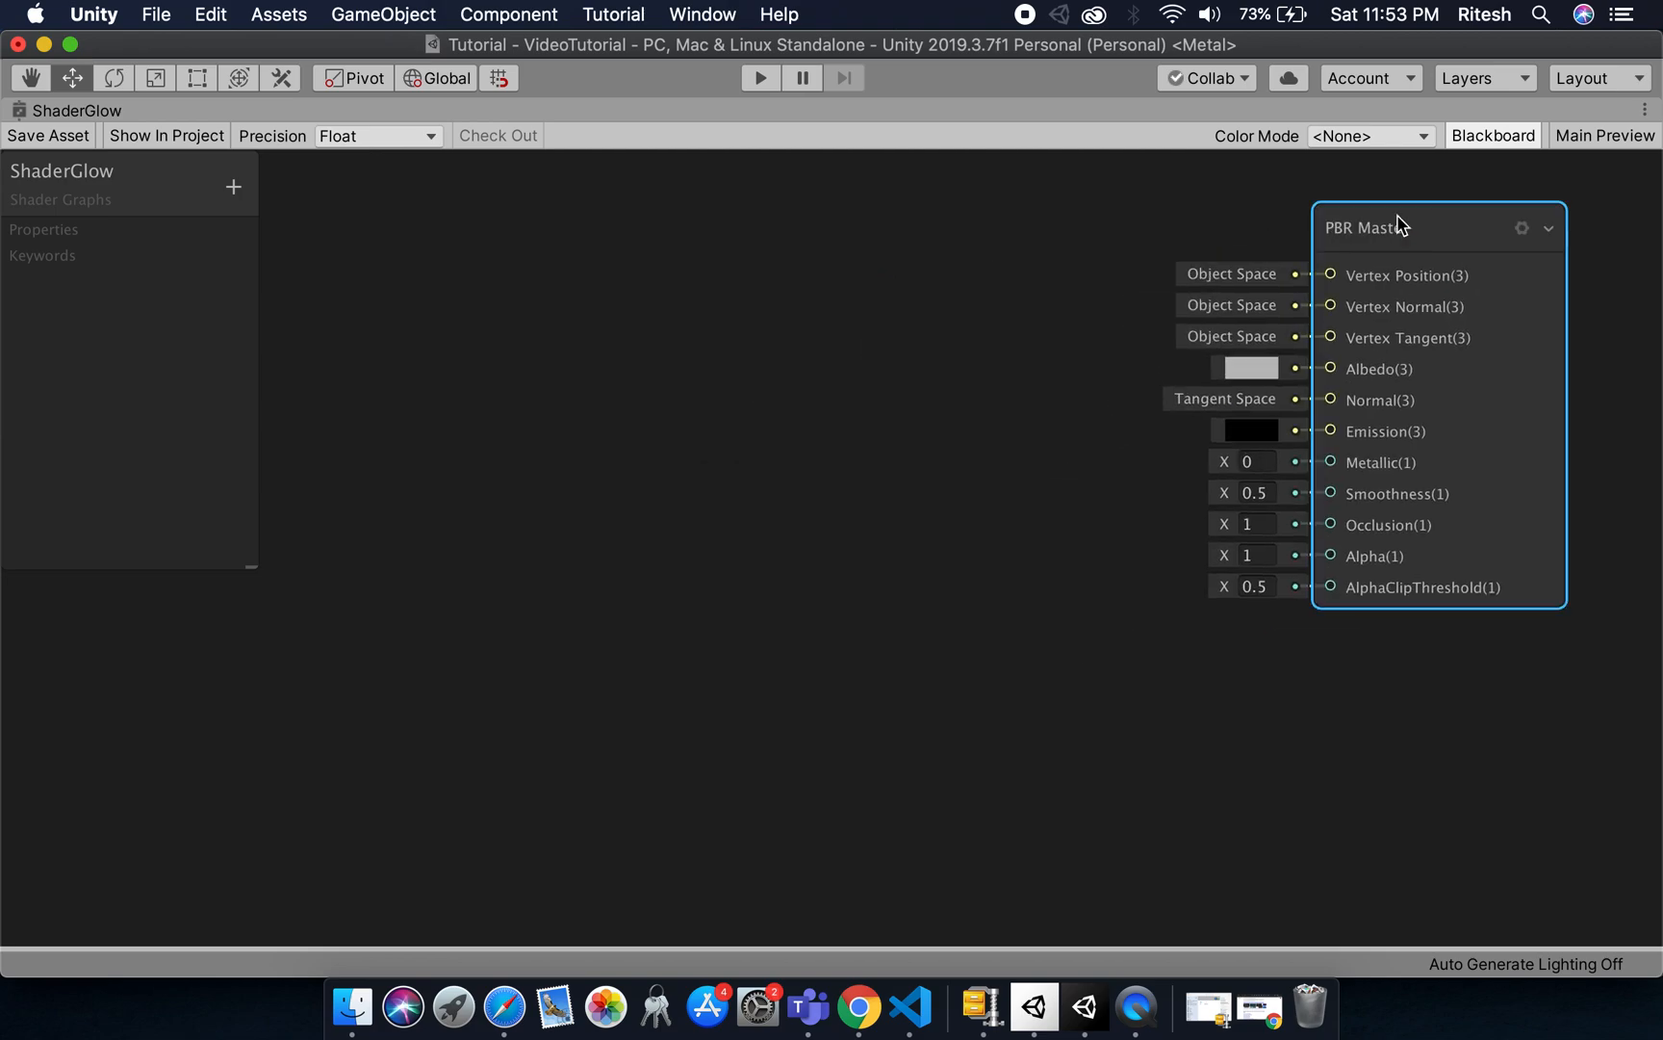
# - Add a Color node set to red (FF5B5B) and wire its output into the PBR Master's Emission
pyautogui.rightClick(651, 323)
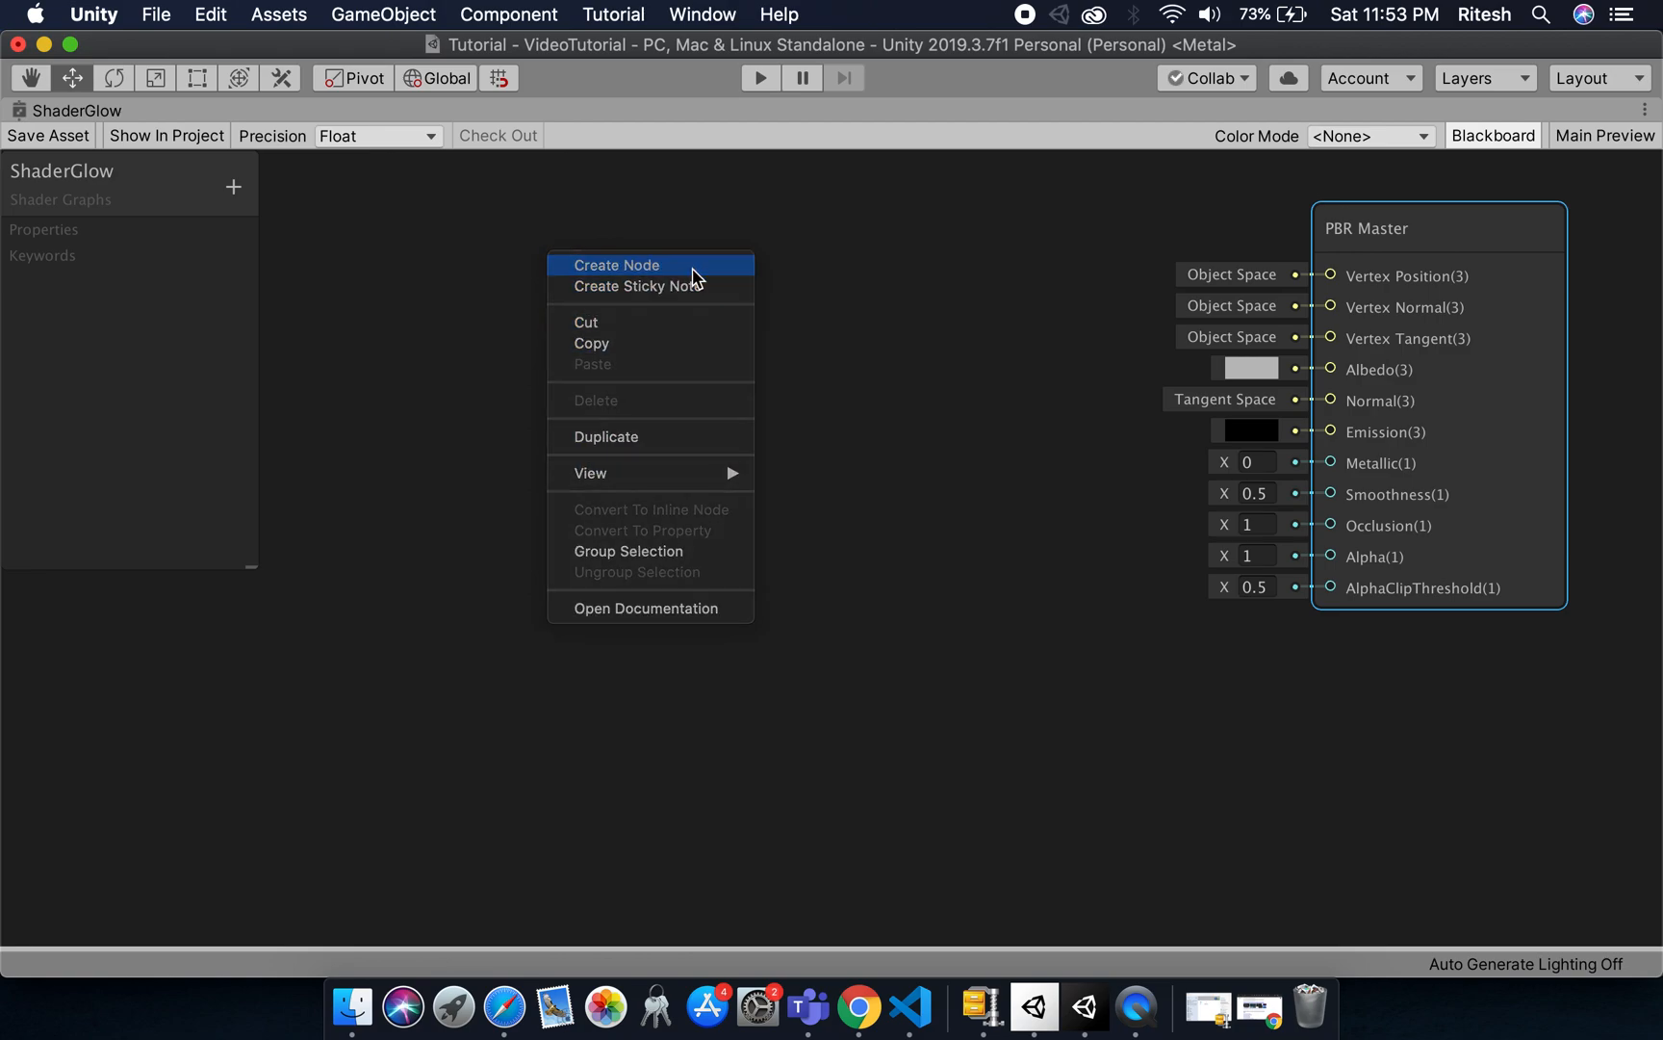
pyautogui.click(616, 266)
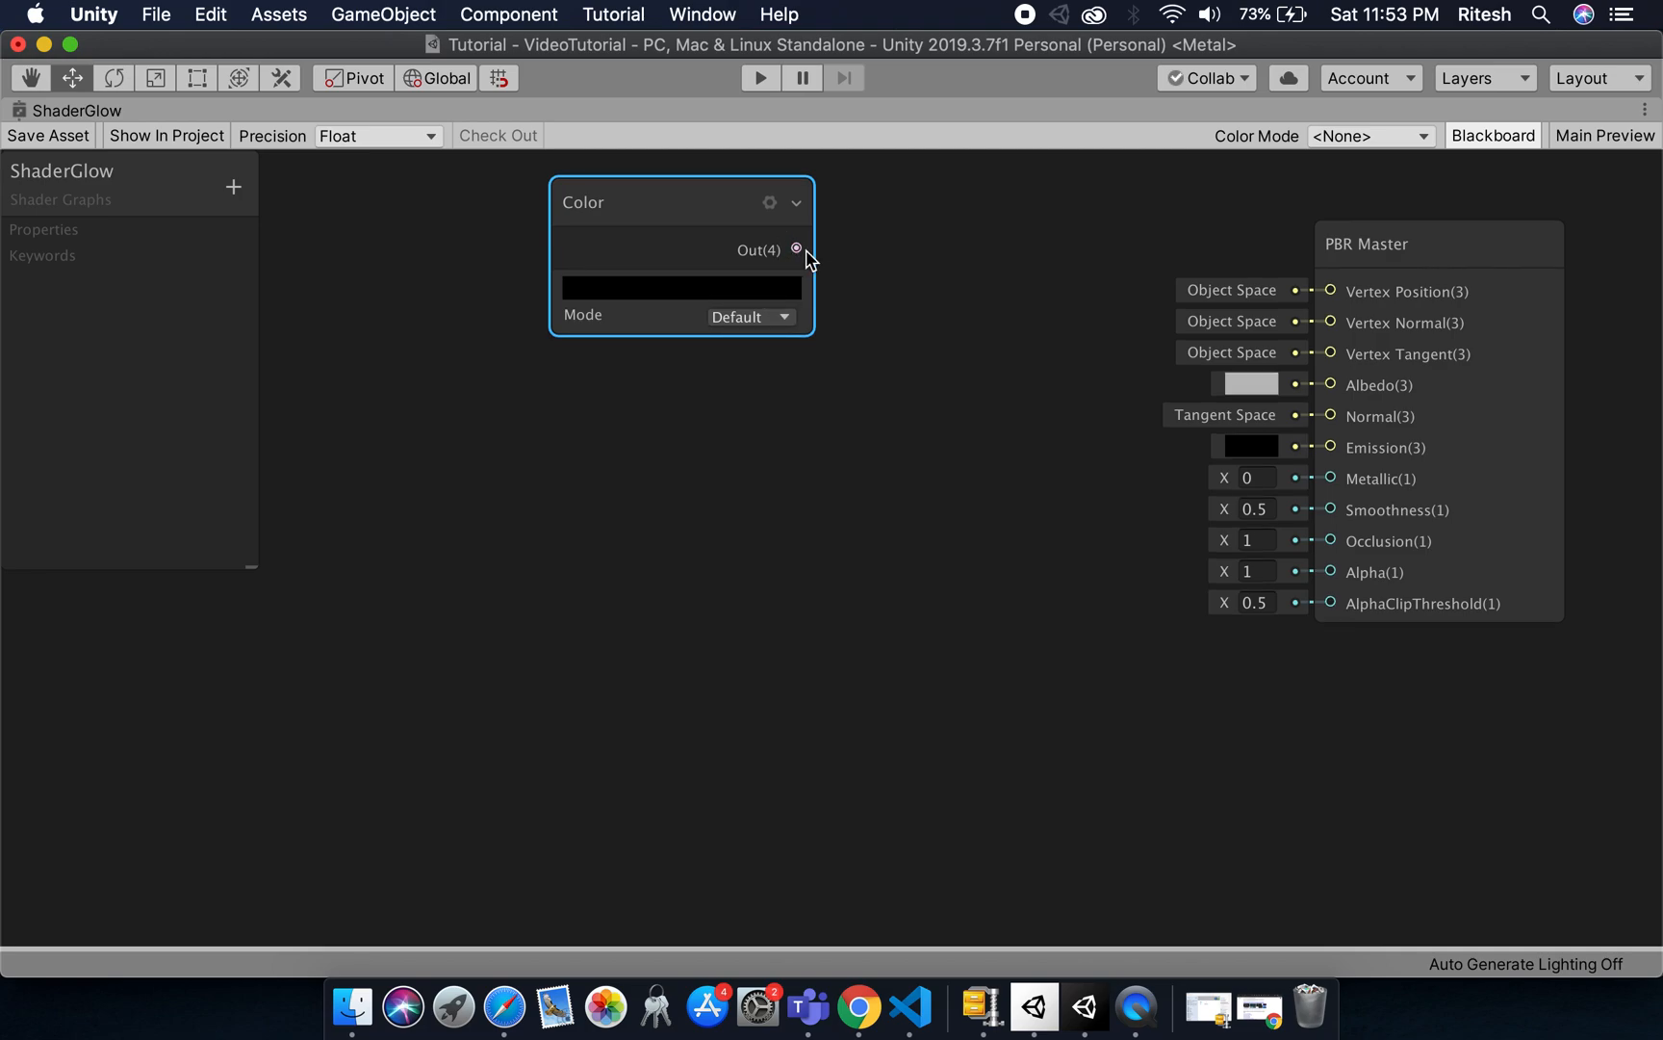
pyautogui.moveTo(797, 252); pyautogui.dragTo(1292, 451)
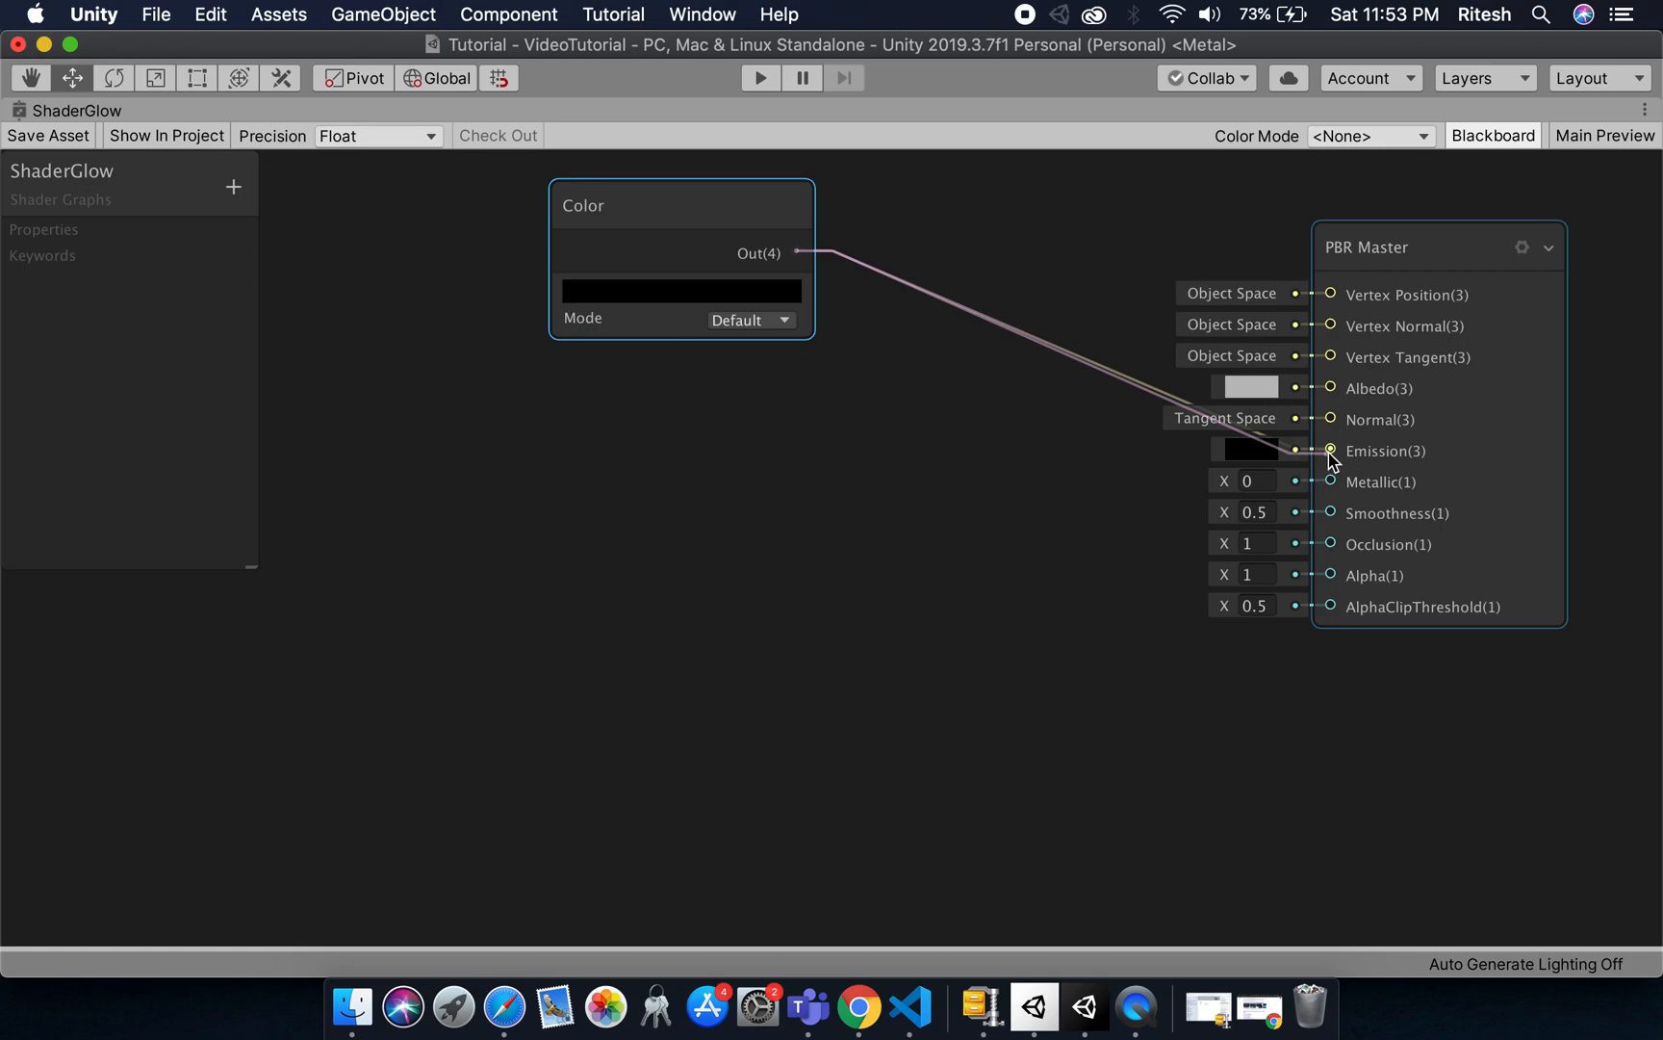
pyautogui.click(1331, 451)
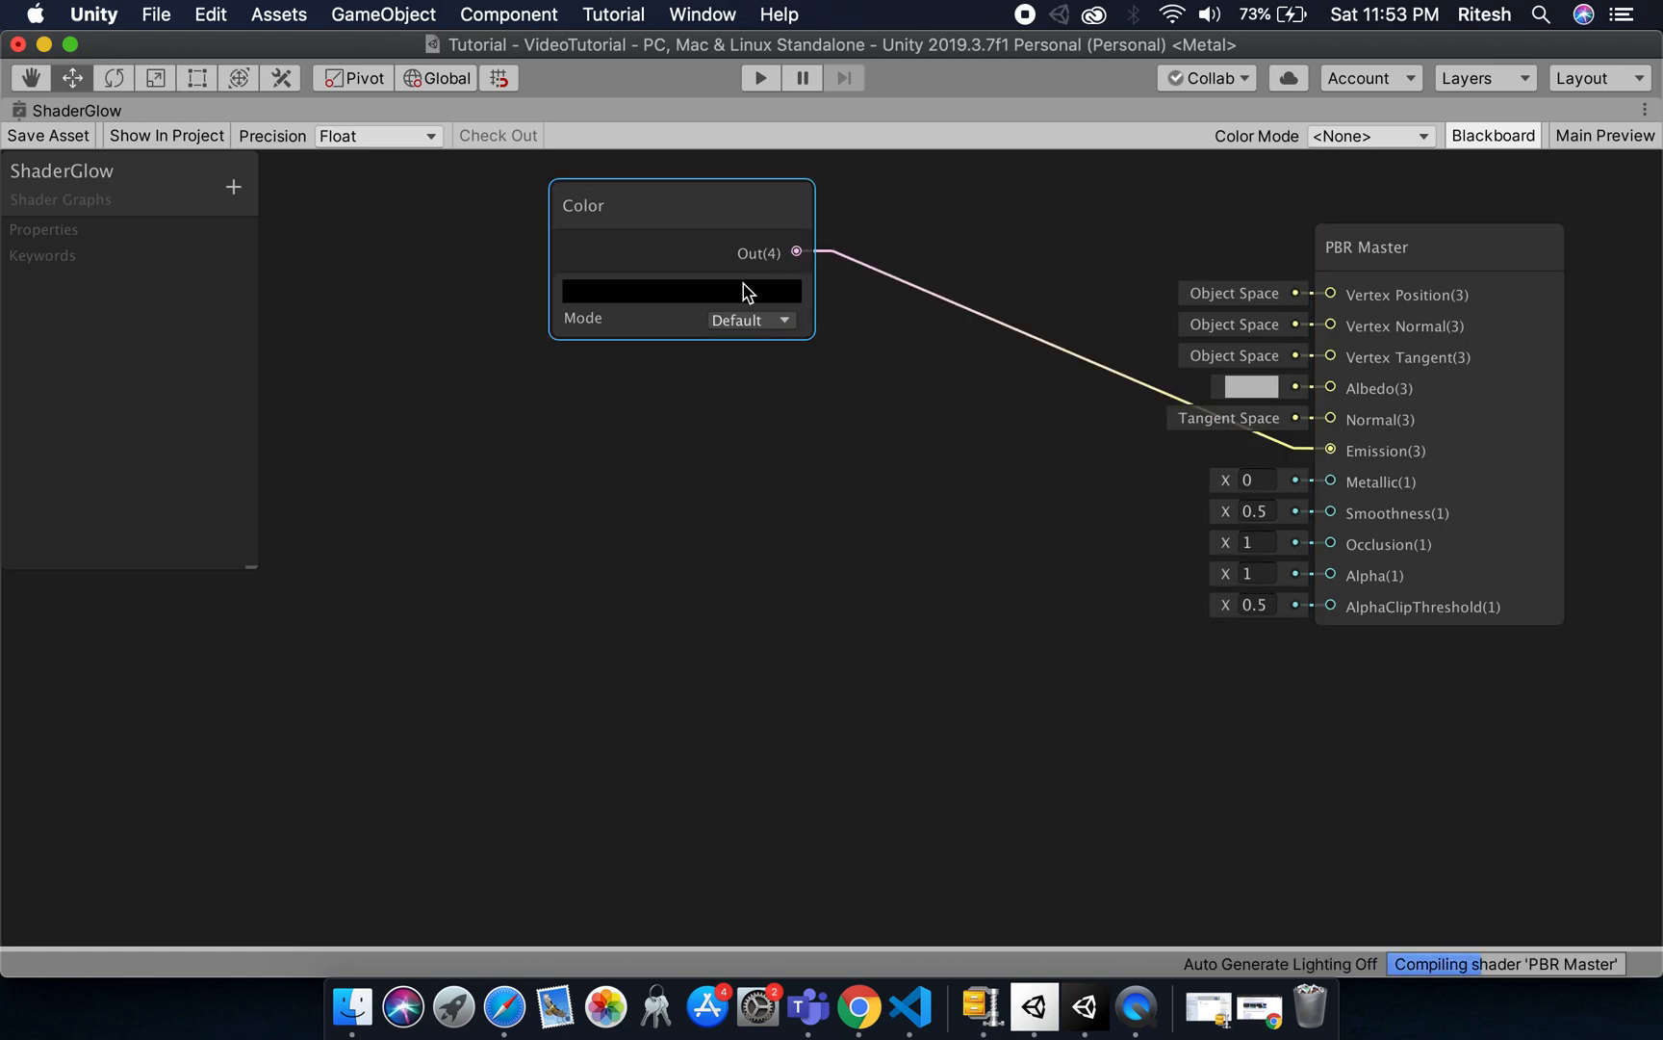
pyautogui.click(681, 291)
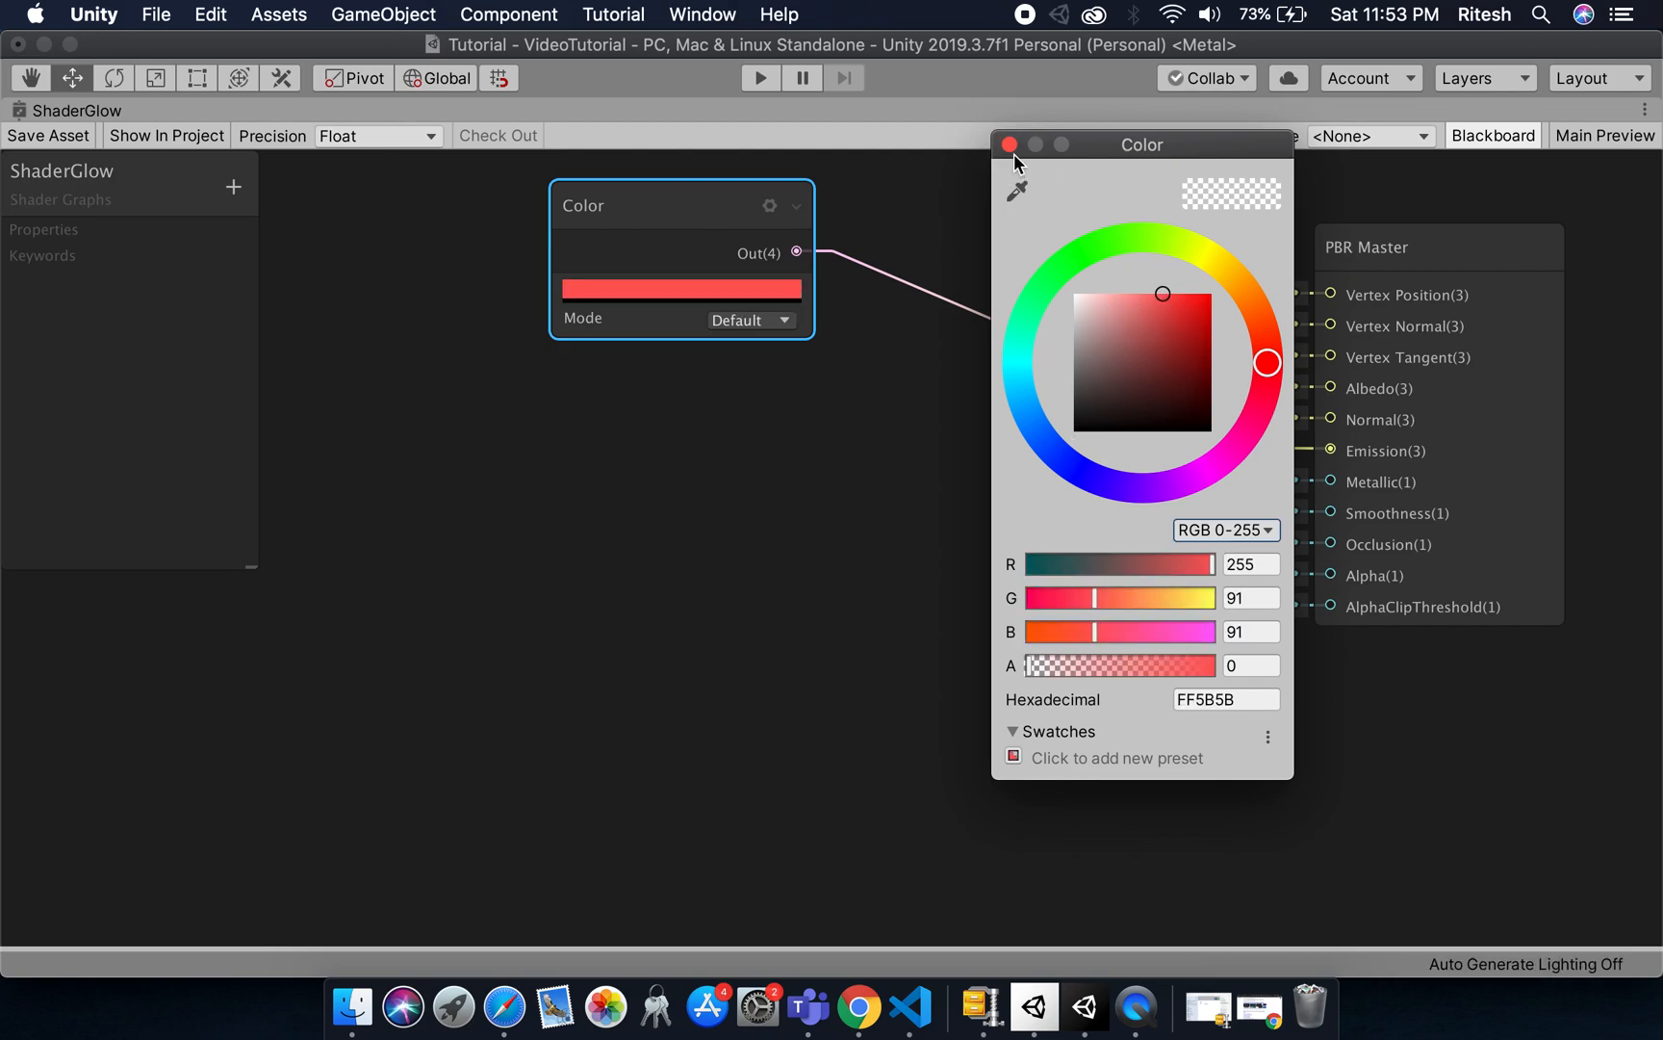
pyautogui.click(1011, 145)
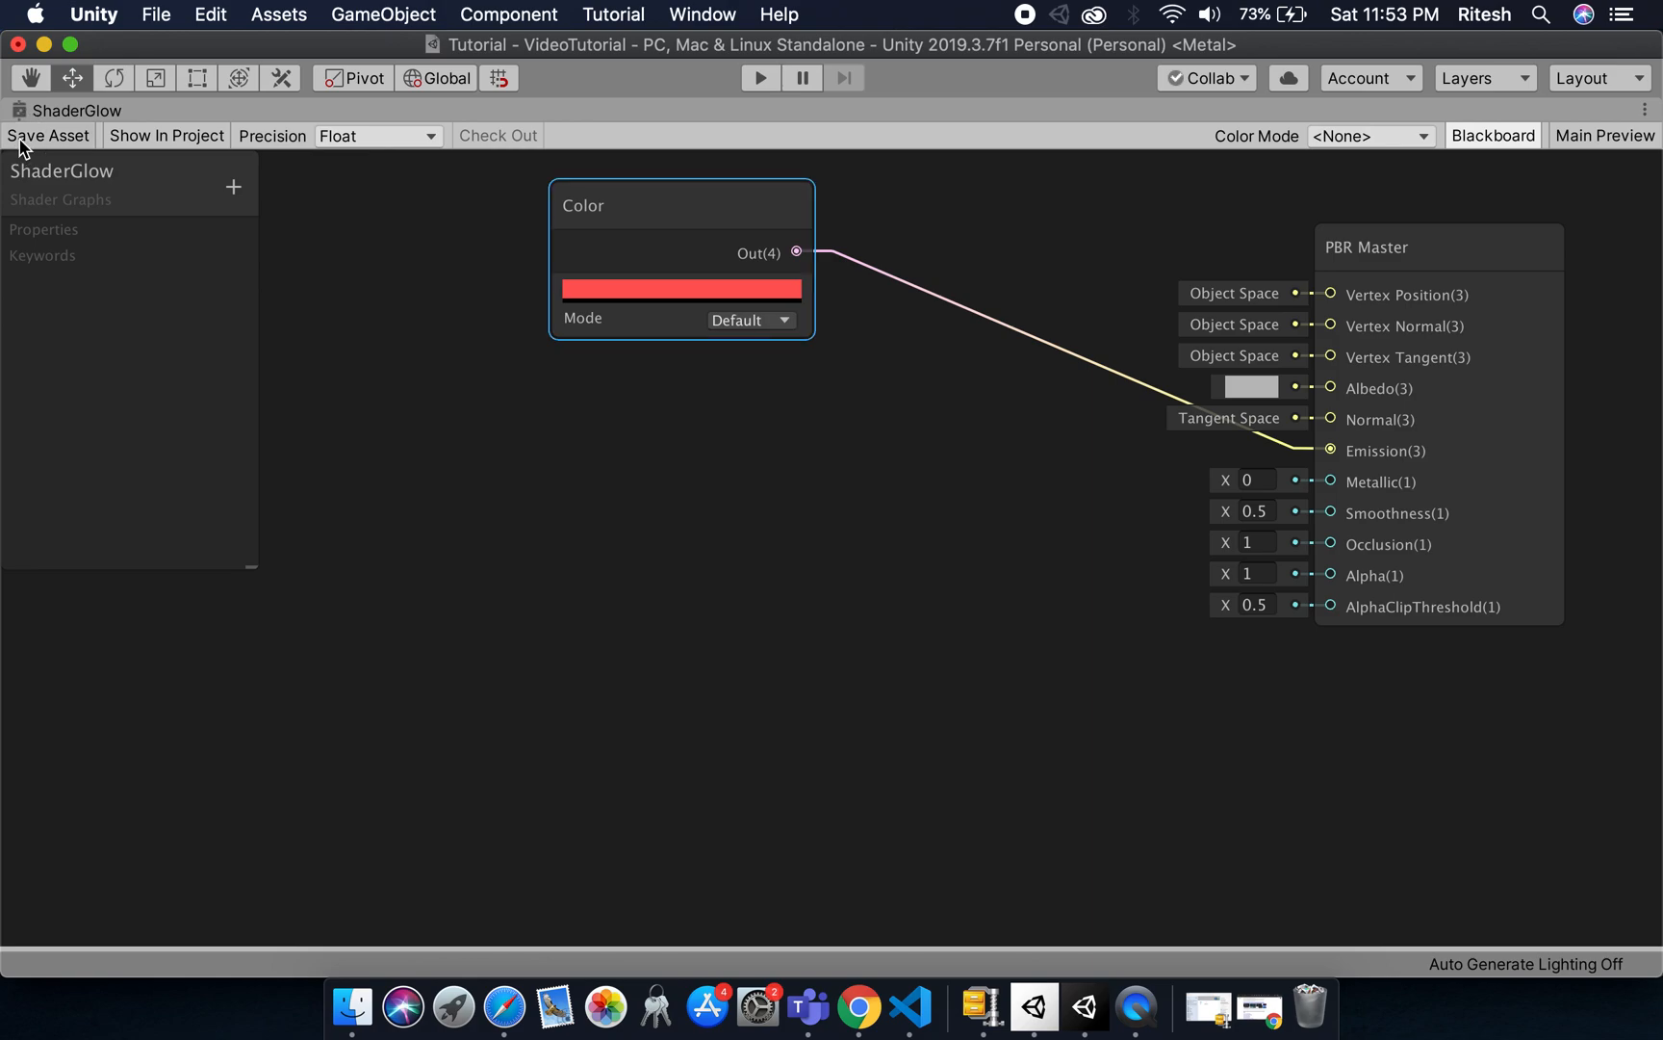
pyautogui.moveTo(905, 115)
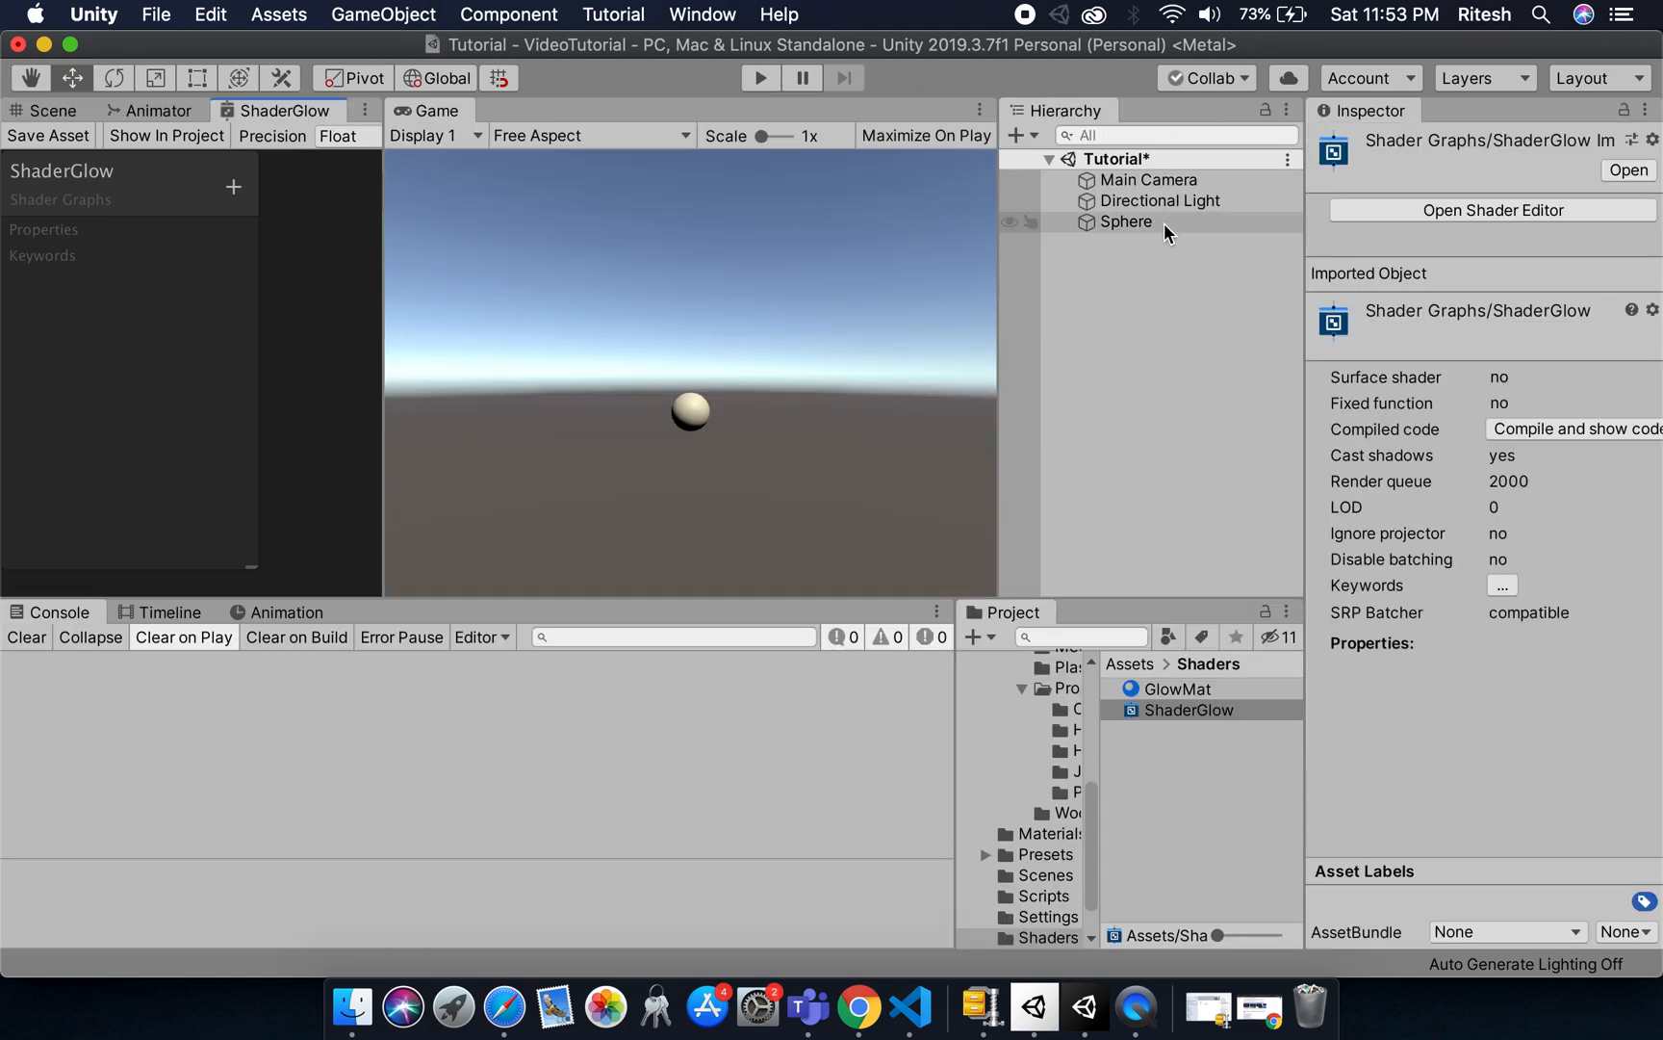
# - Assign Shader Graphs > ShaderGlow as GlowMat's shader so the sphere renders red
pyautogui.click(1126, 222)
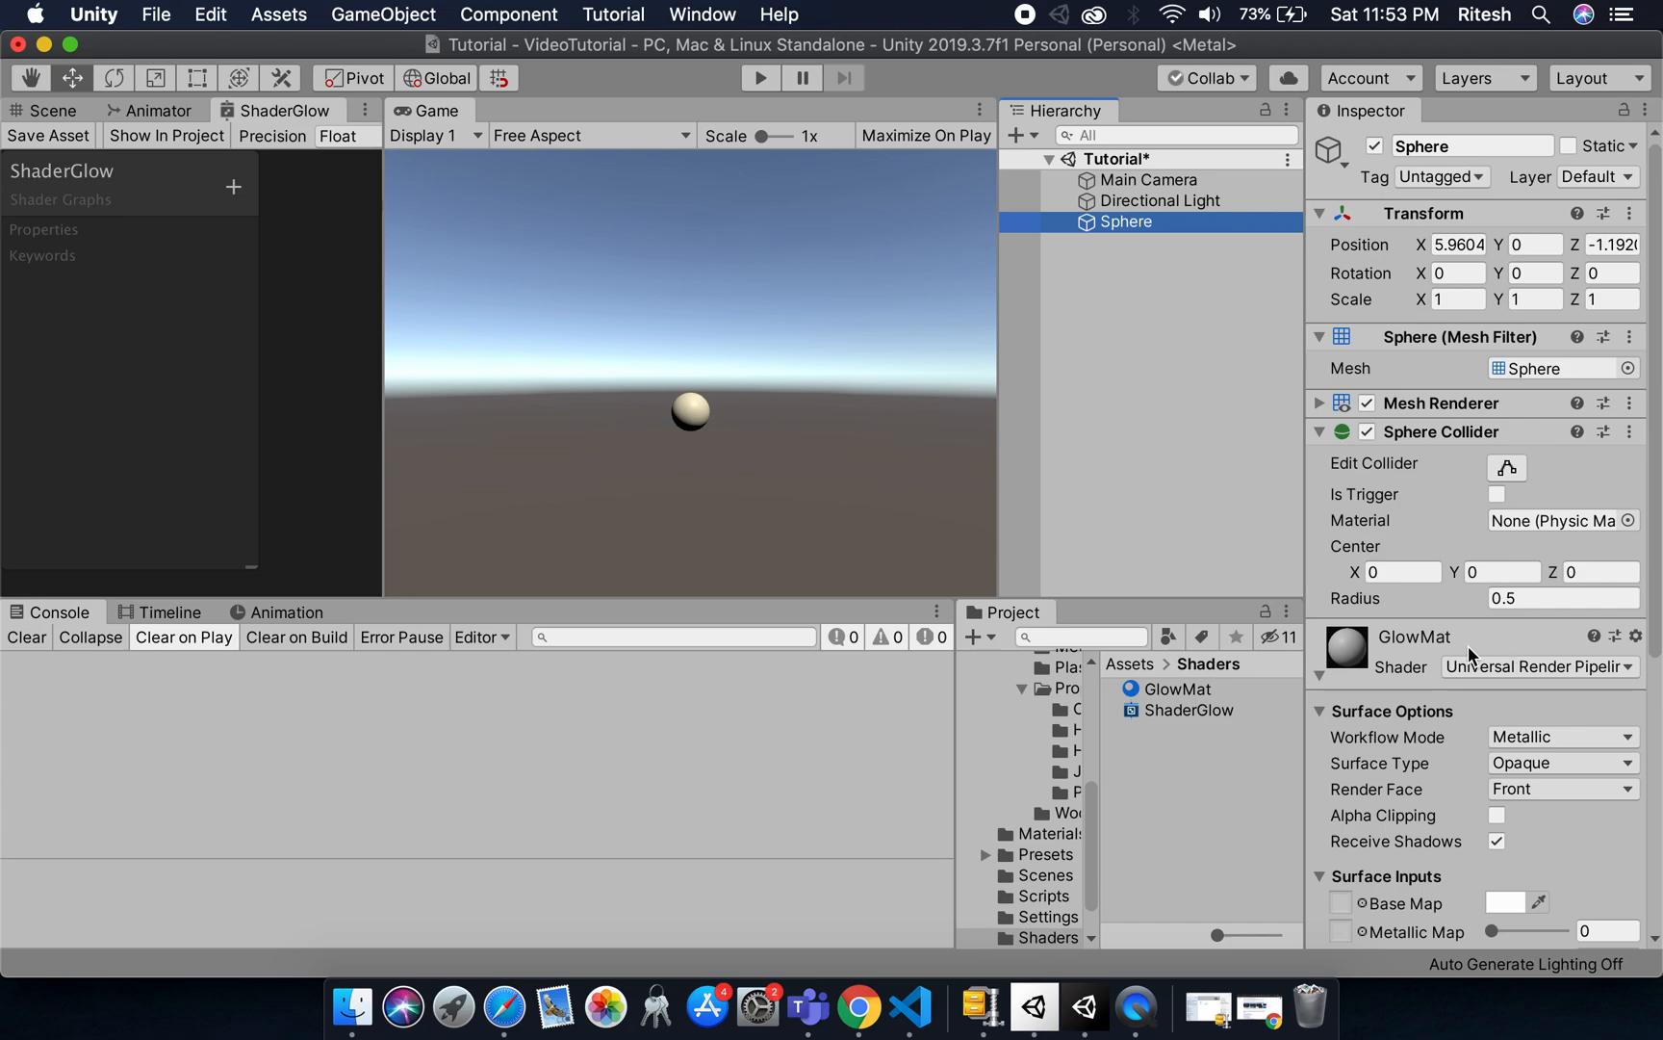
pyautogui.moveTo(1336, 618)
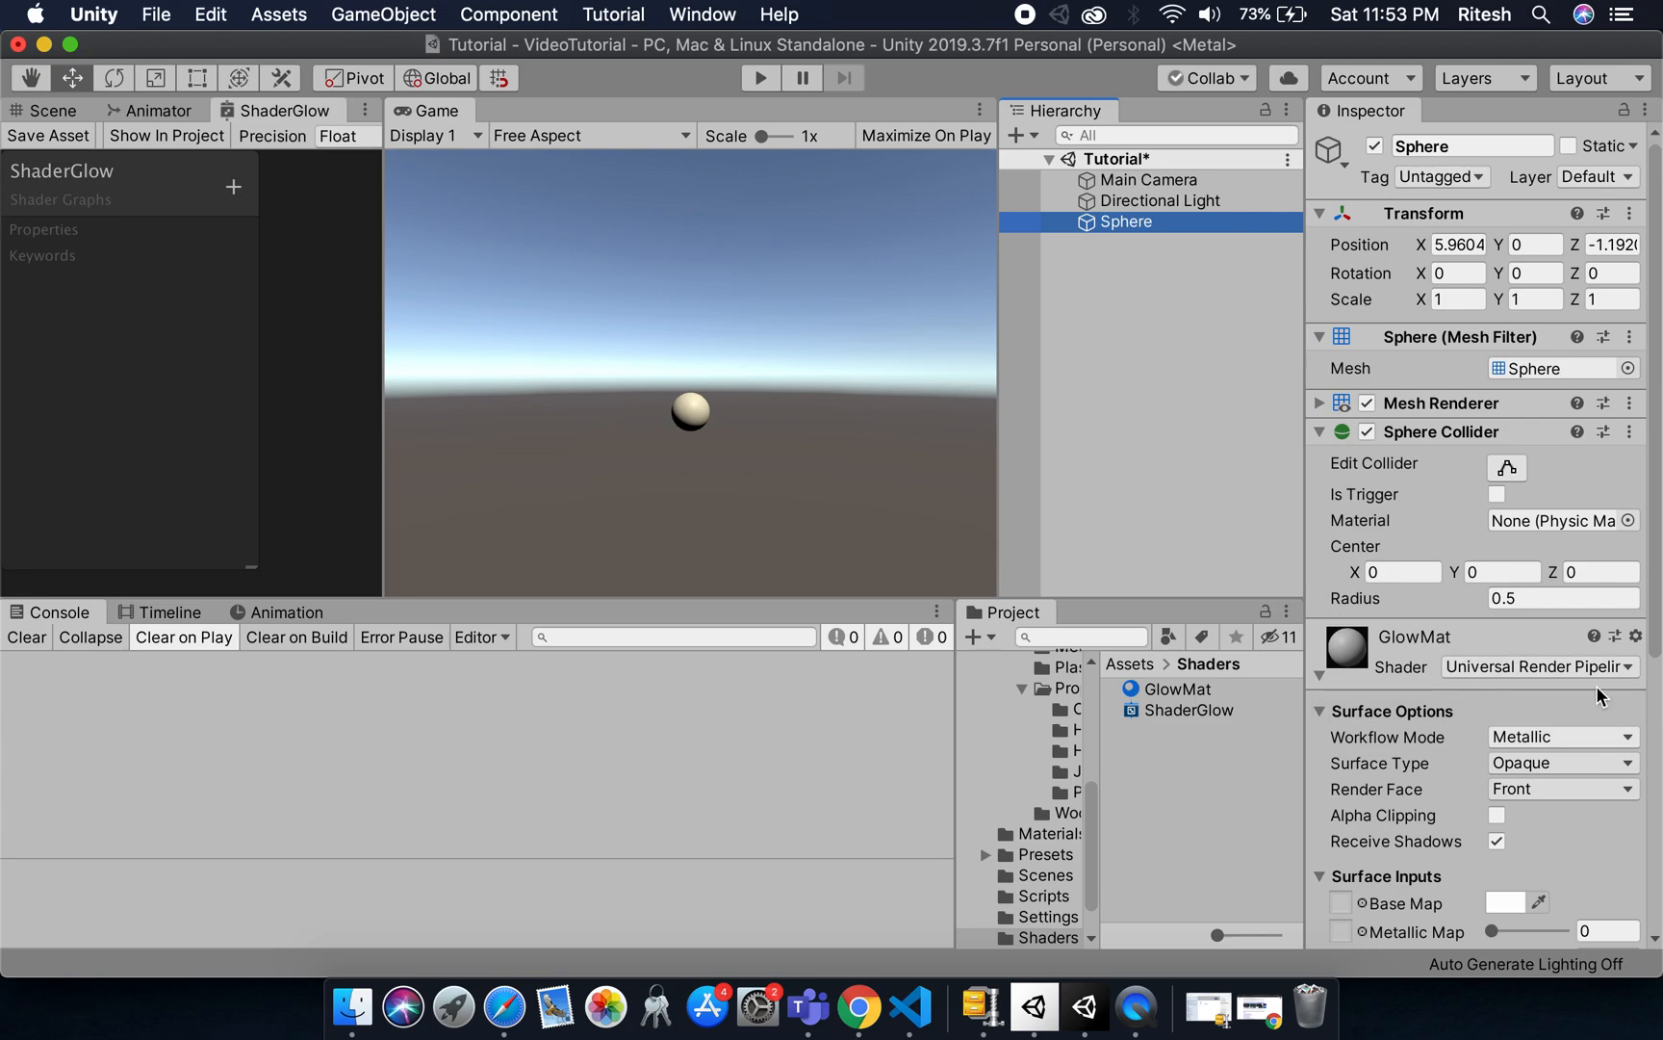
pyautogui.click(1536, 666)
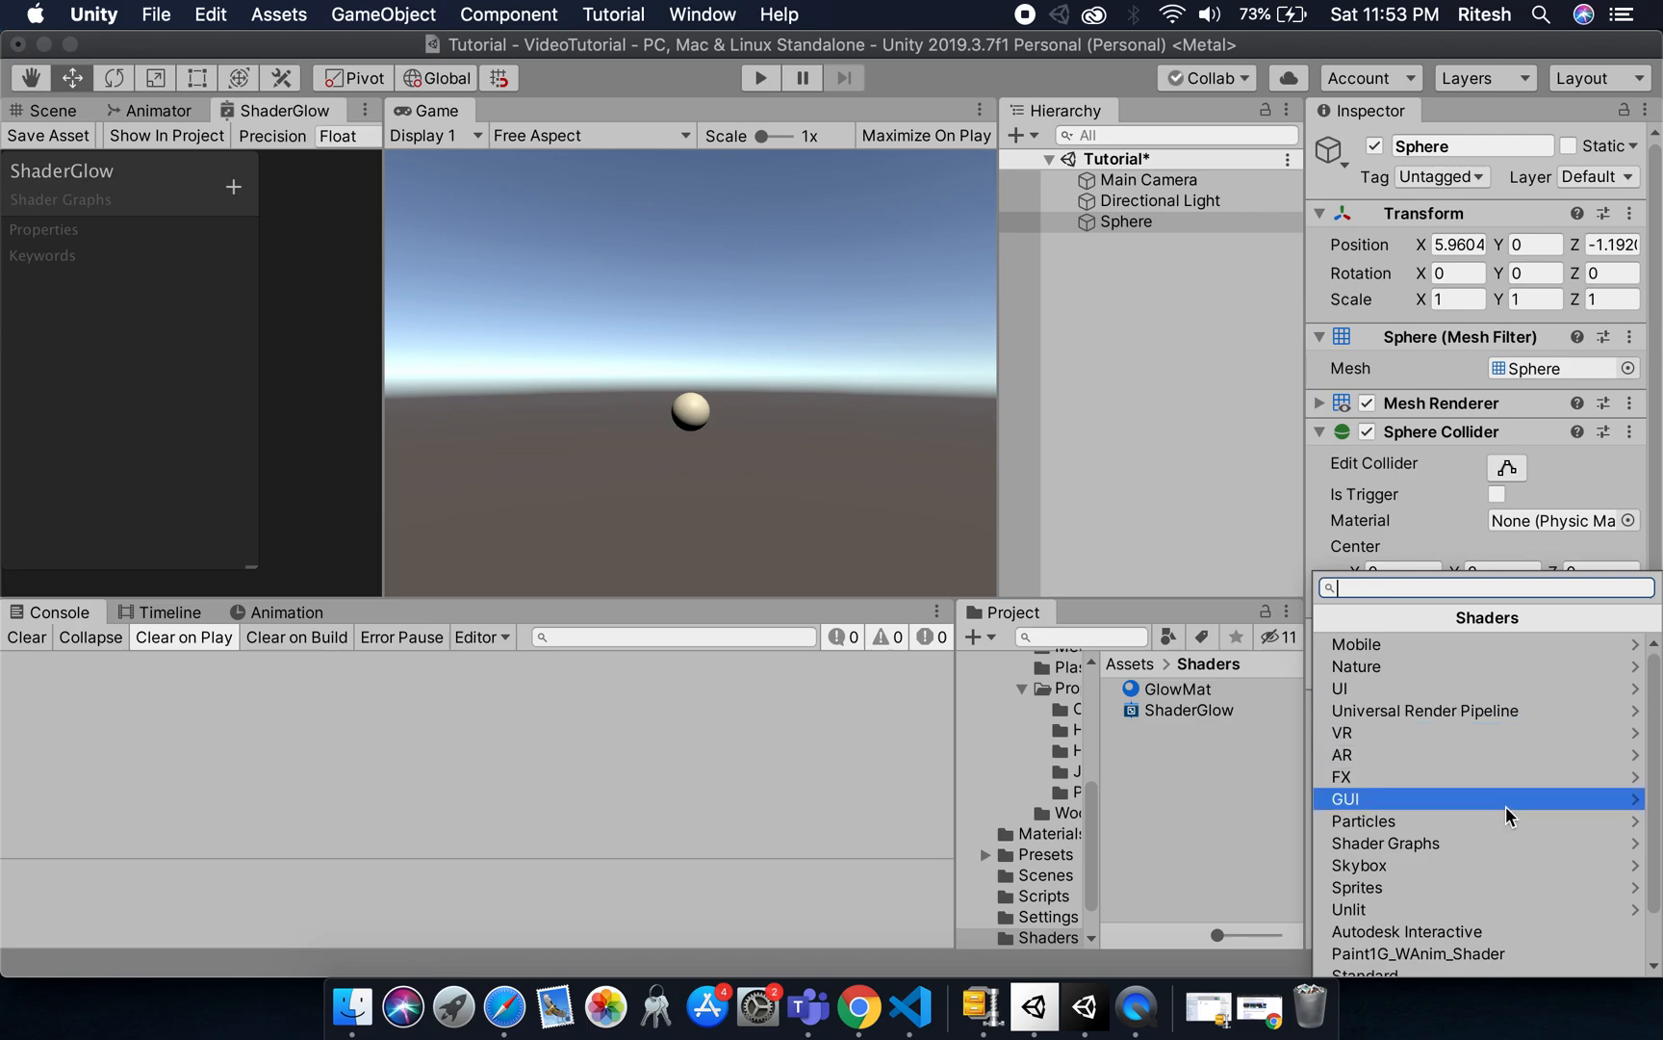
pyautogui.click(1386, 843)
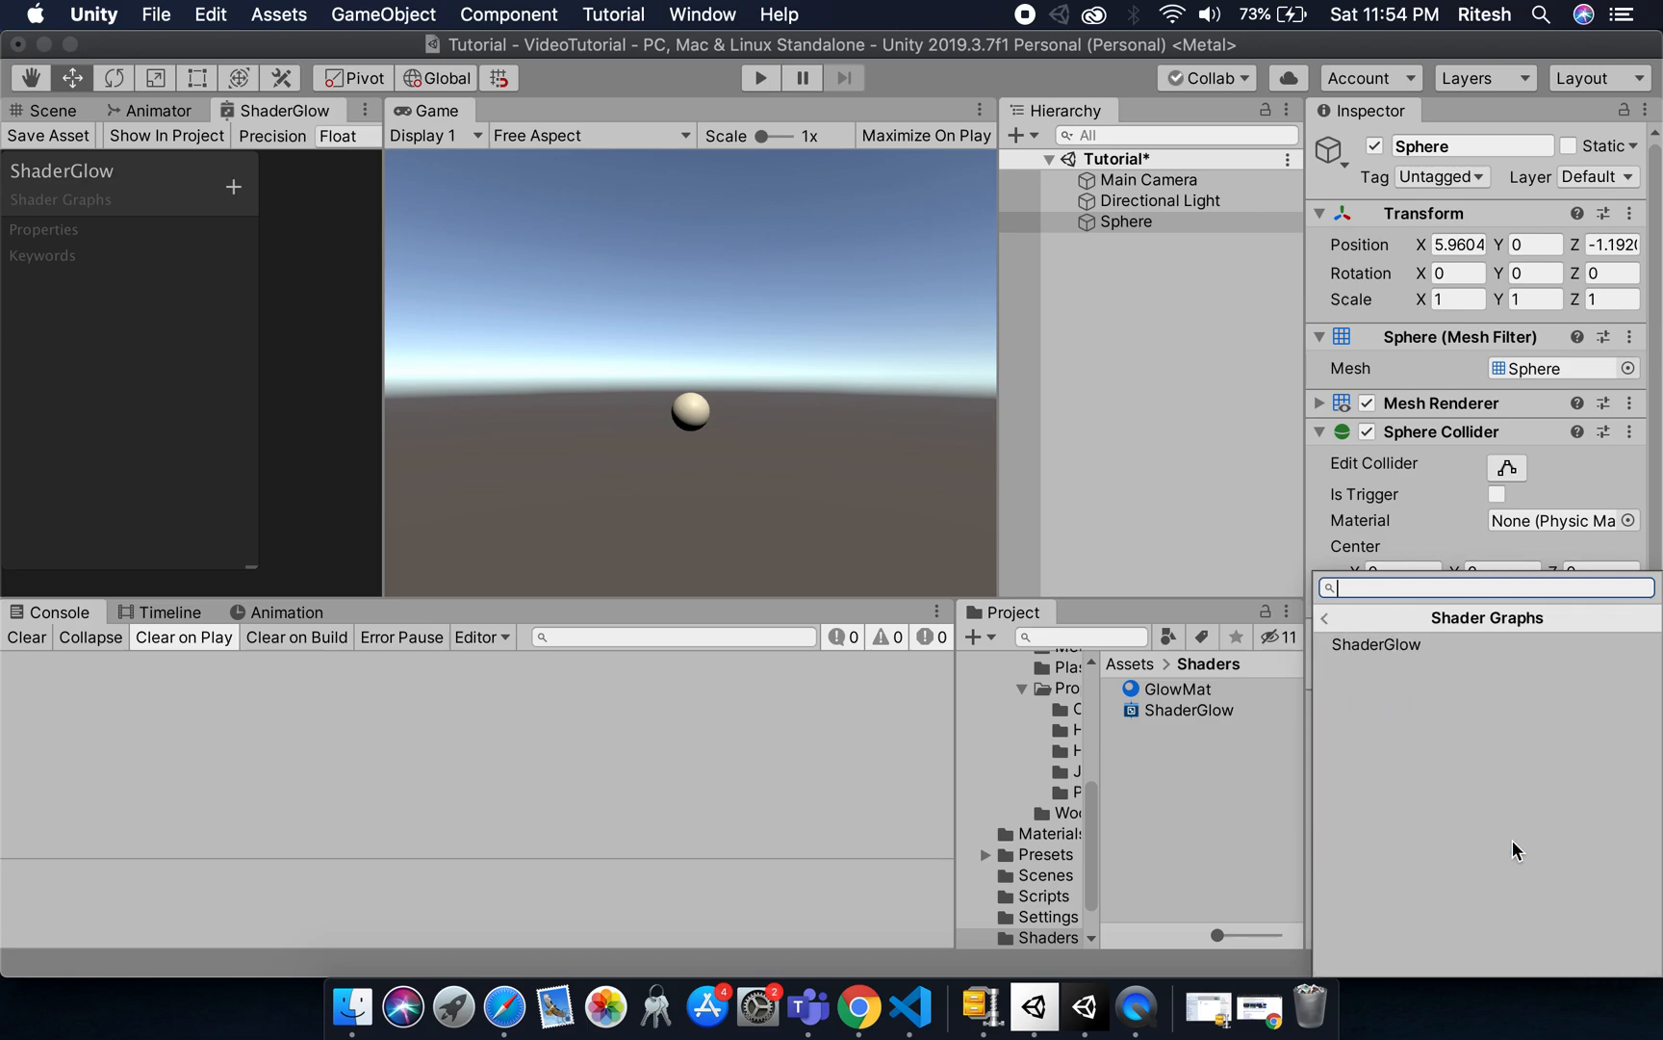
pyautogui.click(1374, 645)
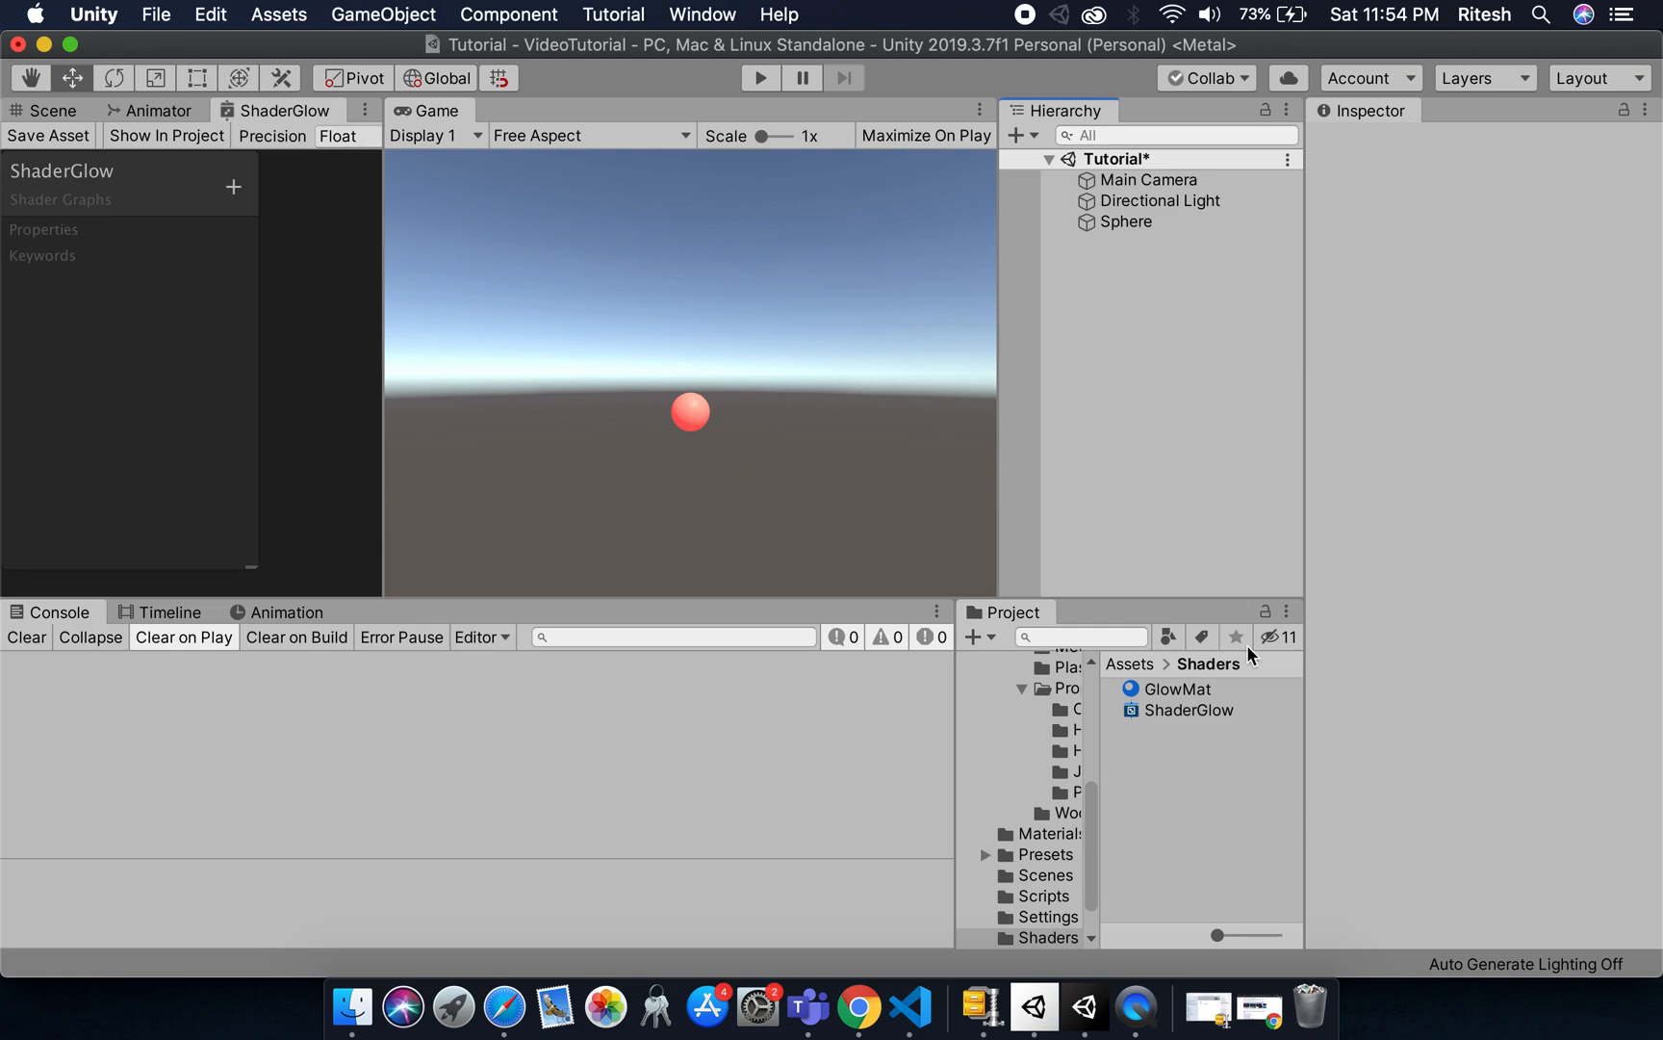
pyautogui.click(1125, 222)
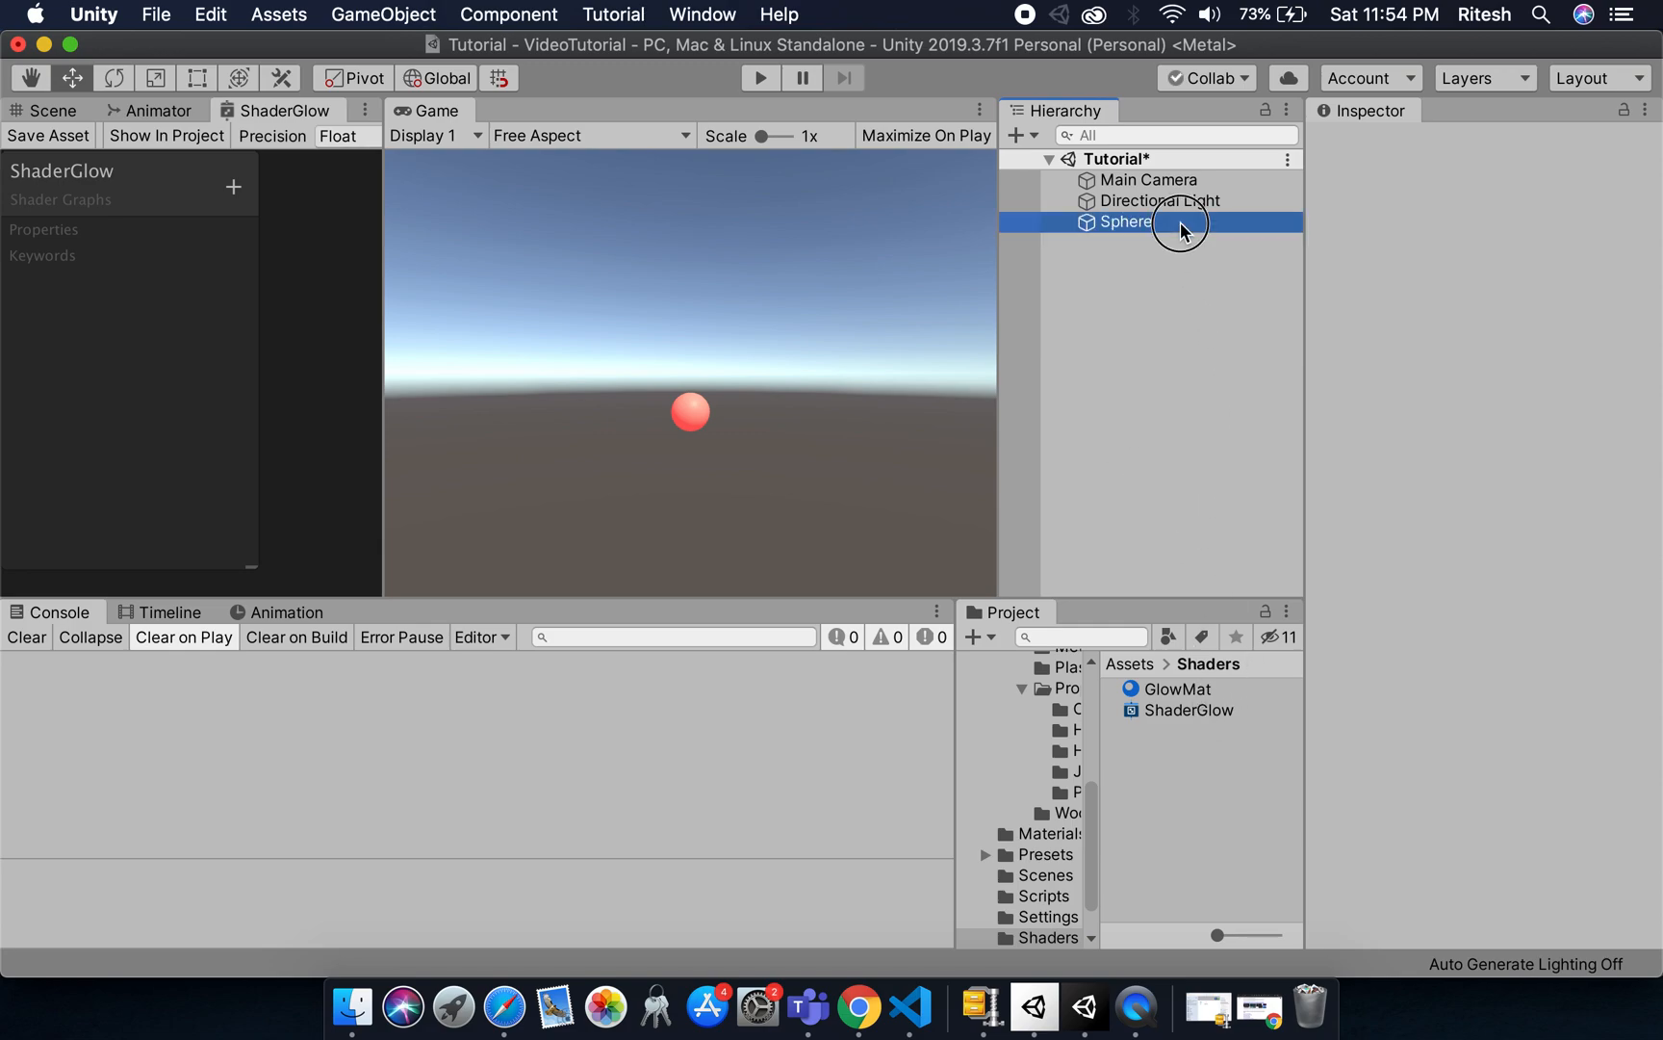
pyautogui.click(1126, 221)
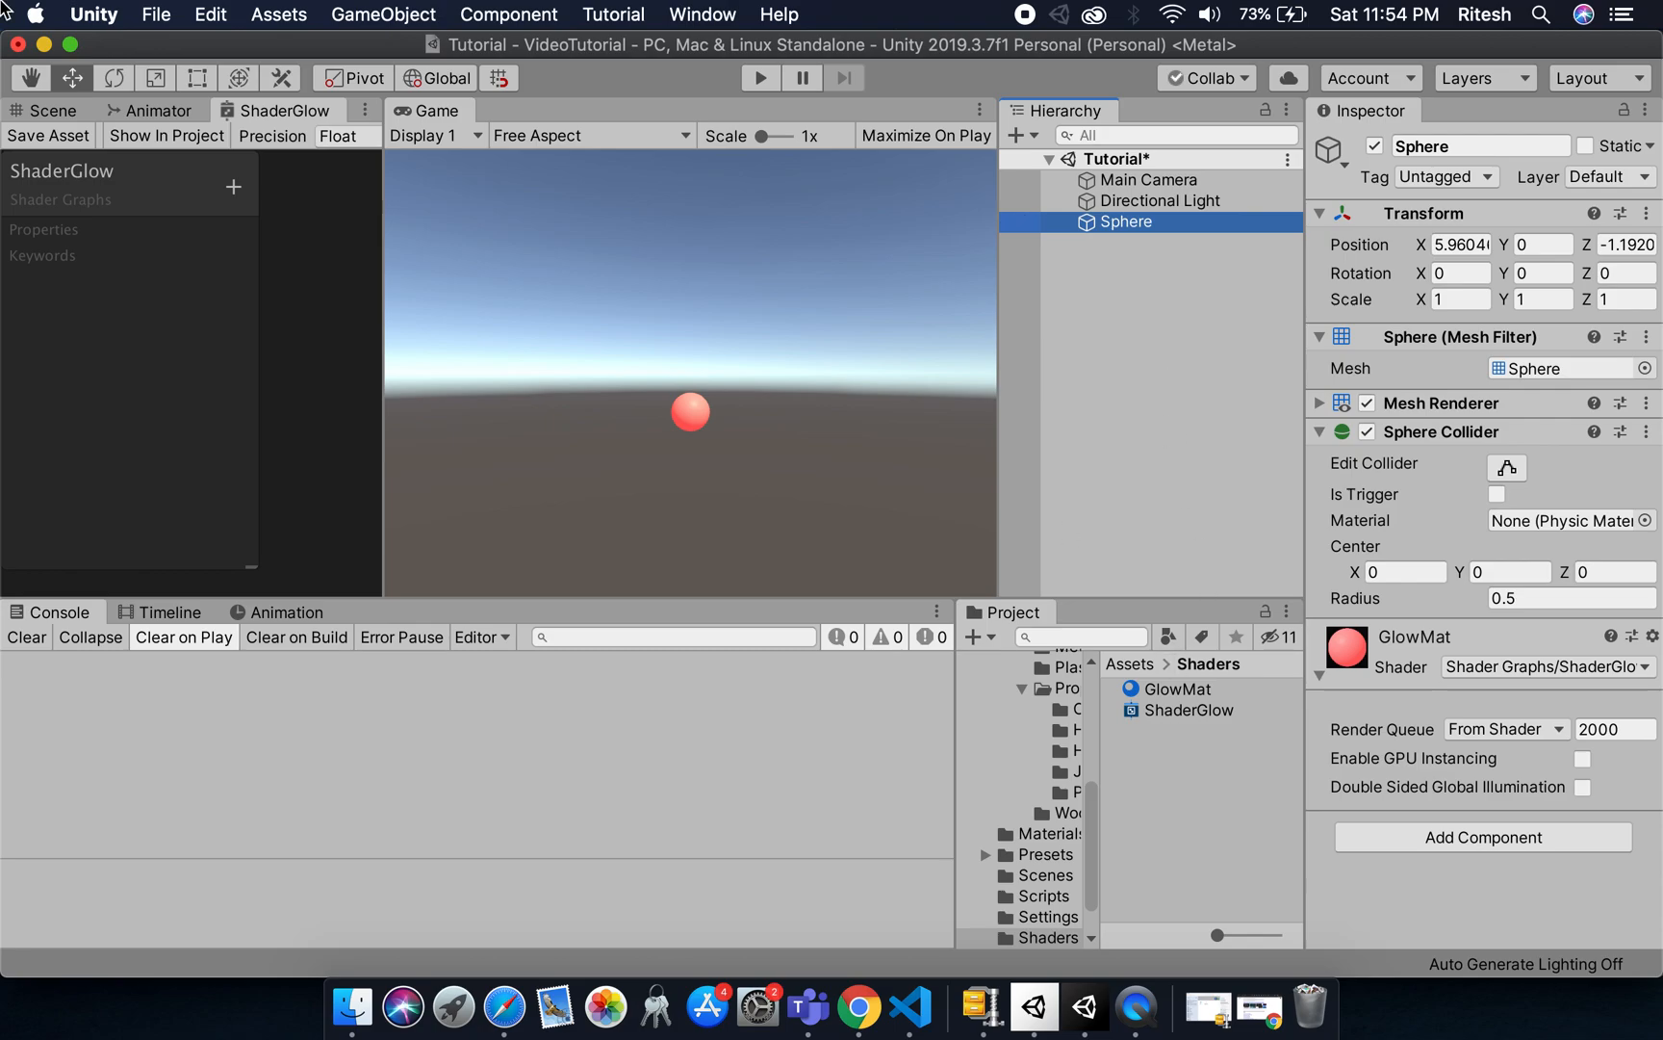
pyautogui.moveTo(388, 206)
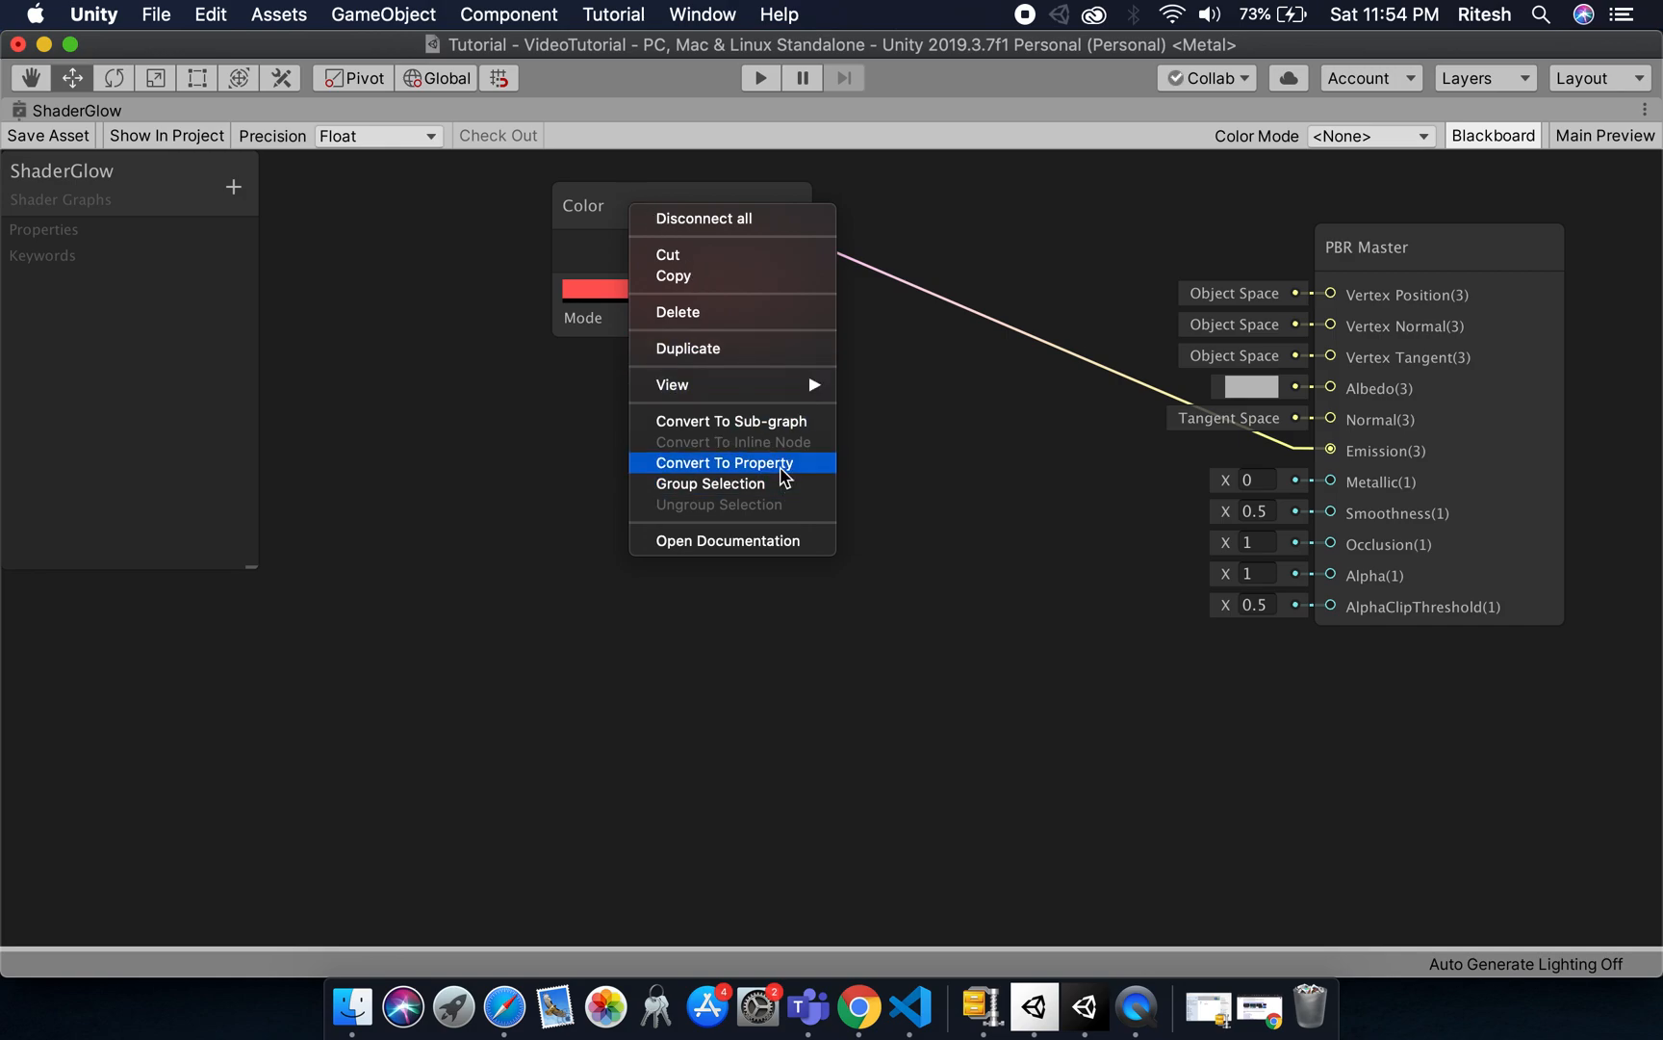
# - Convert the Color node to an exposed property and restore the graph window layout
pyautogui.click(724, 464)
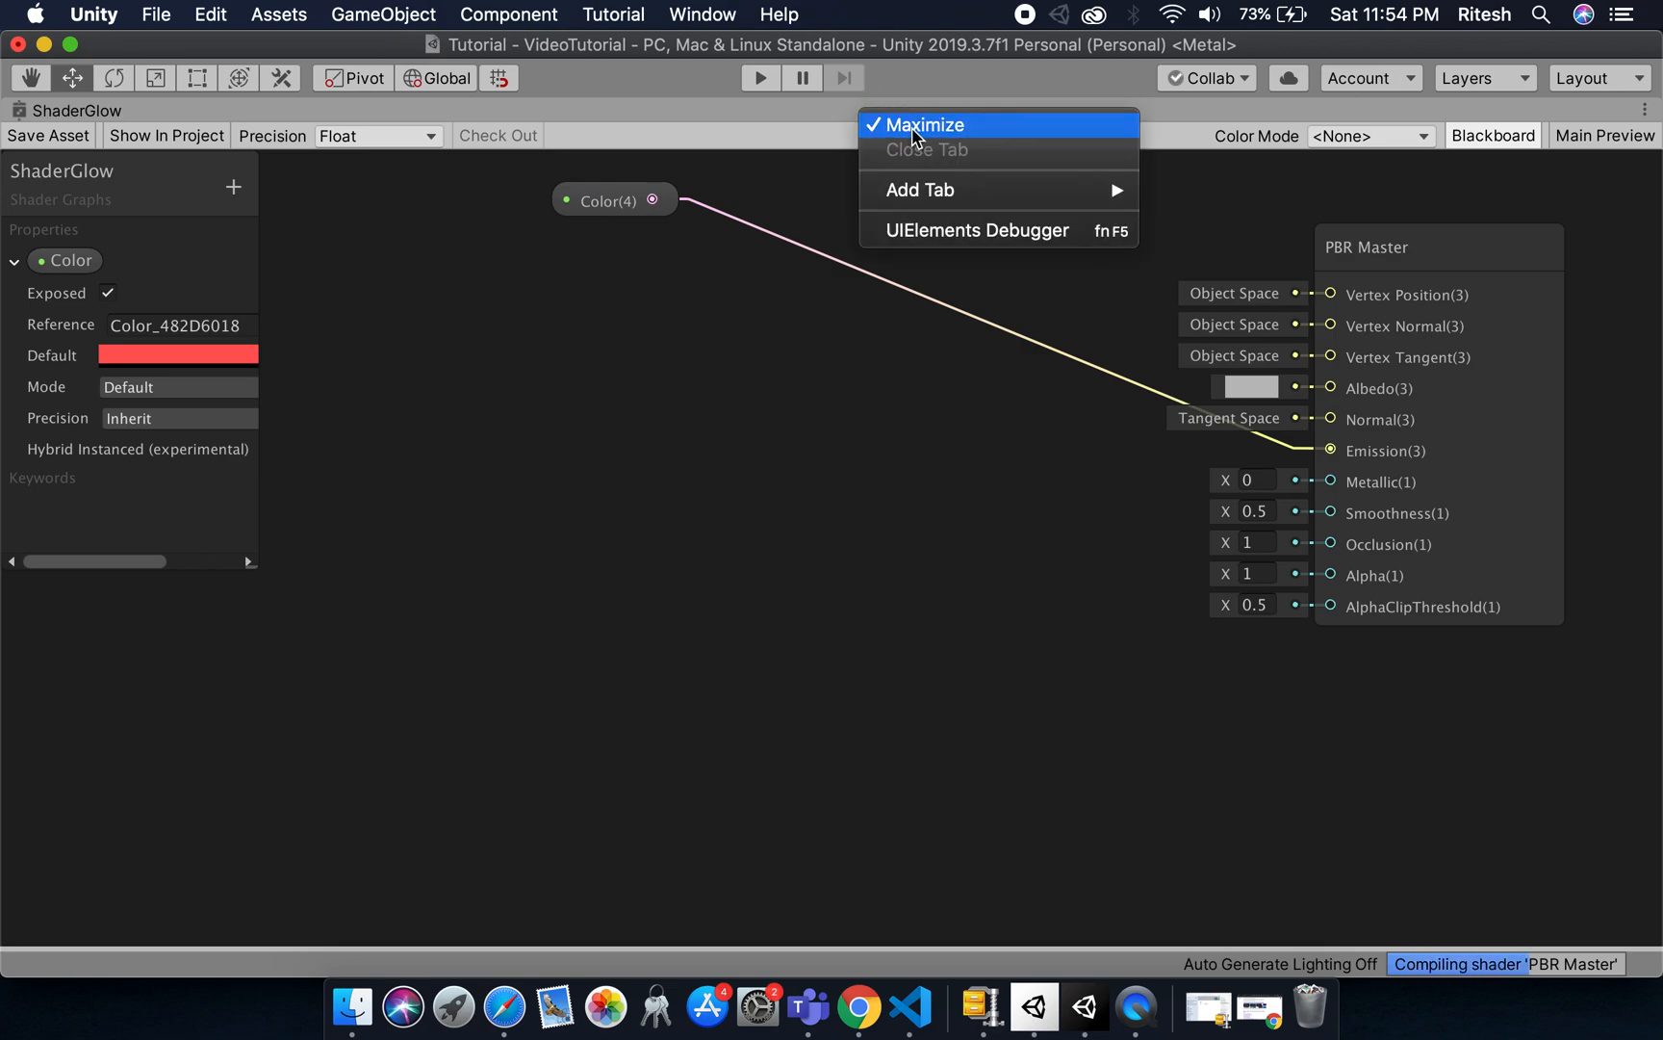
pyautogui.click(926, 125)
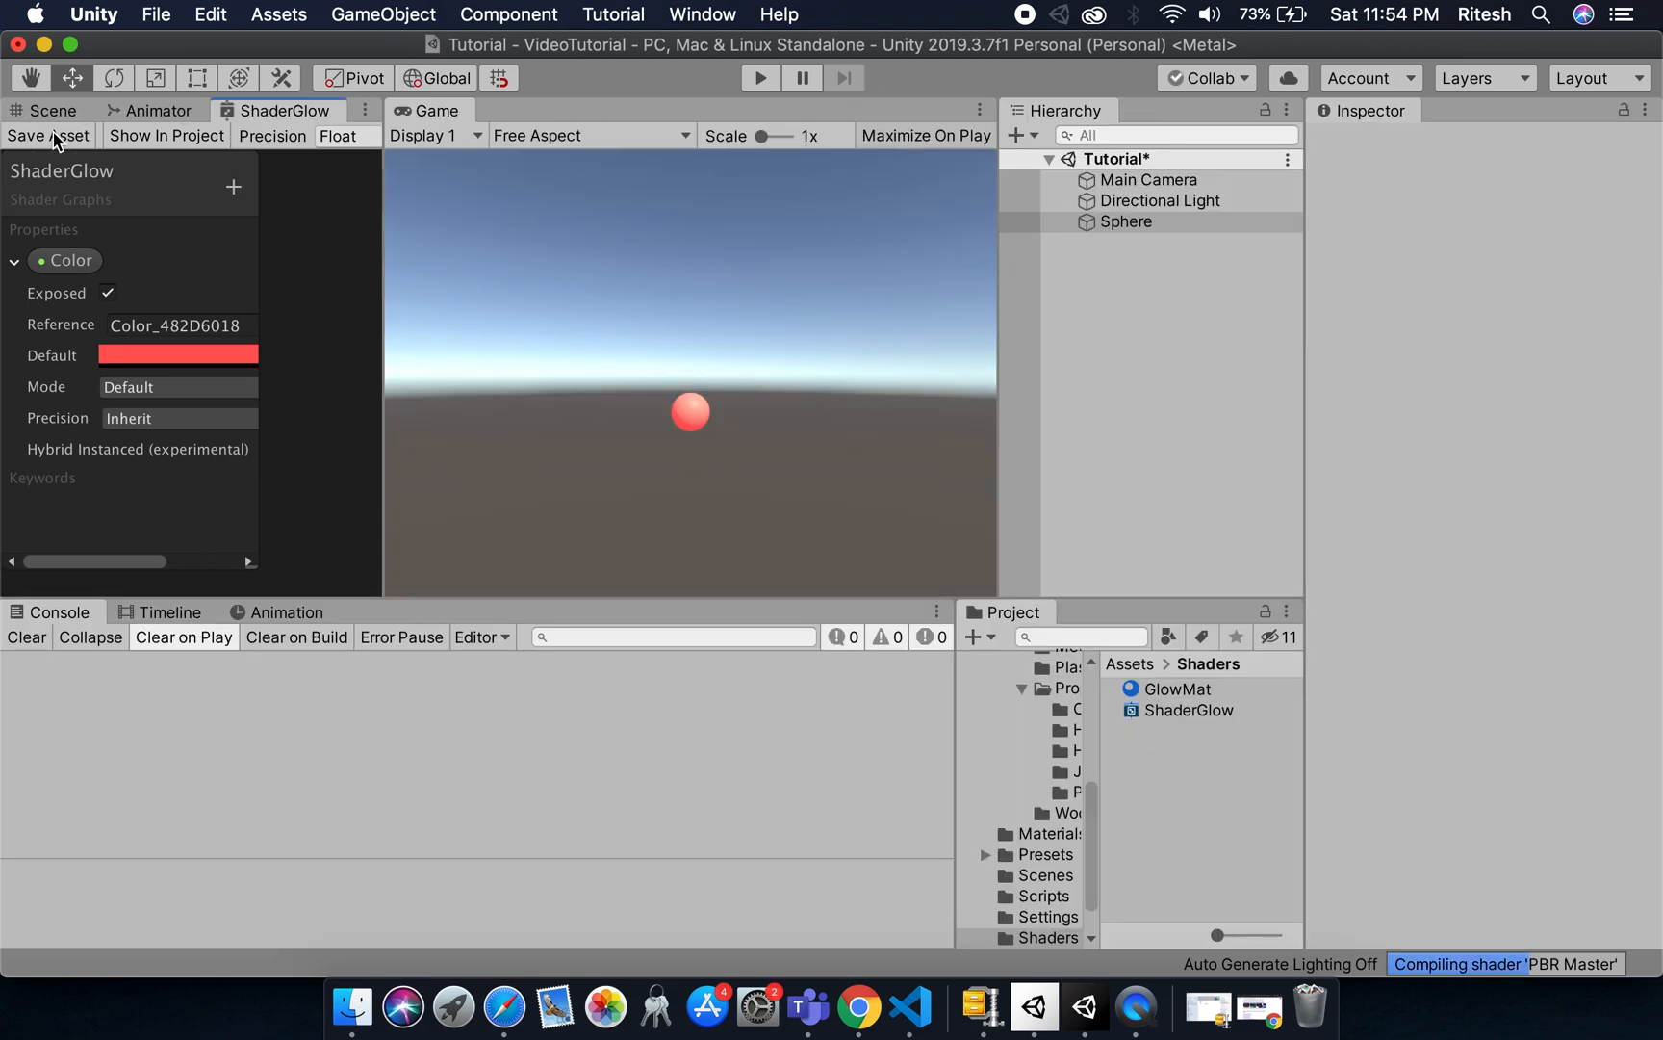
# - Save the graph asset and set GlowMat's exposed Color to orange
pyautogui.click(1124, 221)
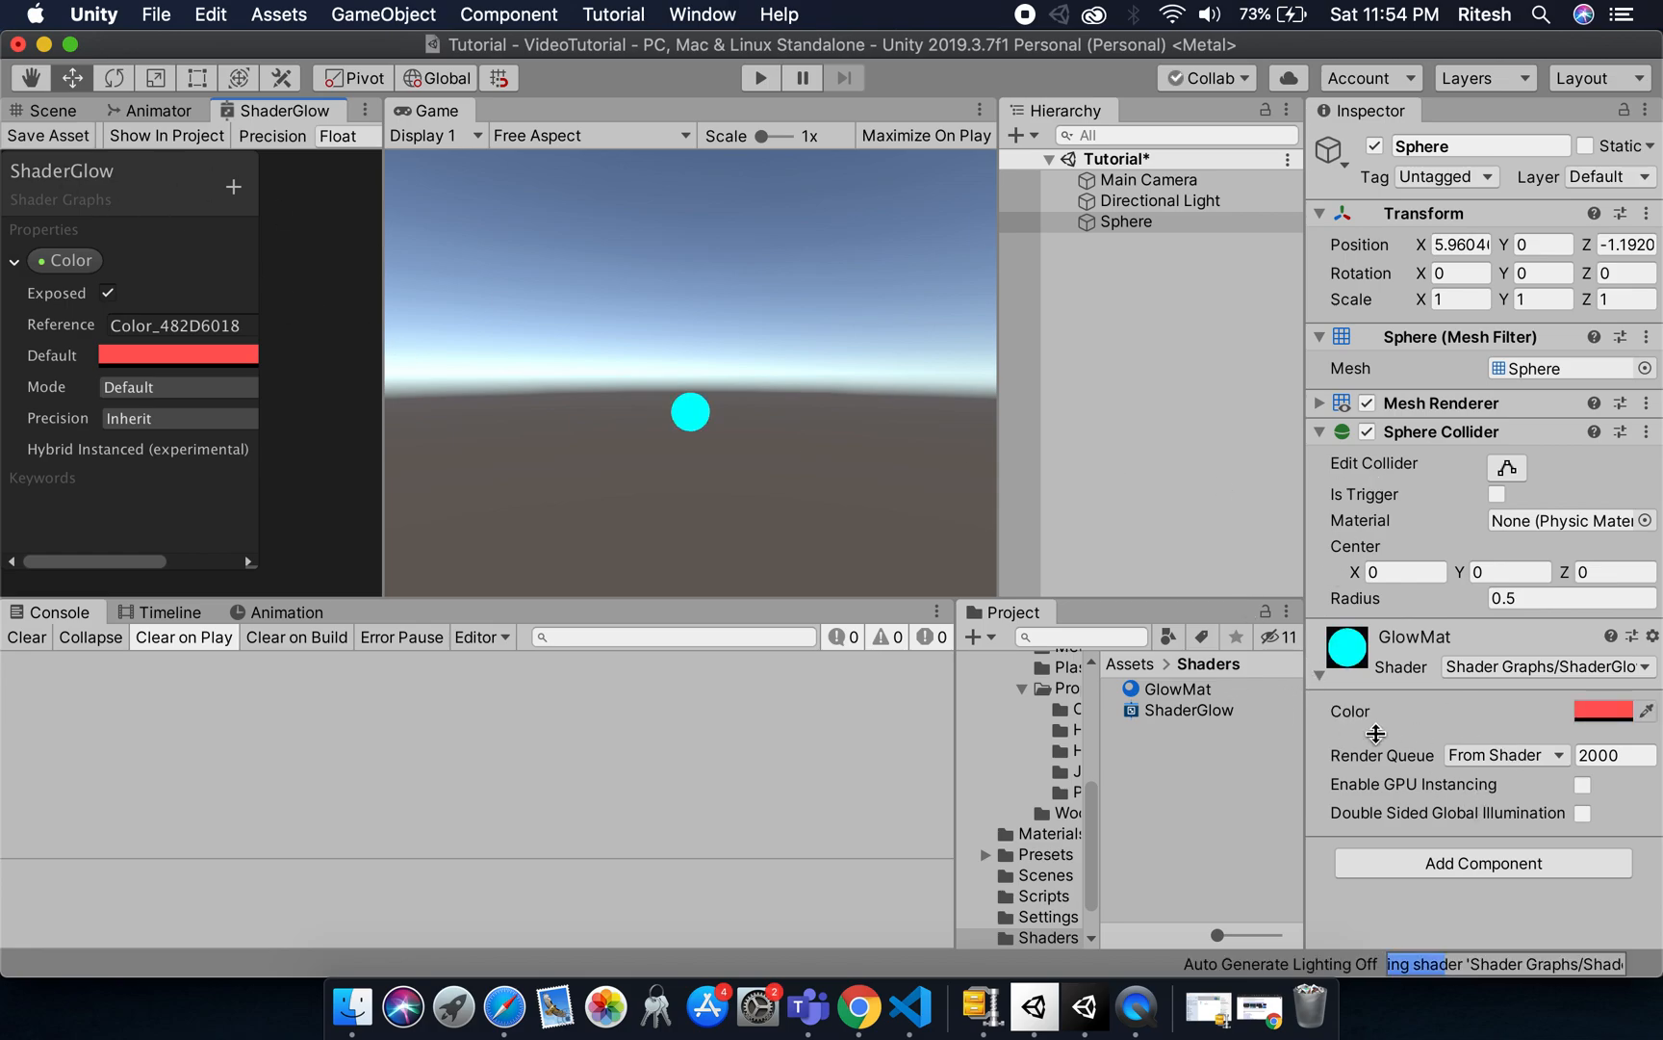
pyautogui.click(1592, 712)
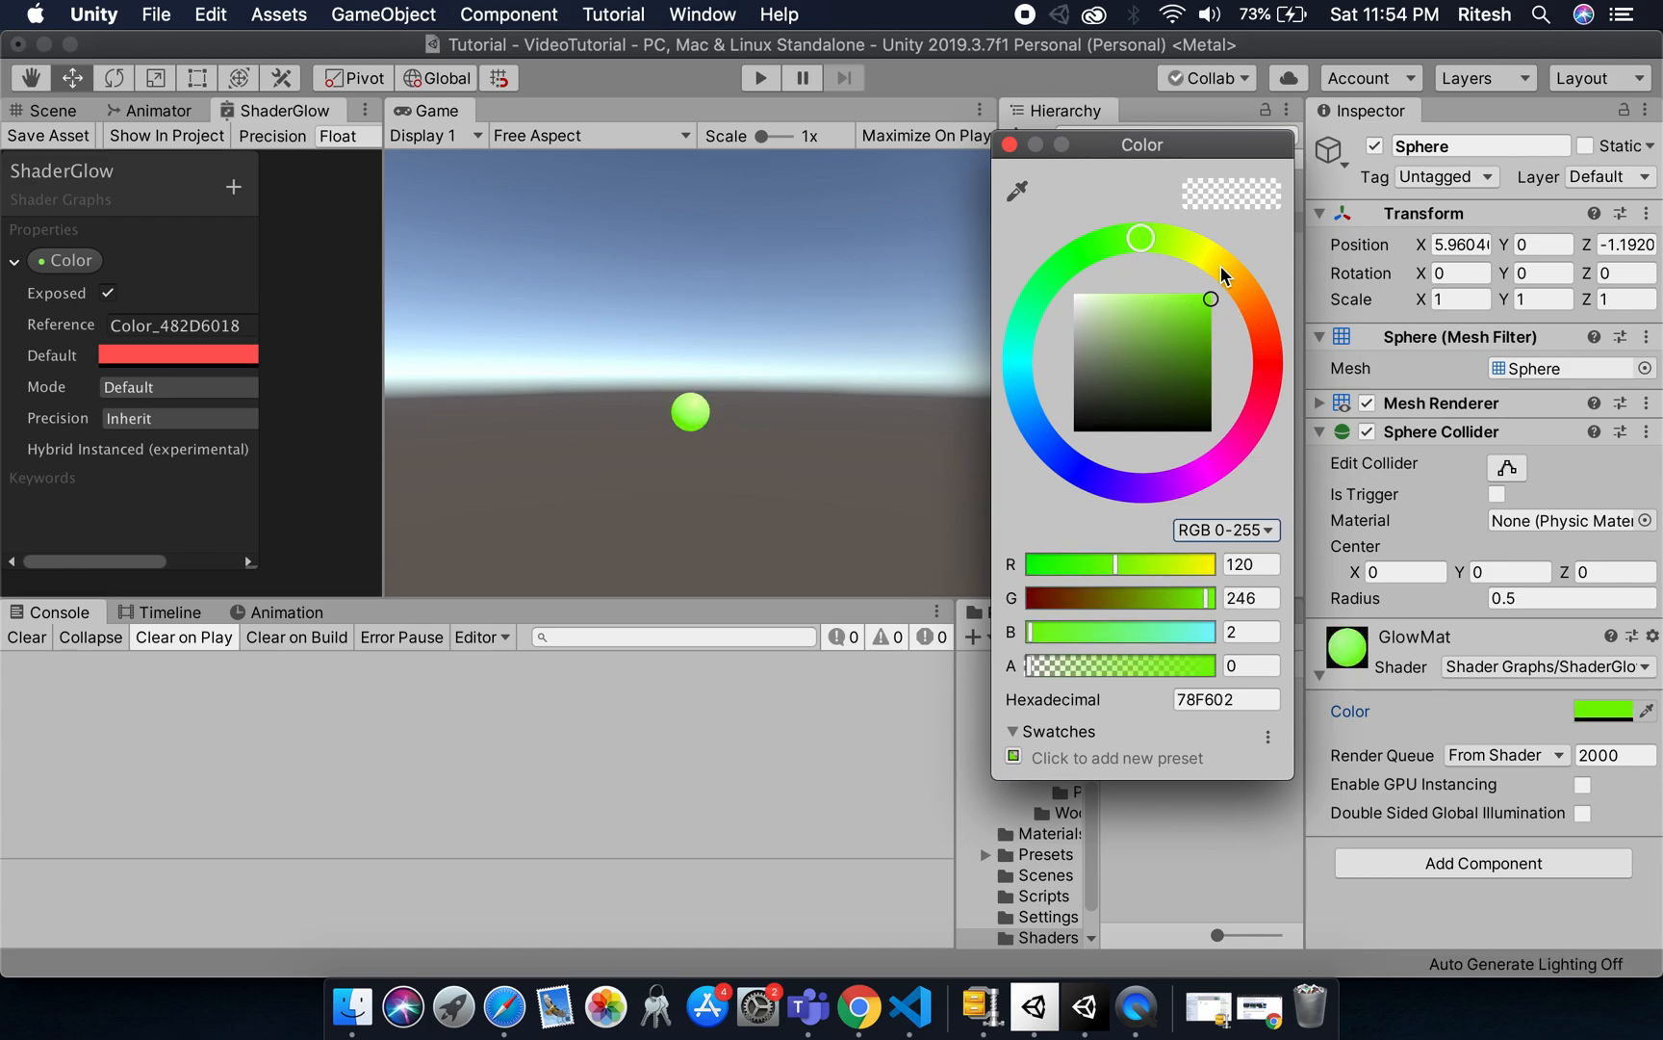
pyautogui.moveTo(1140, 237); pyautogui.dragTo(1252, 298)
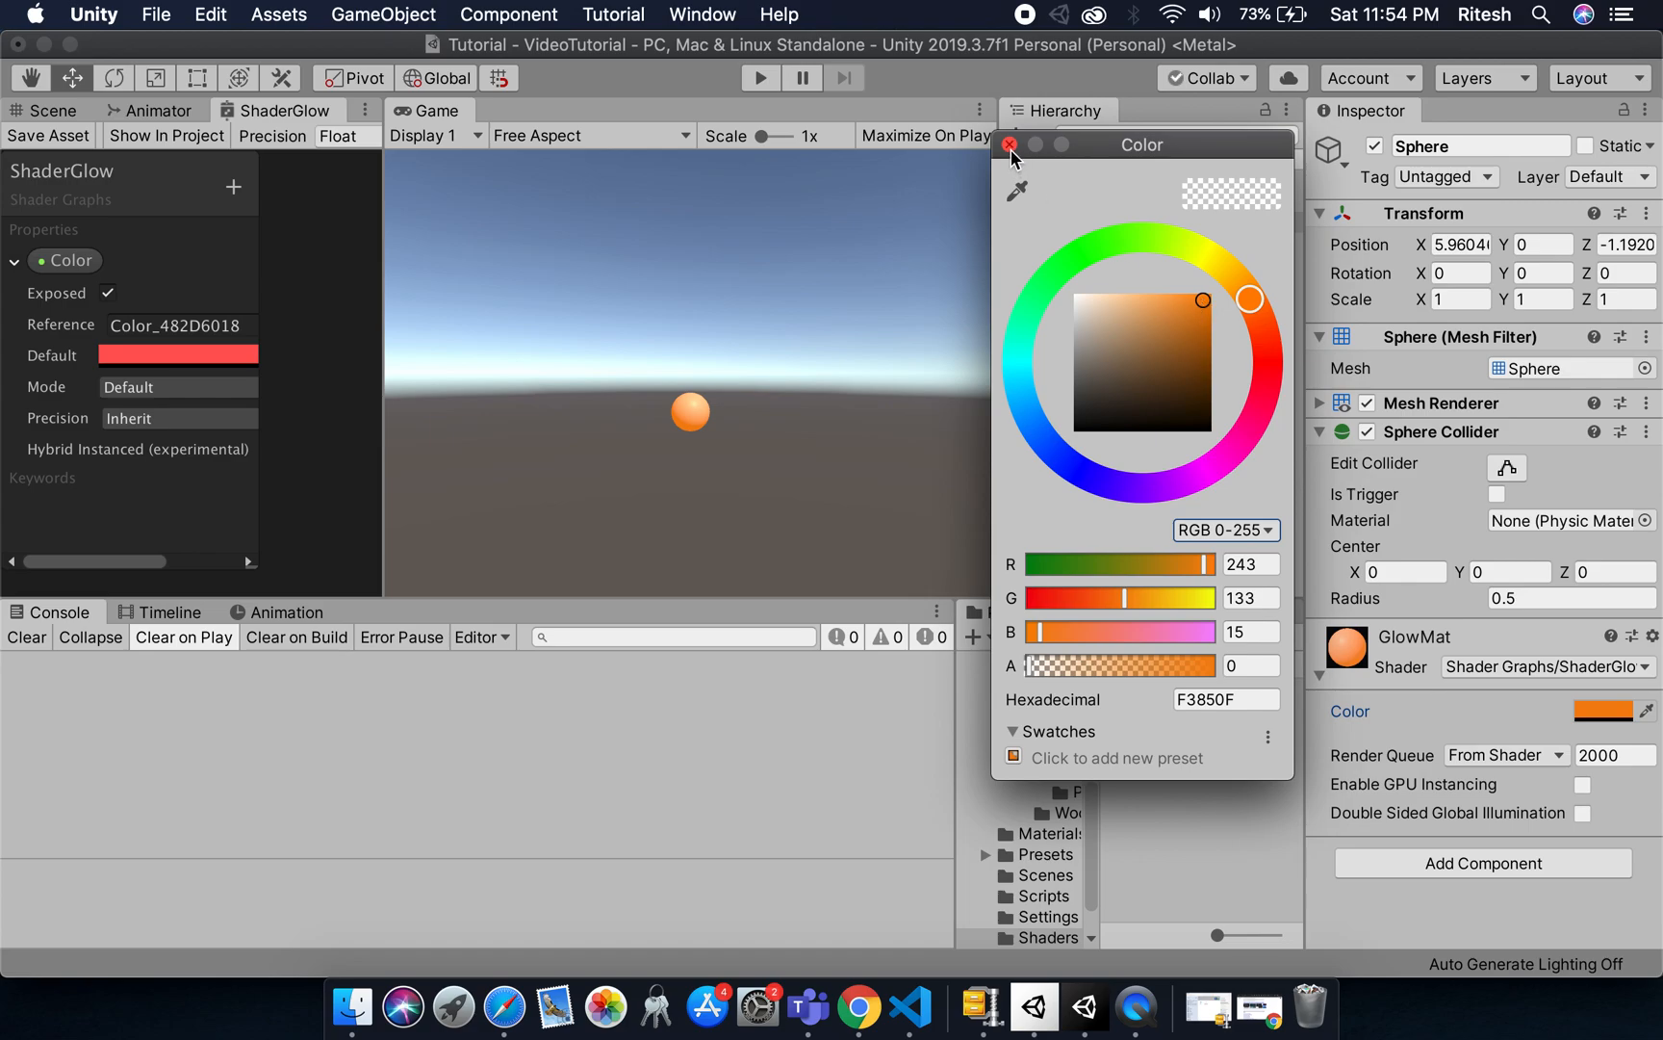
pyautogui.click(1009, 144)
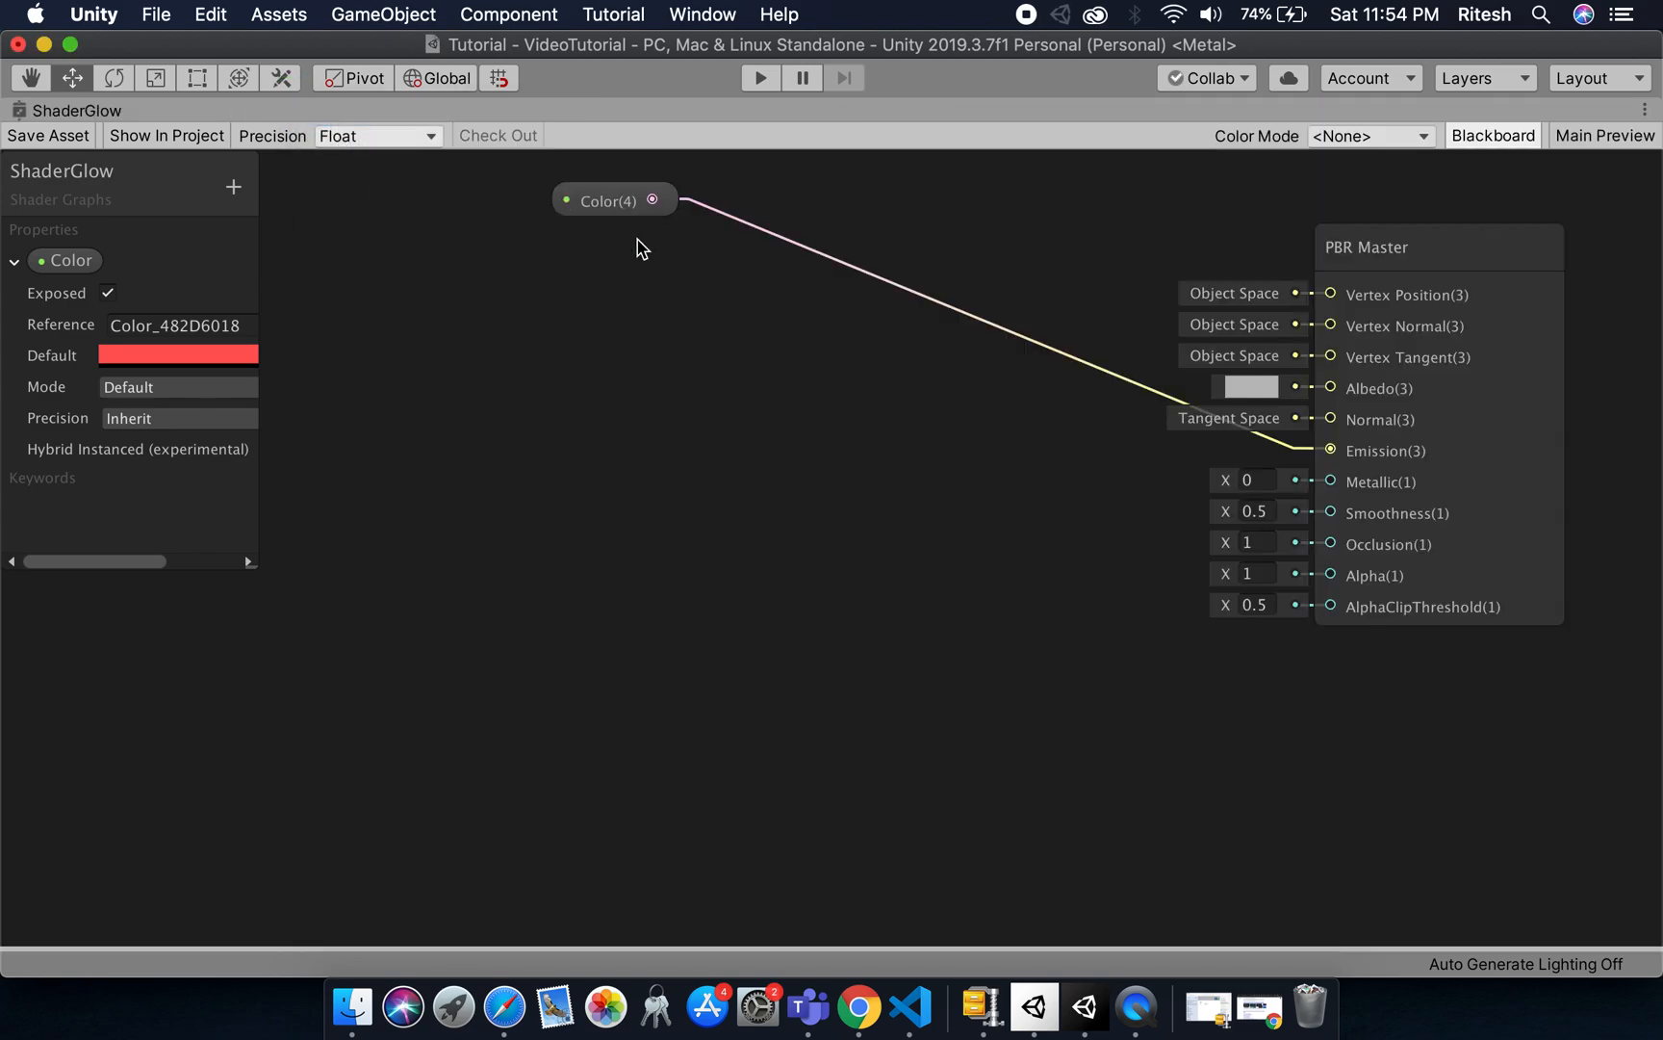
# - Add an Input > Fresnel Effect node and position it left of the master node
pyautogui.click(574, 355)
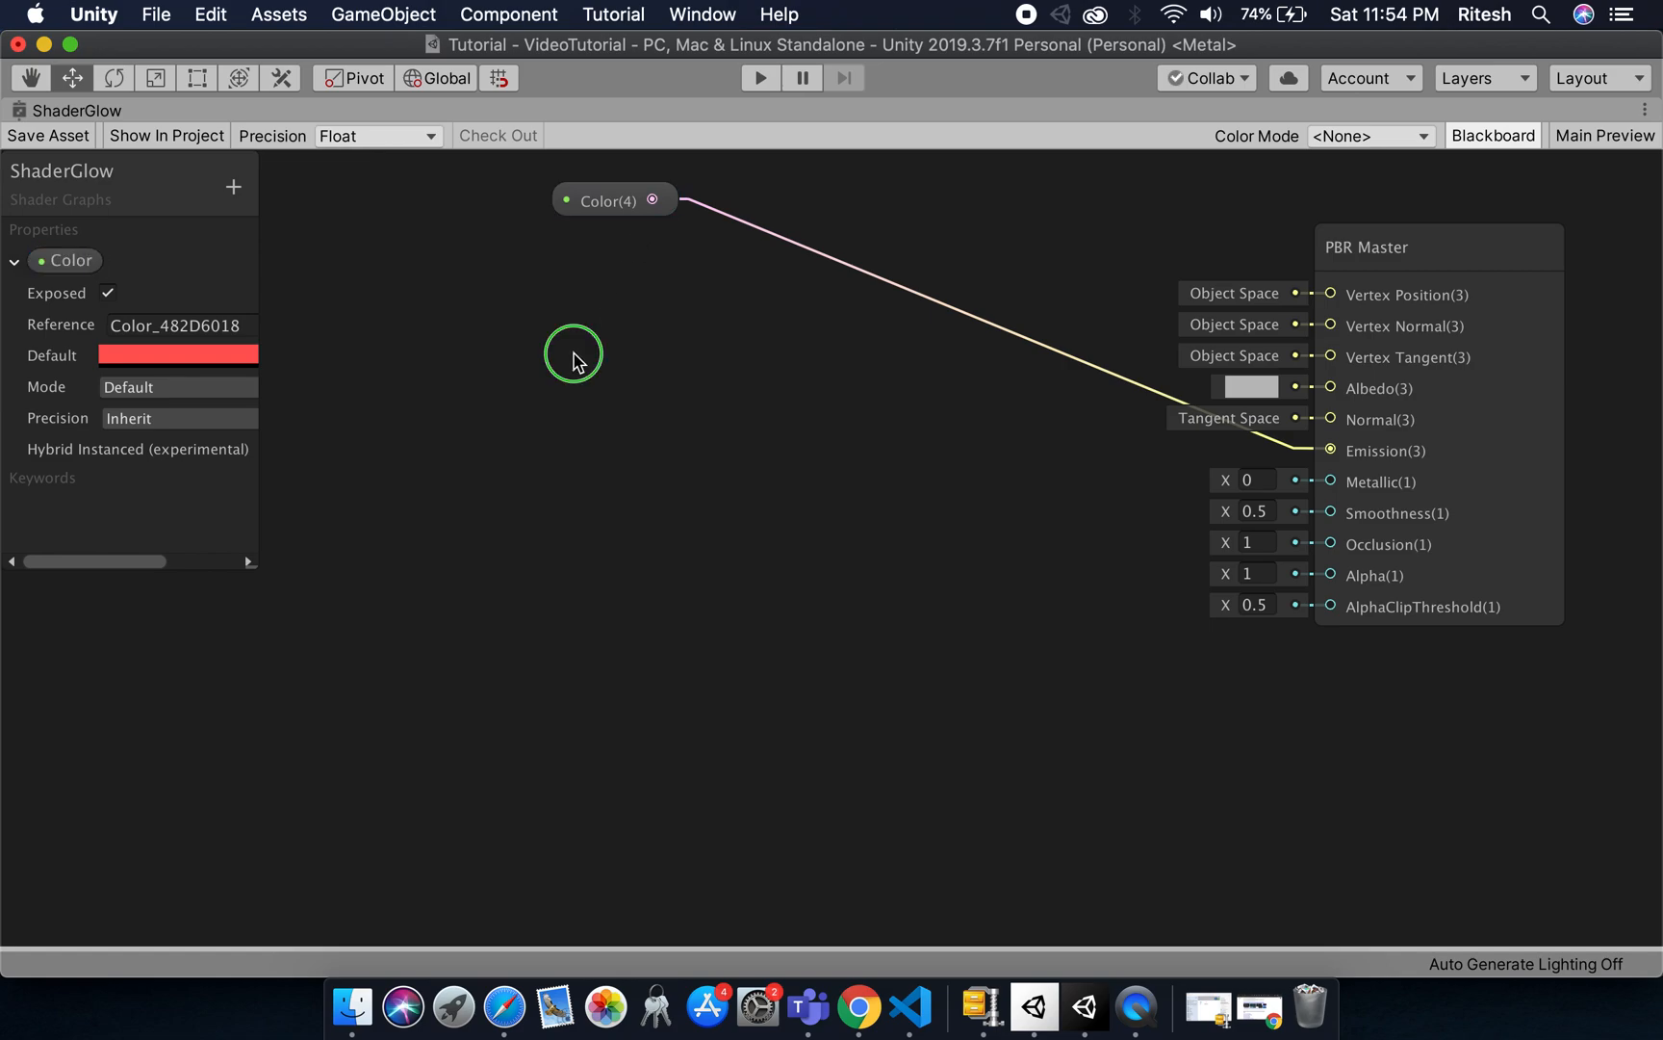
pyautogui.rightClick(574, 360)
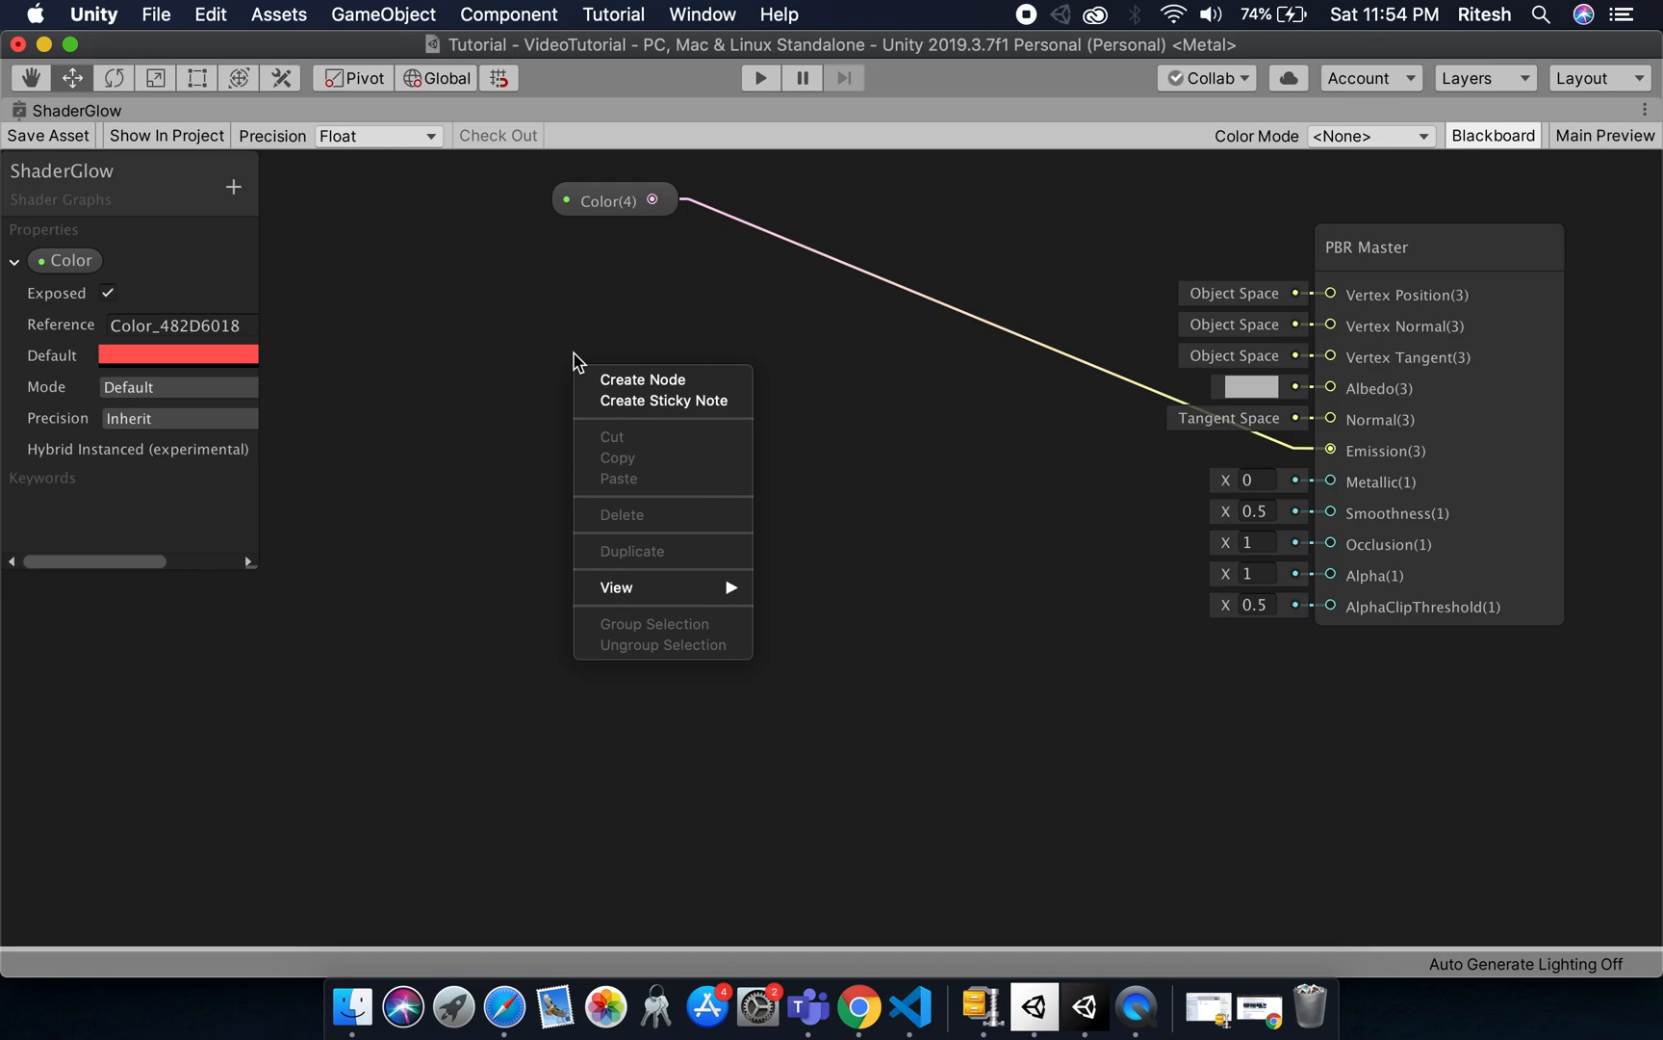
pyautogui.moveTo(636, 385)
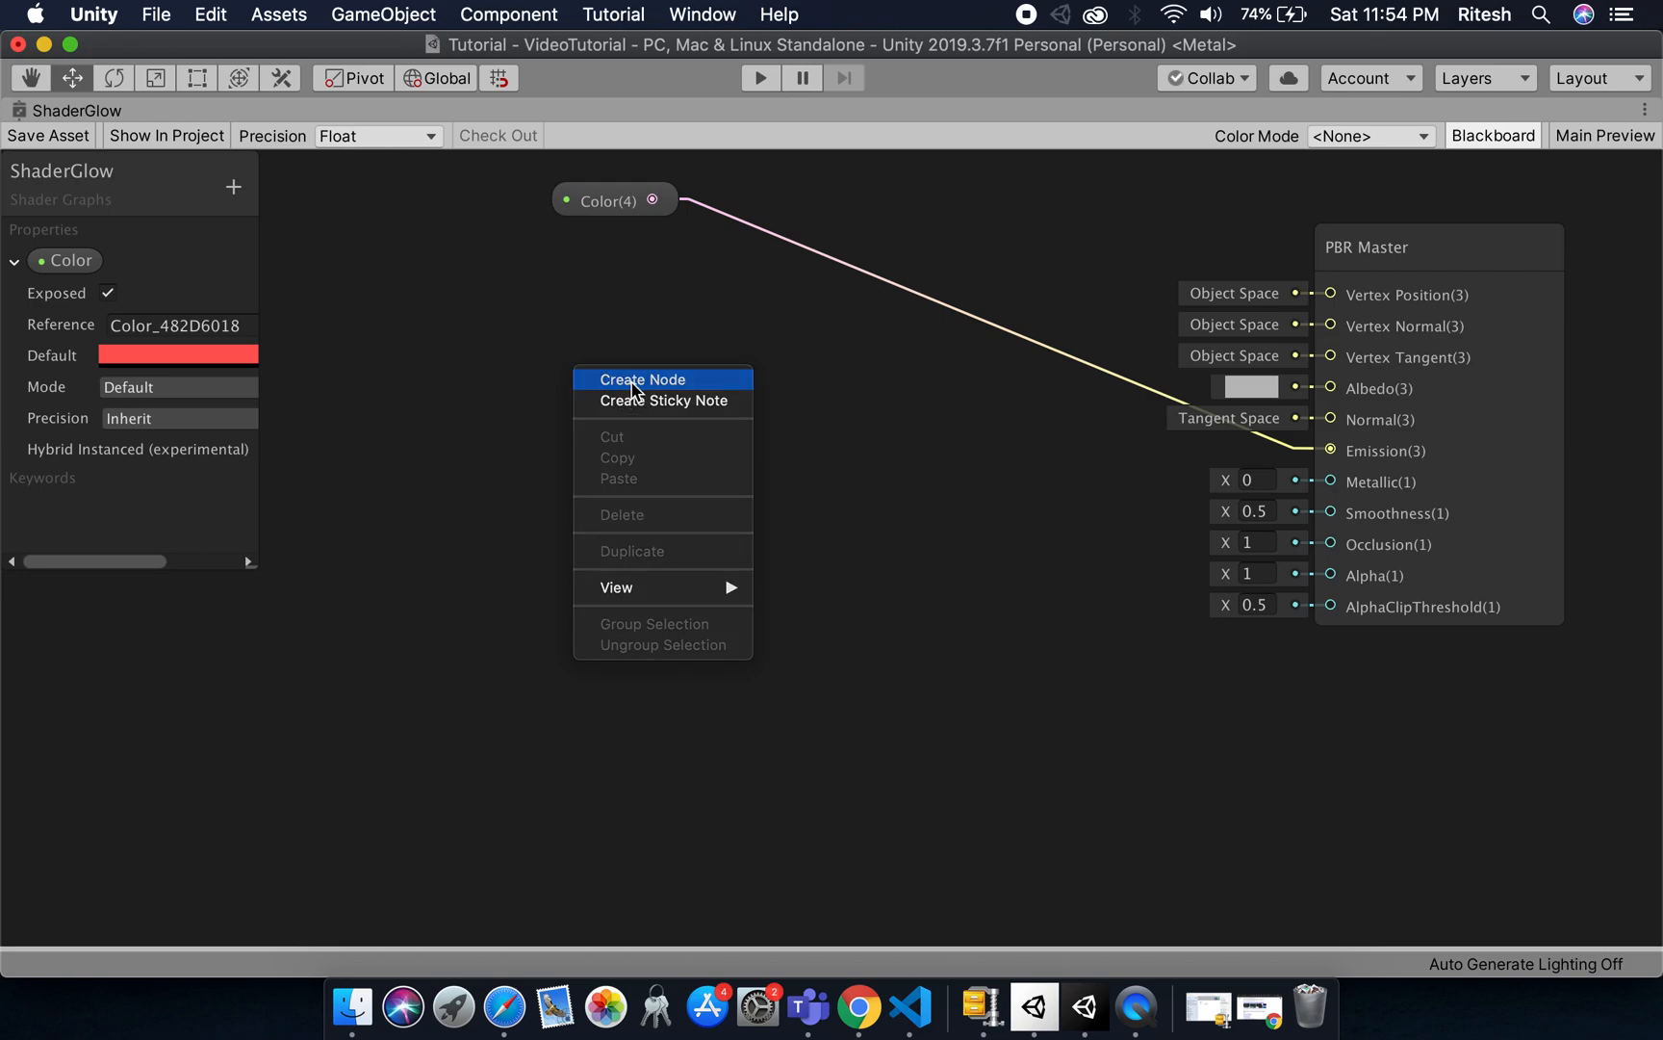
pyautogui.click(643, 379)
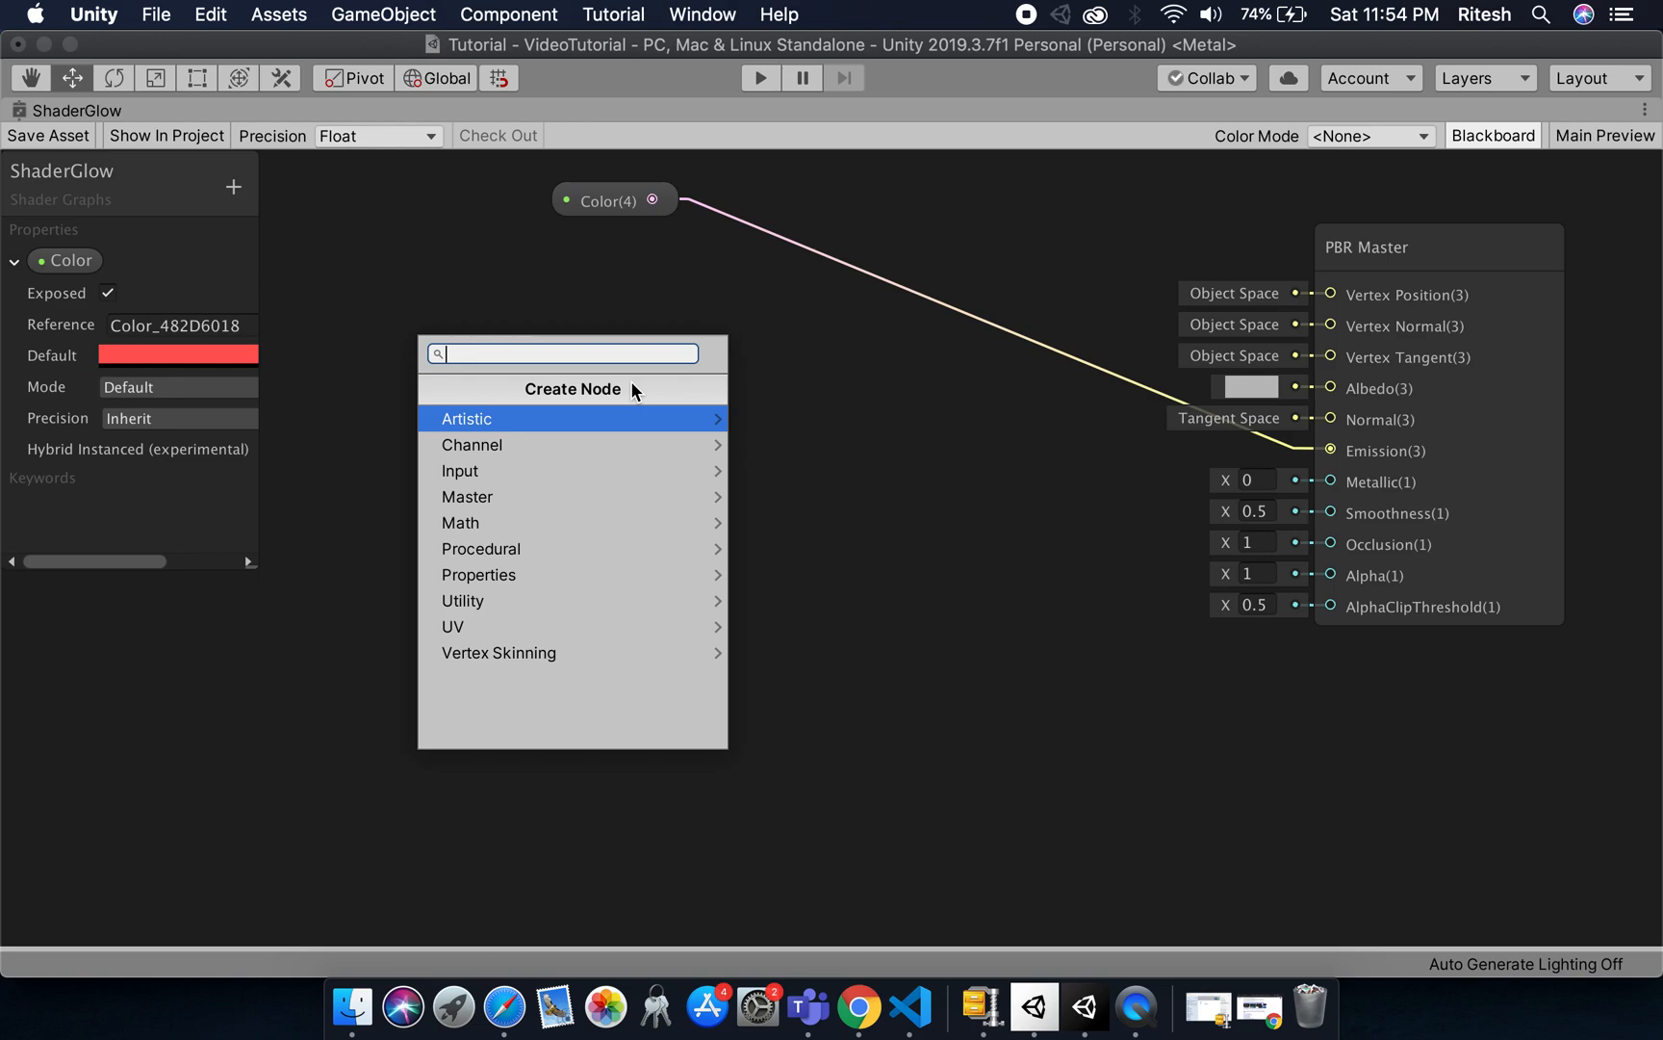
pyautogui.click(466, 420)
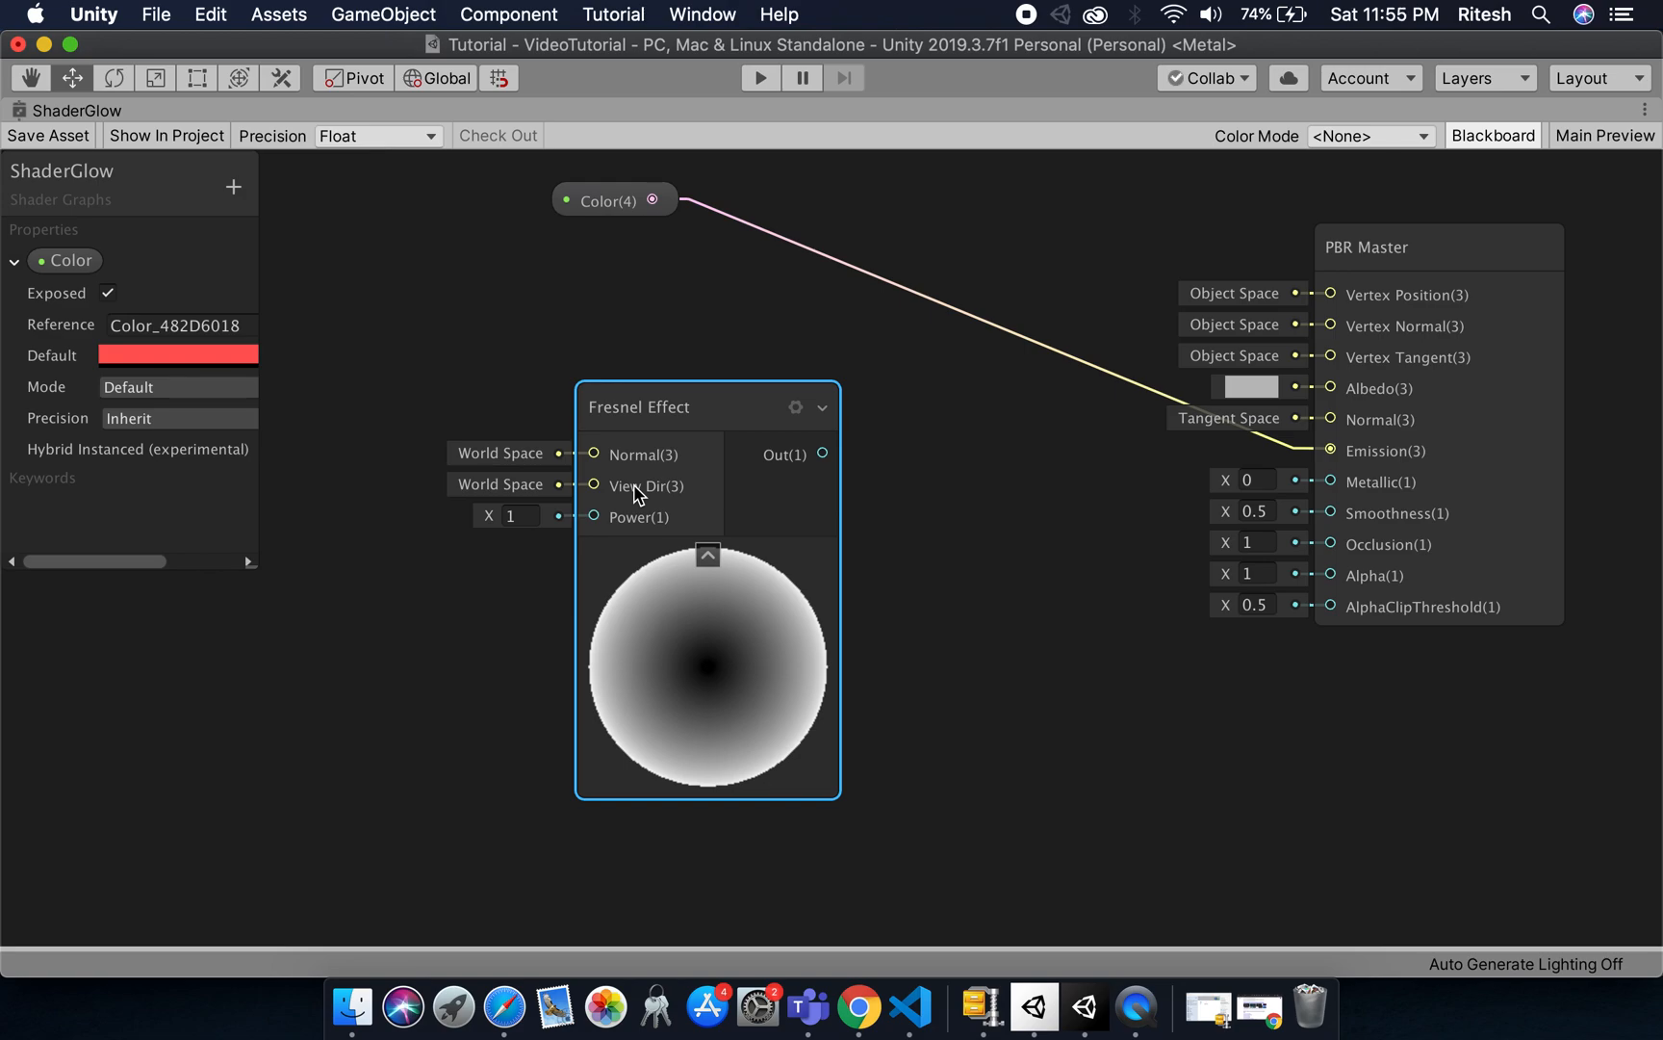
pyautogui.moveTo(654, 373)
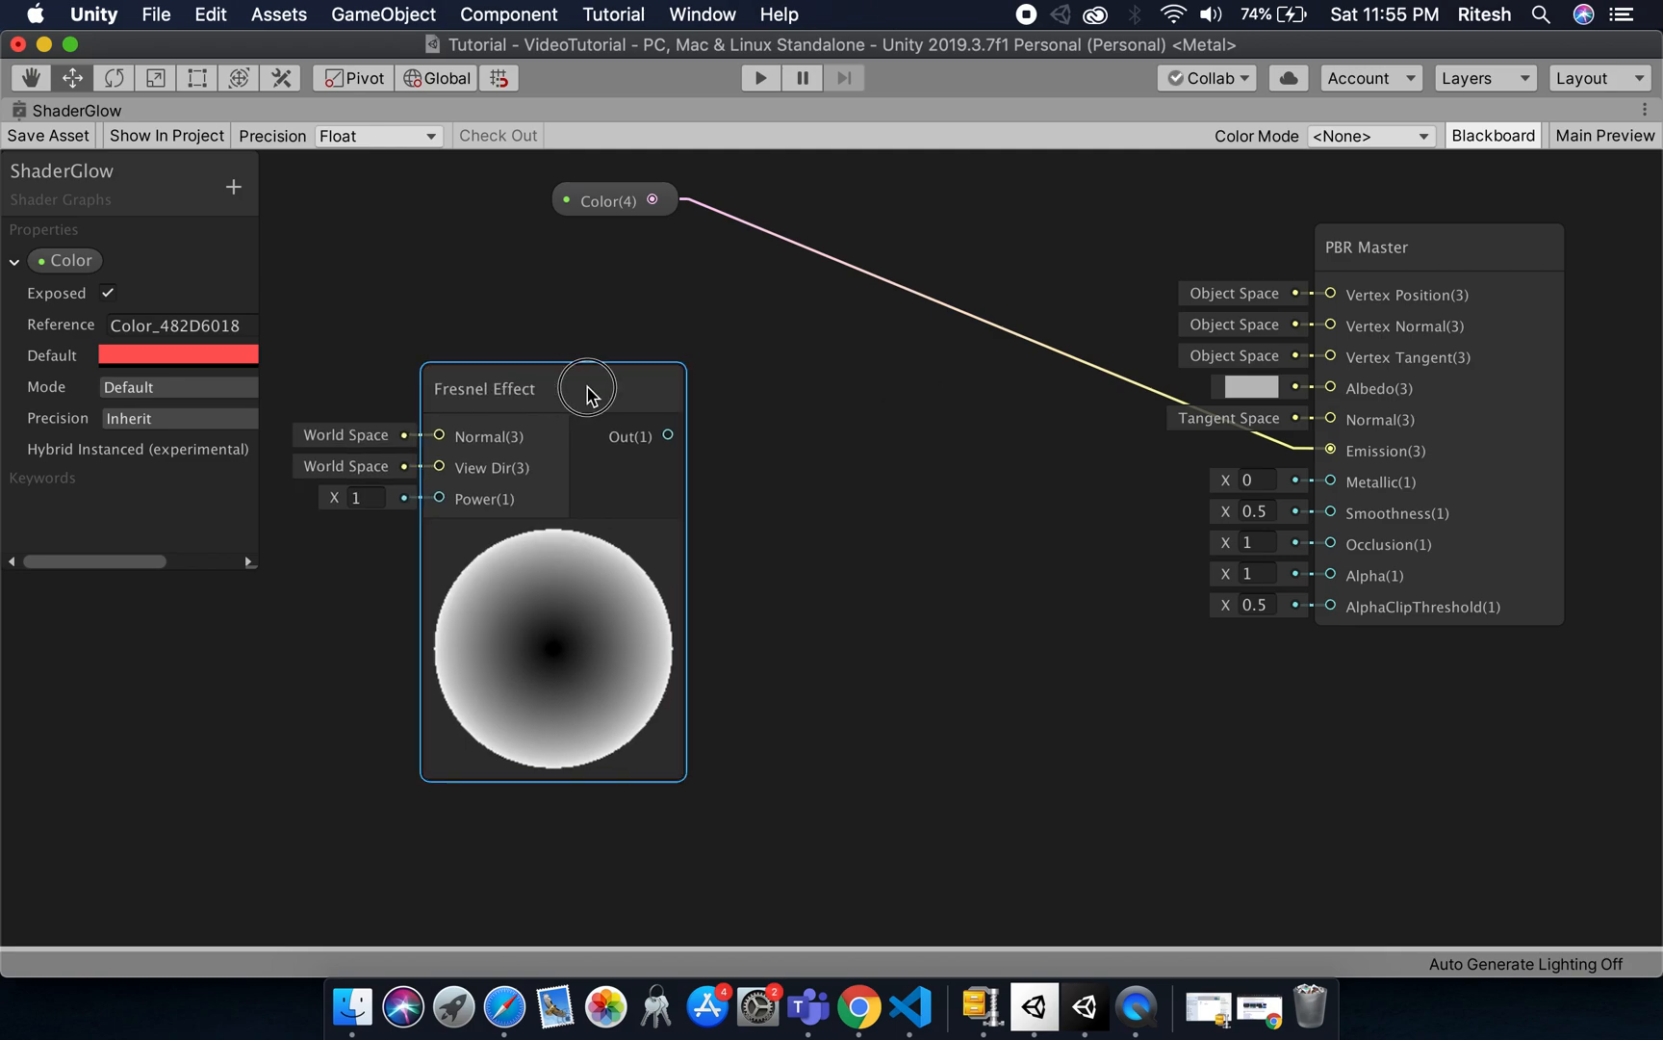
pyautogui.moveTo(585, 388); pyautogui.dragTo(600, 389)
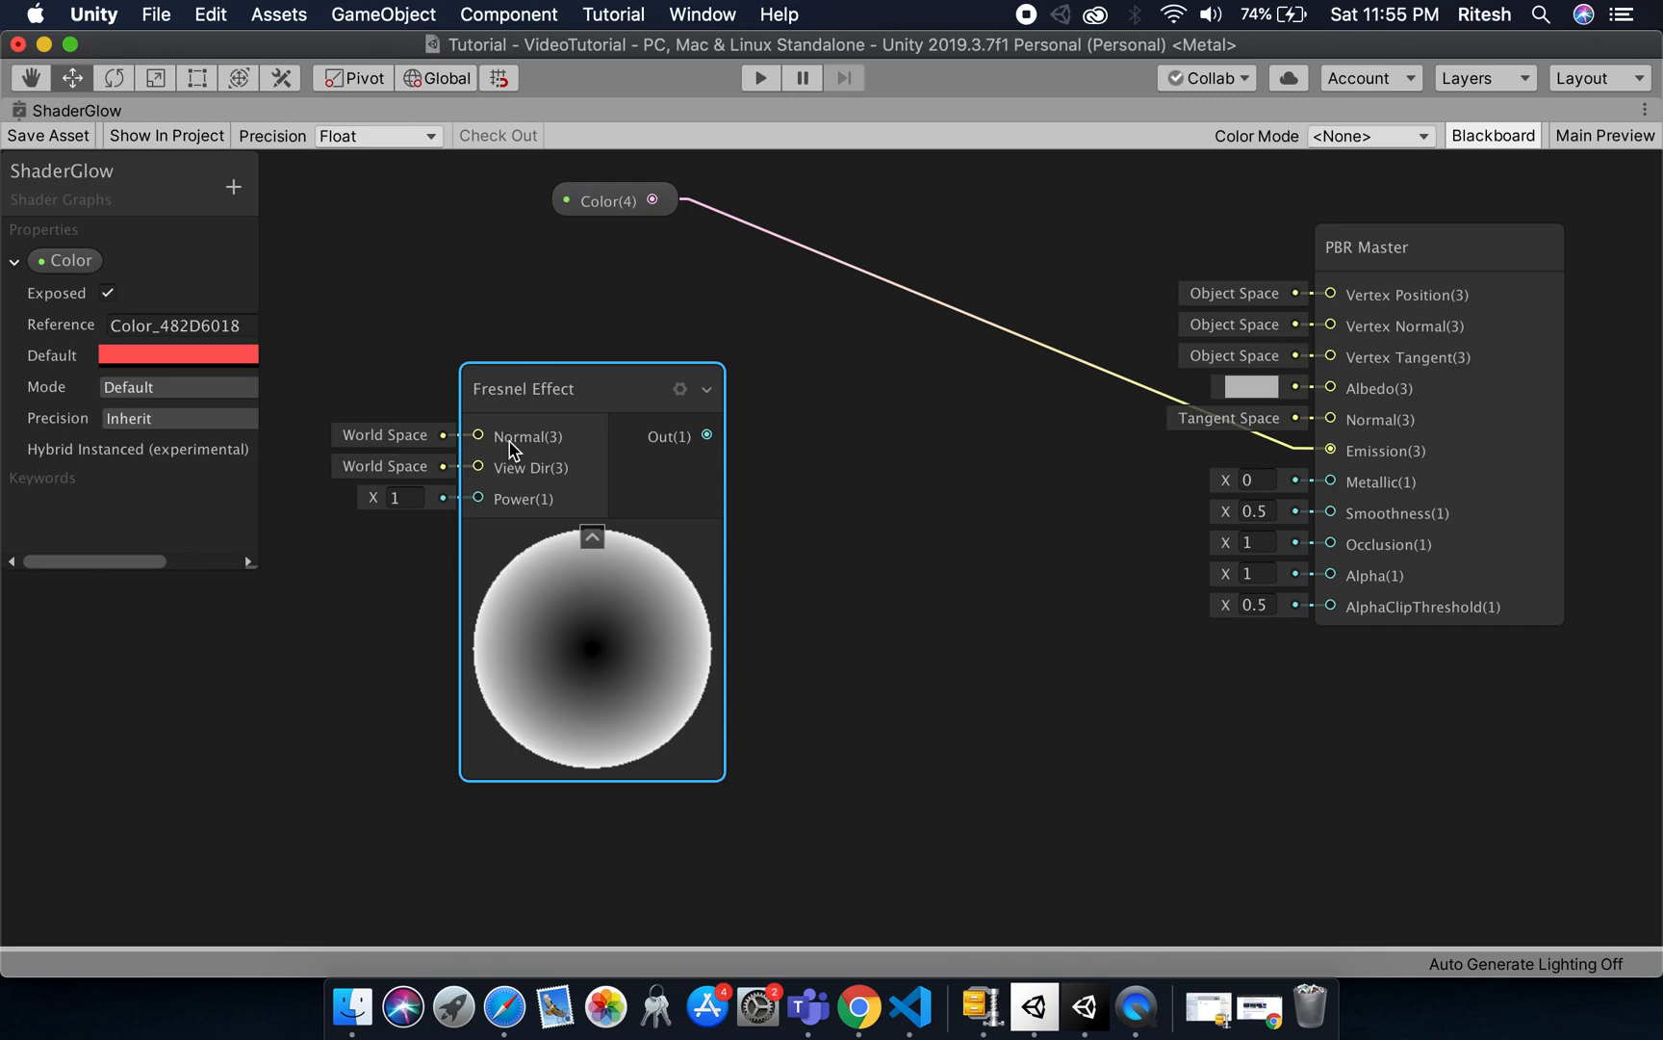
pyautogui.moveTo(1189, 427)
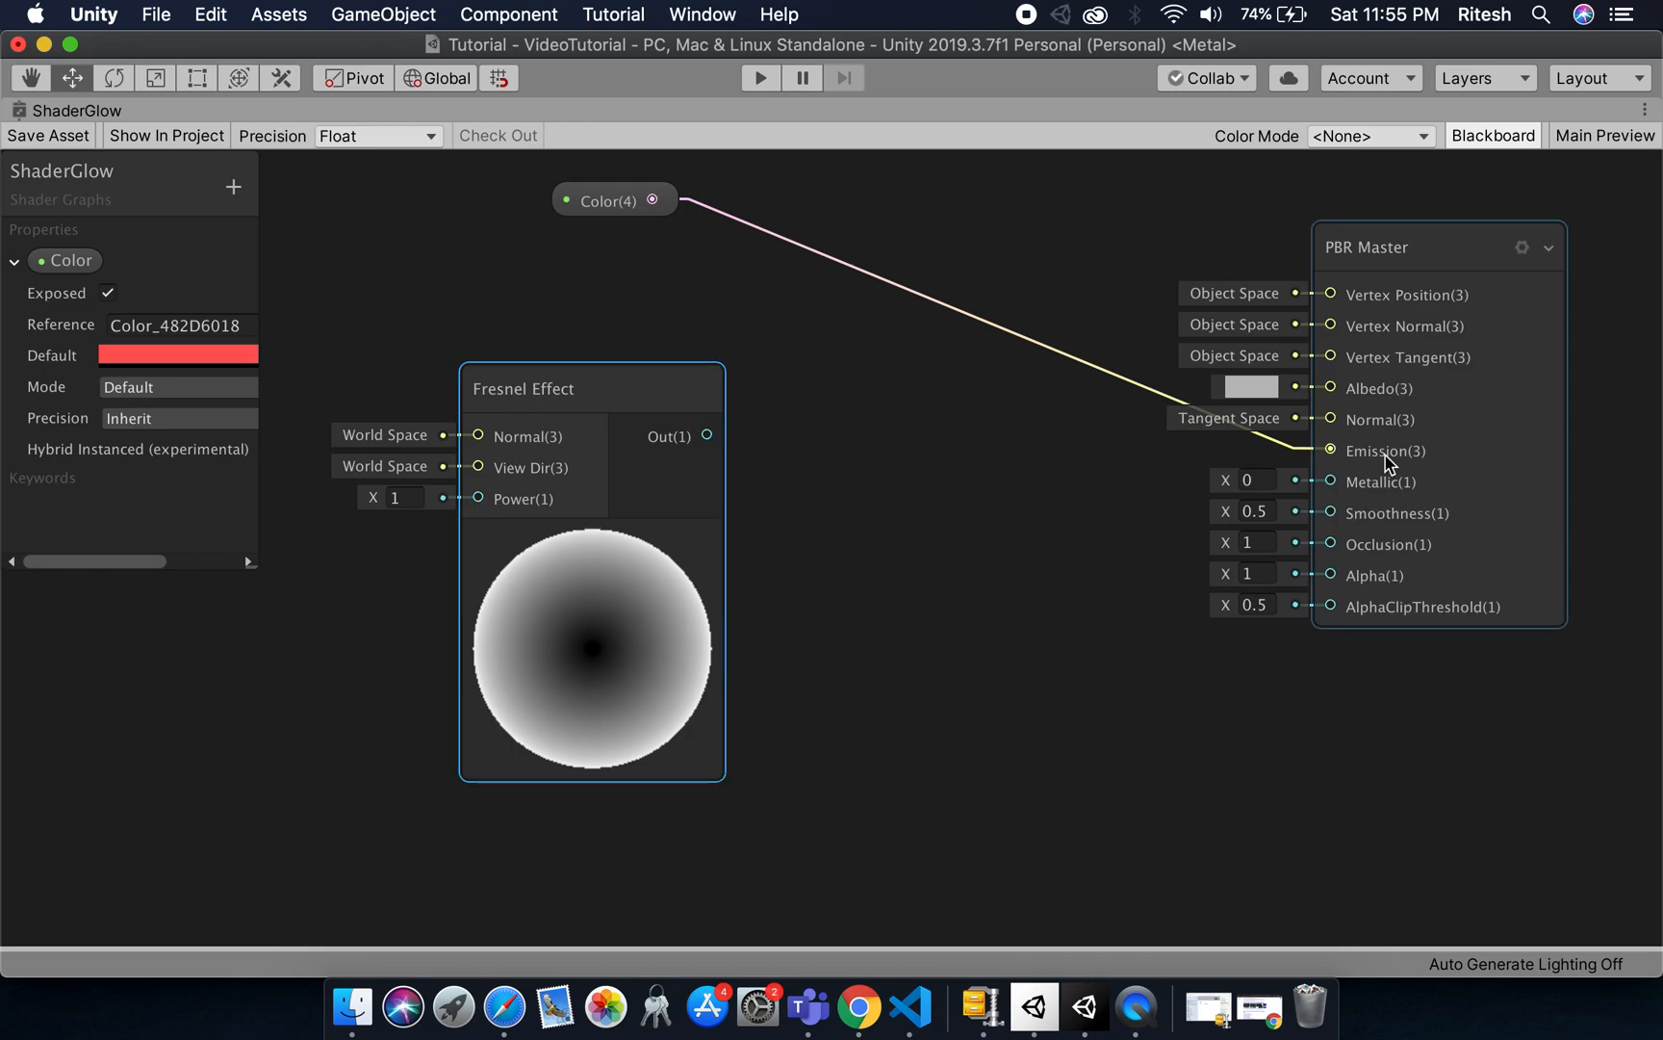
pyautogui.moveTo(910, 410)
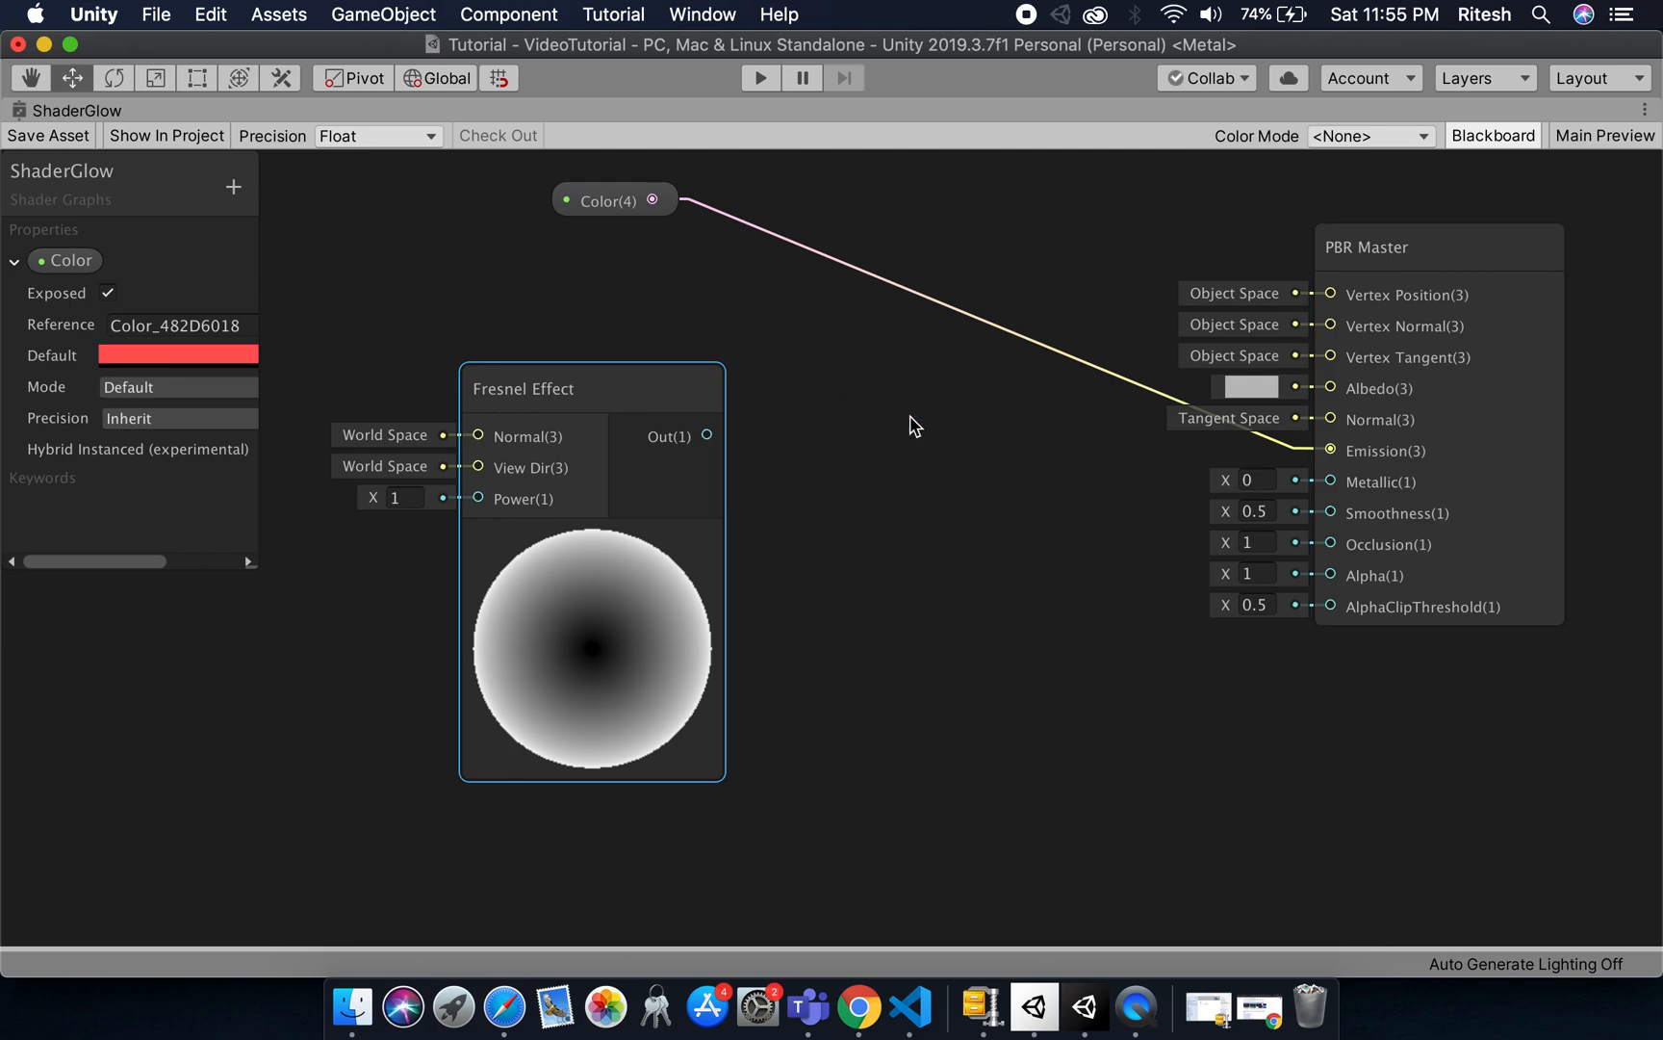
# - Add a Multiply node fed by the Color property (A) and the Fresnel output (B)
pyautogui.write('mult')
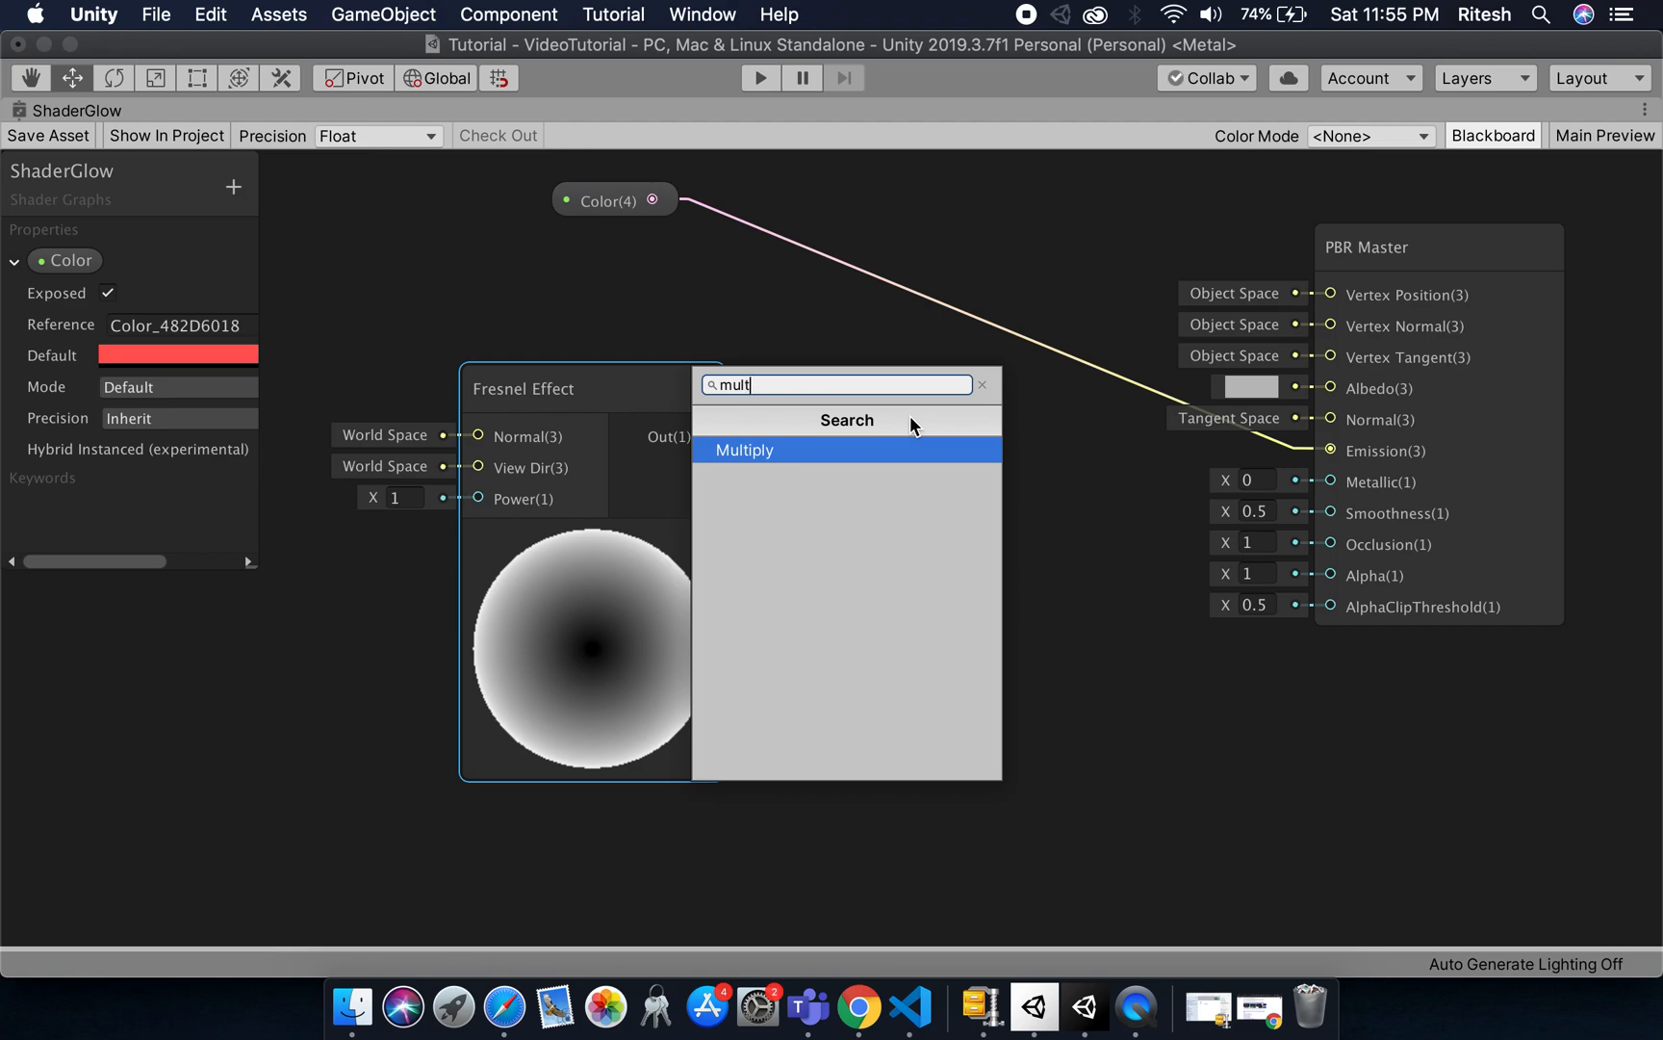
pyautogui.click(745, 451)
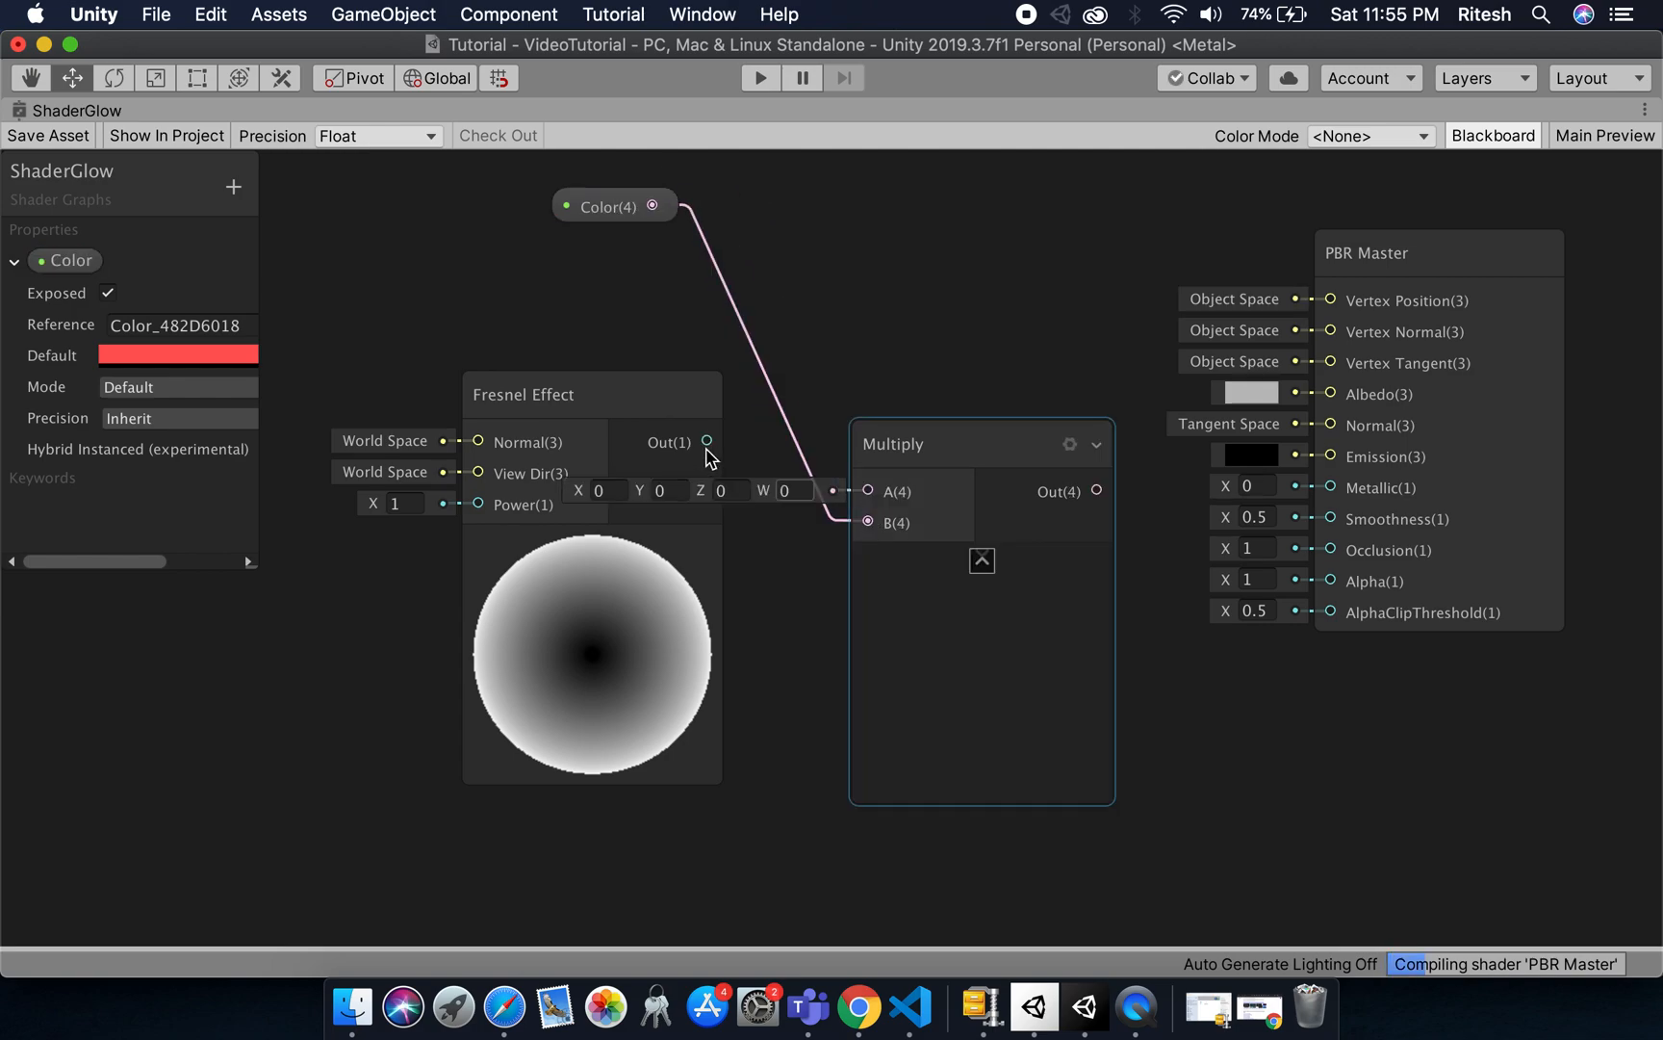
pyautogui.moveTo(703, 441); pyautogui.dragTo(803, 491)
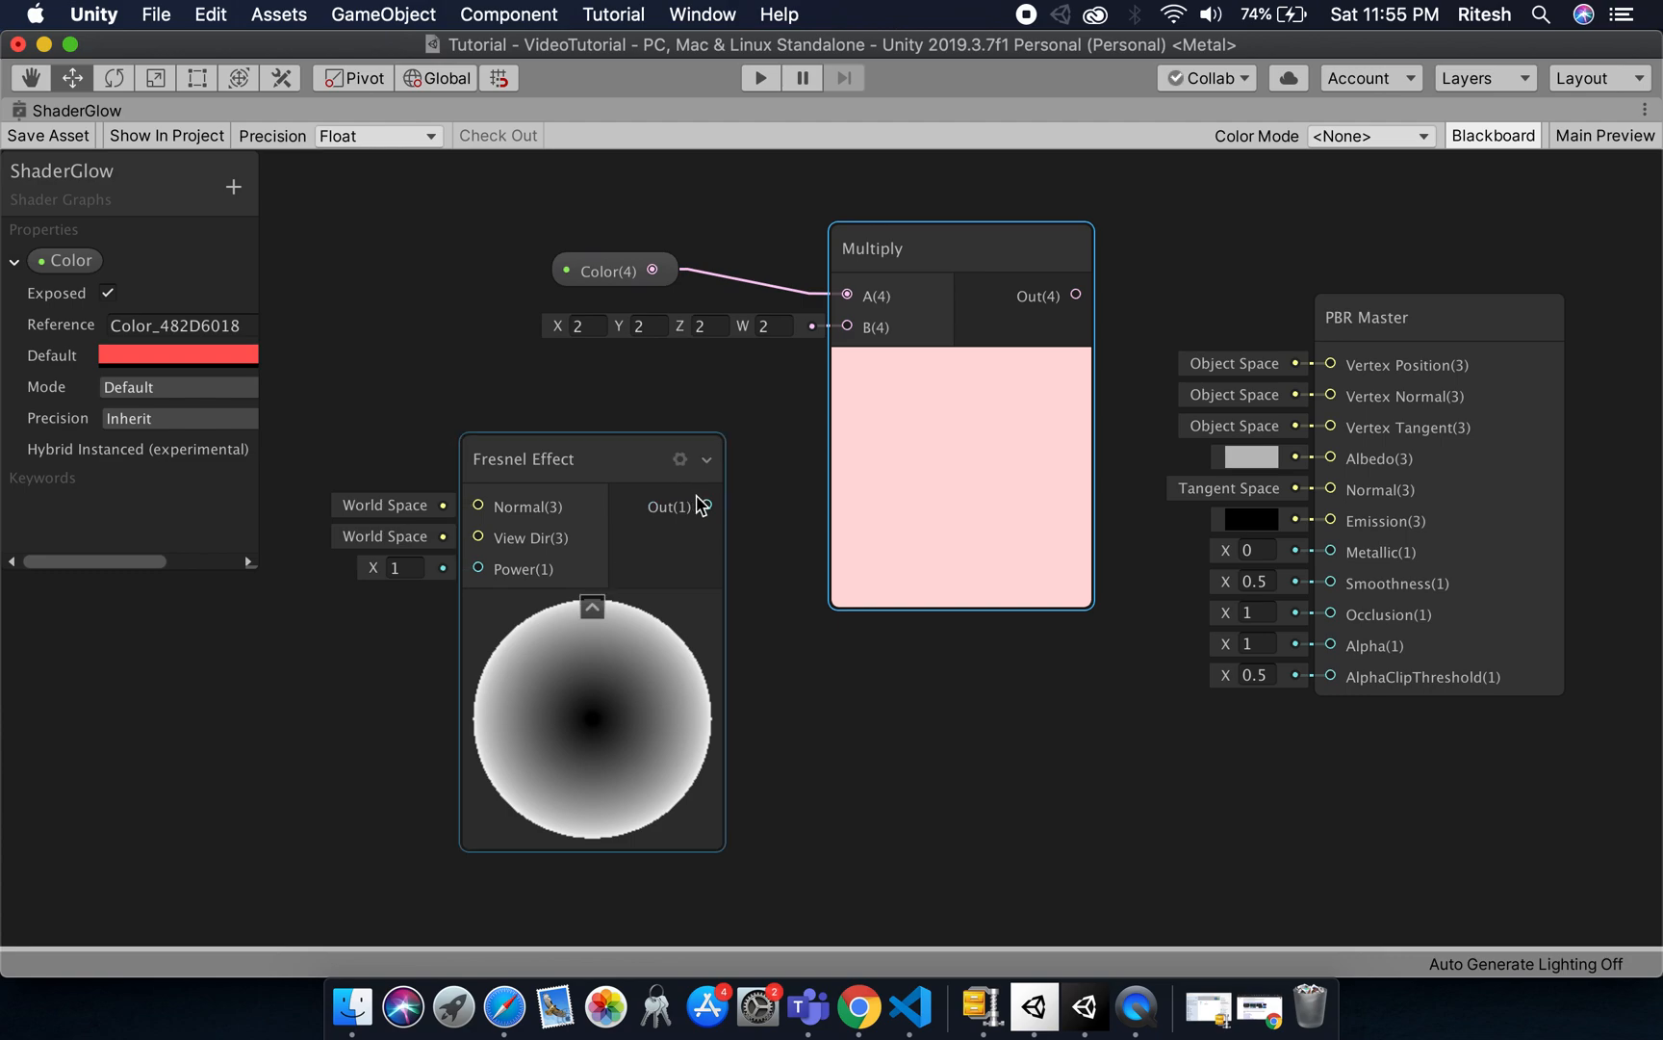
pyautogui.moveTo(699, 507); pyautogui.dragTo(849, 328)
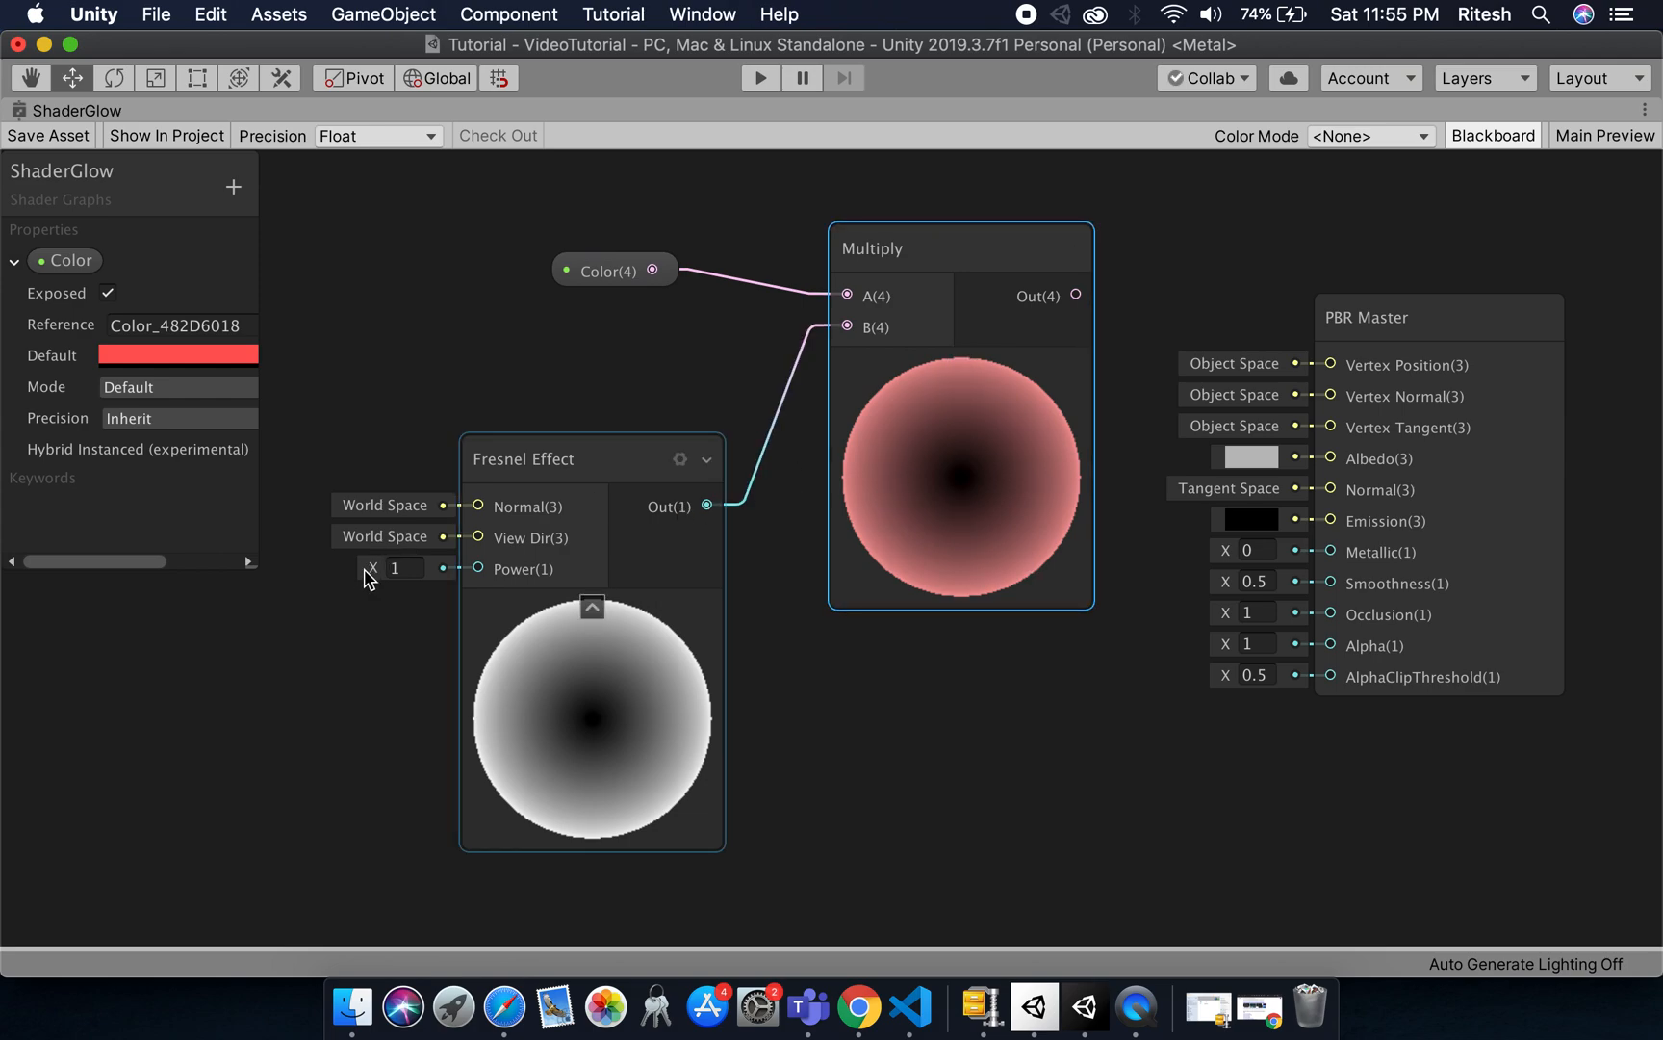
pyautogui.moveTo(369, 568); pyautogui.dragTo(366, 578)
pyautogui.write('2.5')
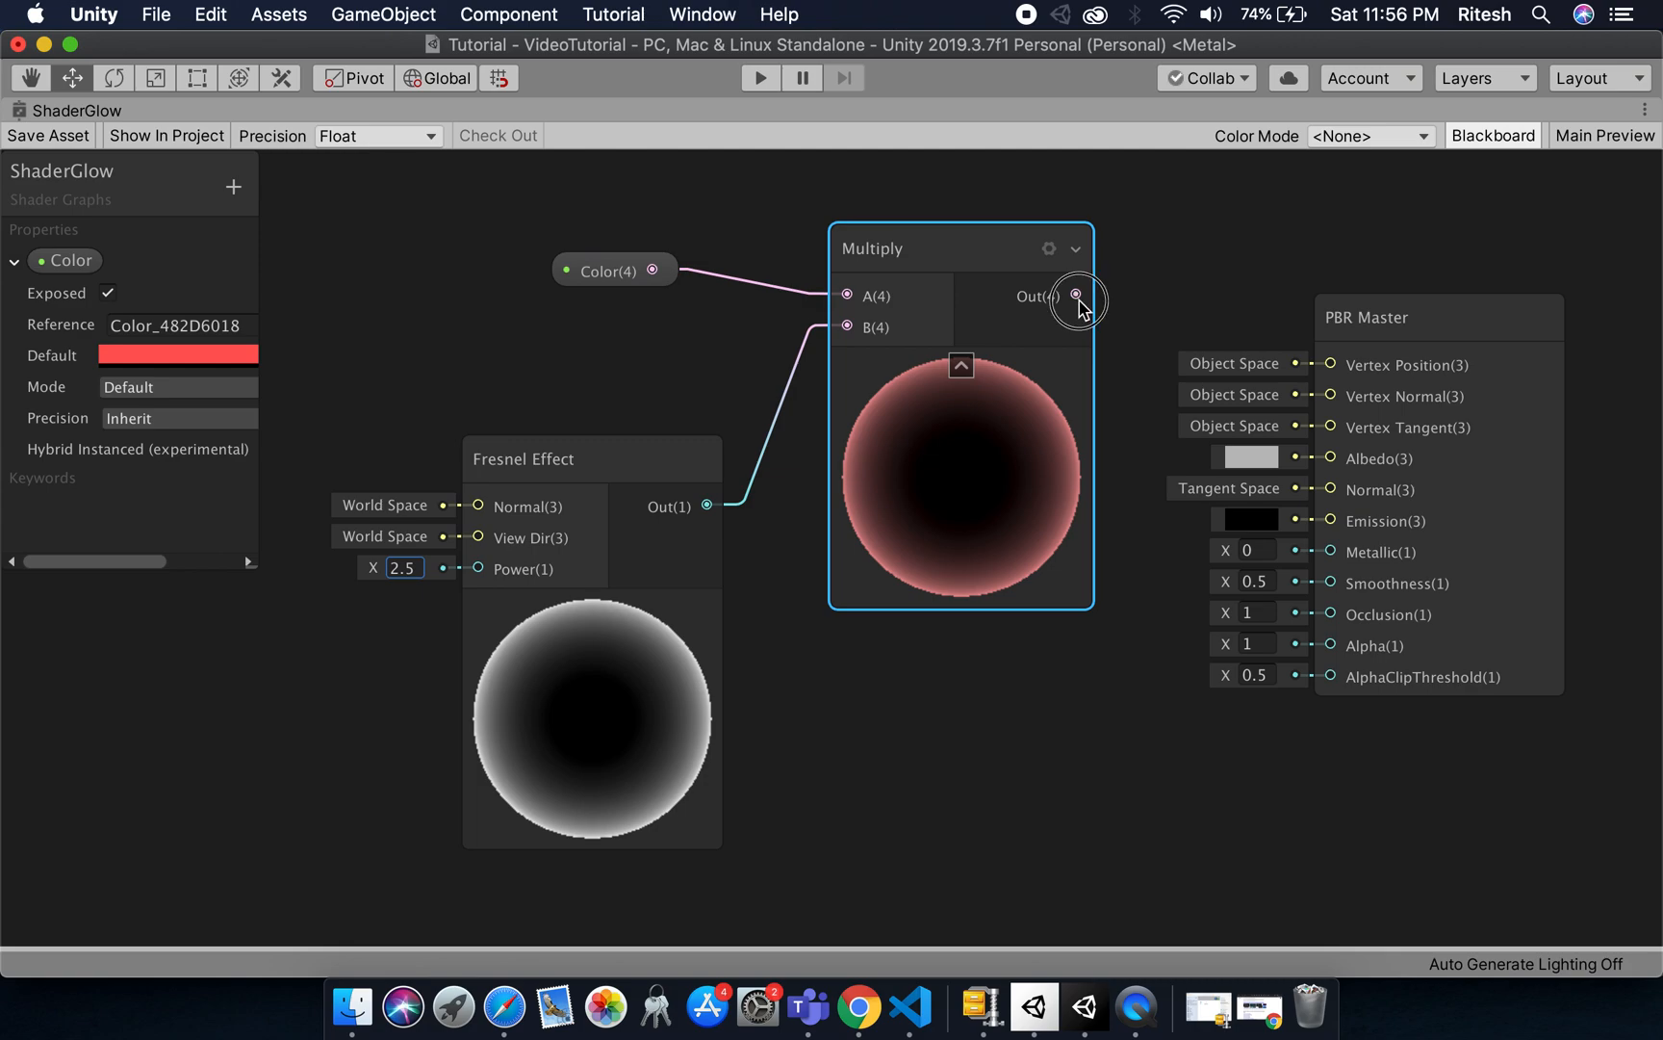
# - Wire the Multiply result into Emission and save the shader graph
pyautogui.moveTo(1074, 296); pyautogui.dragTo(1327, 520)
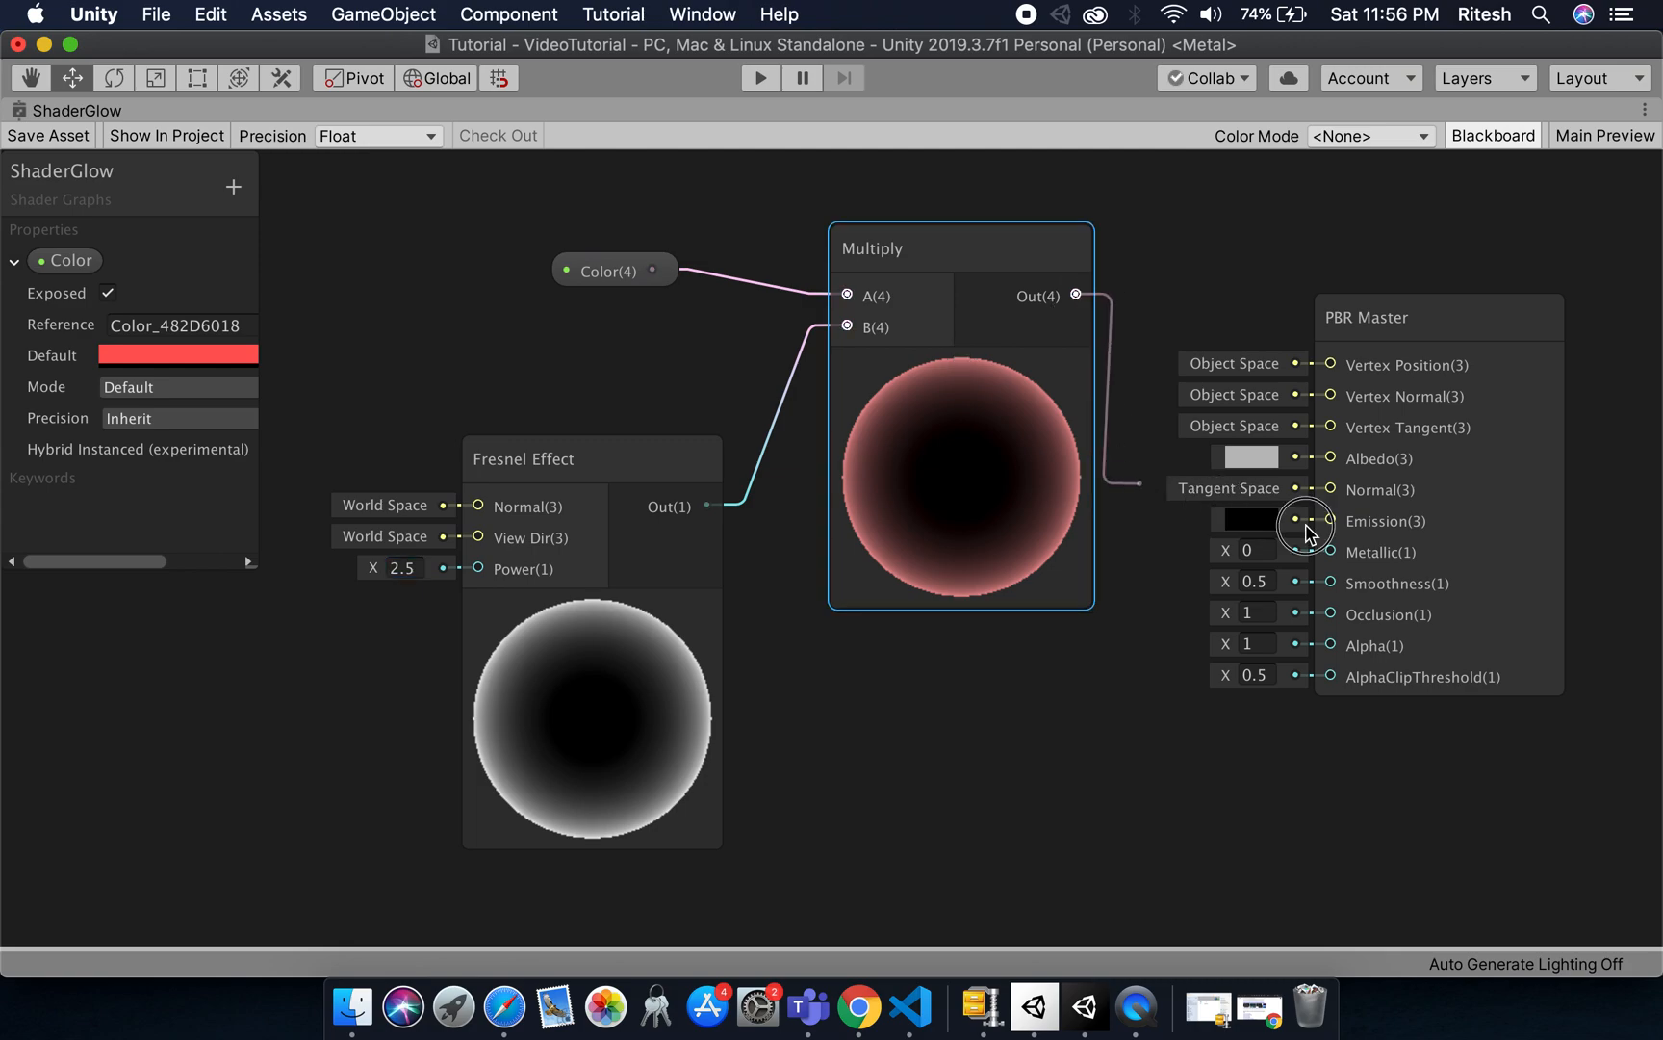
pyautogui.click(1328, 522)
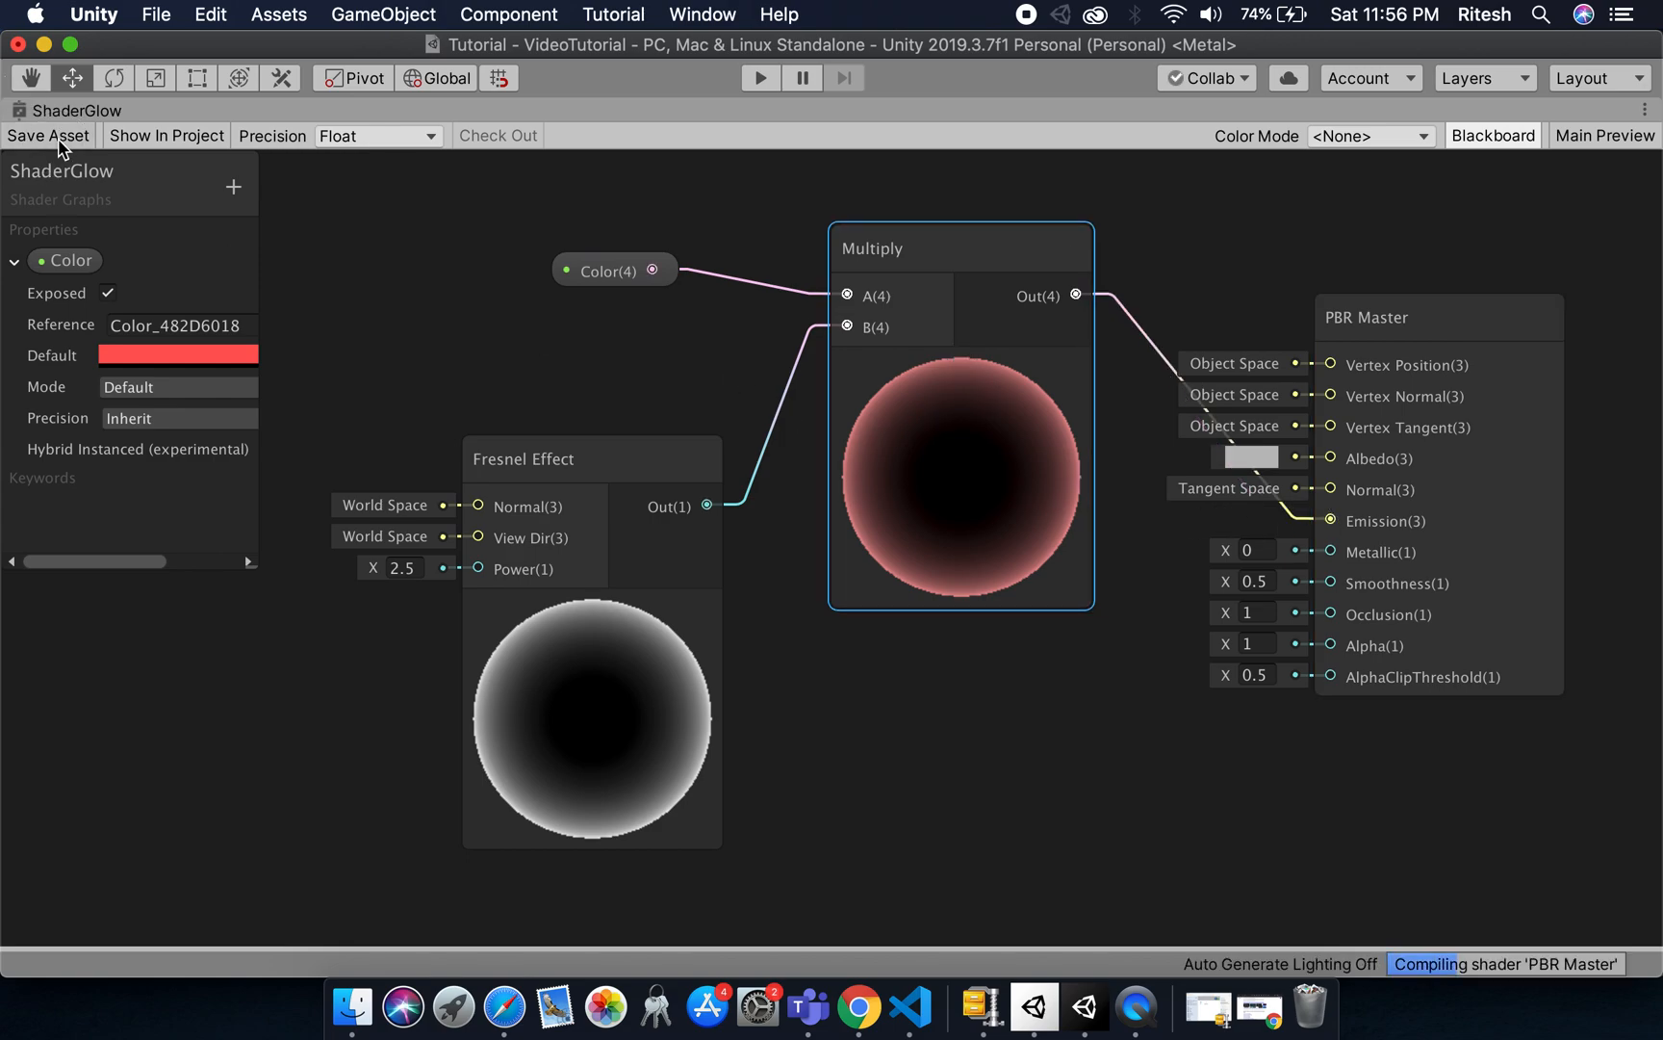
pyautogui.moveTo(718, 131)
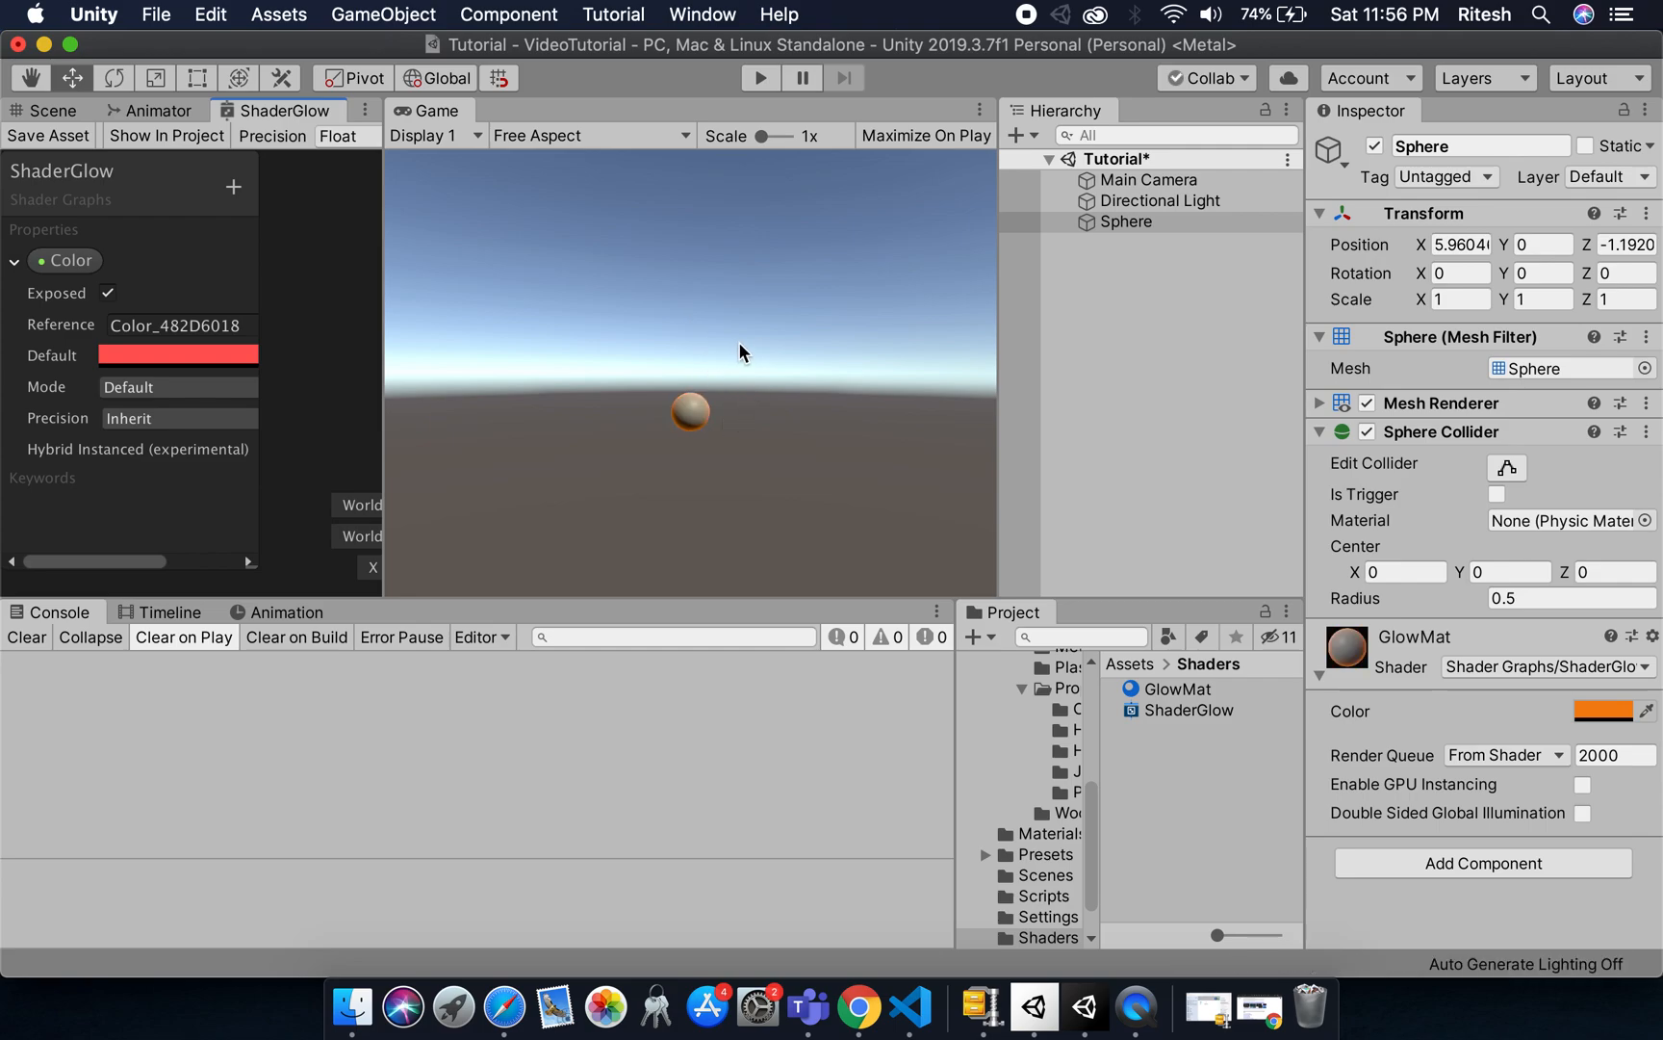
pyautogui.moveTo(520, 287)
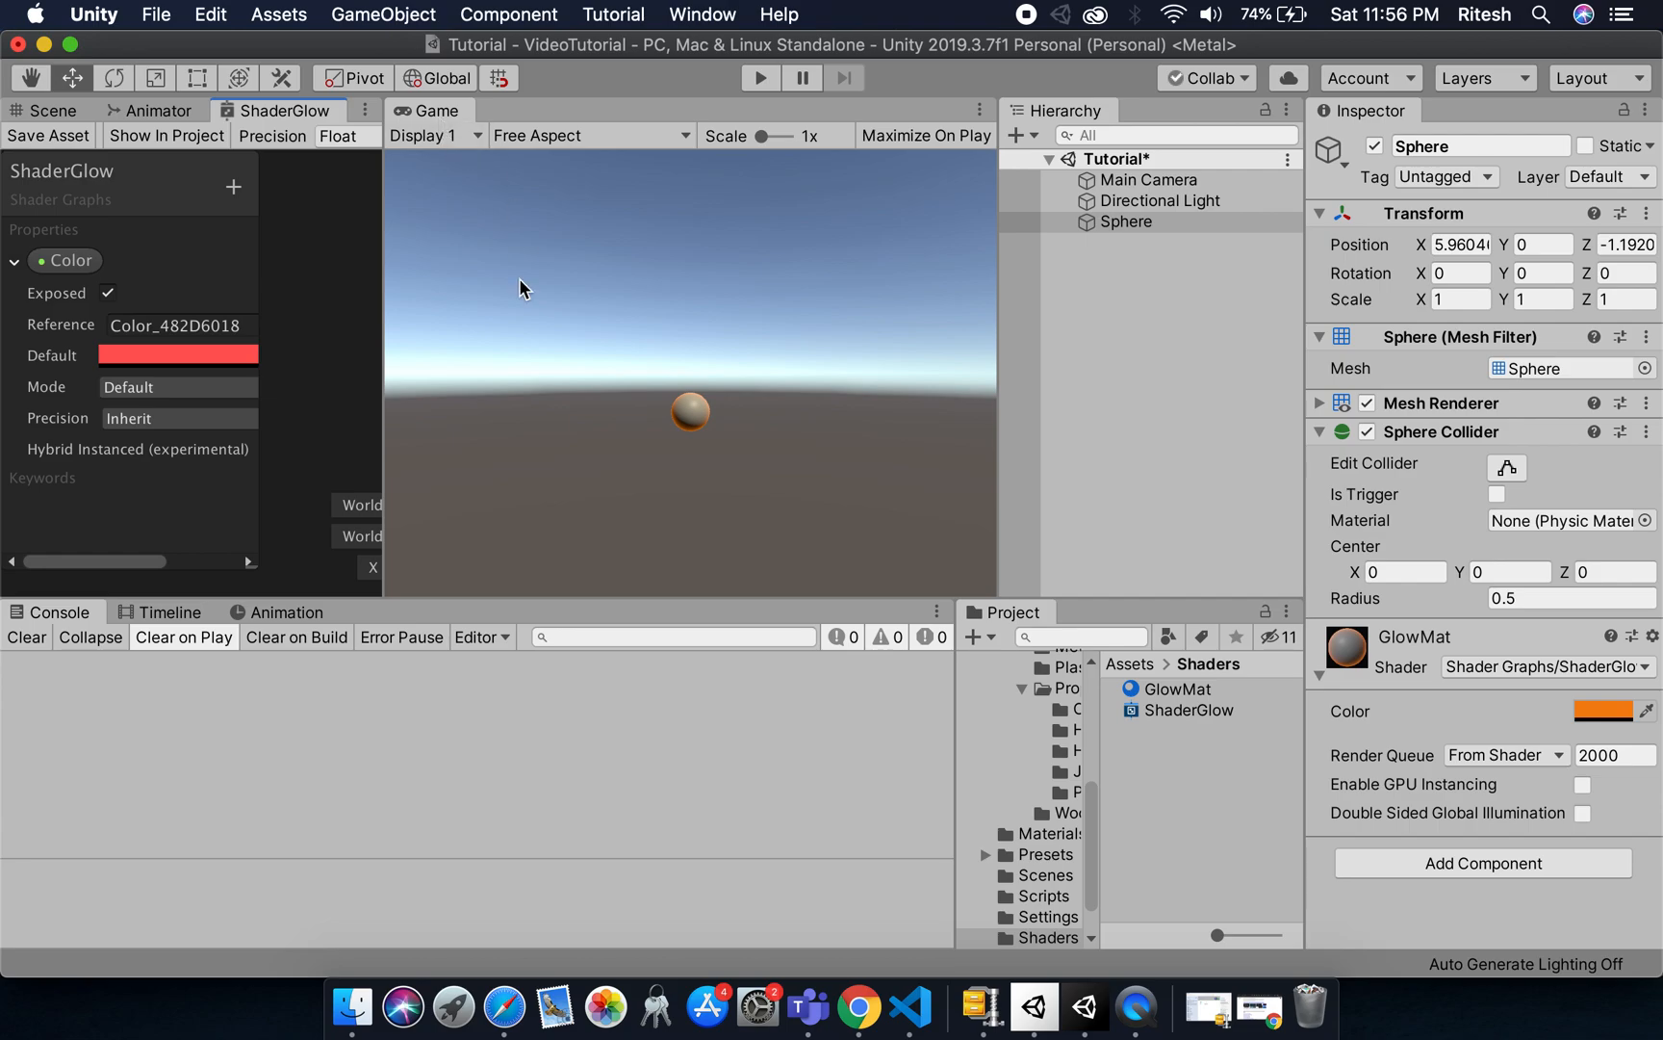
pyautogui.moveTo(751, 418)
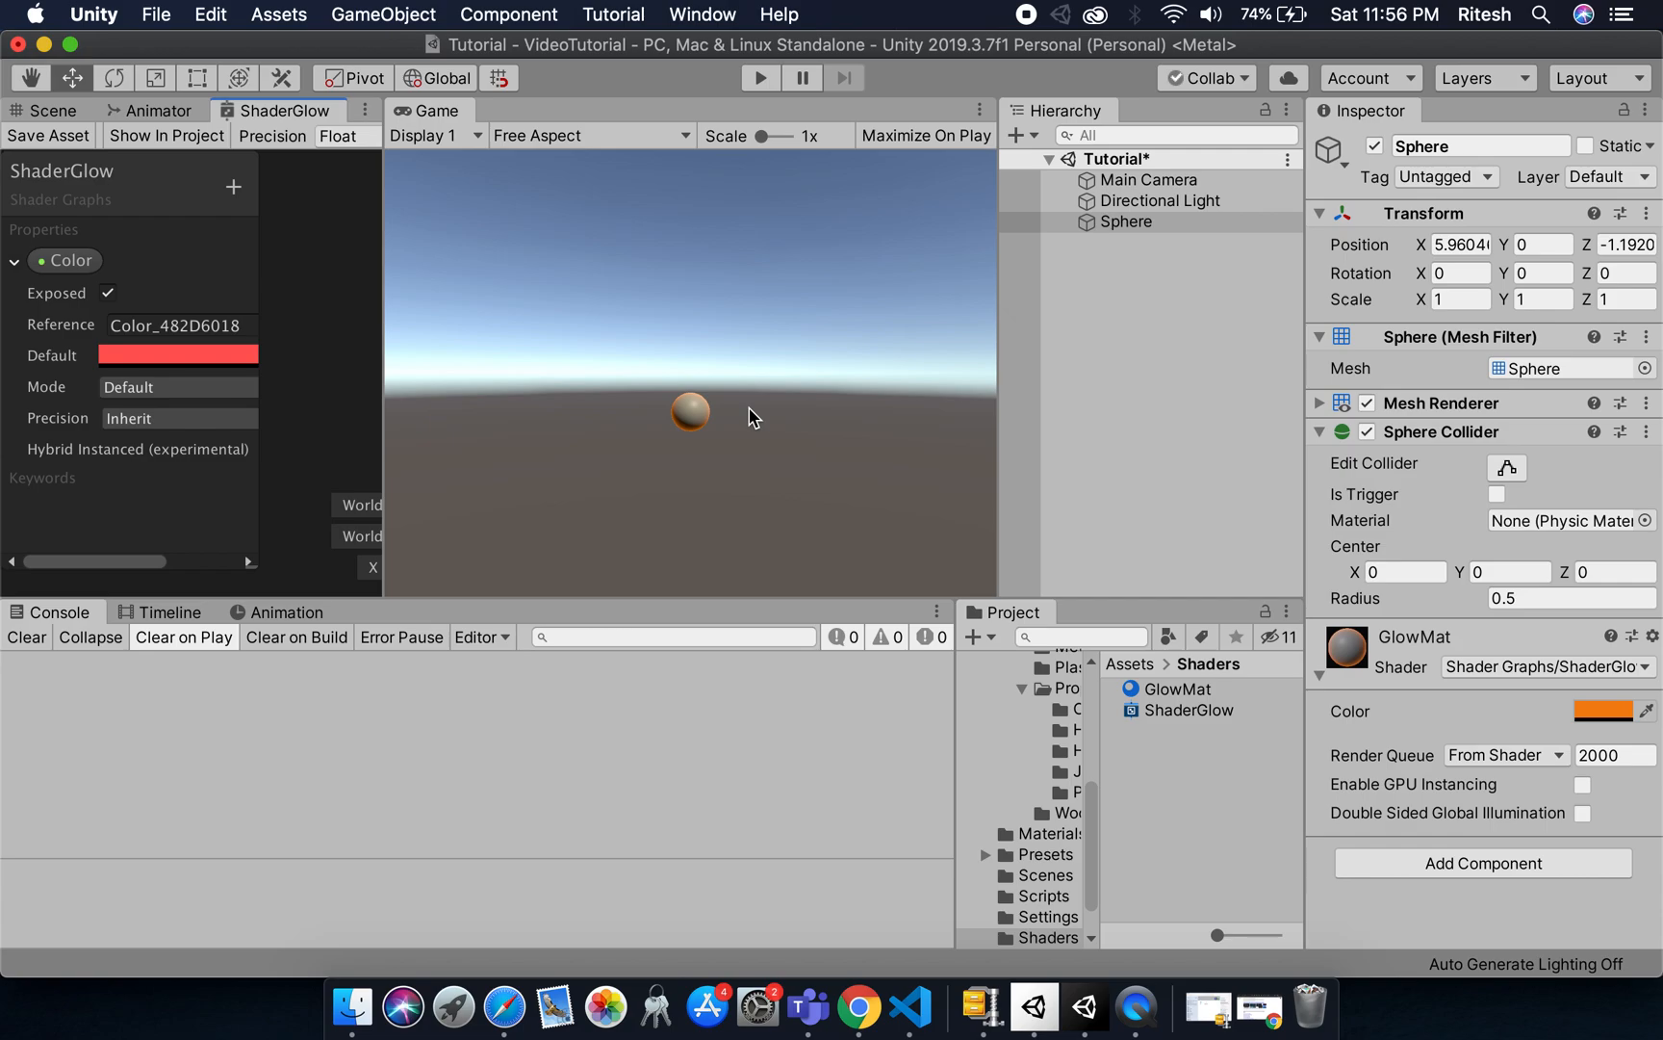
pyautogui.moveTo(764, 412)
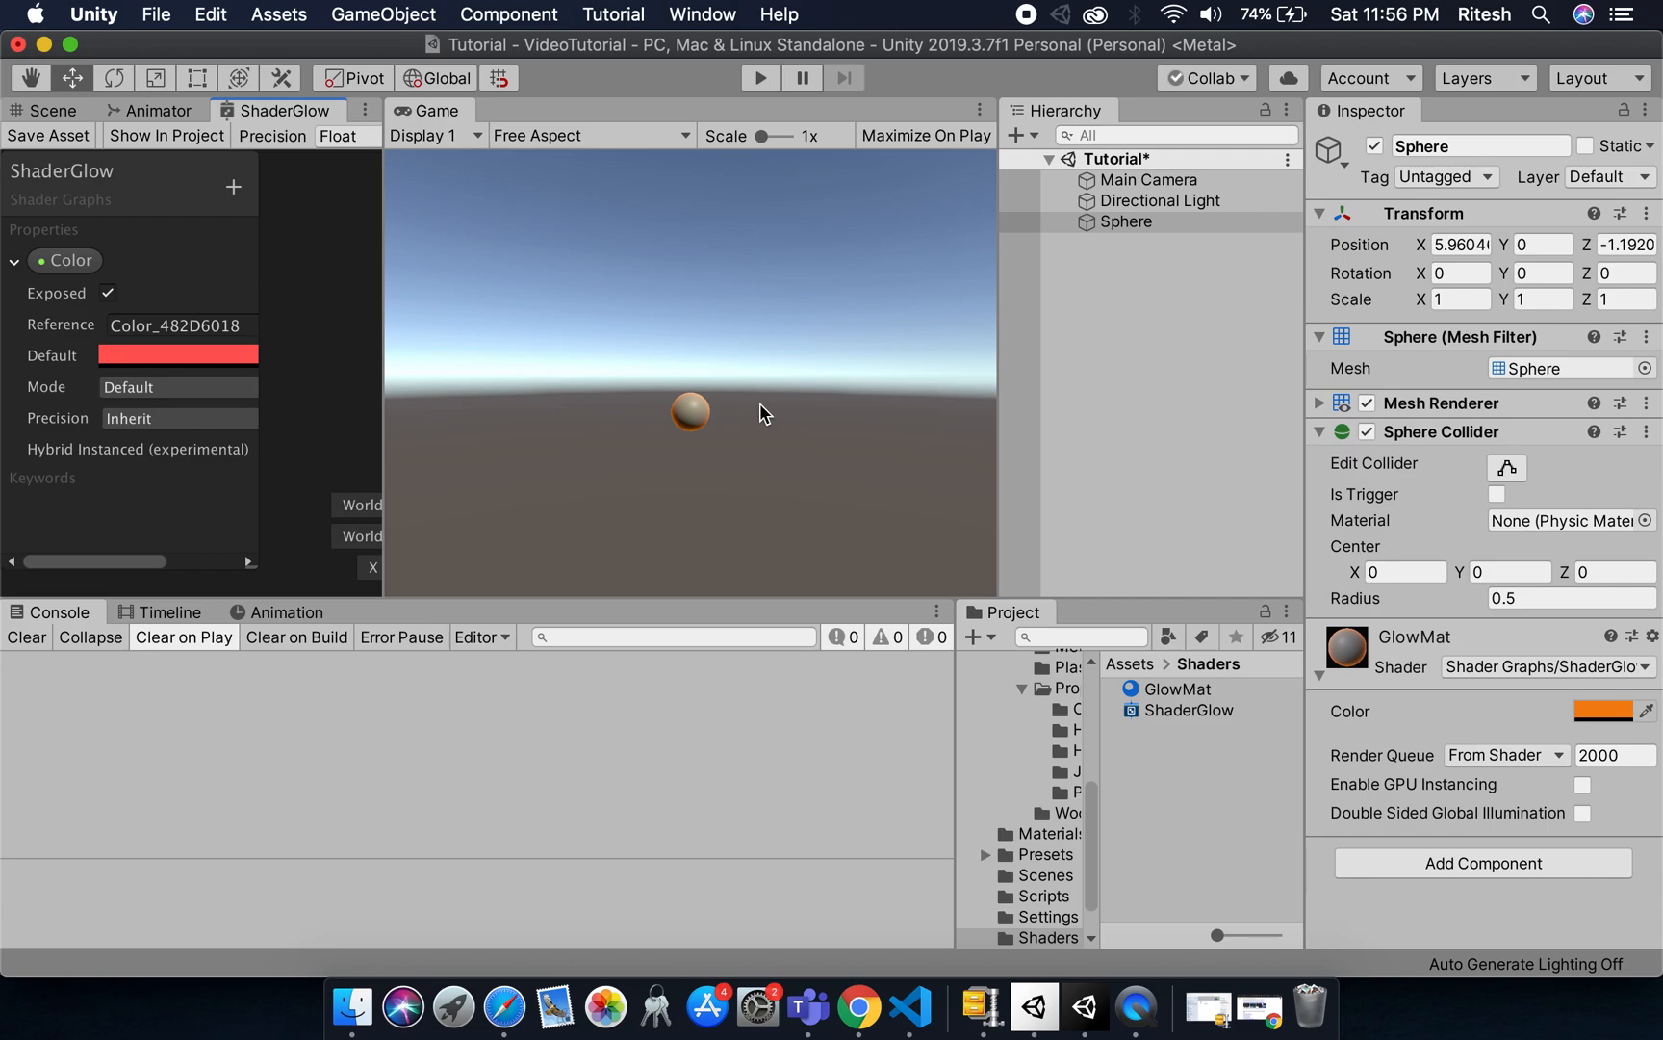
pyautogui.moveTo(668, 371)
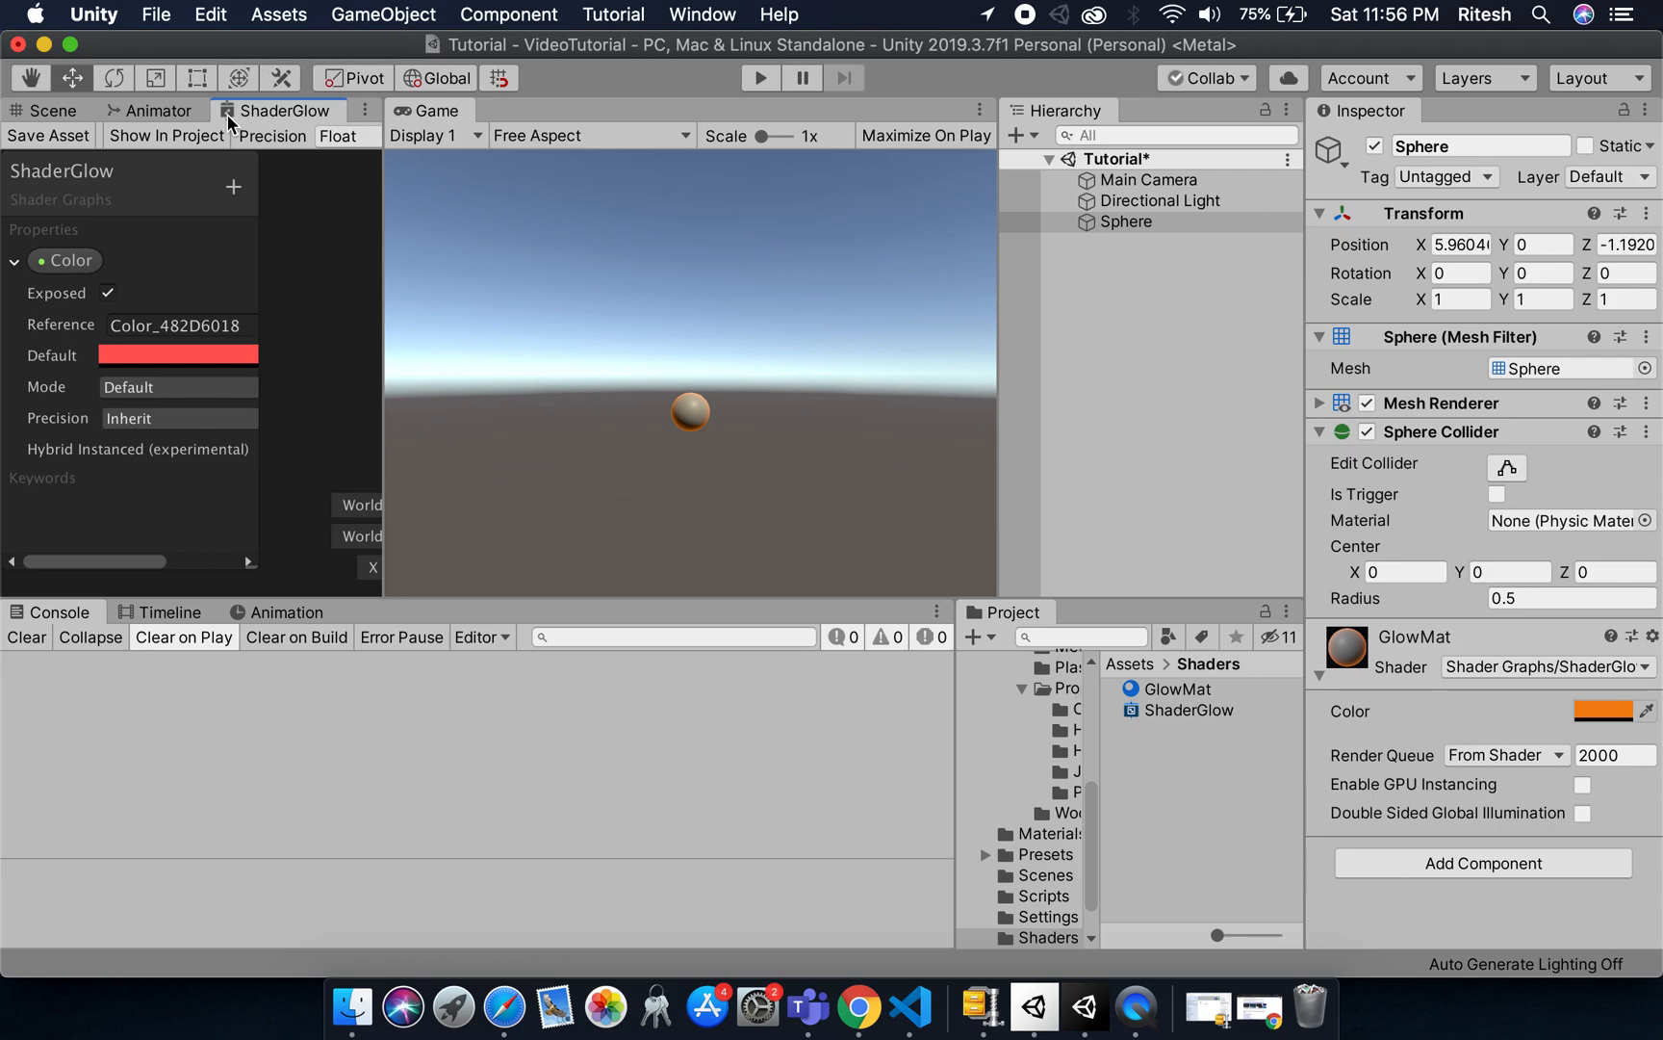
pyautogui.moveTo(300, 139)
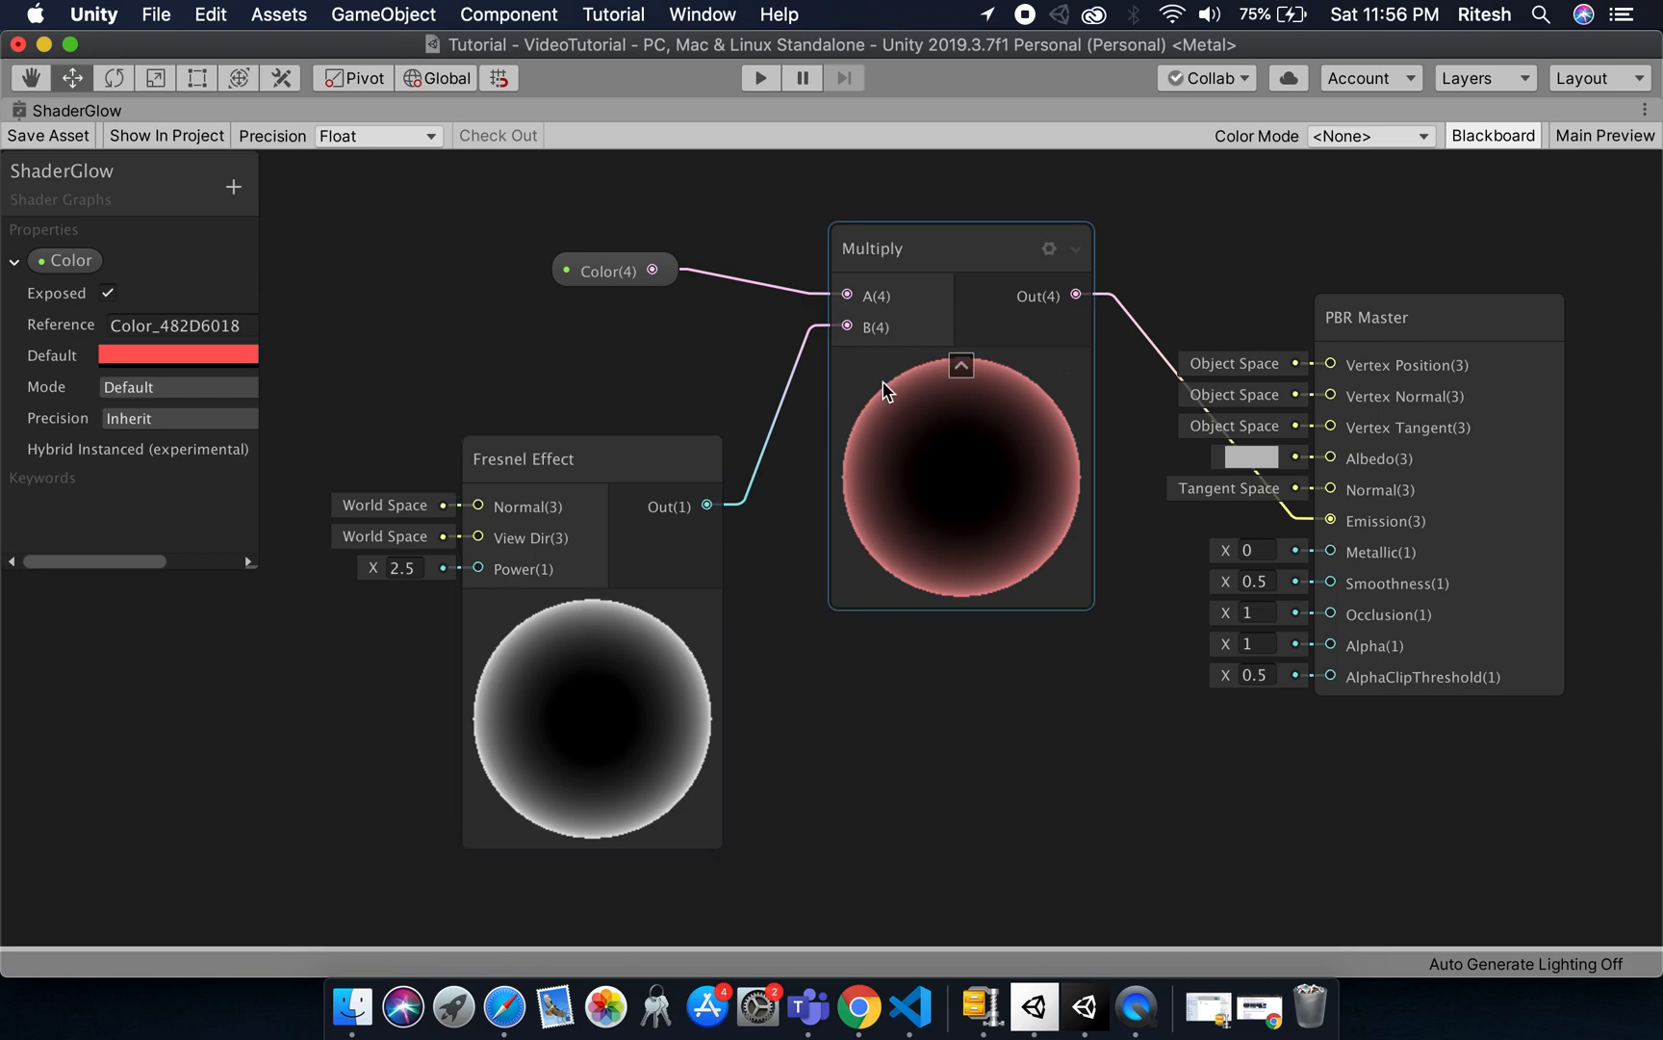
pyautogui.moveTo(912, 381)
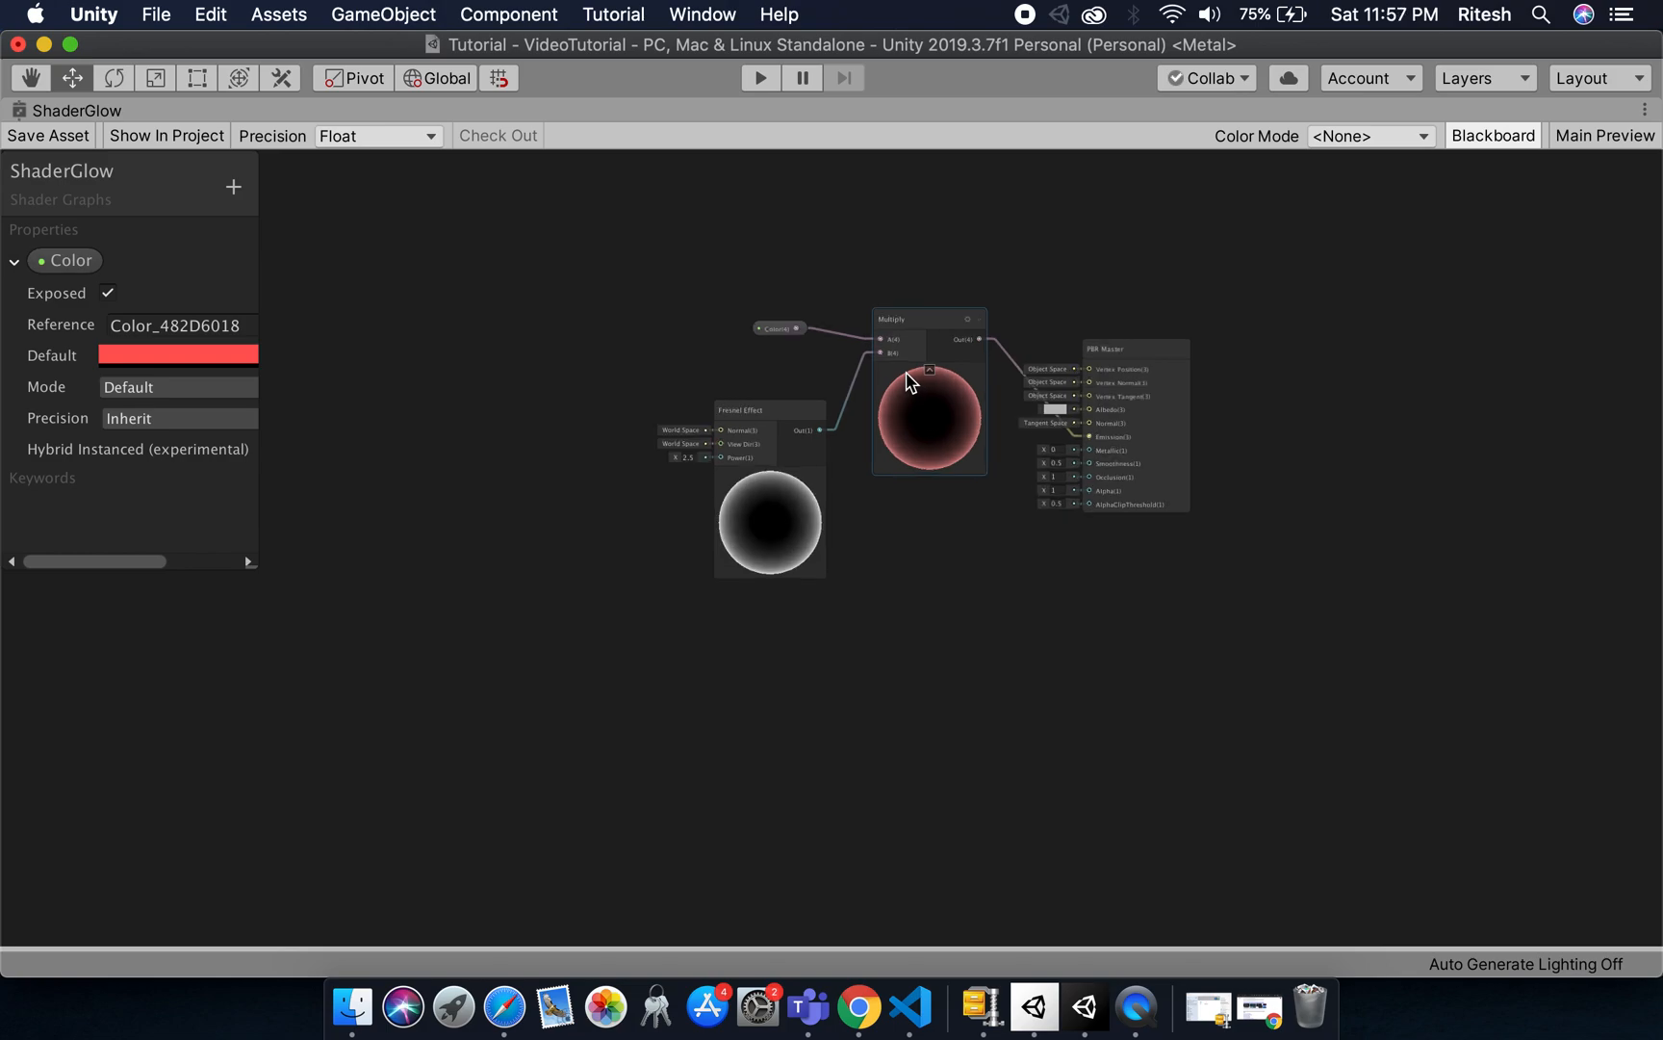
# - Add a Time node and a Remap node, with Sine Time feeding Remap mapped from -1…1 to 0…1
pyautogui.rightClick(743, 686)
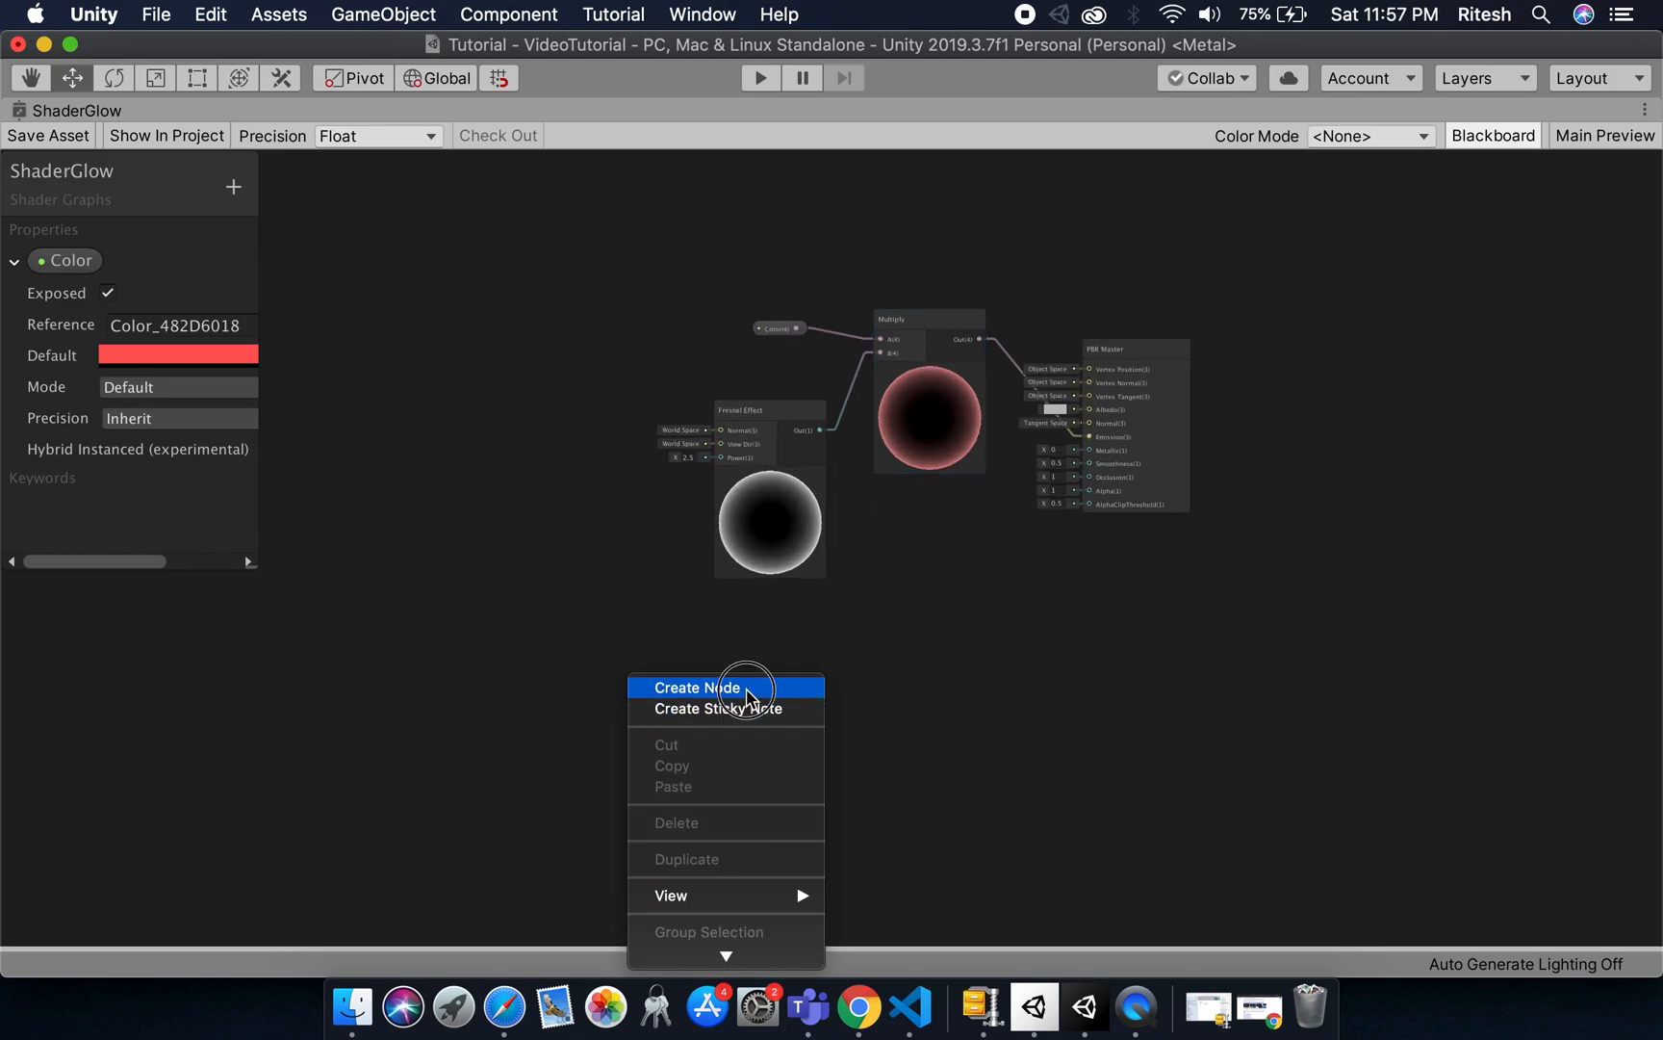
pyautogui.click(697, 687)
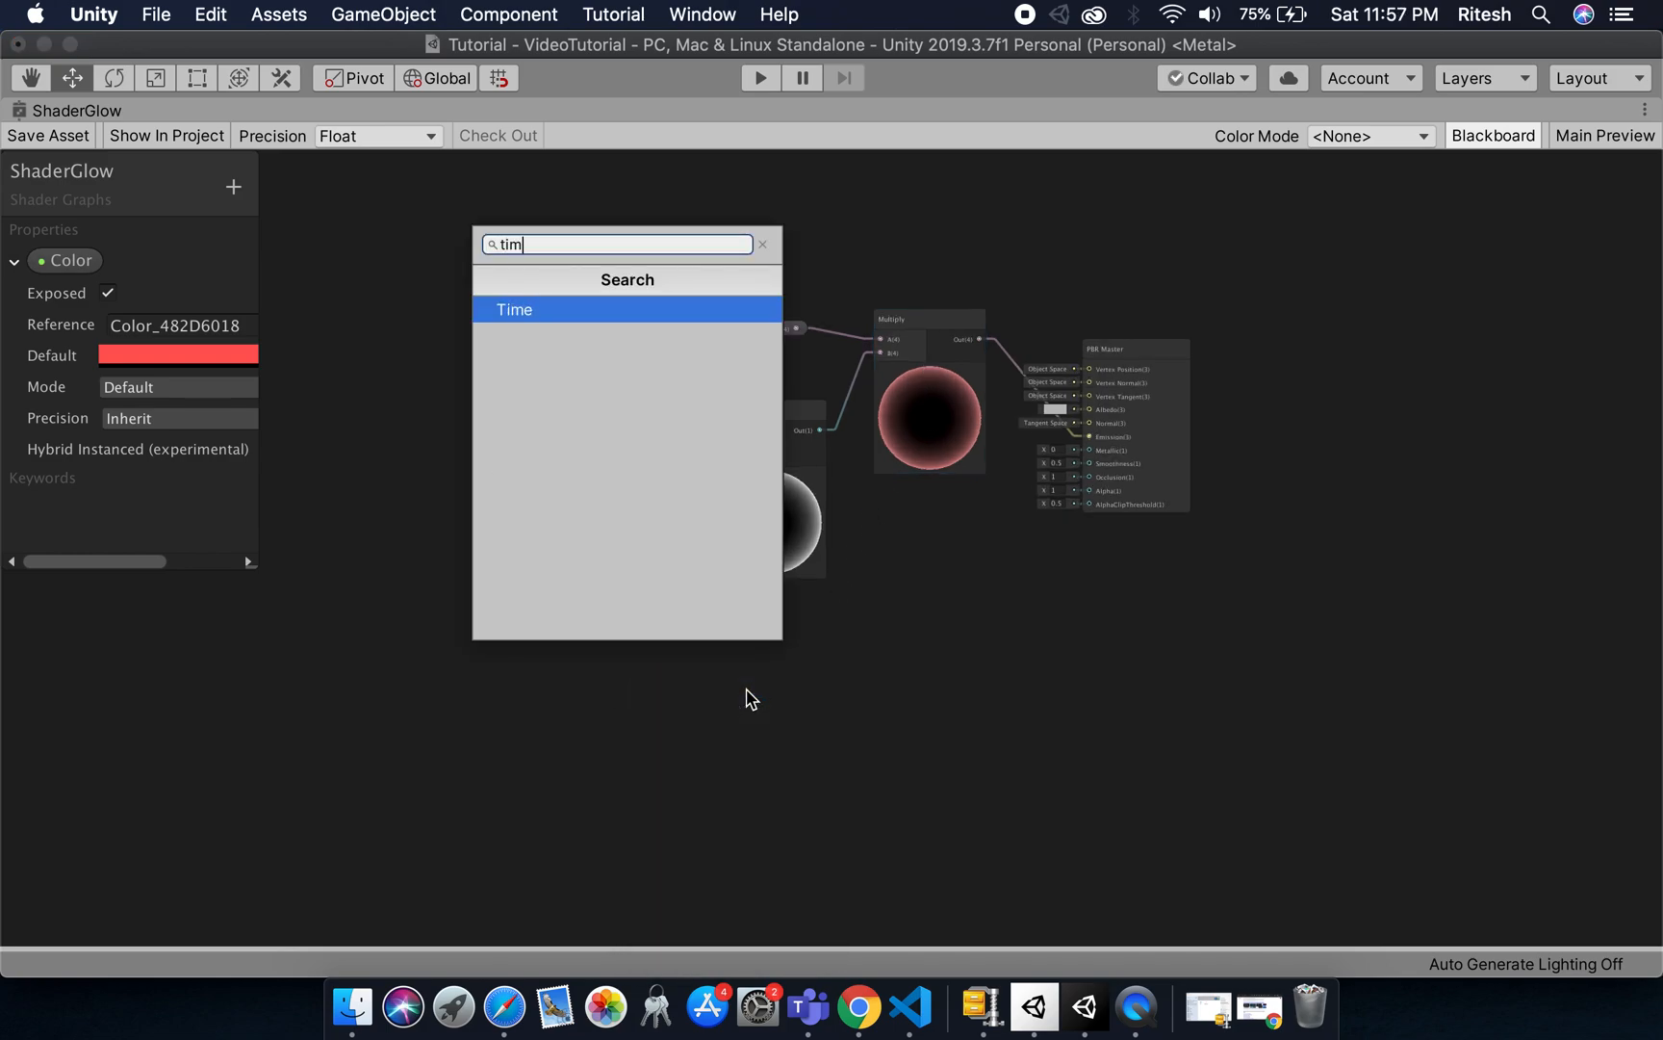
pyautogui.click(514, 310)
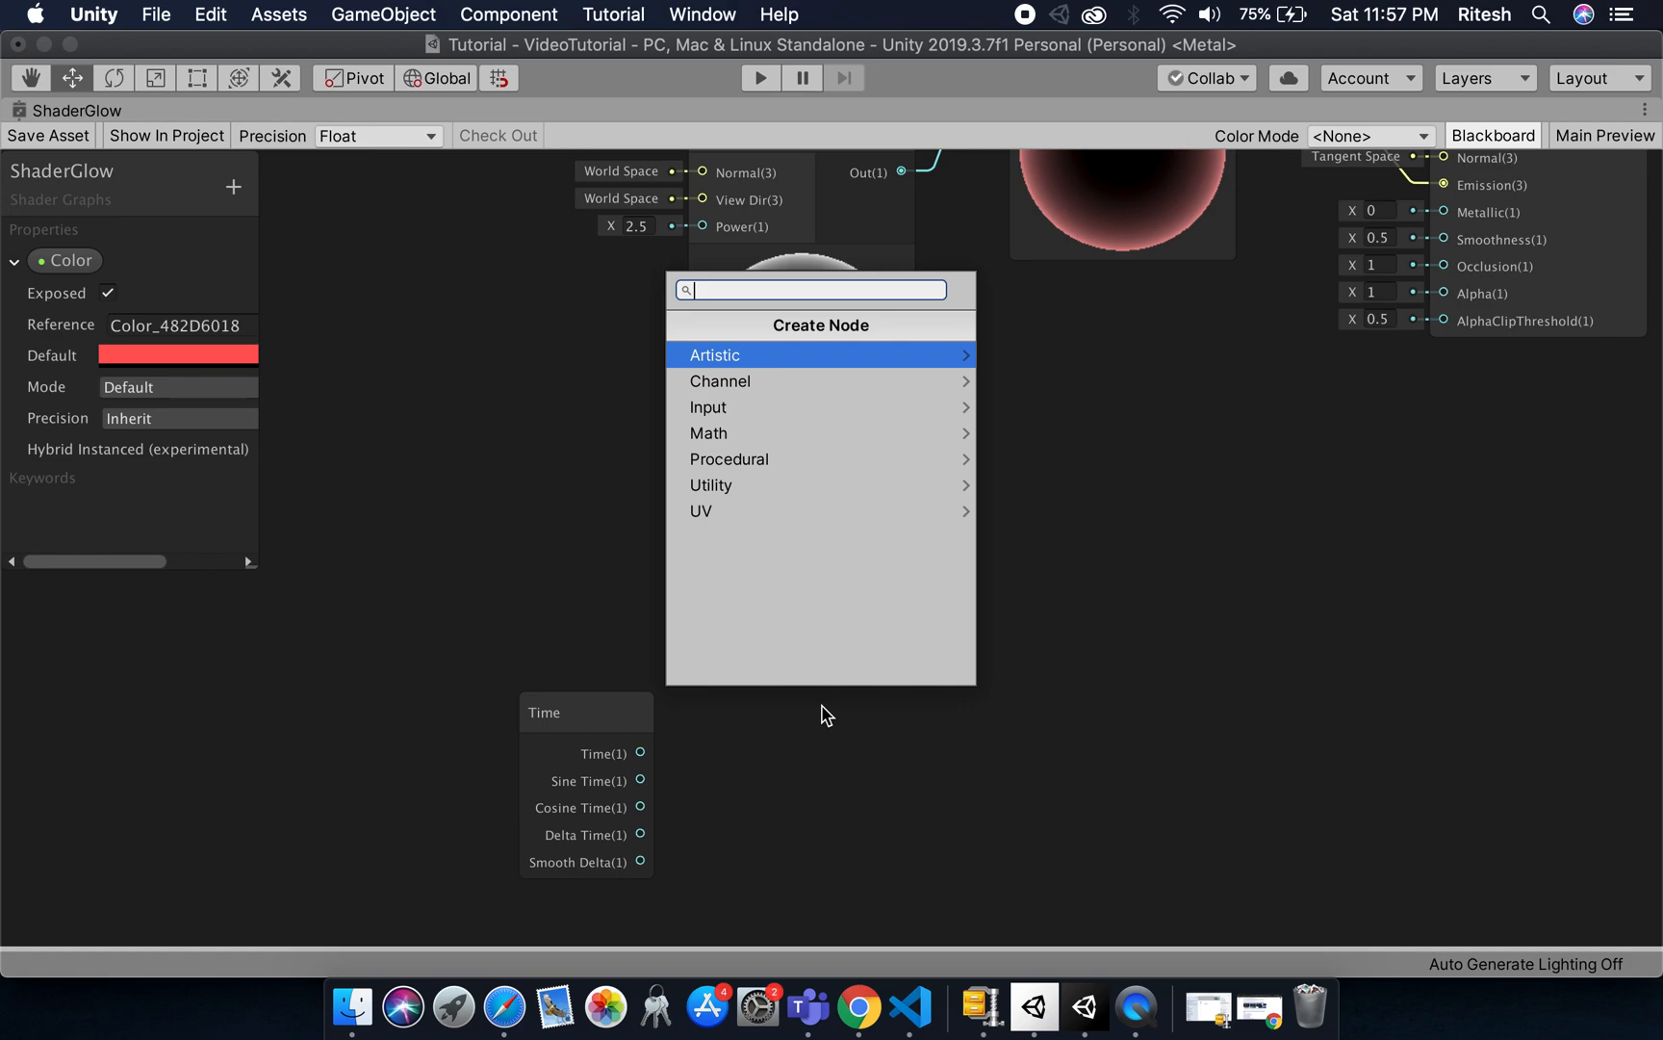
pyautogui.write('rem')
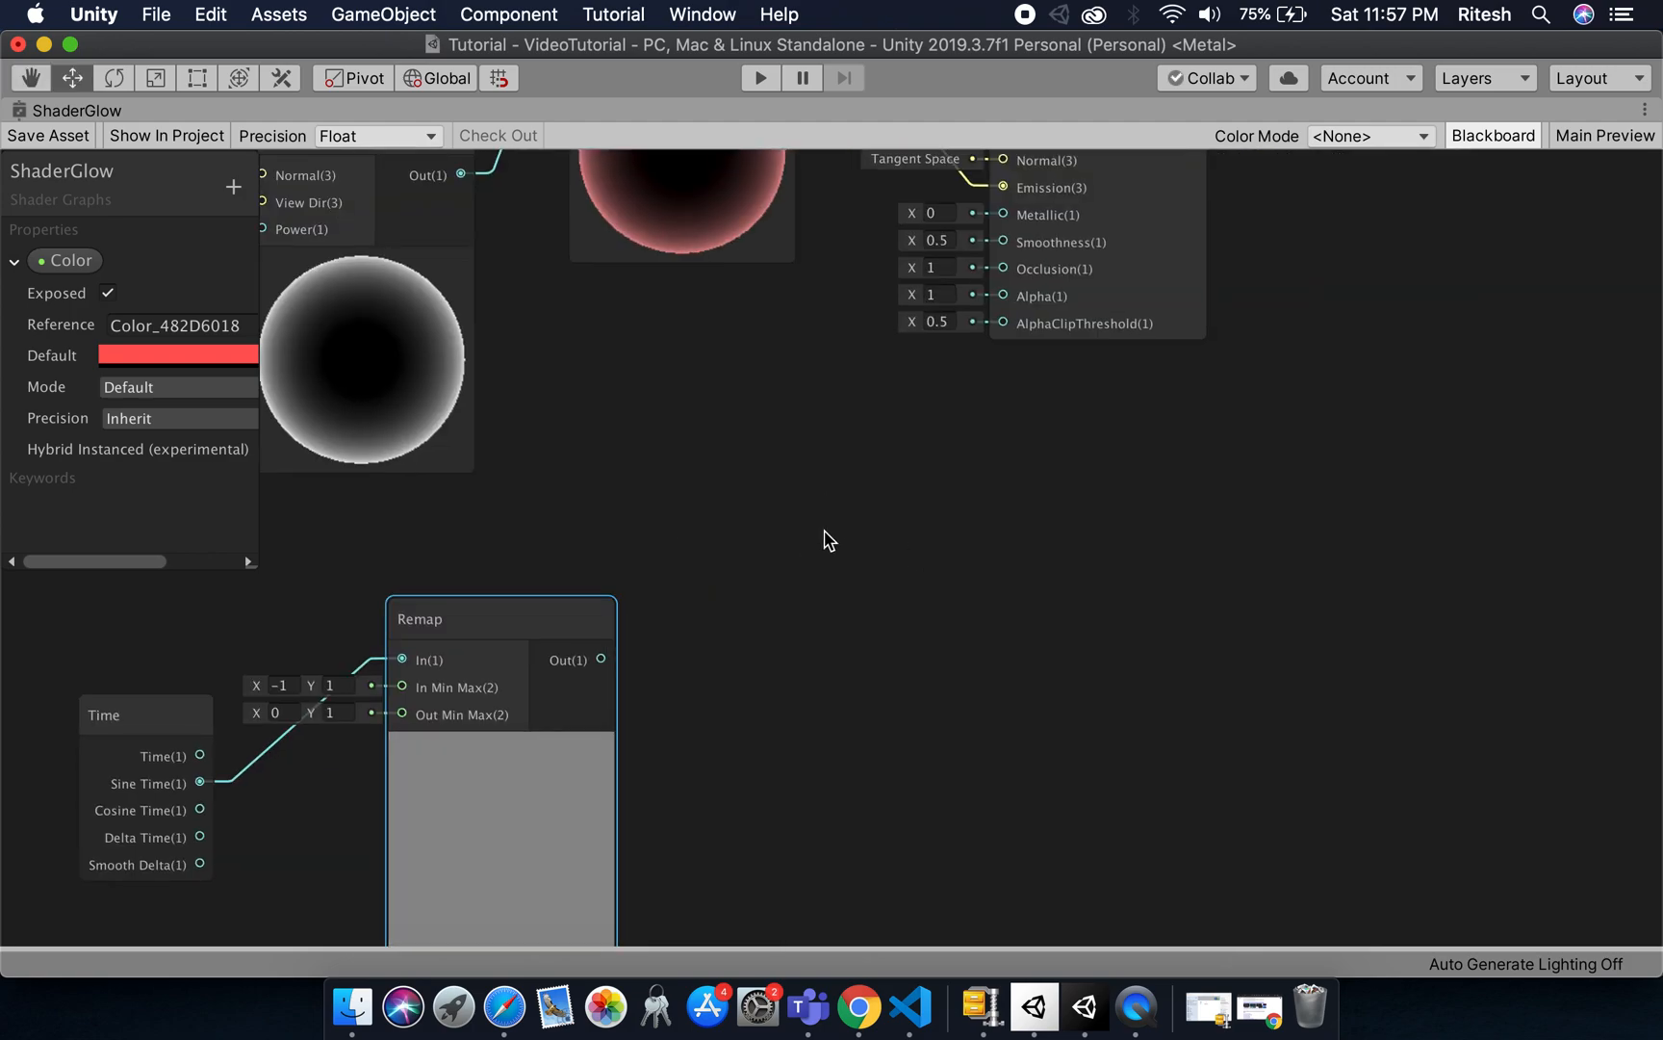
pyautogui.moveTo(1014, 339)
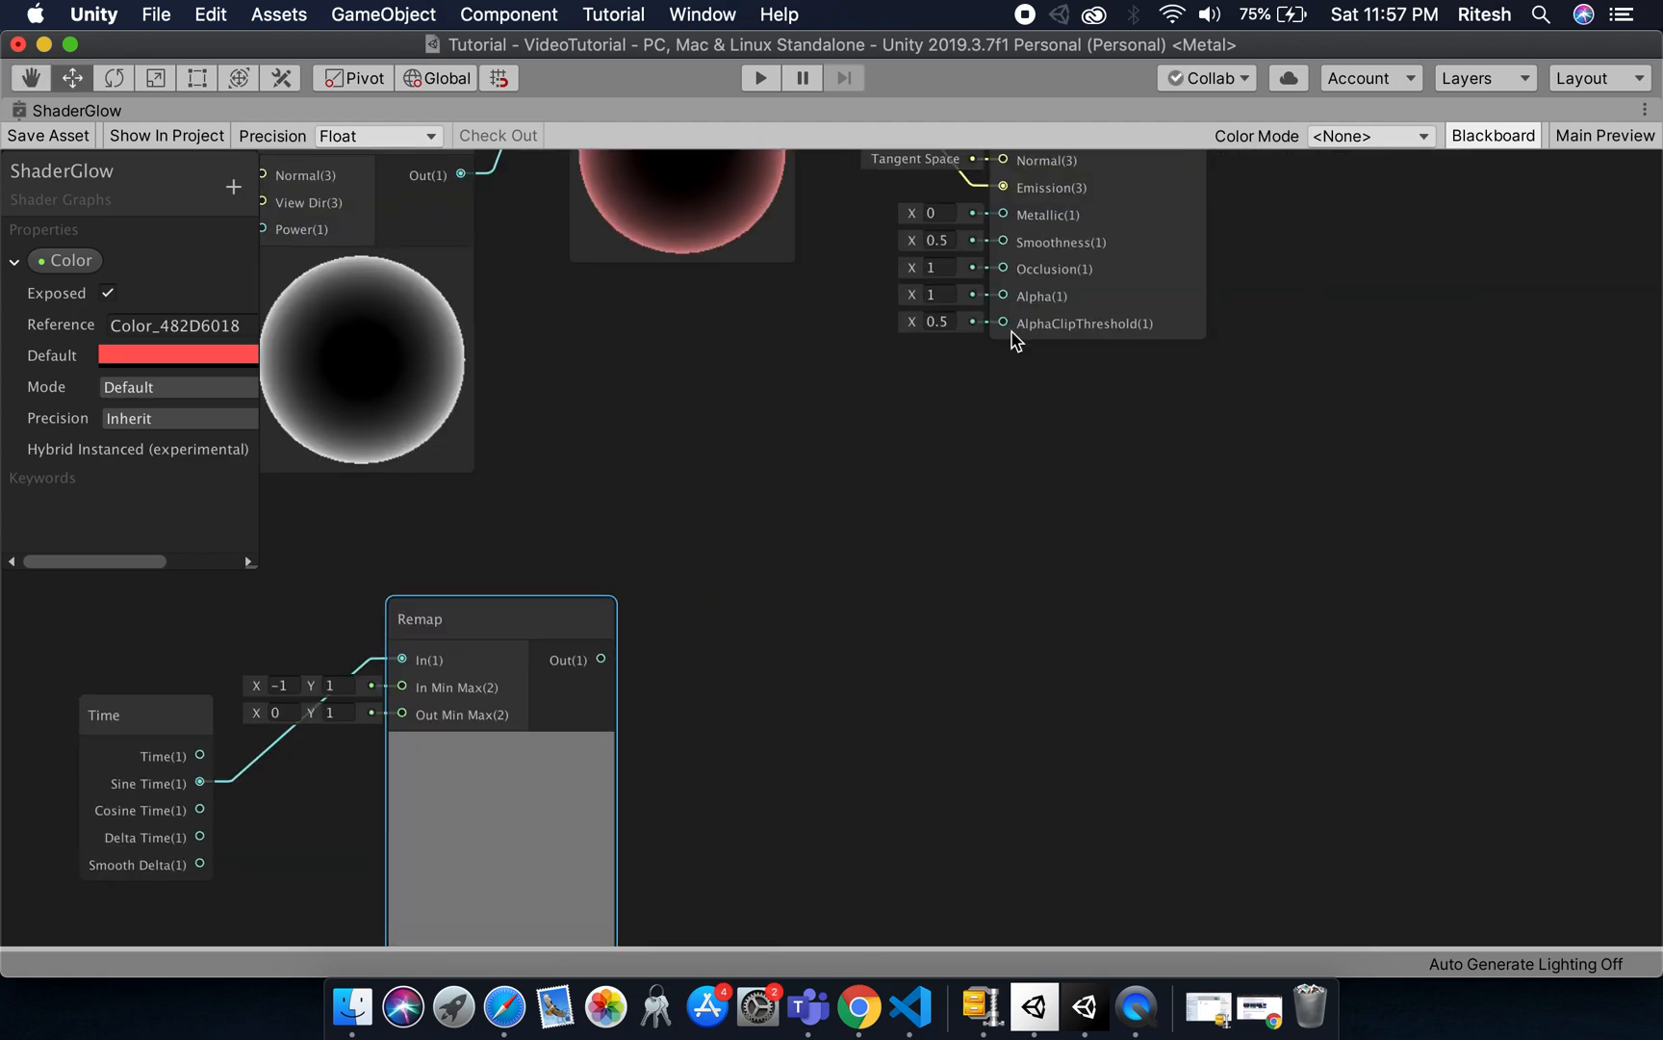
# - Add a second Multiply node and place it beside the Remap node
pyautogui.rightClick(724, 582)
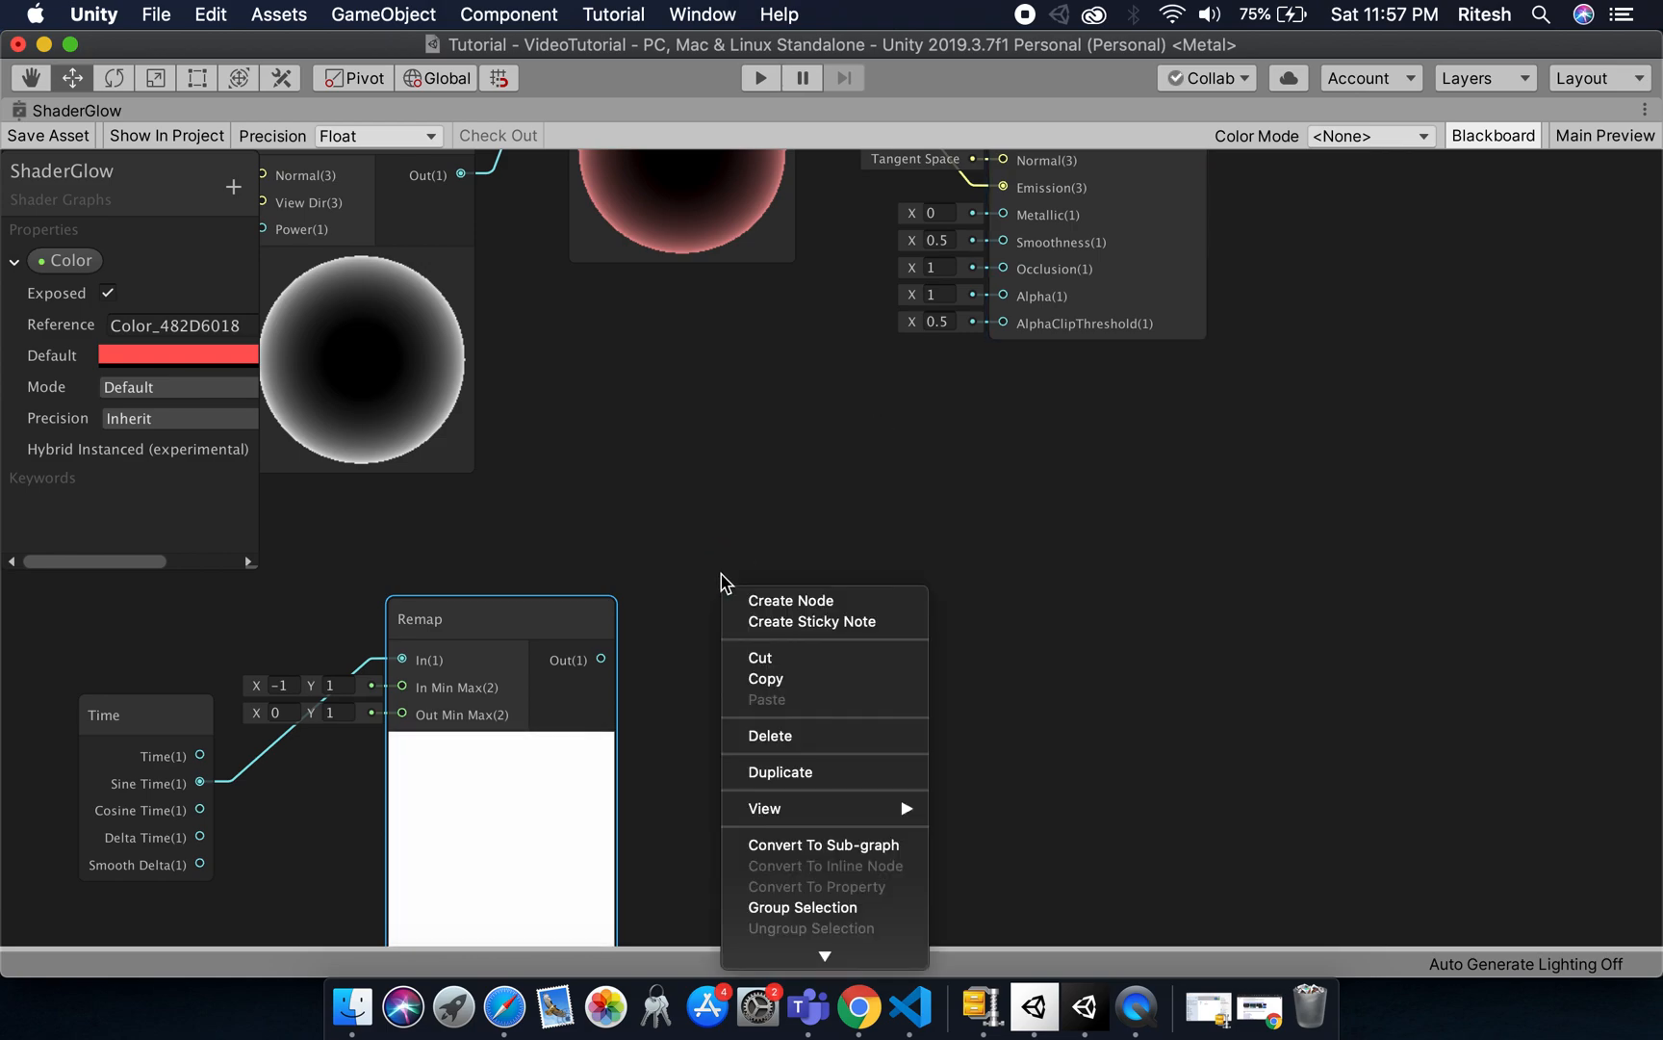
pyautogui.click(789, 600)
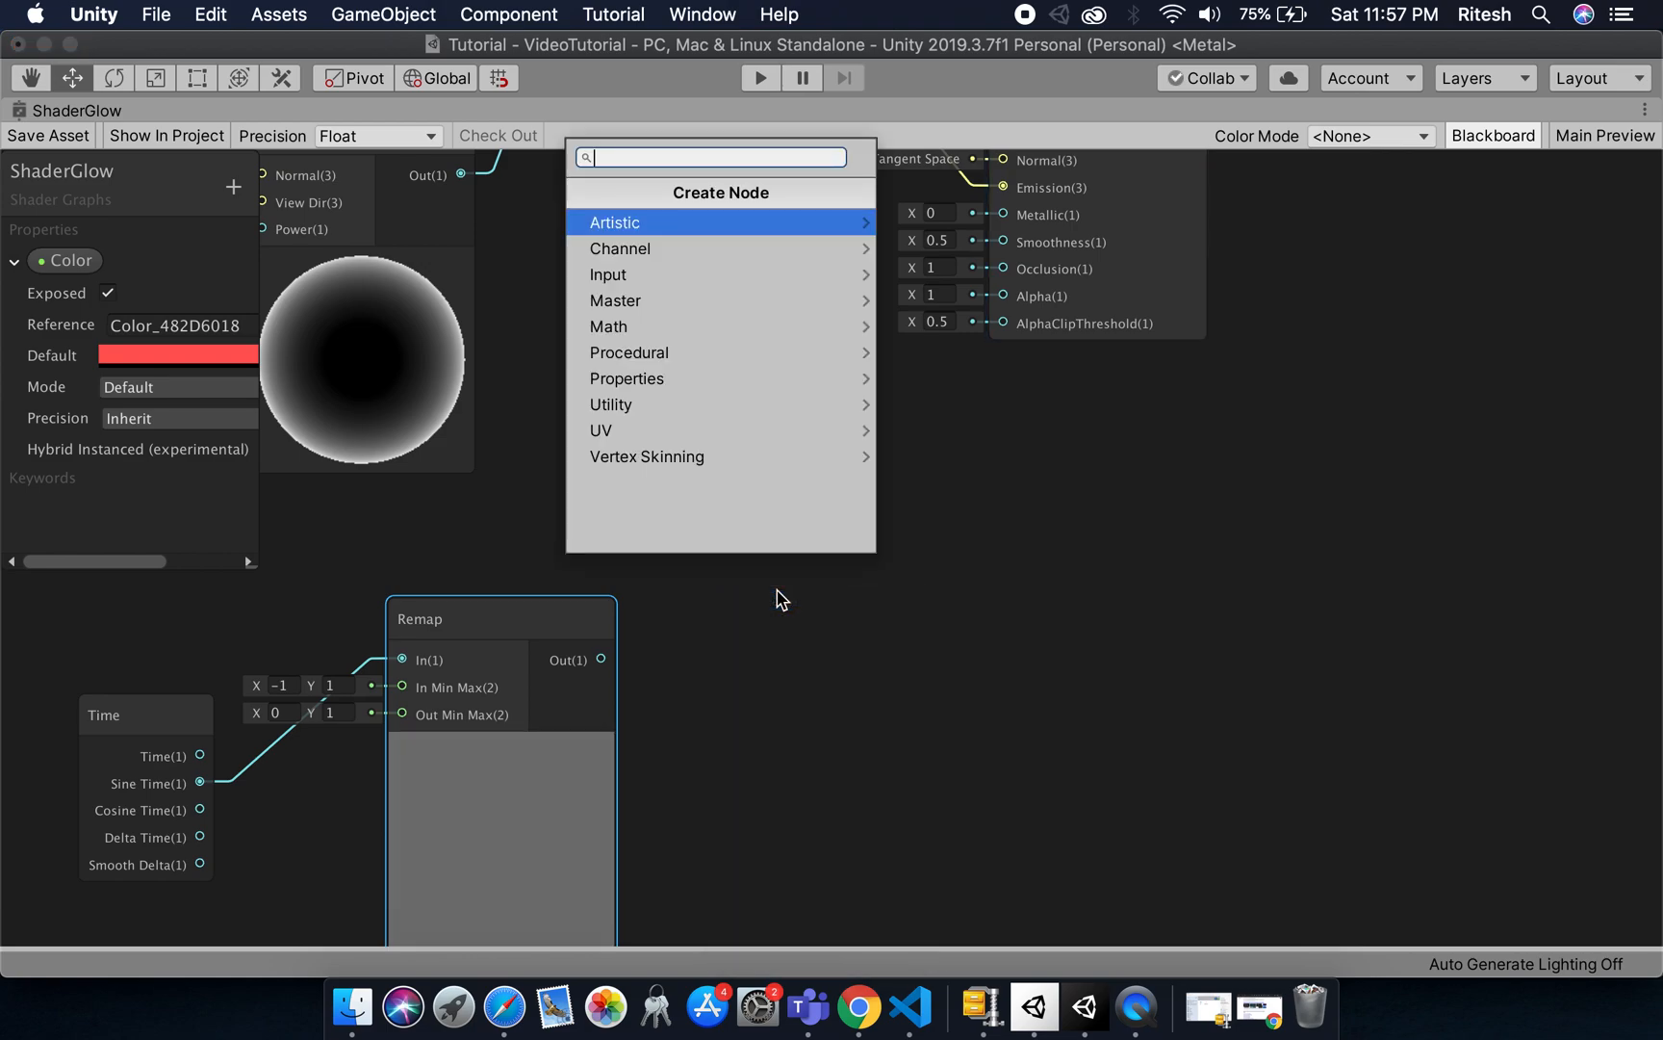
pyautogui.write('m')
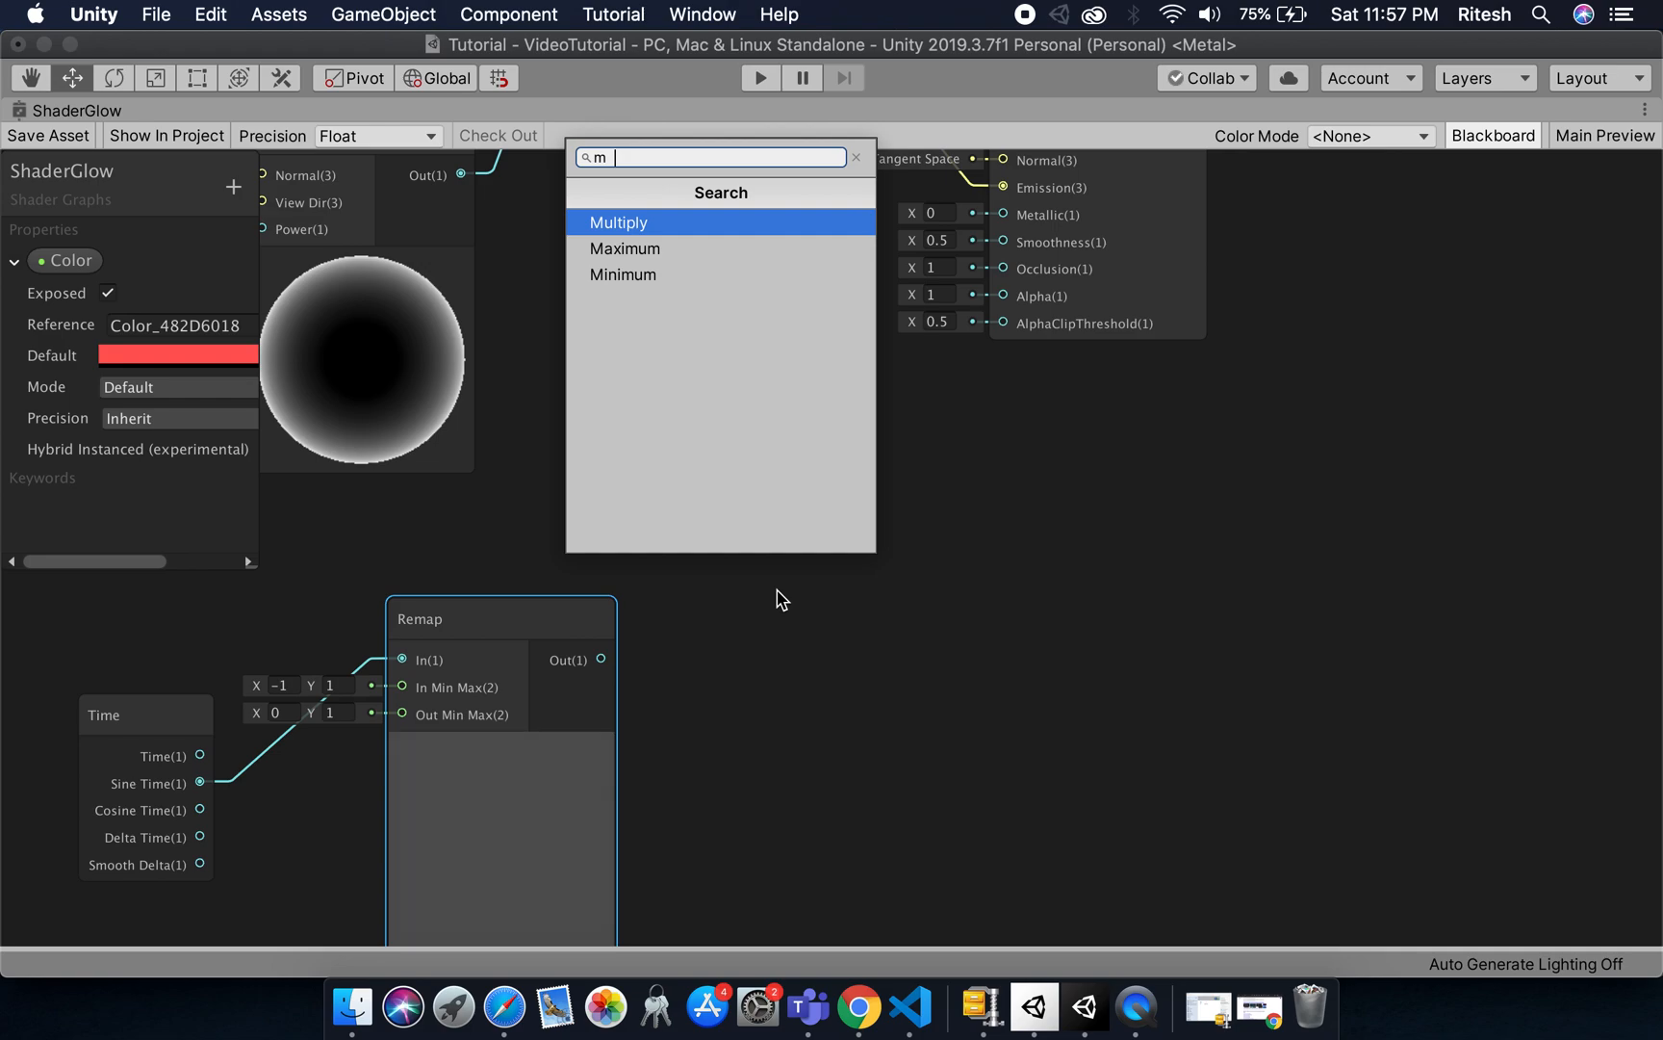
pyautogui.click(618, 224)
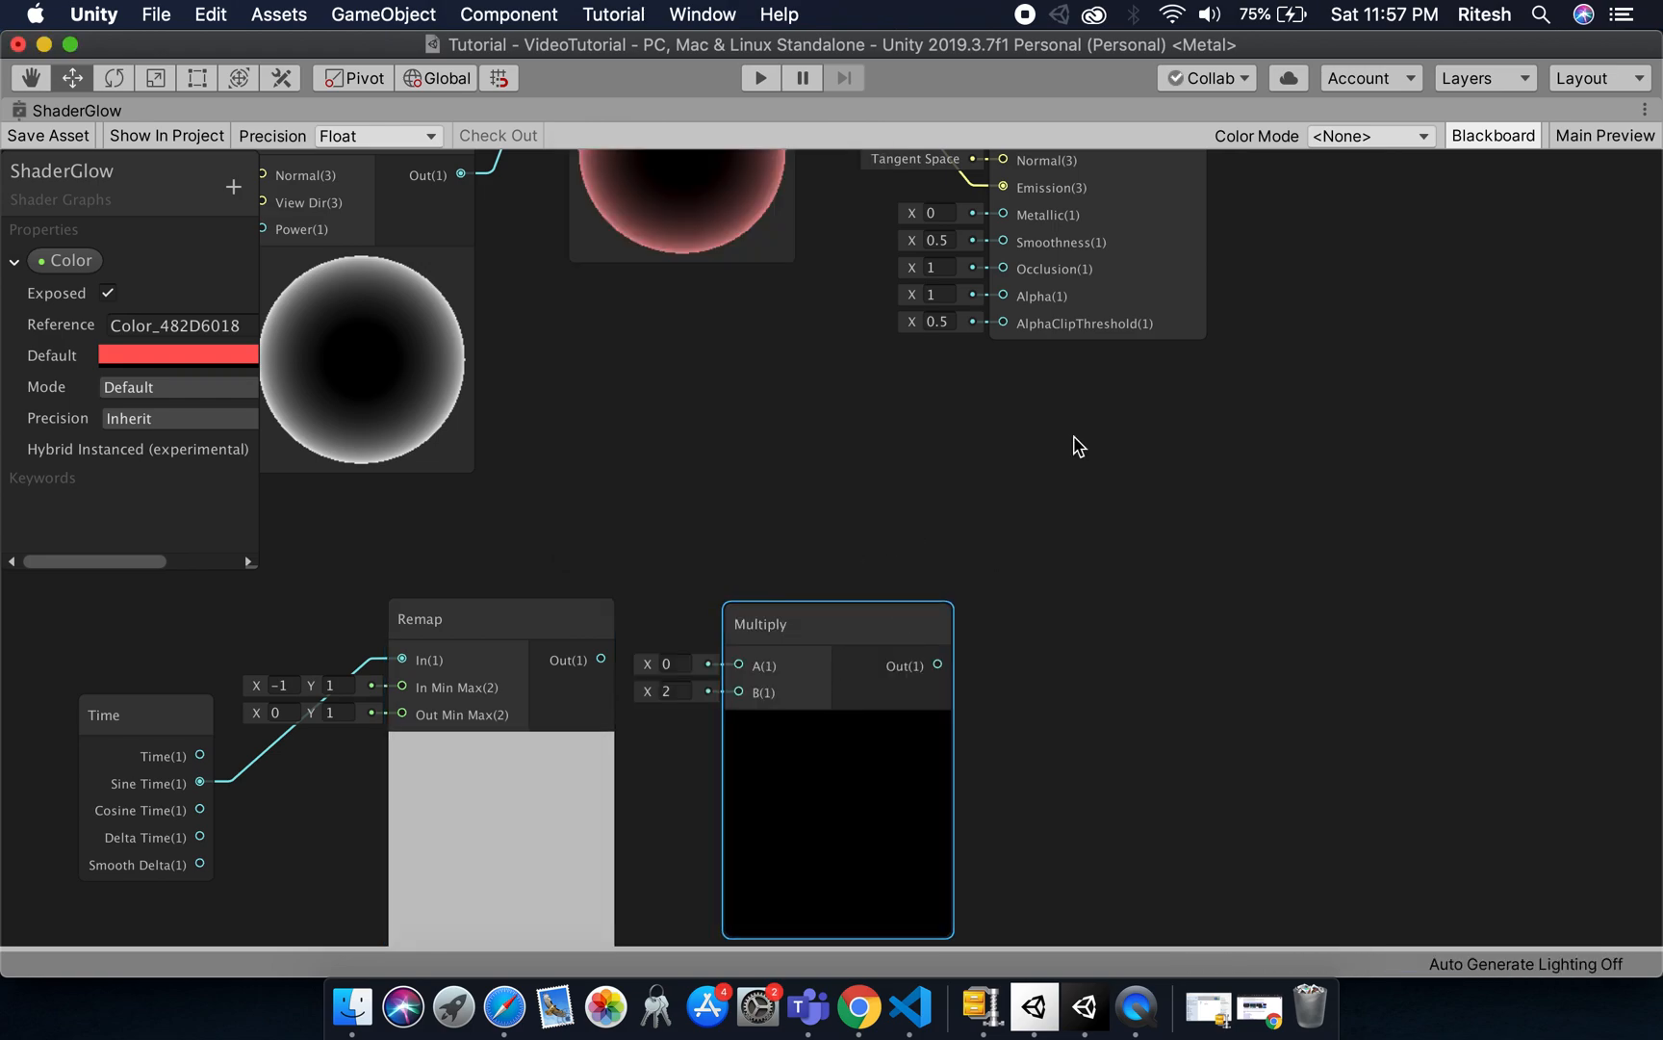
pyautogui.moveTo(1215, 456)
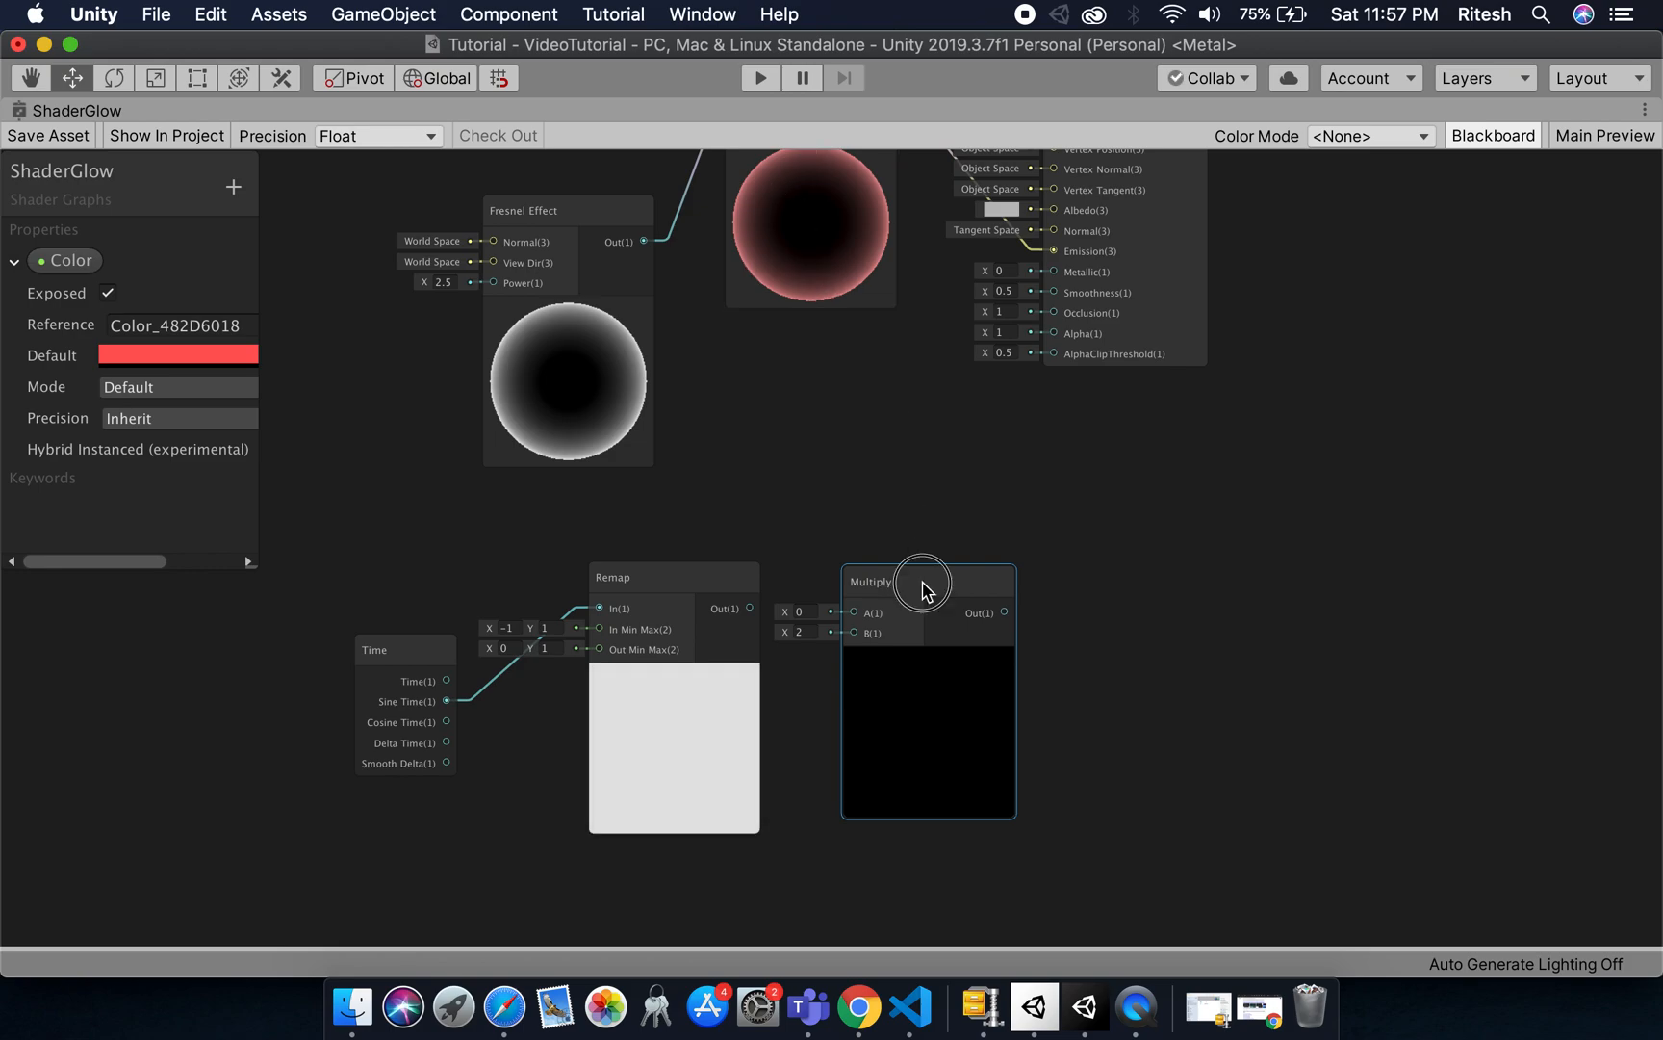
pyautogui.moveTo(922, 582); pyautogui.dragTo(1132, 576)
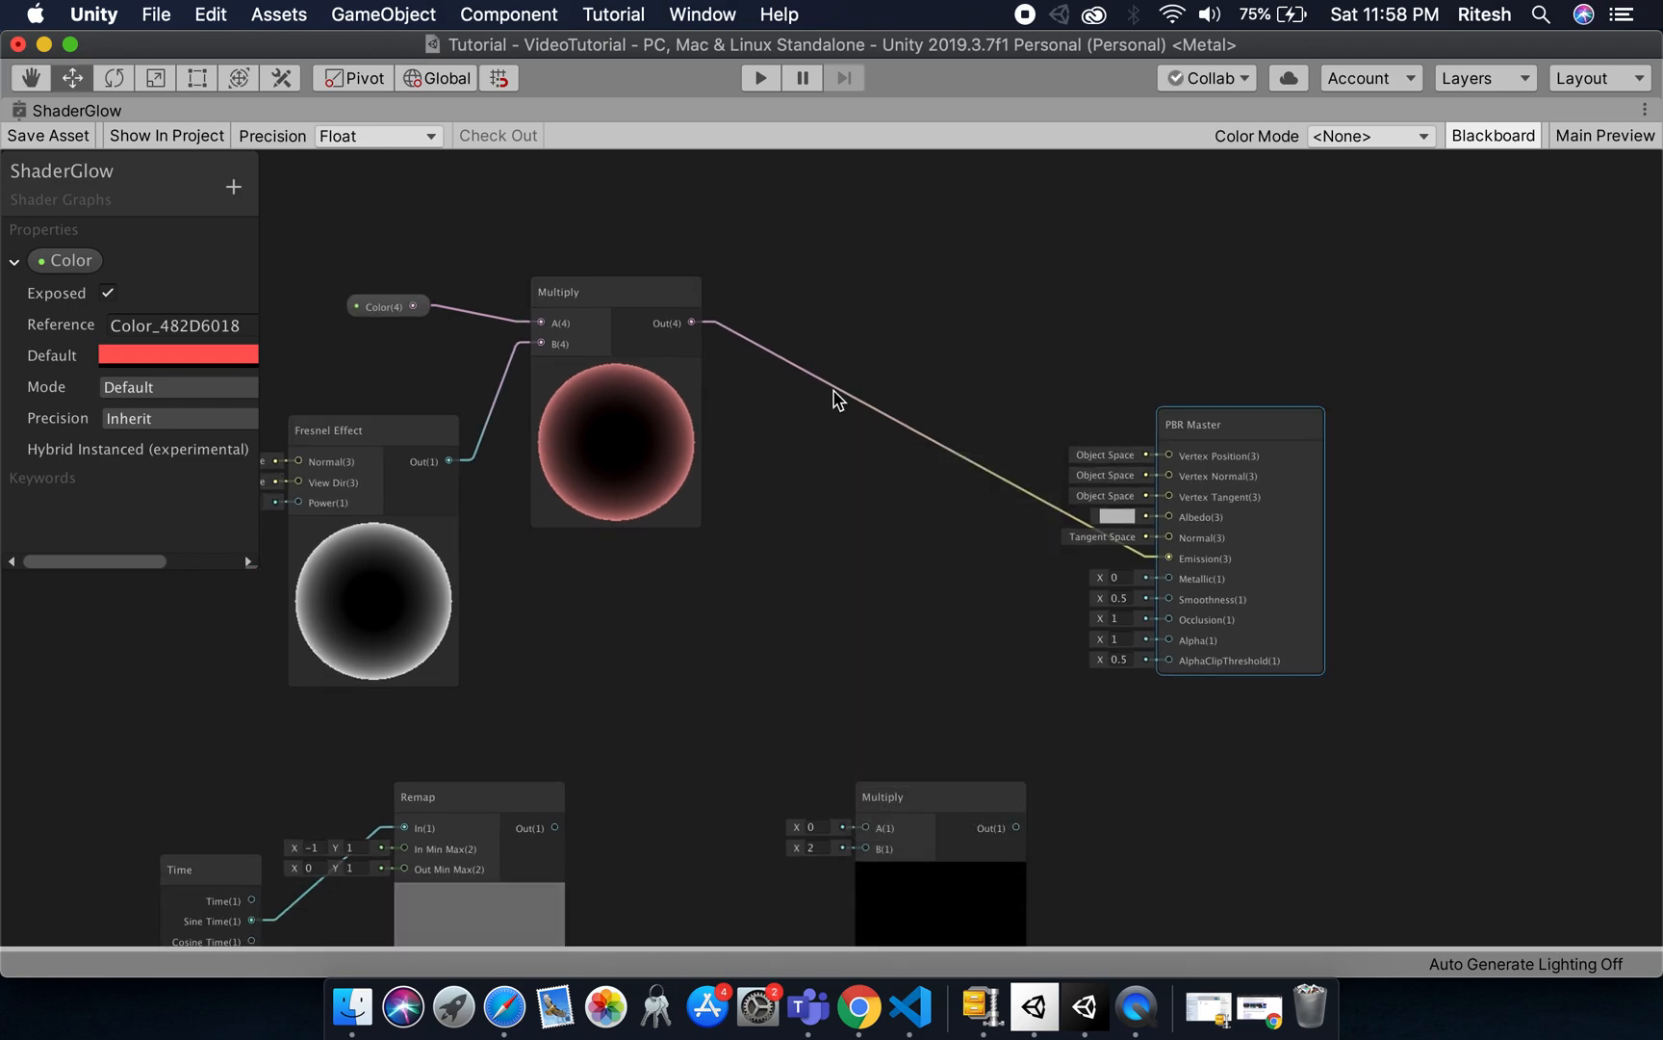
pyautogui.moveTo(689, 394)
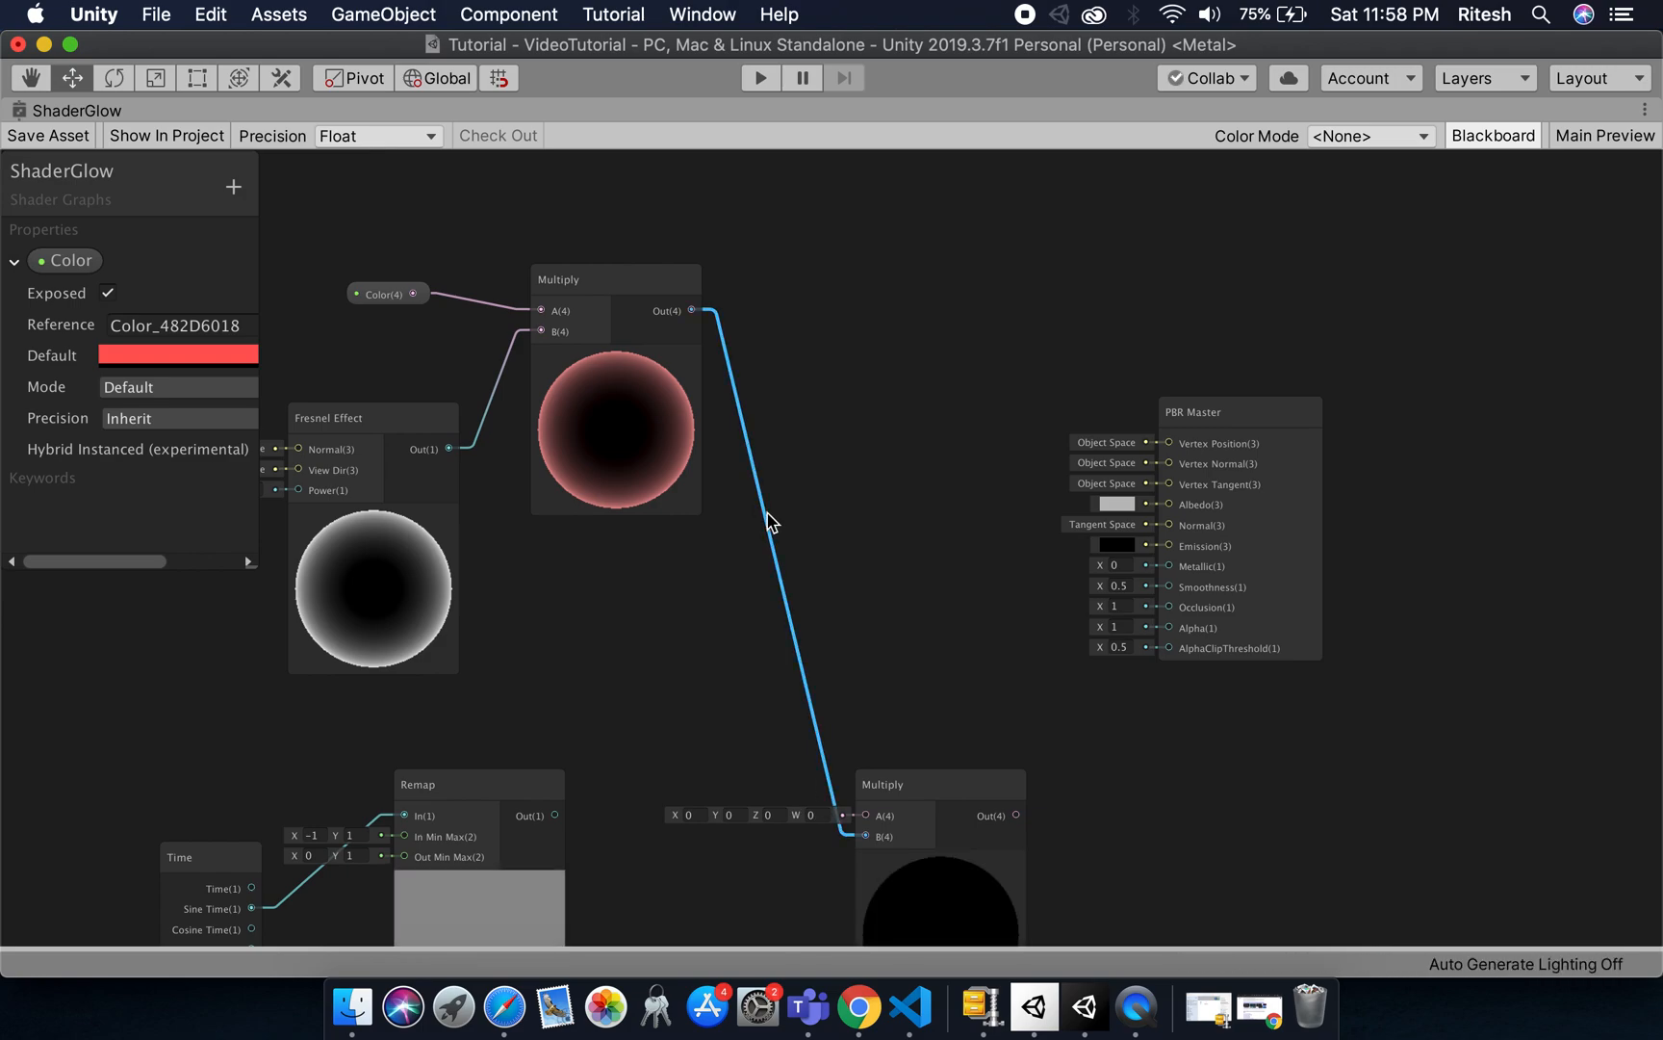
pyautogui.moveTo(770, 539)
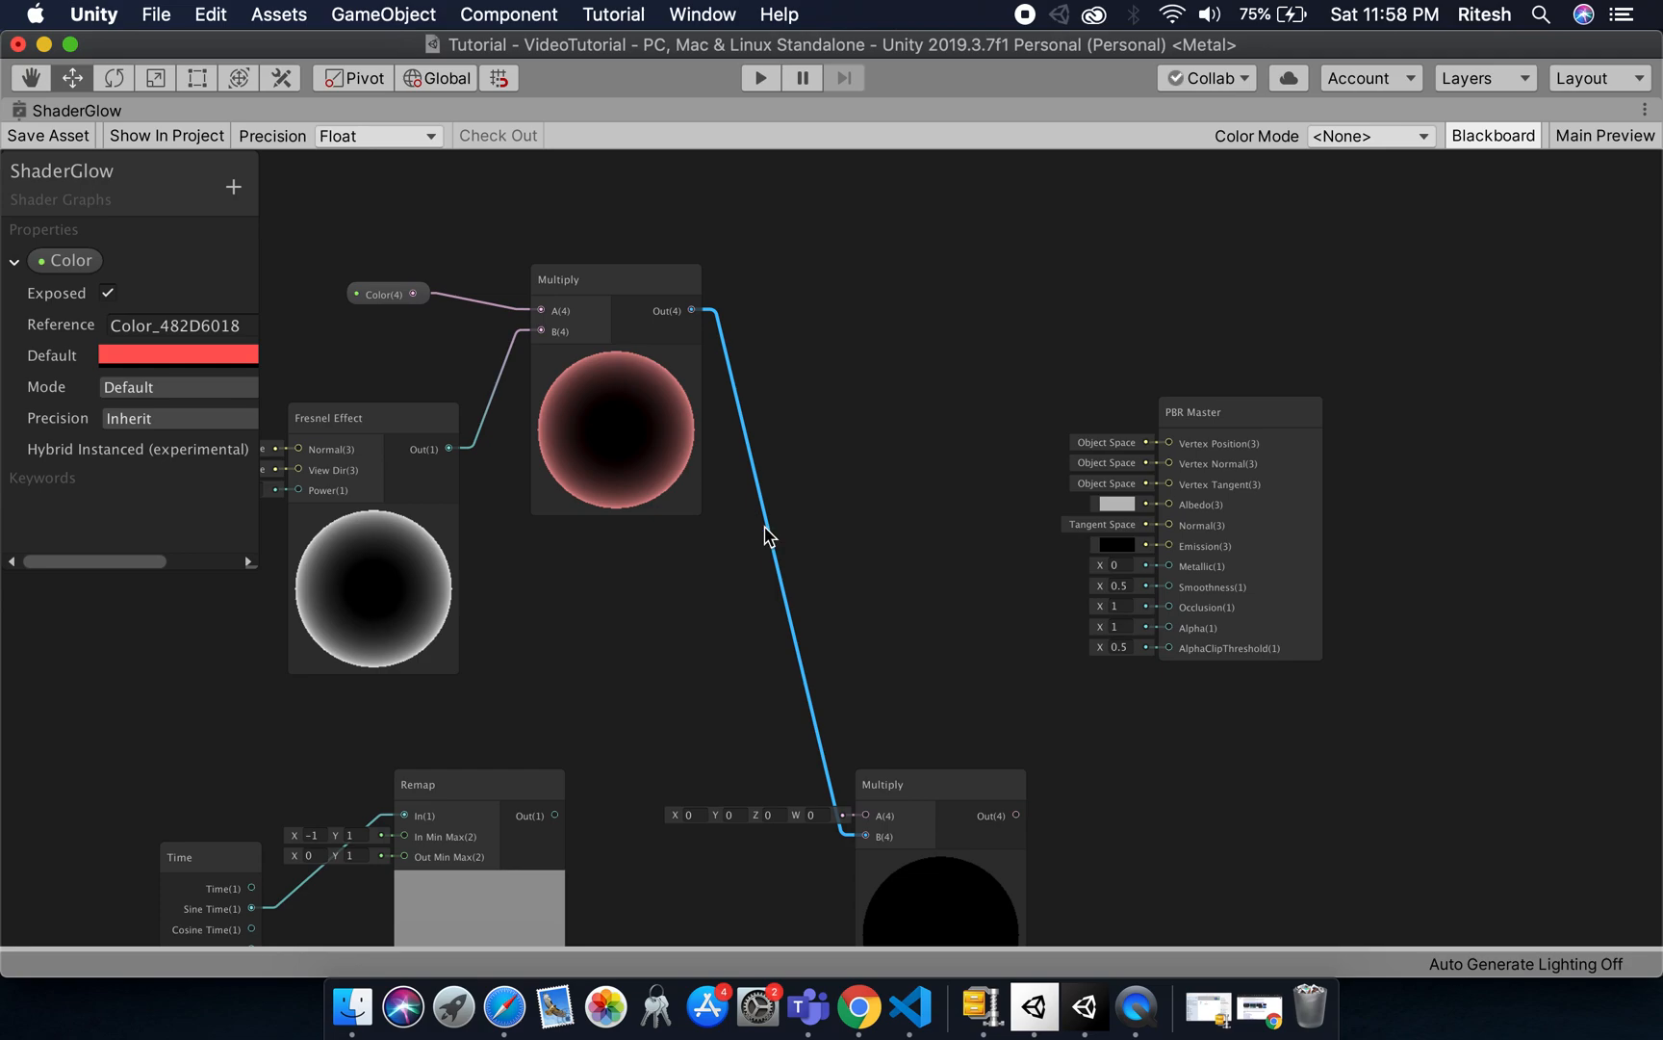
pyautogui.moveTo(785, 546)
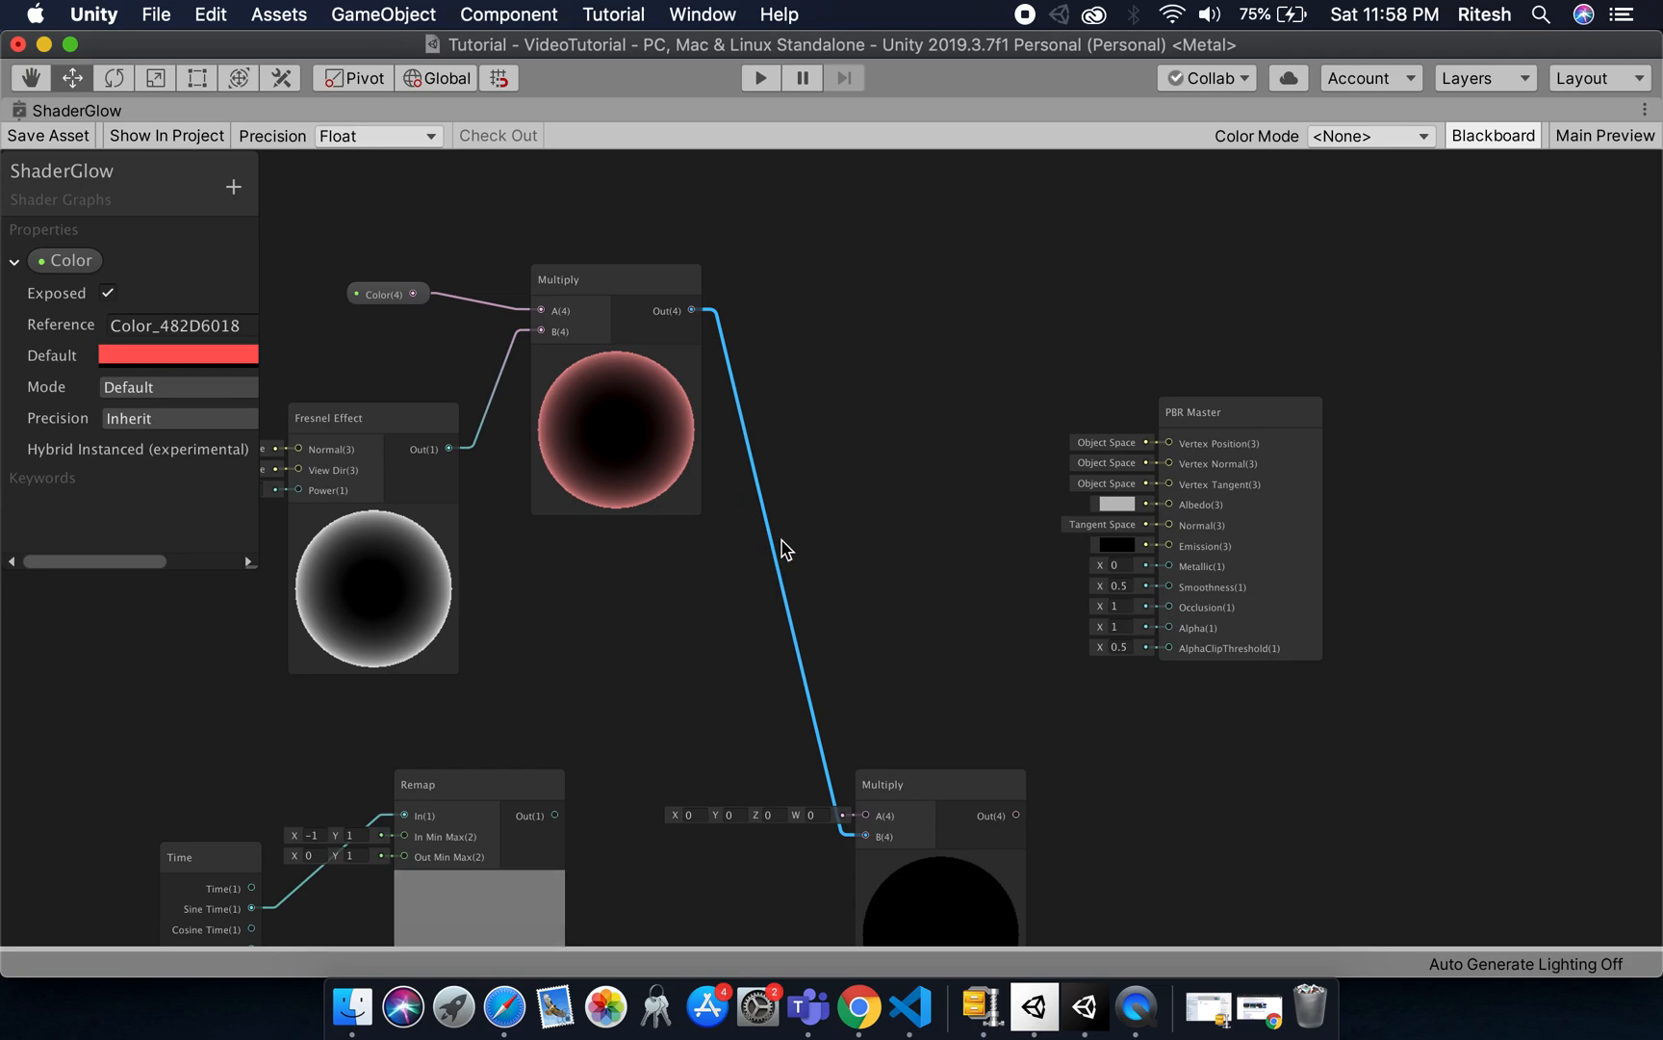
# - Rewire so the colour×Fresnel product links into the second Multiply's A input
pyautogui.rightClick(808, 562)
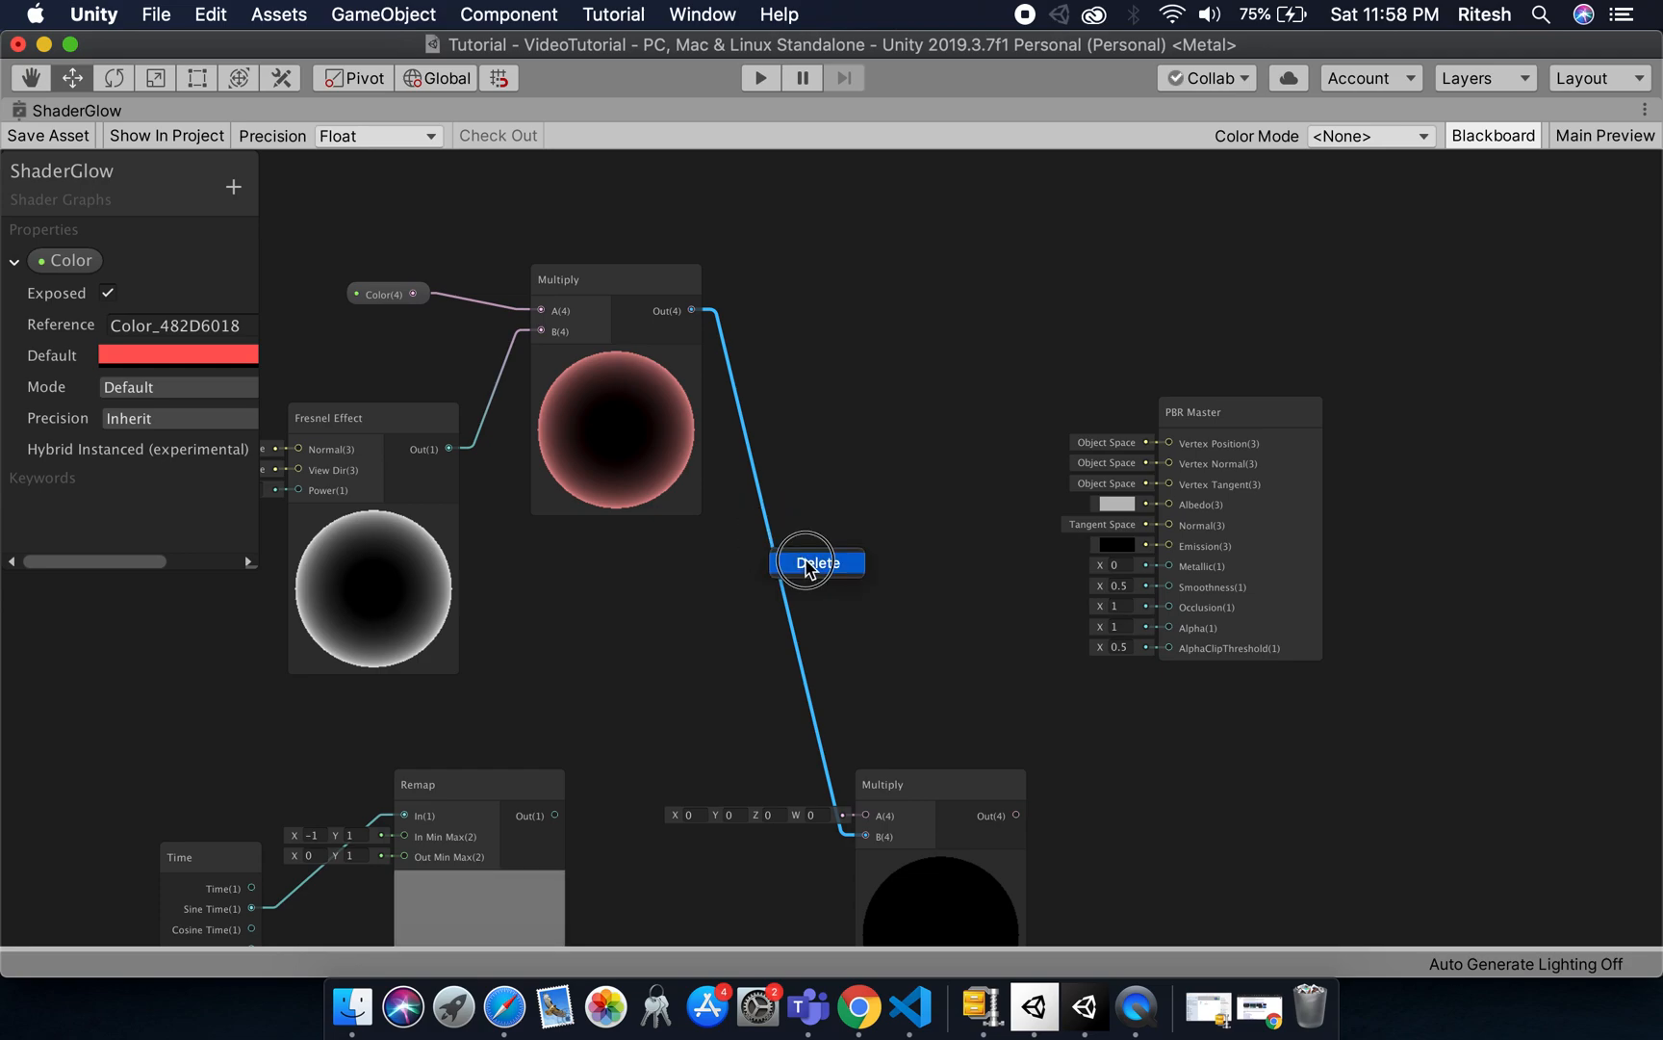
pyautogui.click(816, 562)
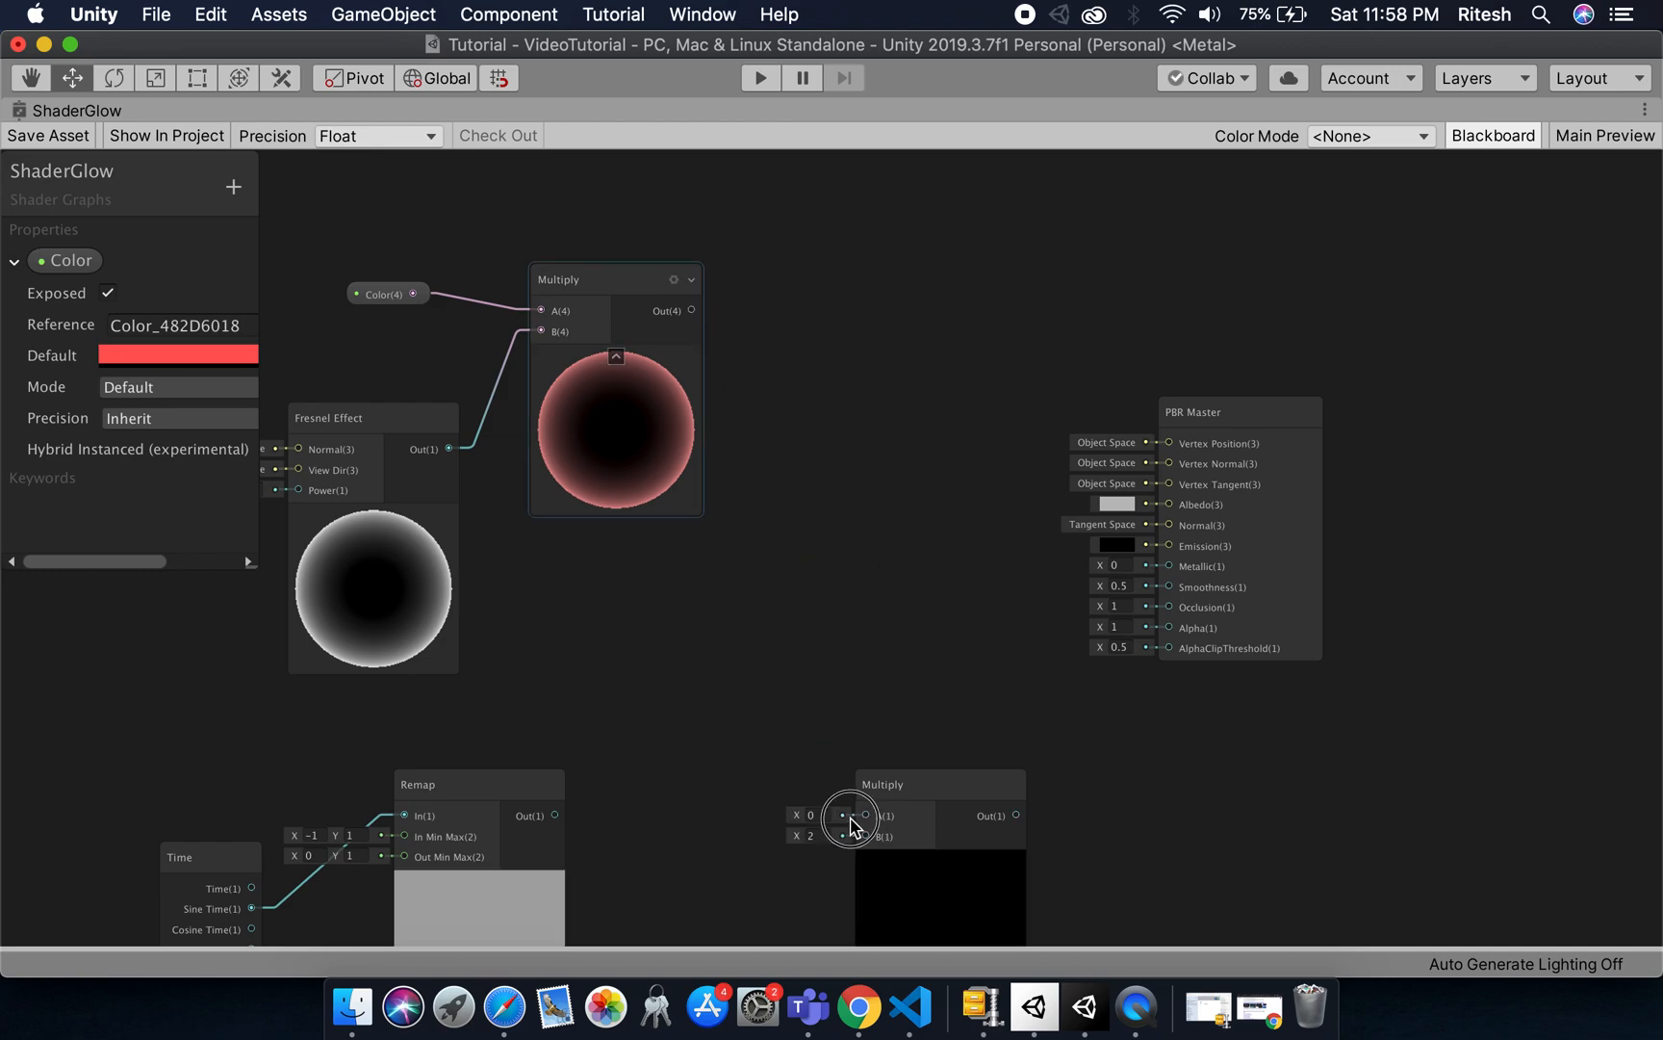
pyautogui.moveTo(691, 308); pyautogui.dragTo(863, 812)
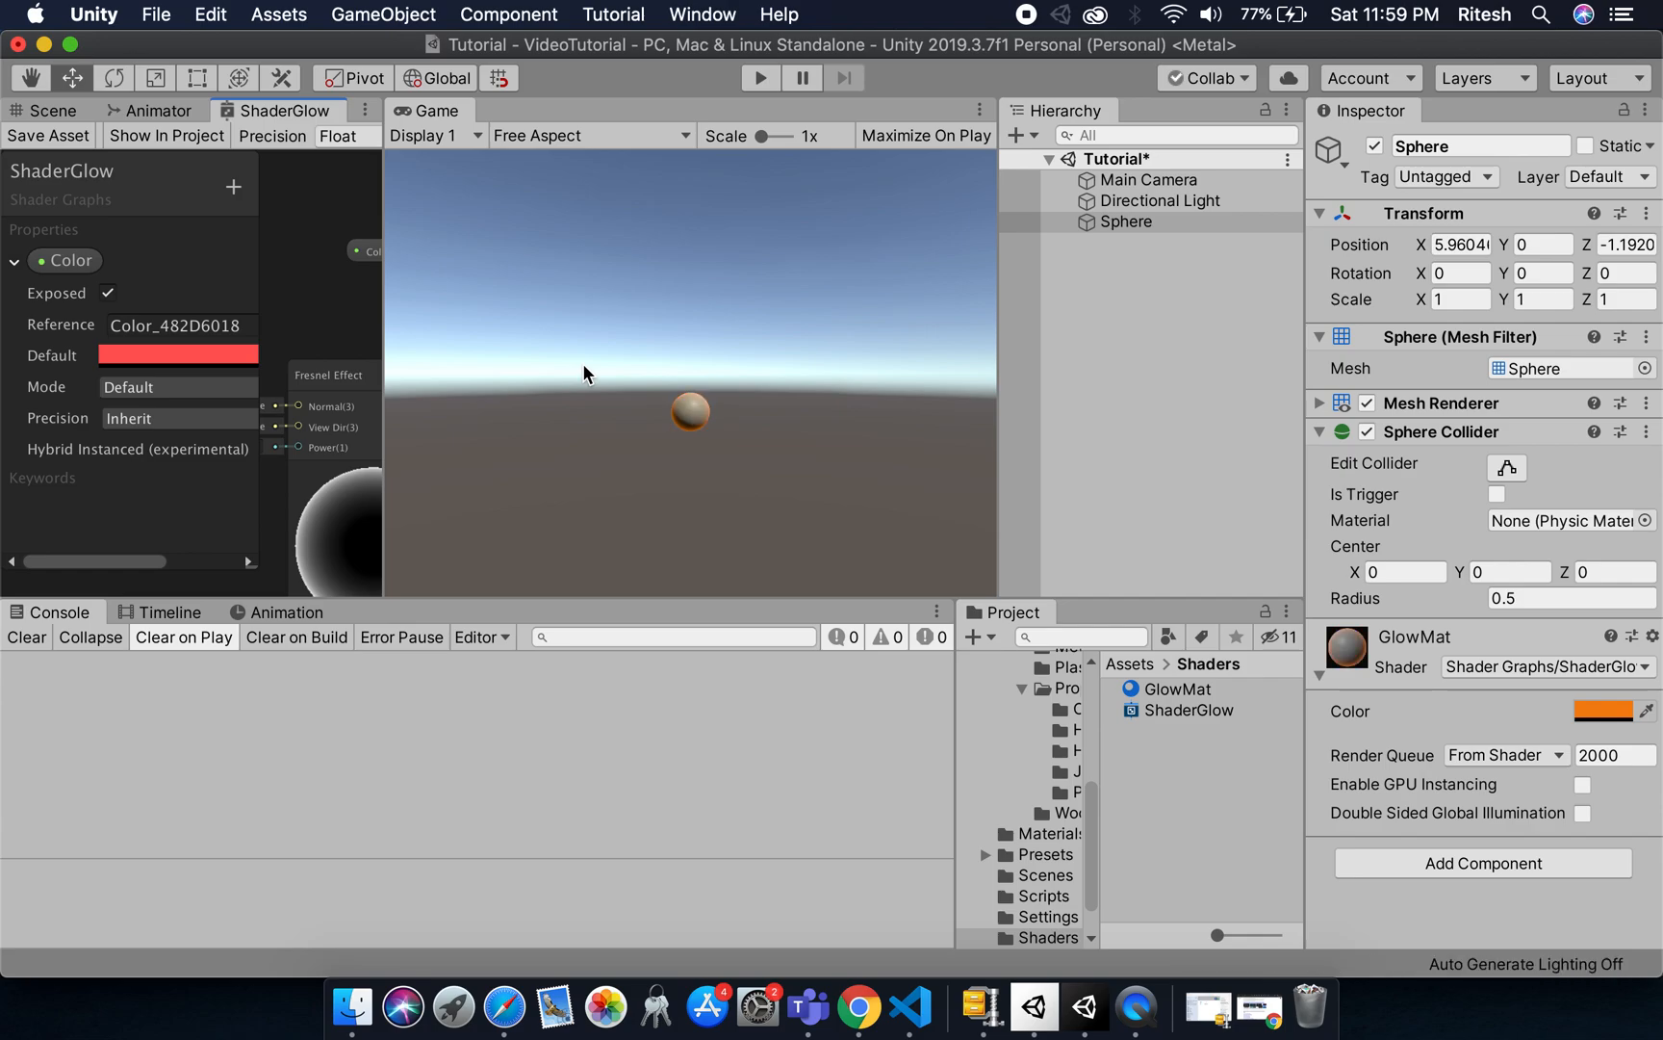
pyautogui.moveTo(876, 402)
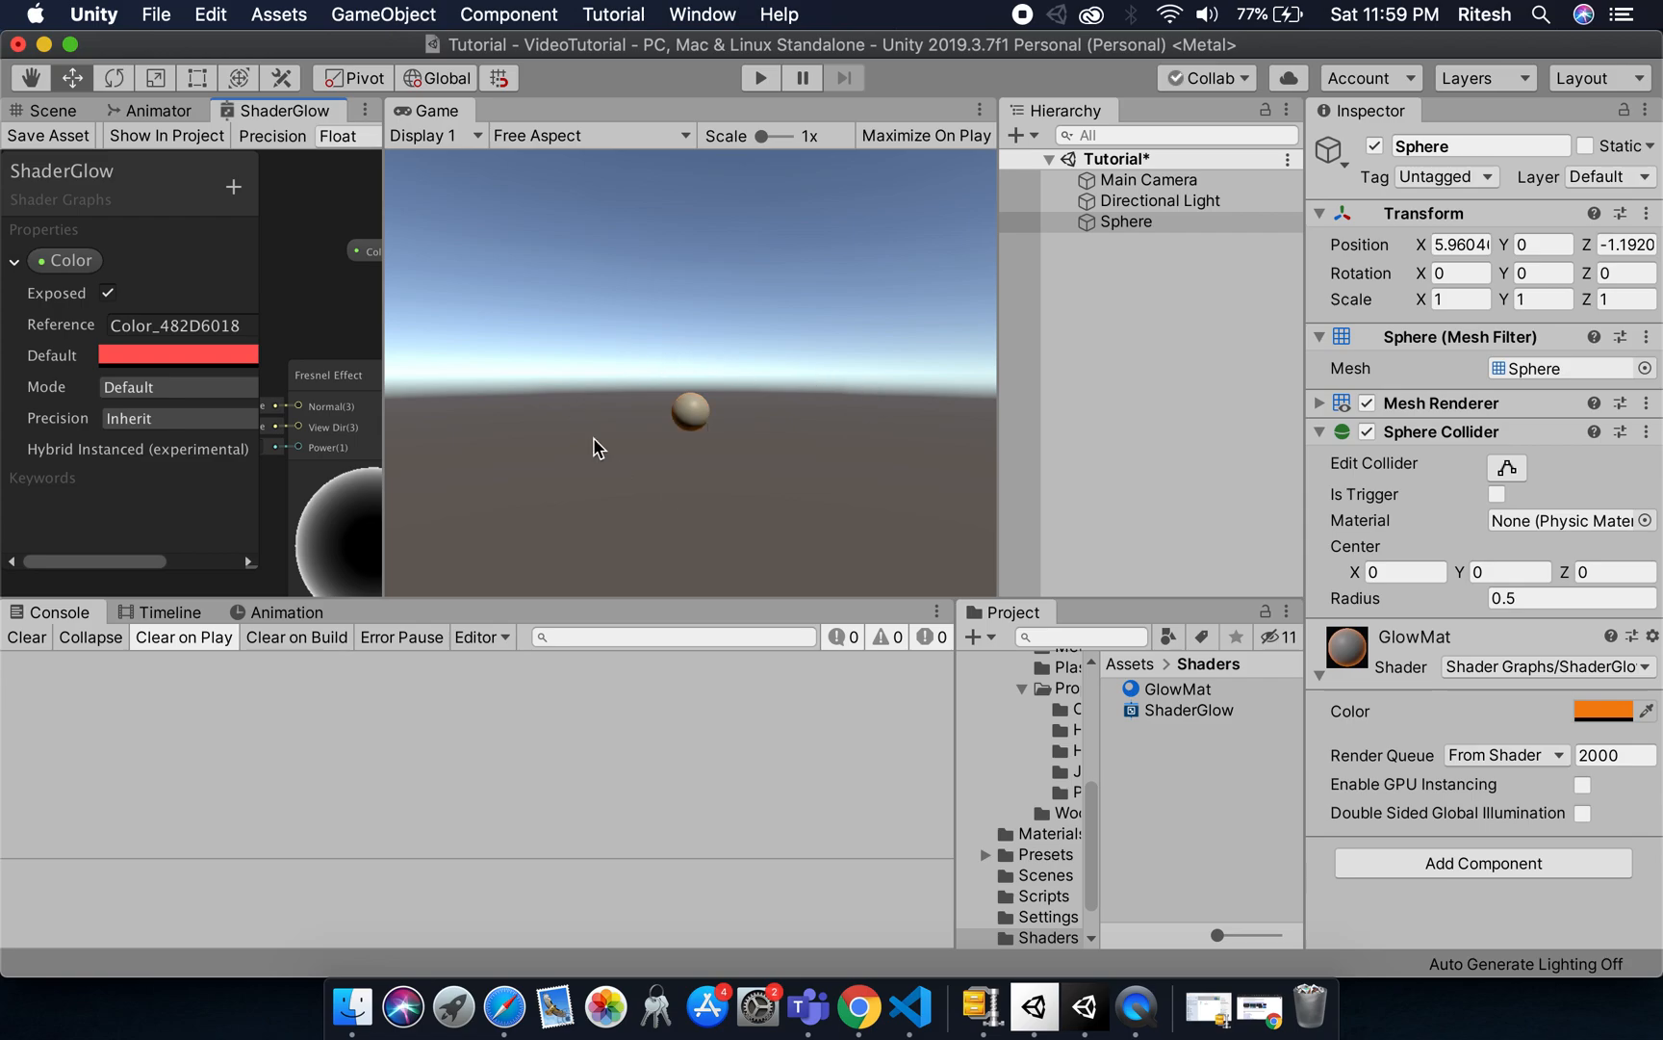
pyautogui.moveTo(525, 366)
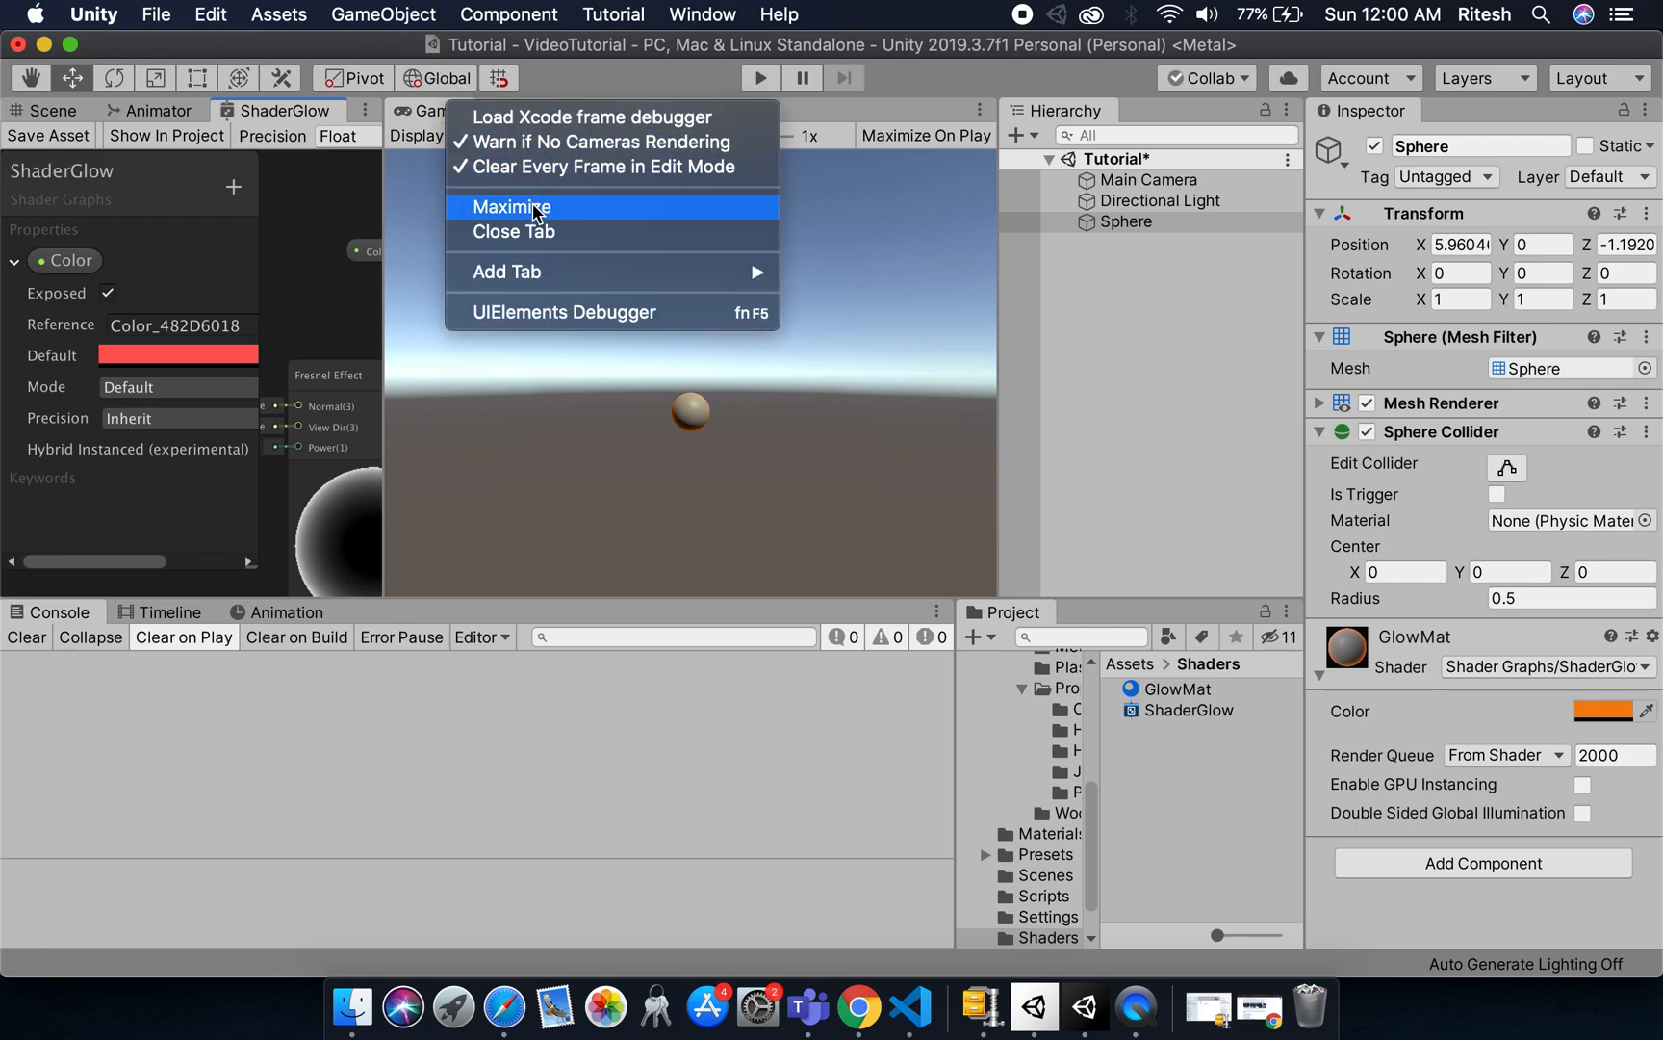
# - Maximize the Game view to check the sphere, then return to the ShaderGlow graph
pyautogui.click(510, 208)
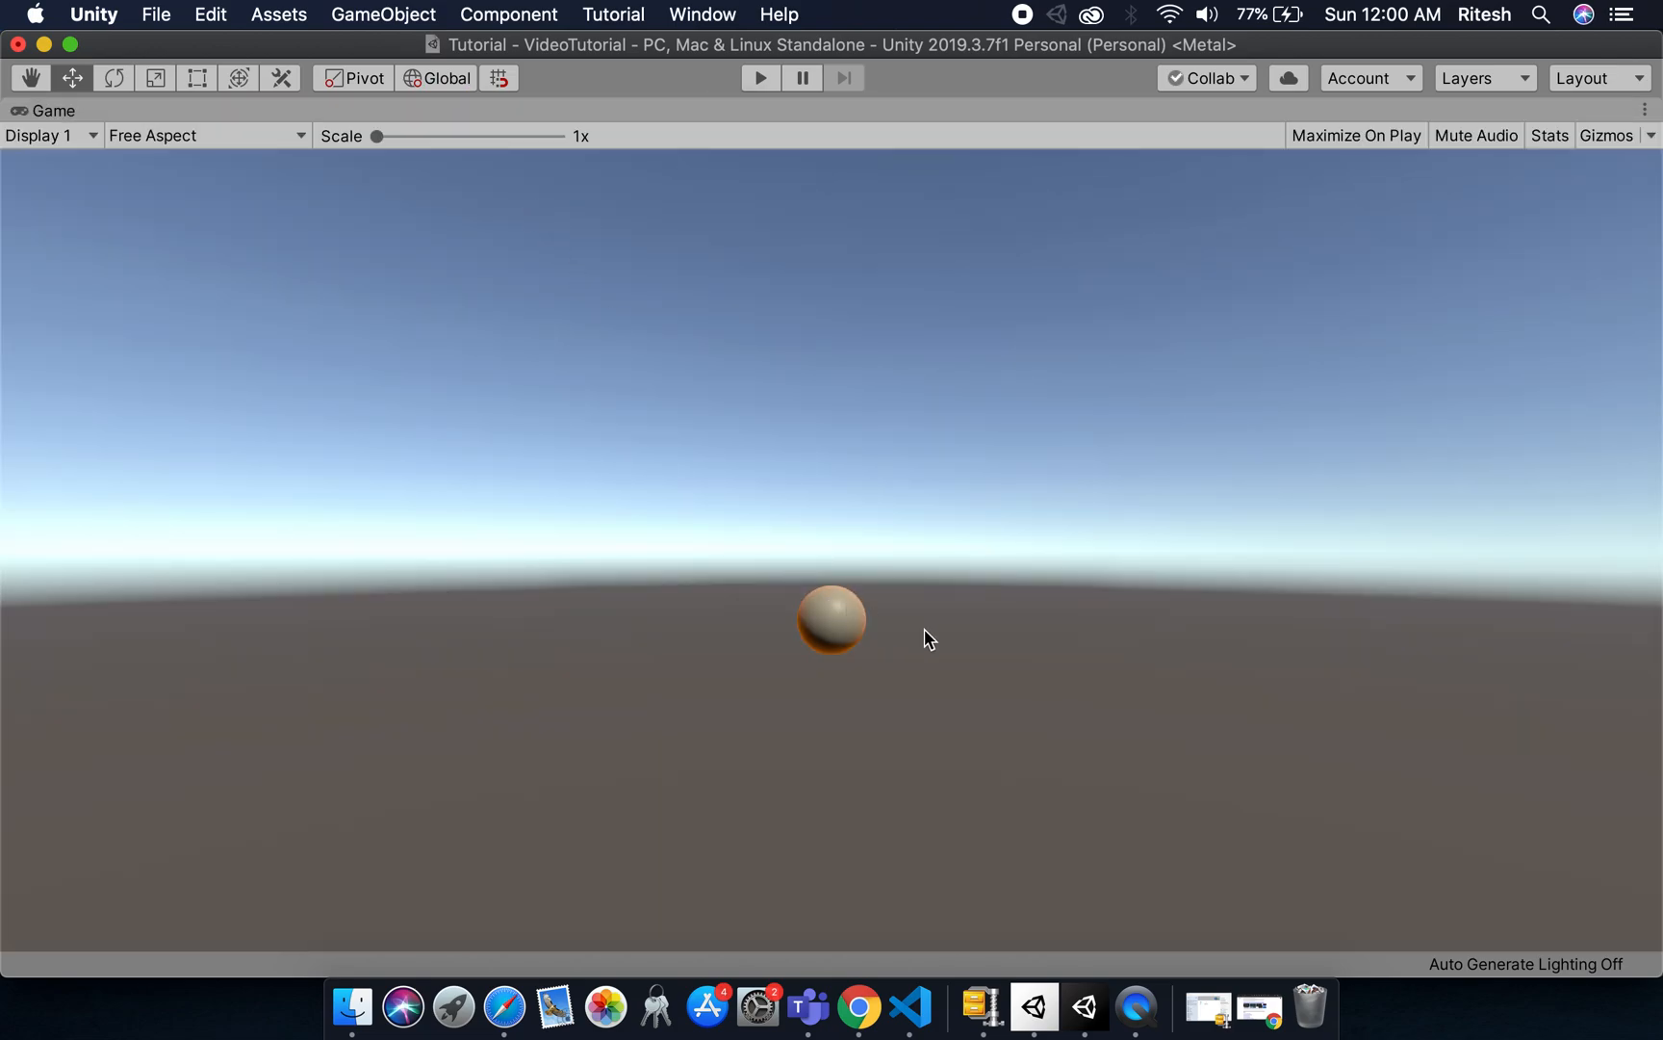
pyautogui.moveTo(709, 724)
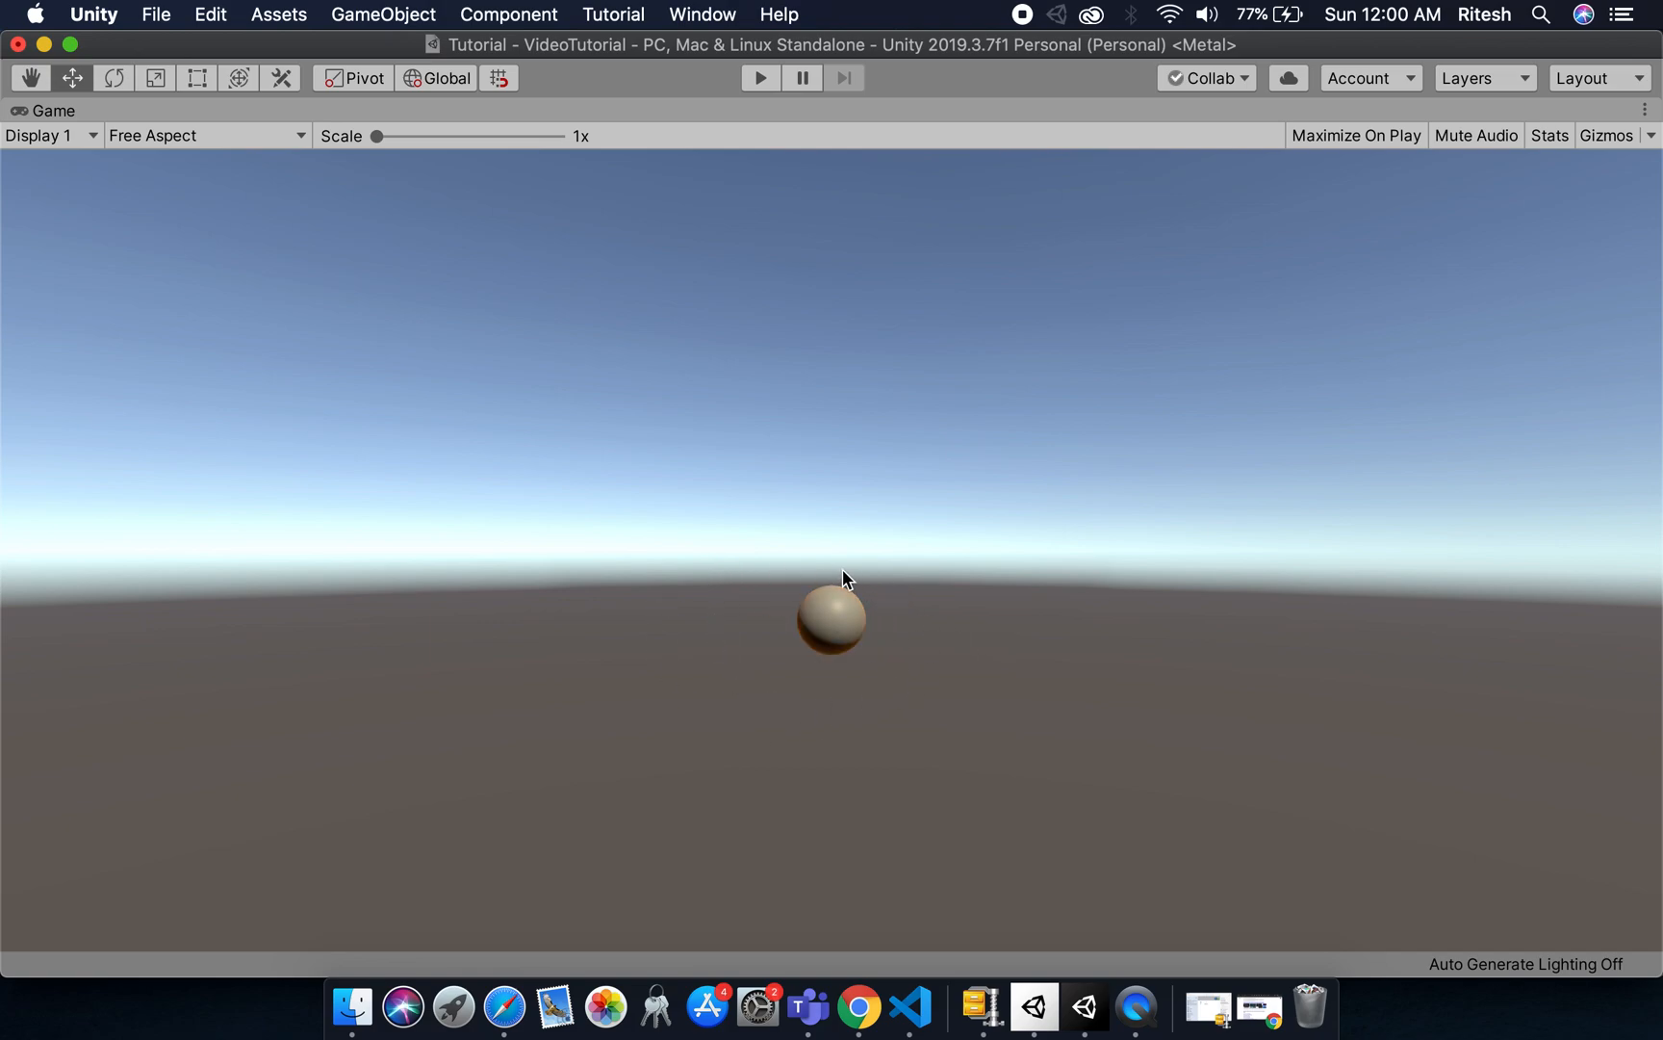
pyautogui.click(1640, 107)
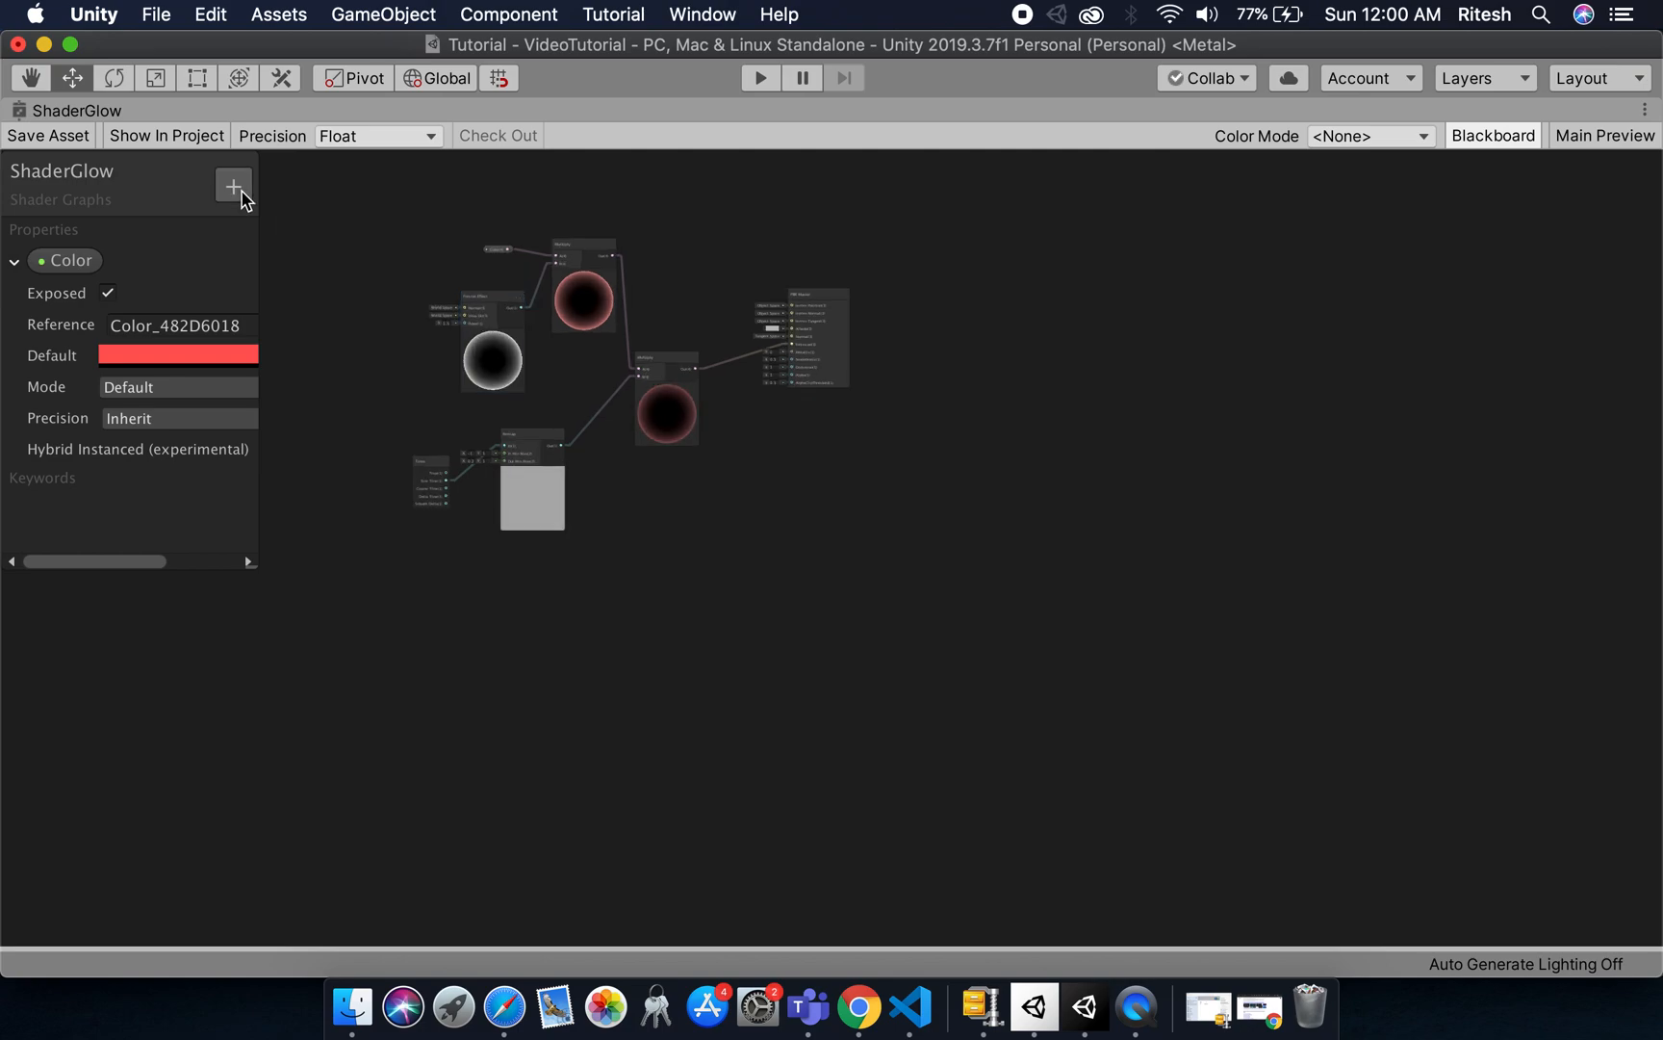
# - Add a new Vector1 property to the Blackboard named RimpPower
pyautogui.click(233, 185)
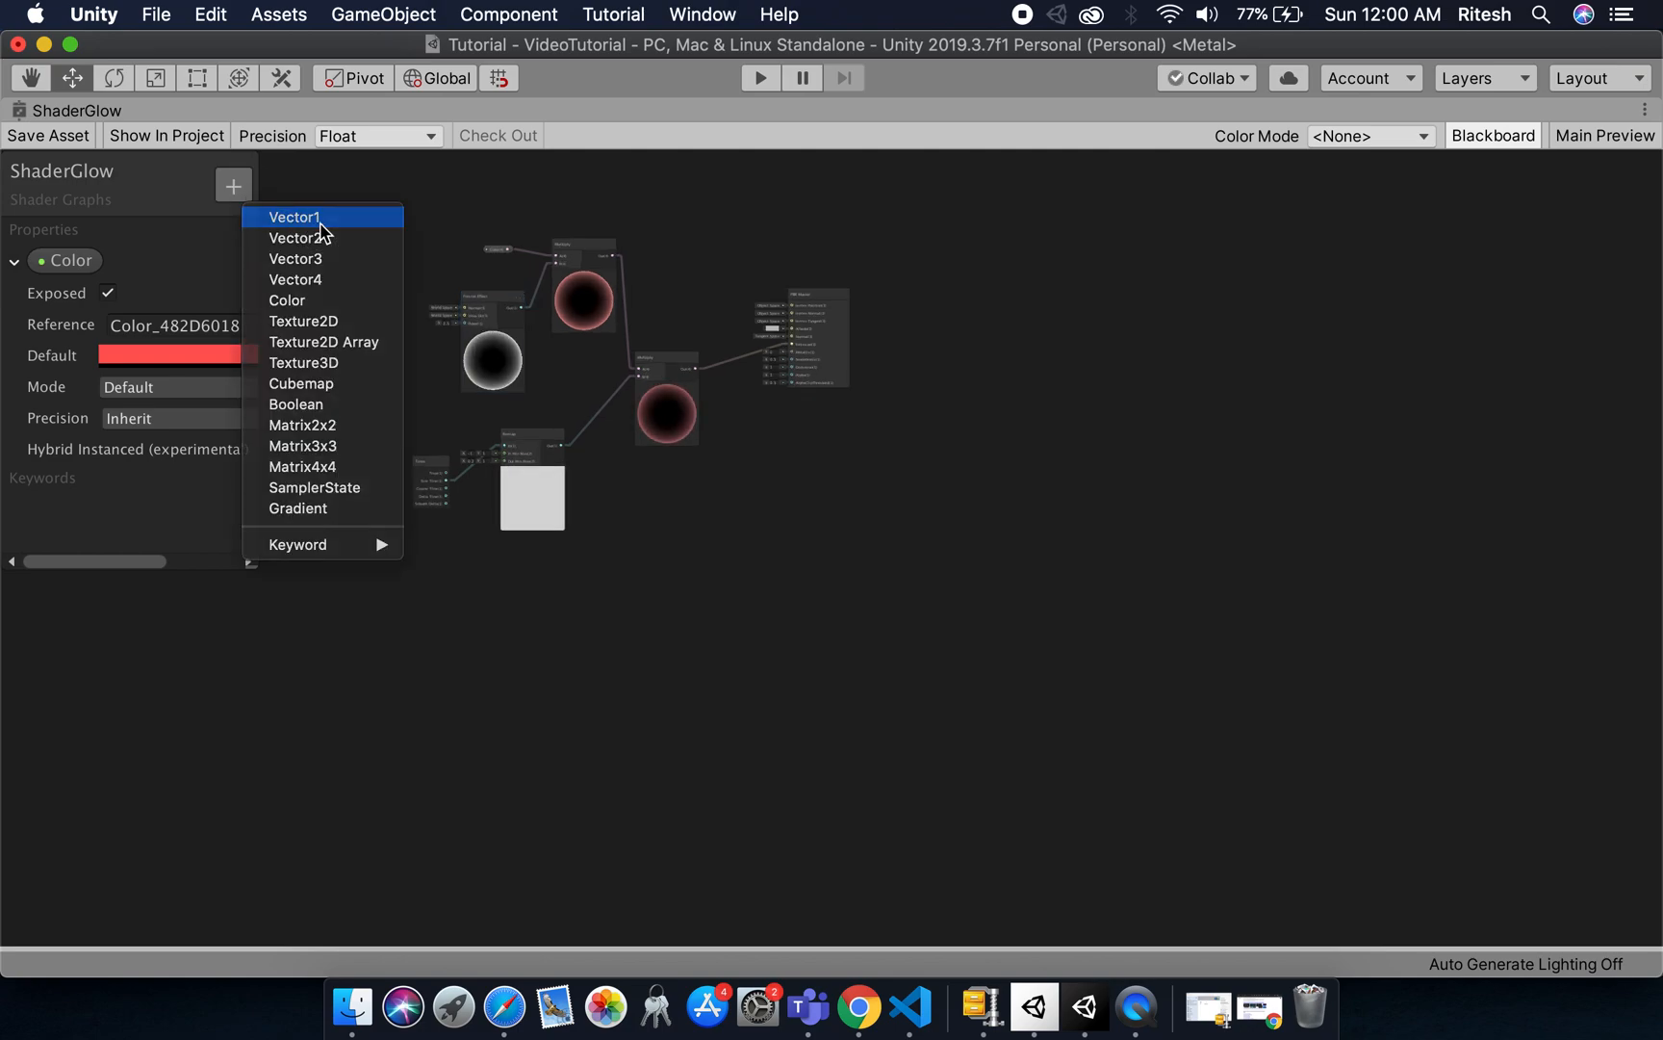
pyautogui.click(295, 216)
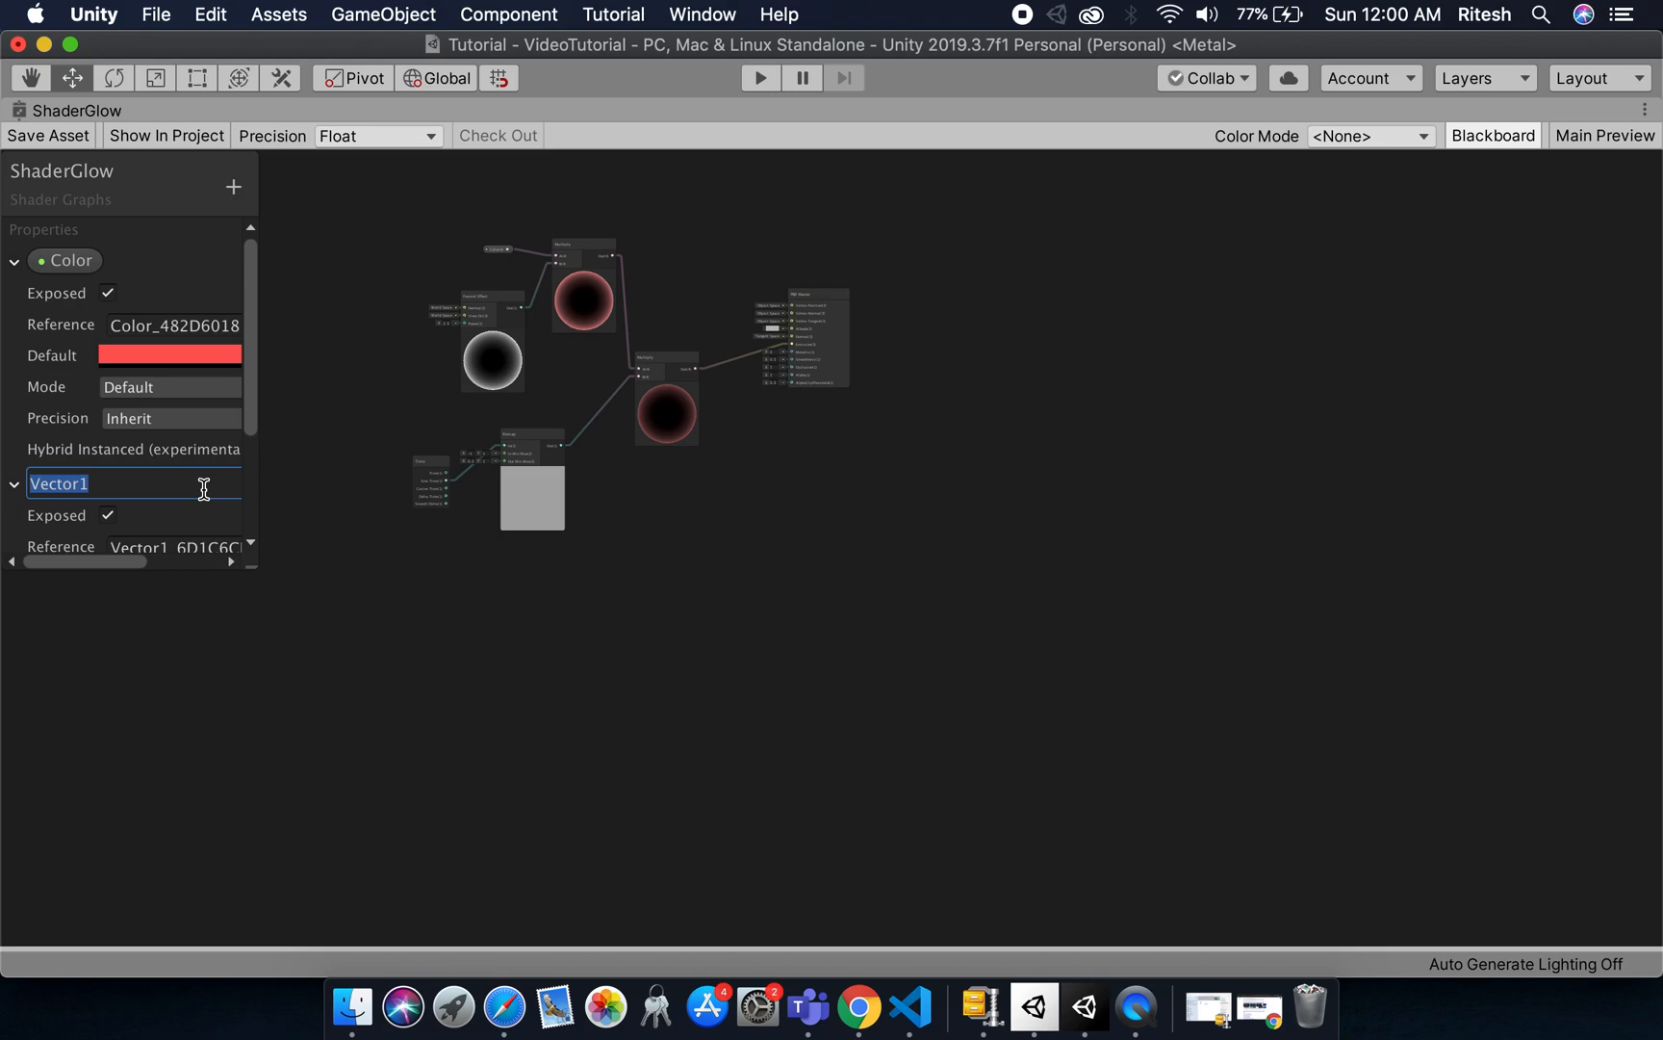
pyautogui.write('RimpPower')
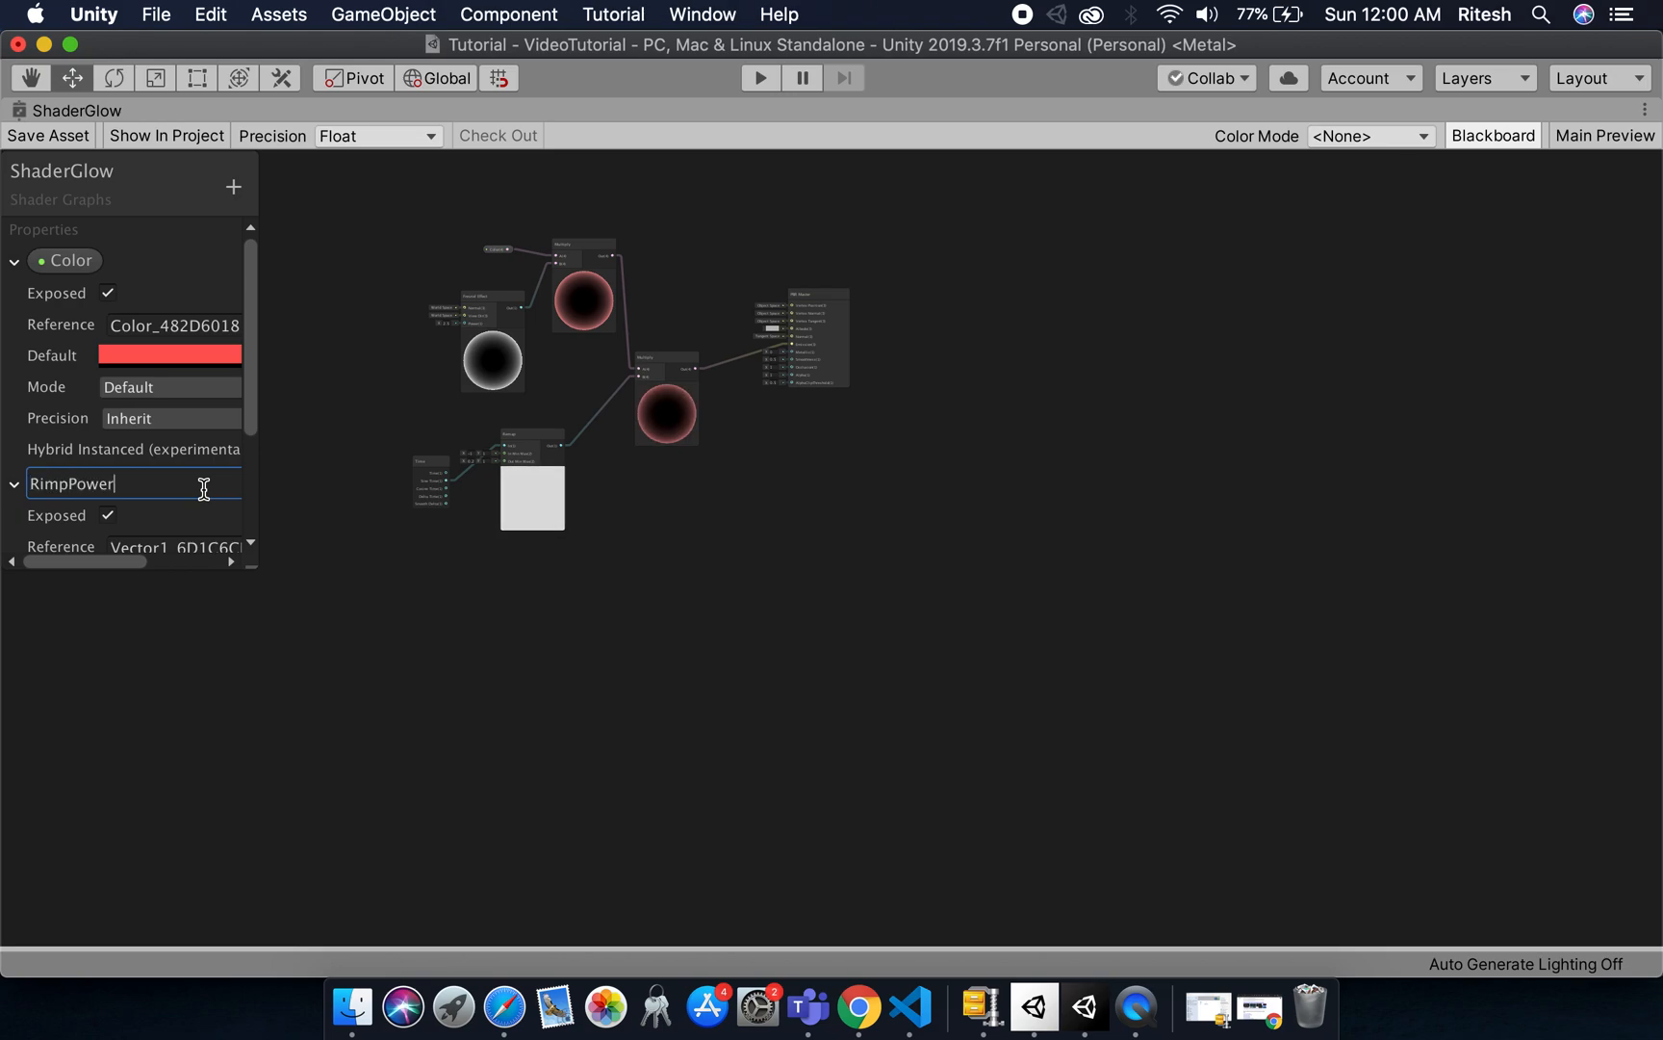
pyautogui.moveTo(212, 418)
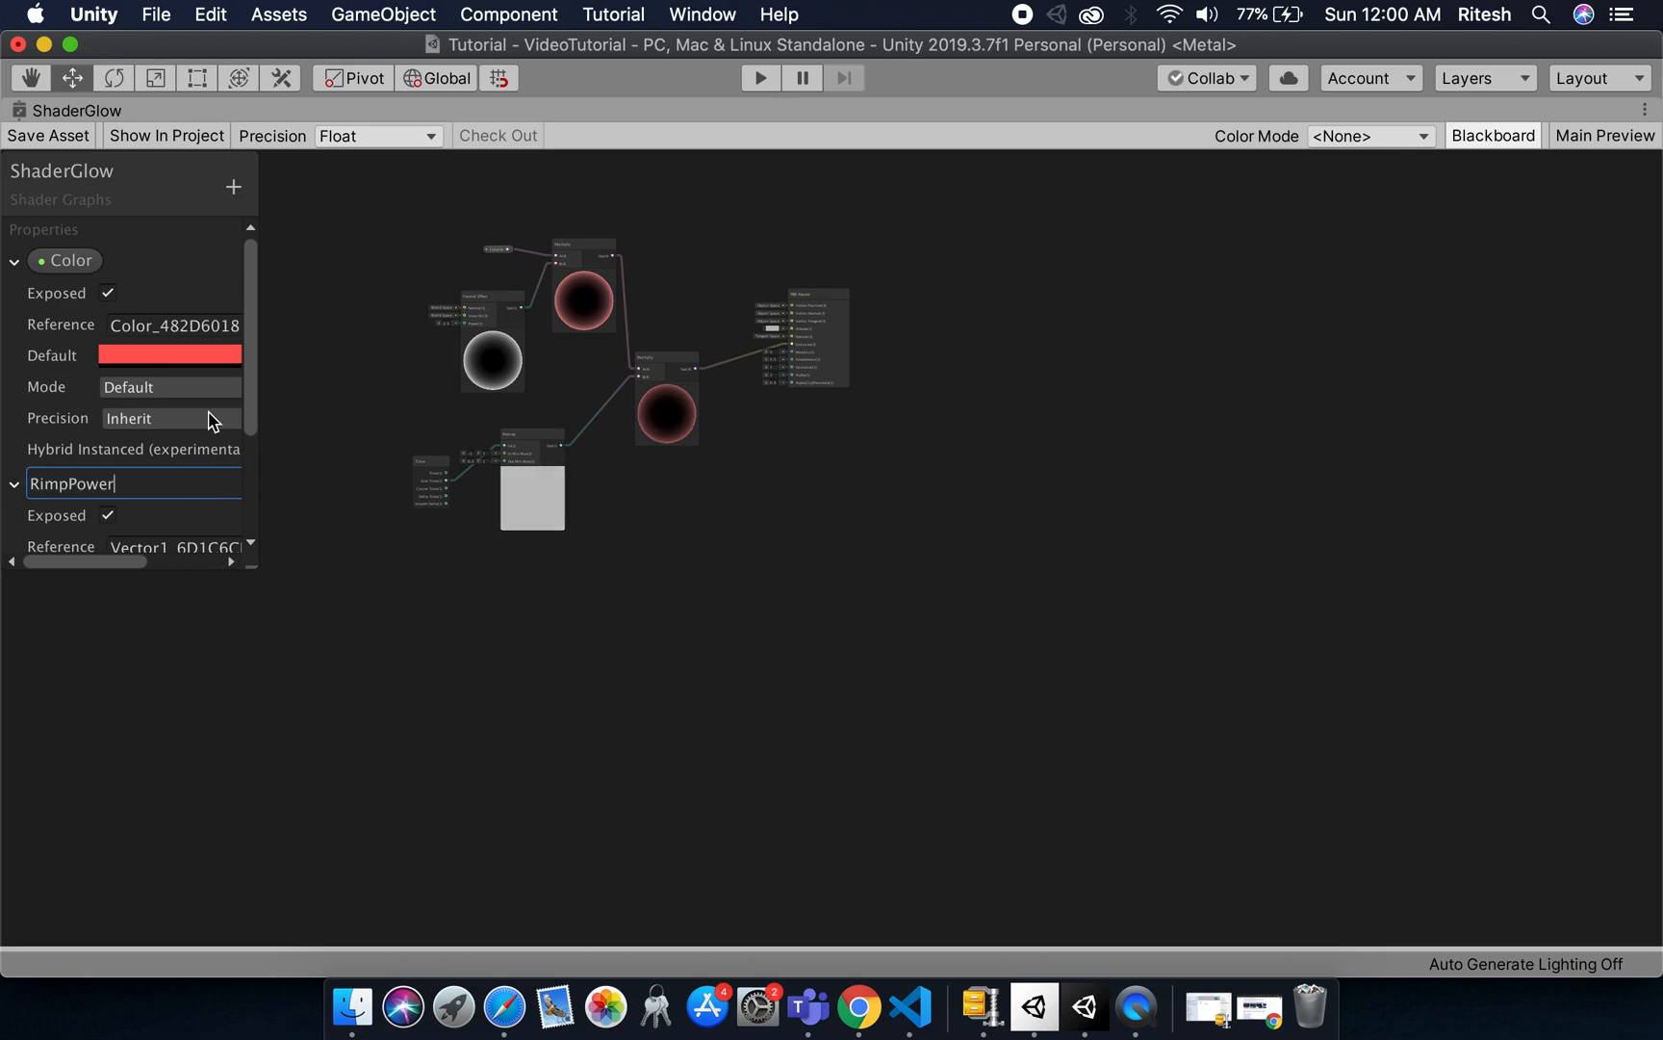
pyautogui.moveTo(254, 408)
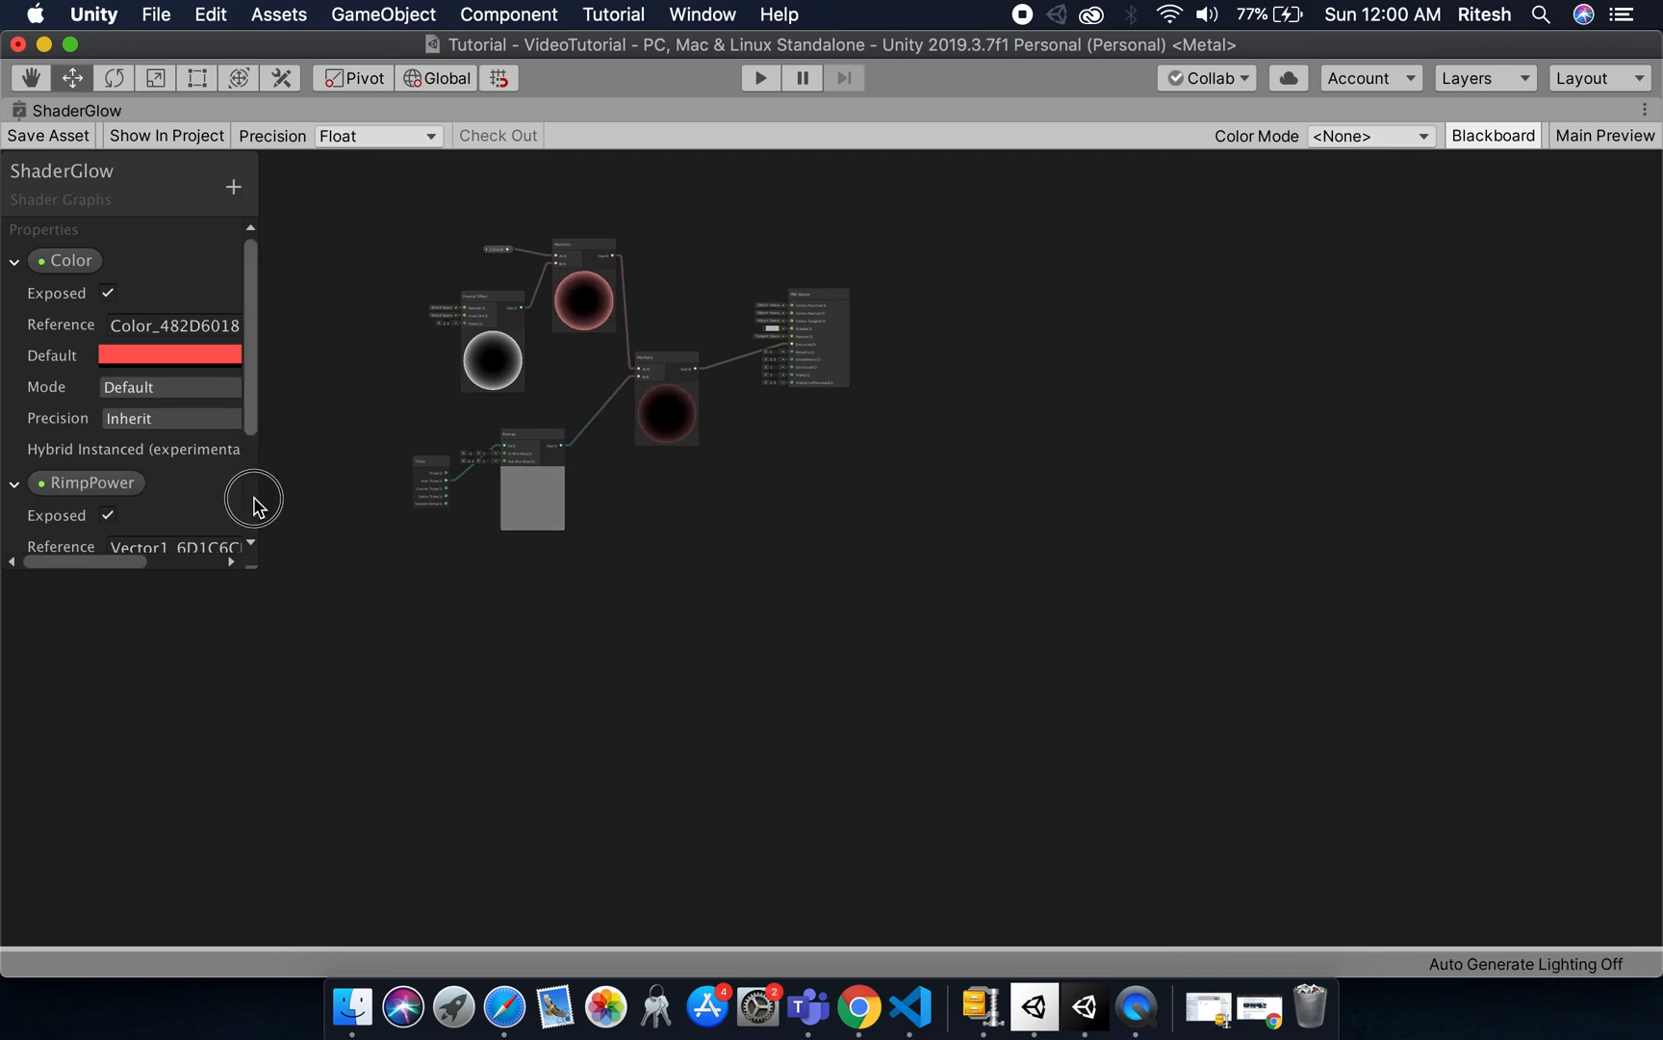
# - Set RimpPower's mode to Slider with range 0 to 1
pyautogui.click(169, 449)
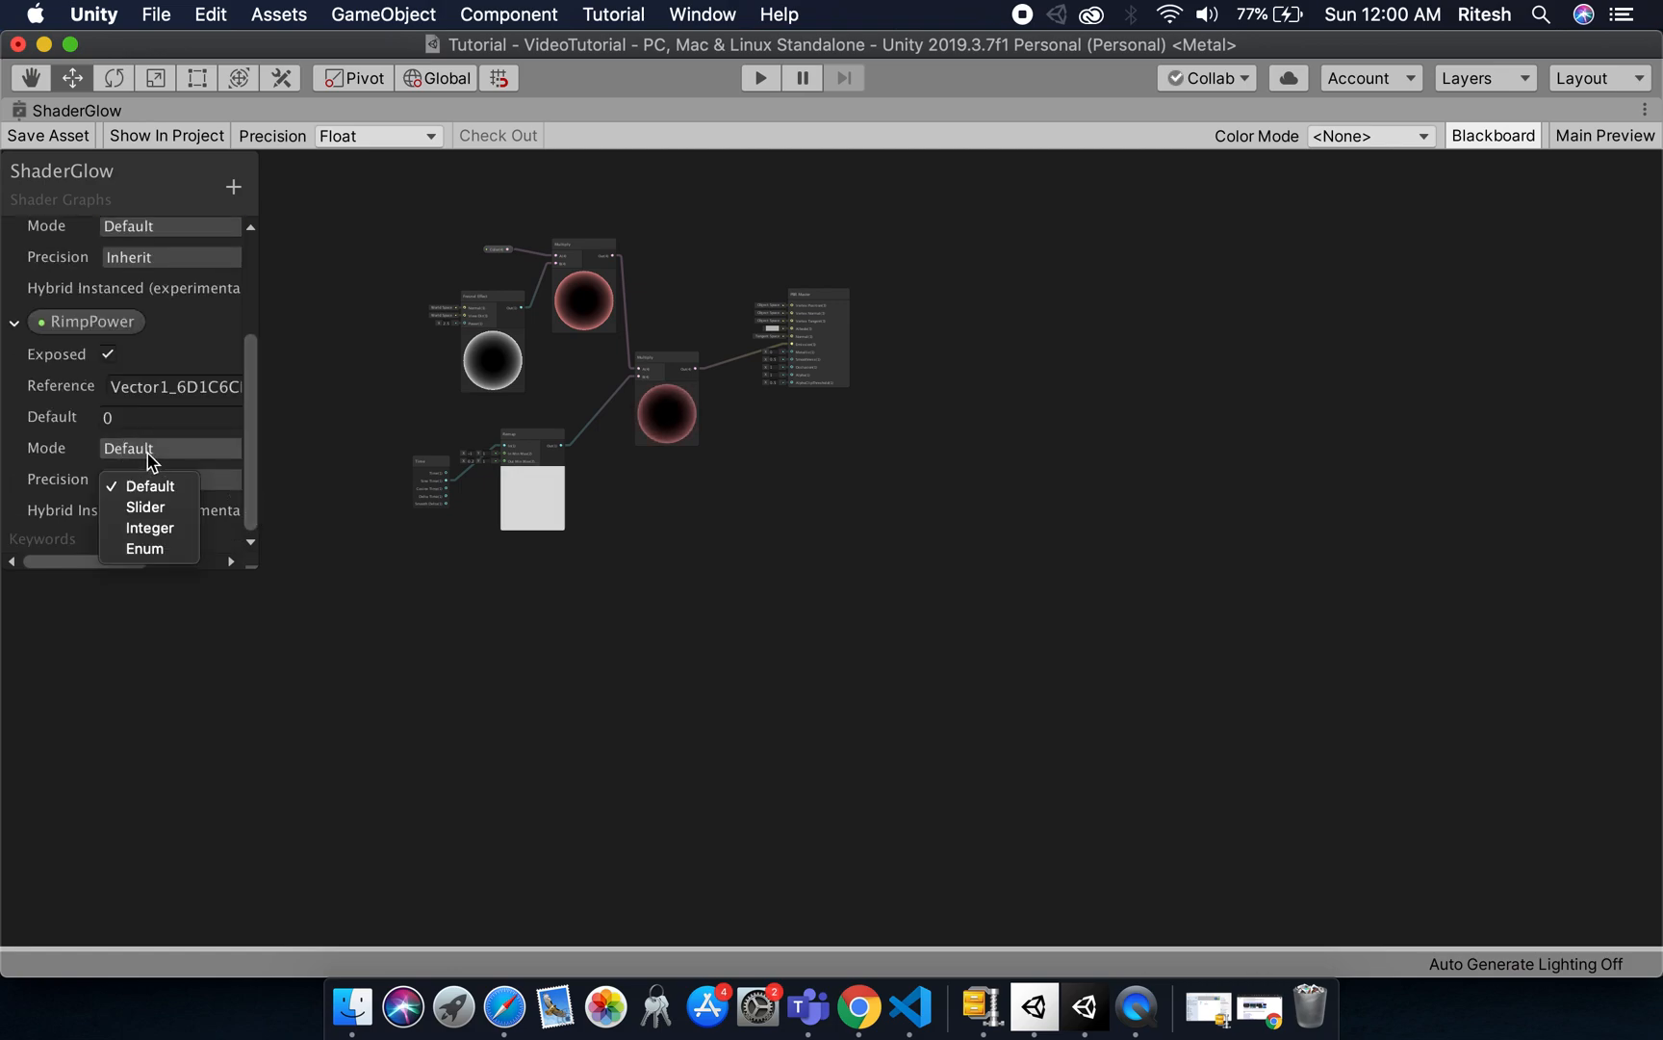
pyautogui.click(145, 506)
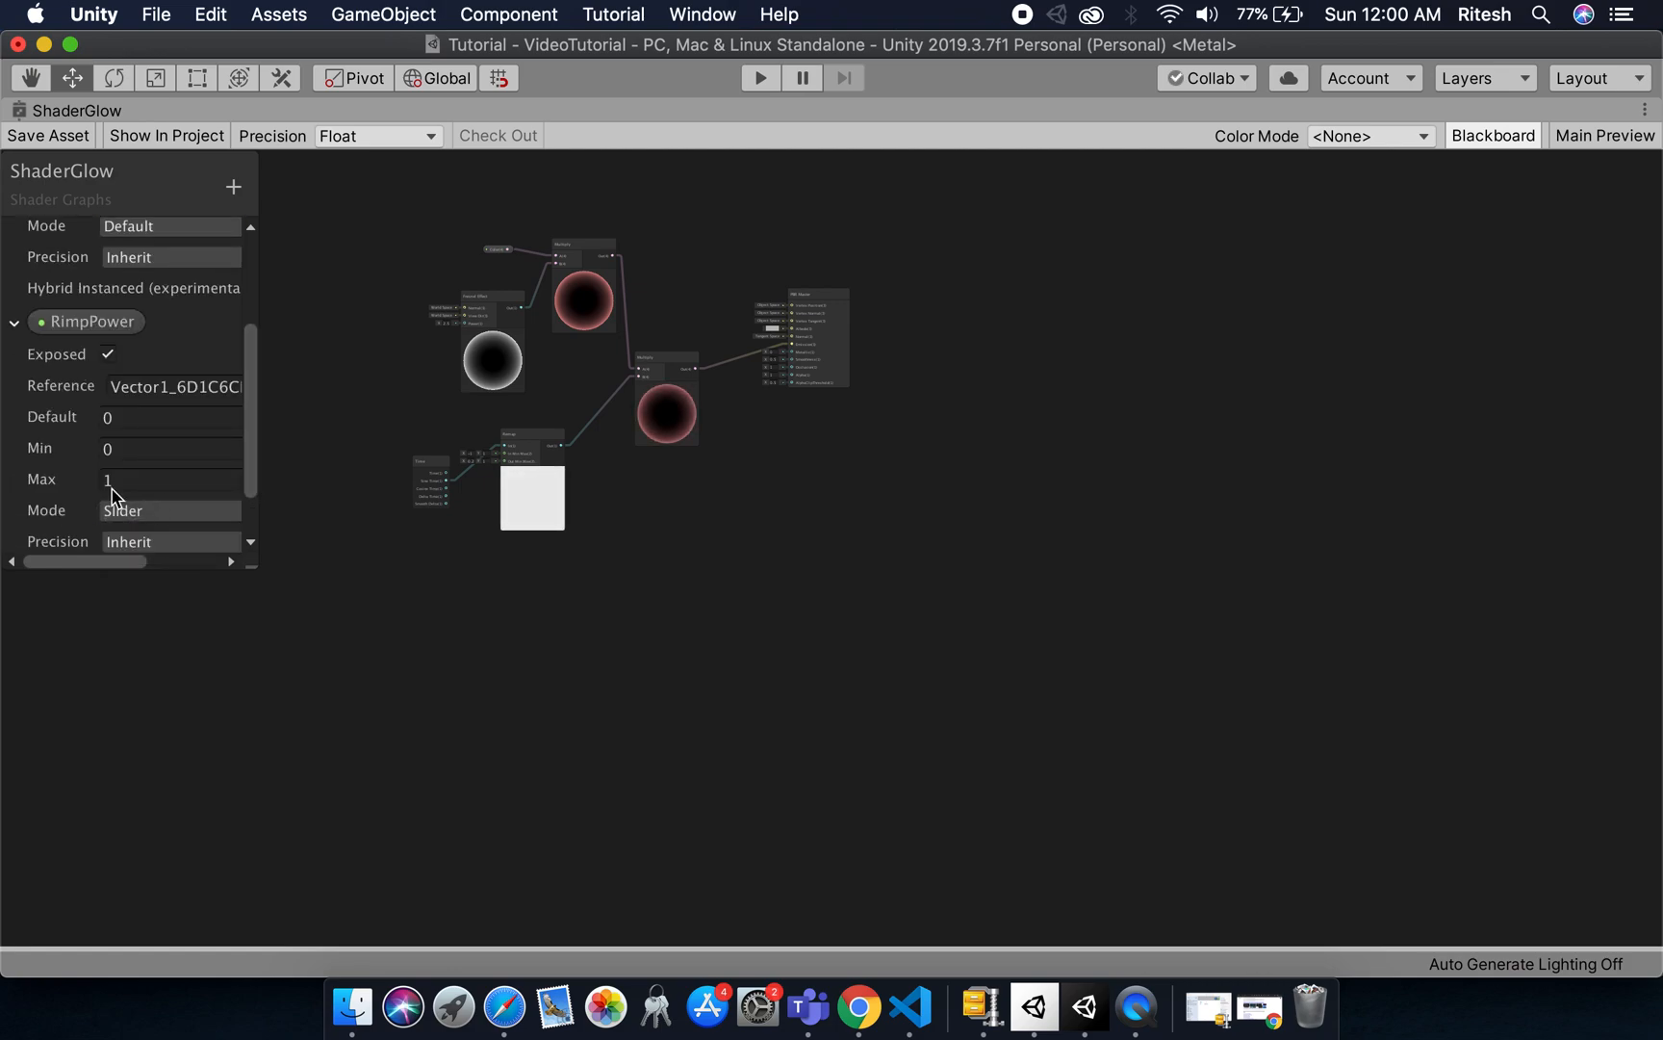
pyautogui.click(135, 479)
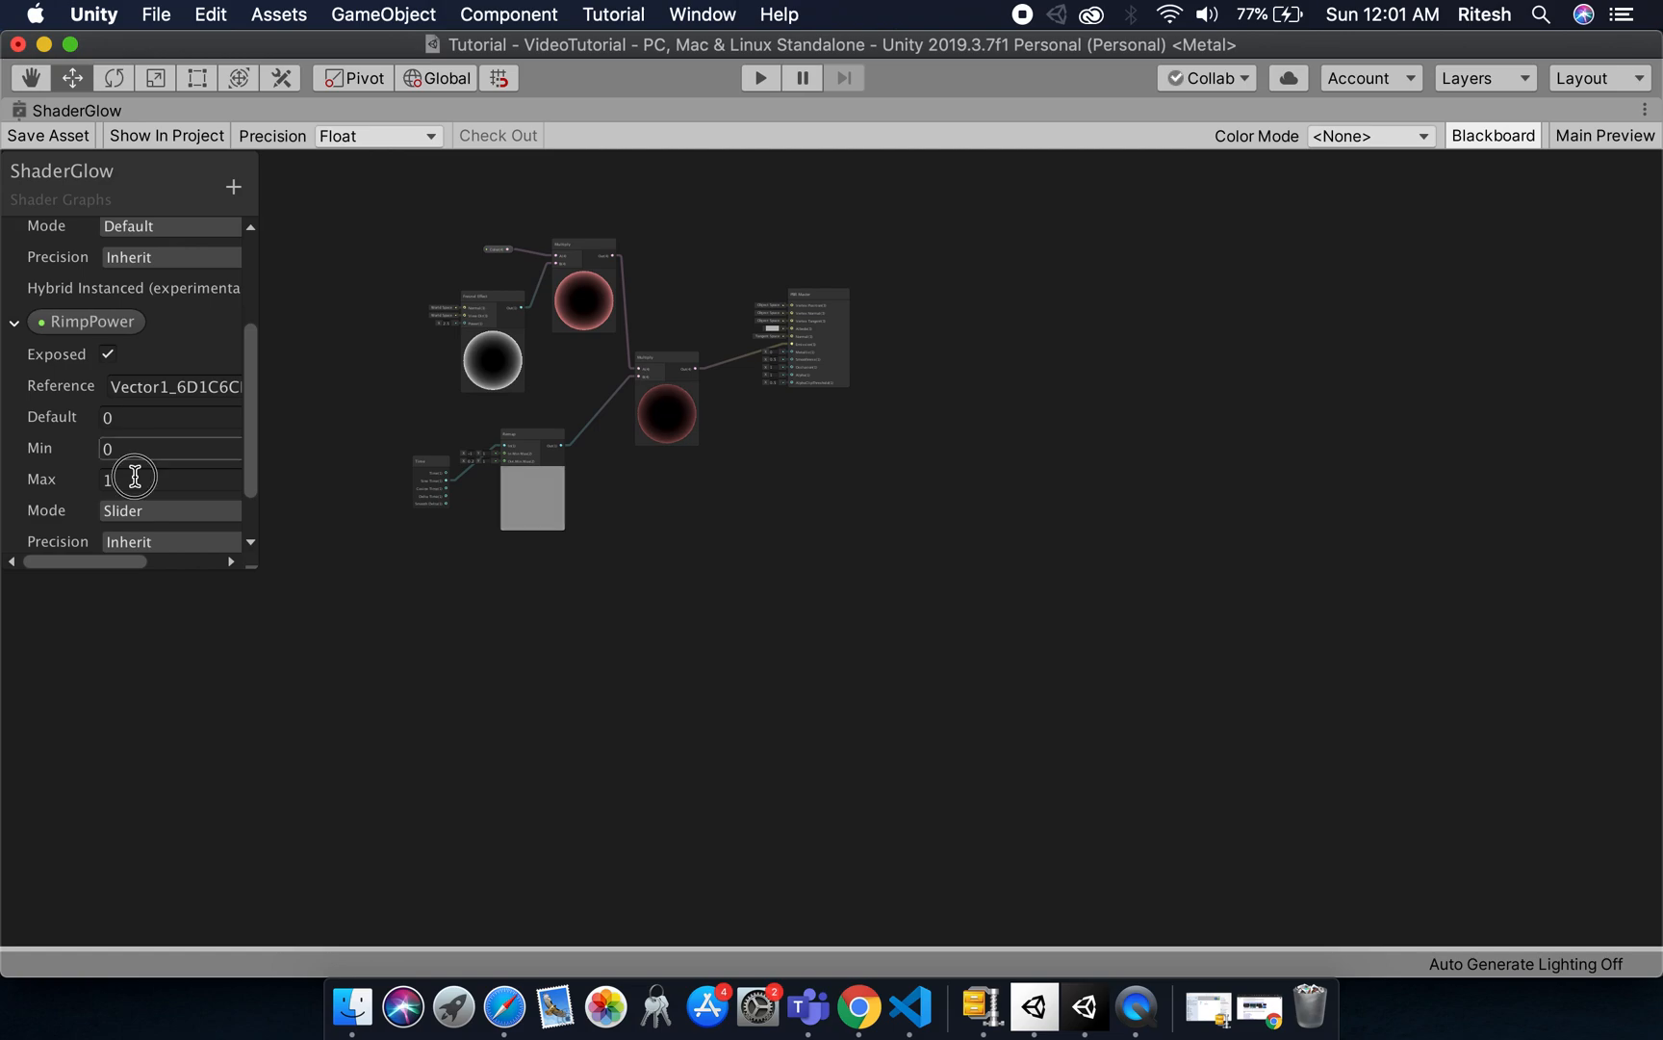
pyautogui.click(135, 479)
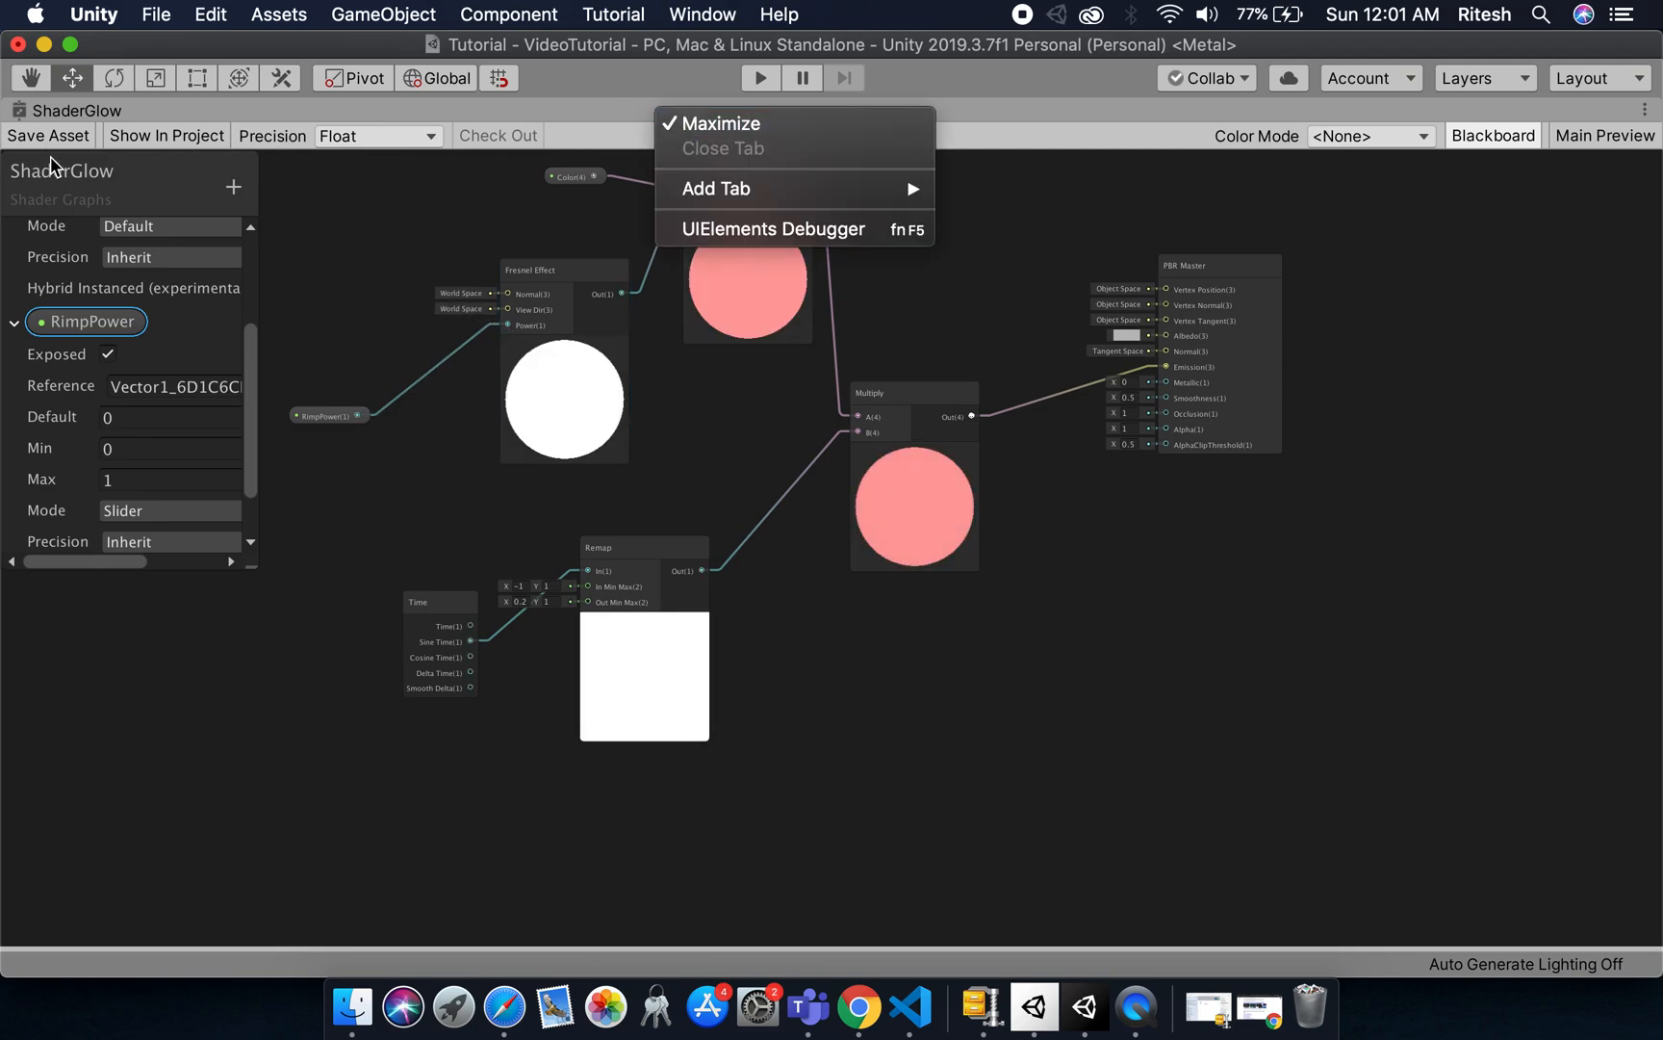
# - Save the ShaderGlow graph asset with RimpPower driving Fresnel Power
pyautogui.click(637, 107)
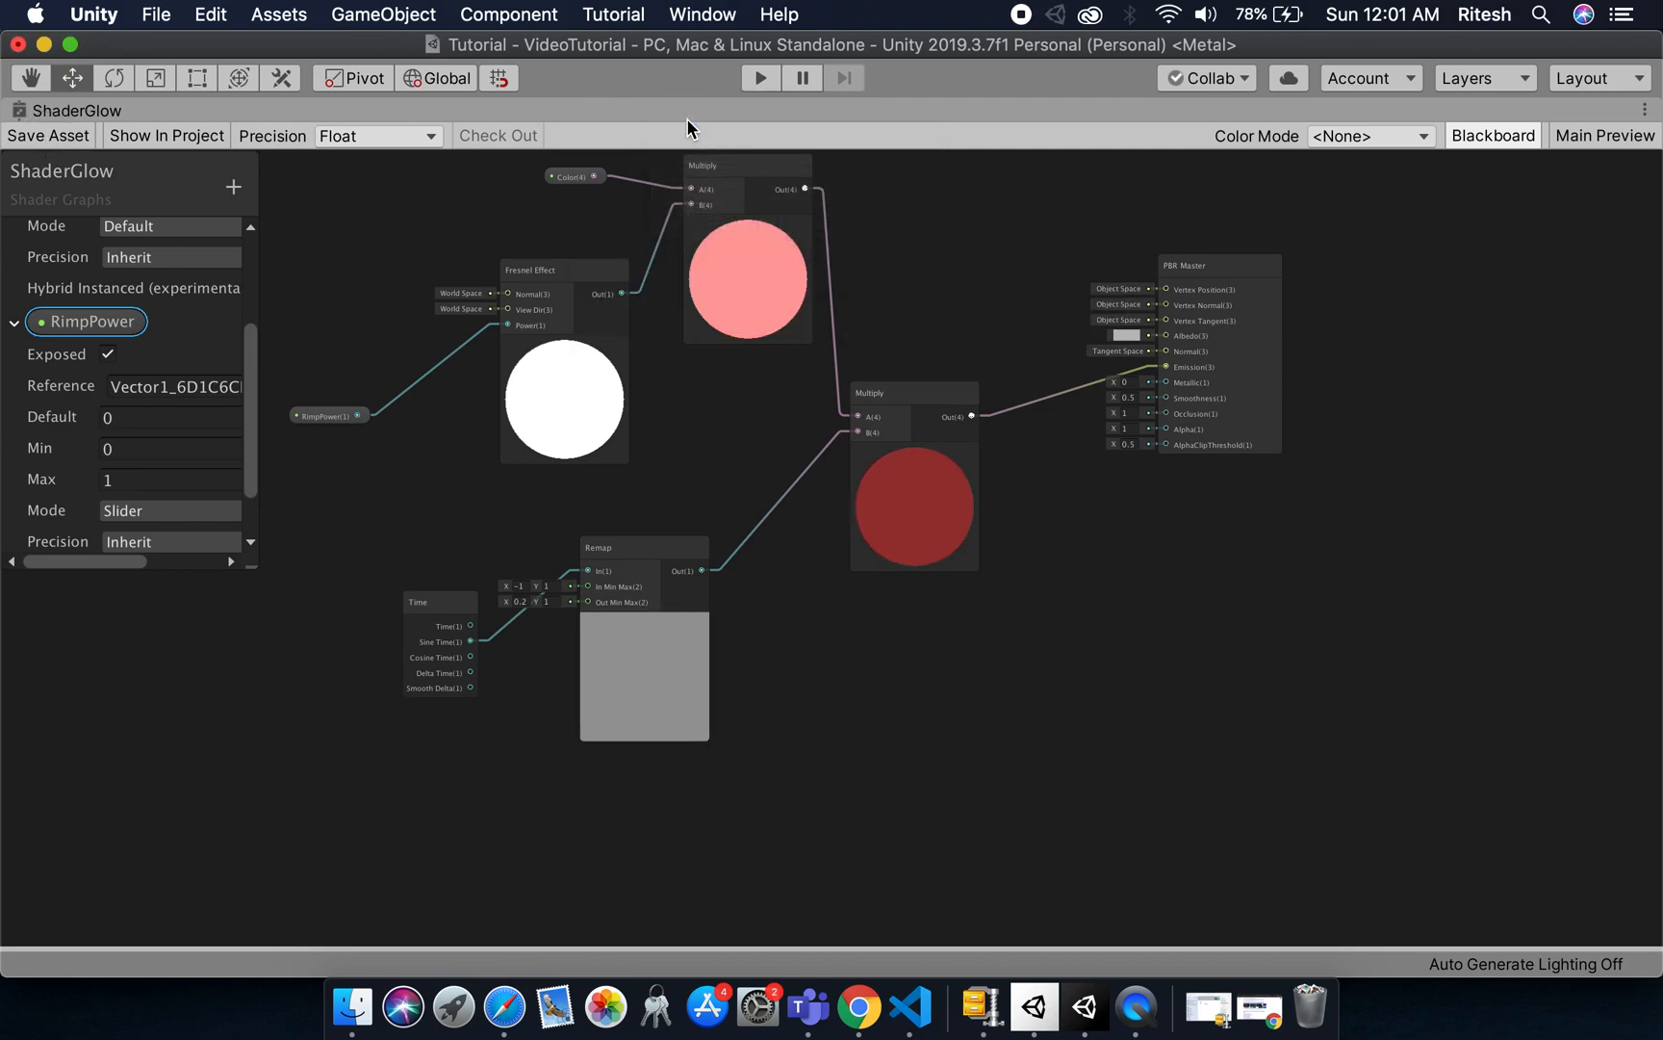
pyautogui.moveTo(633, 408)
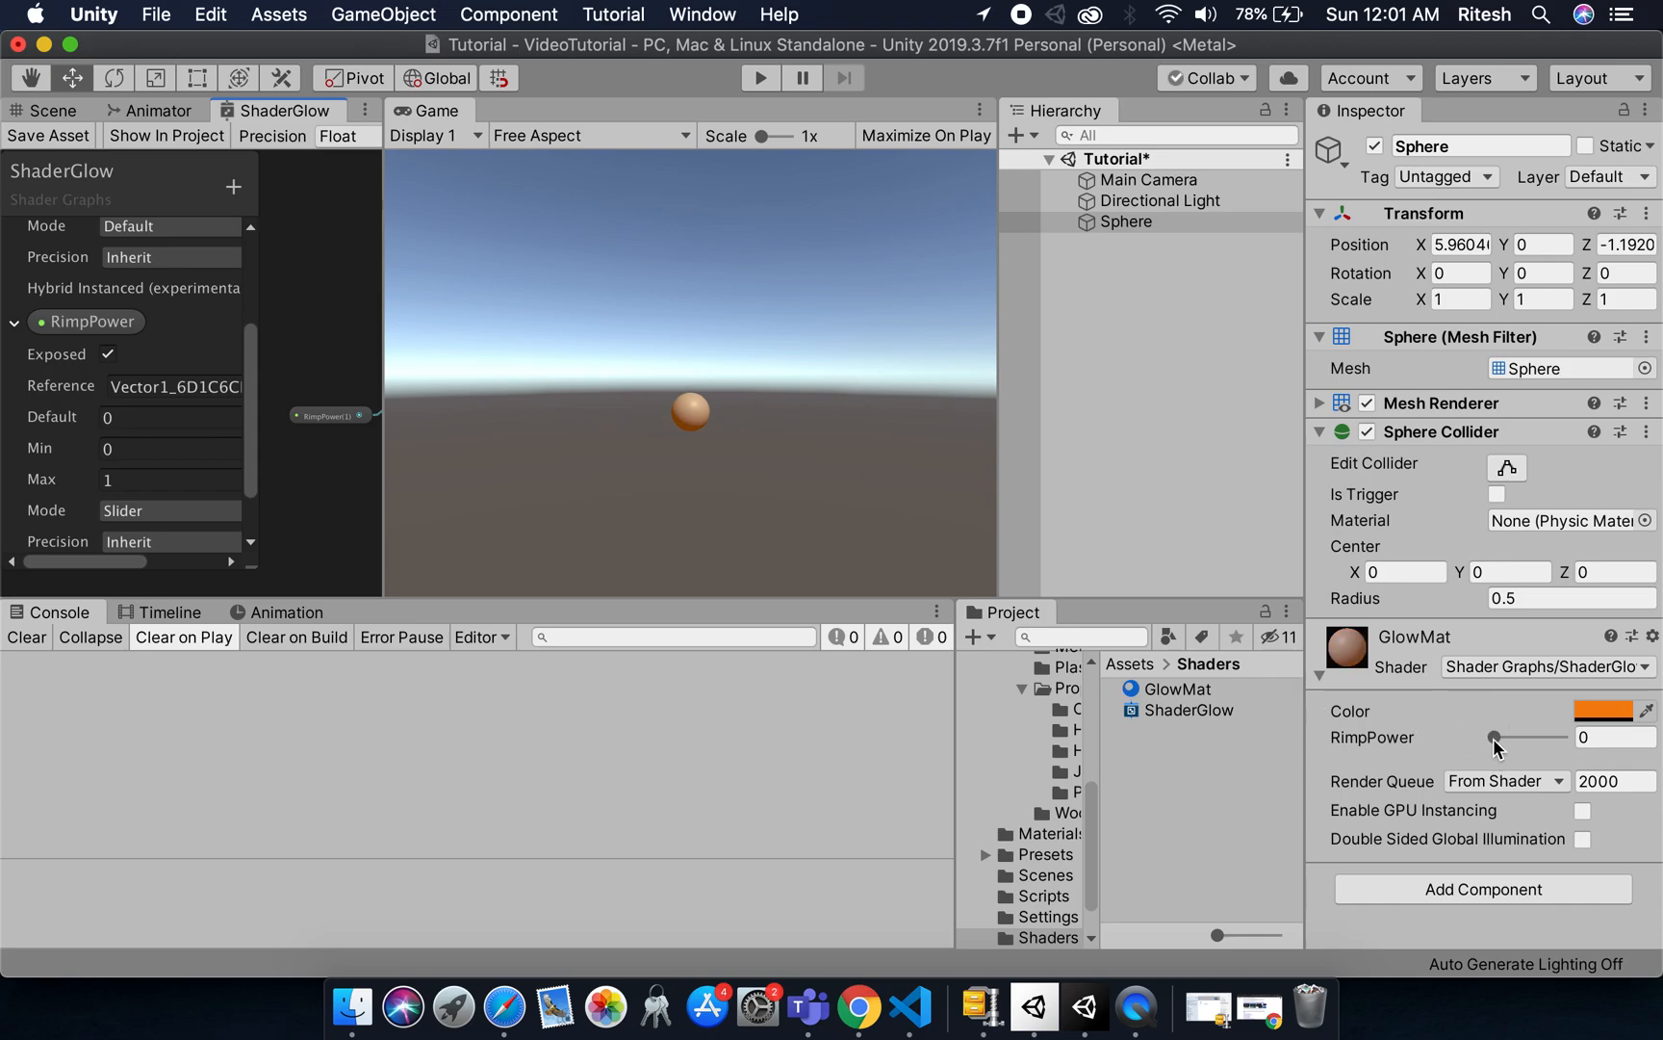
# - Raise GlowMat's RimpPower slider to about 0.83 and maximize the ShaderGlow graph
pyautogui.moveTo(1492, 738); pyautogui.dragTo(1526, 738)
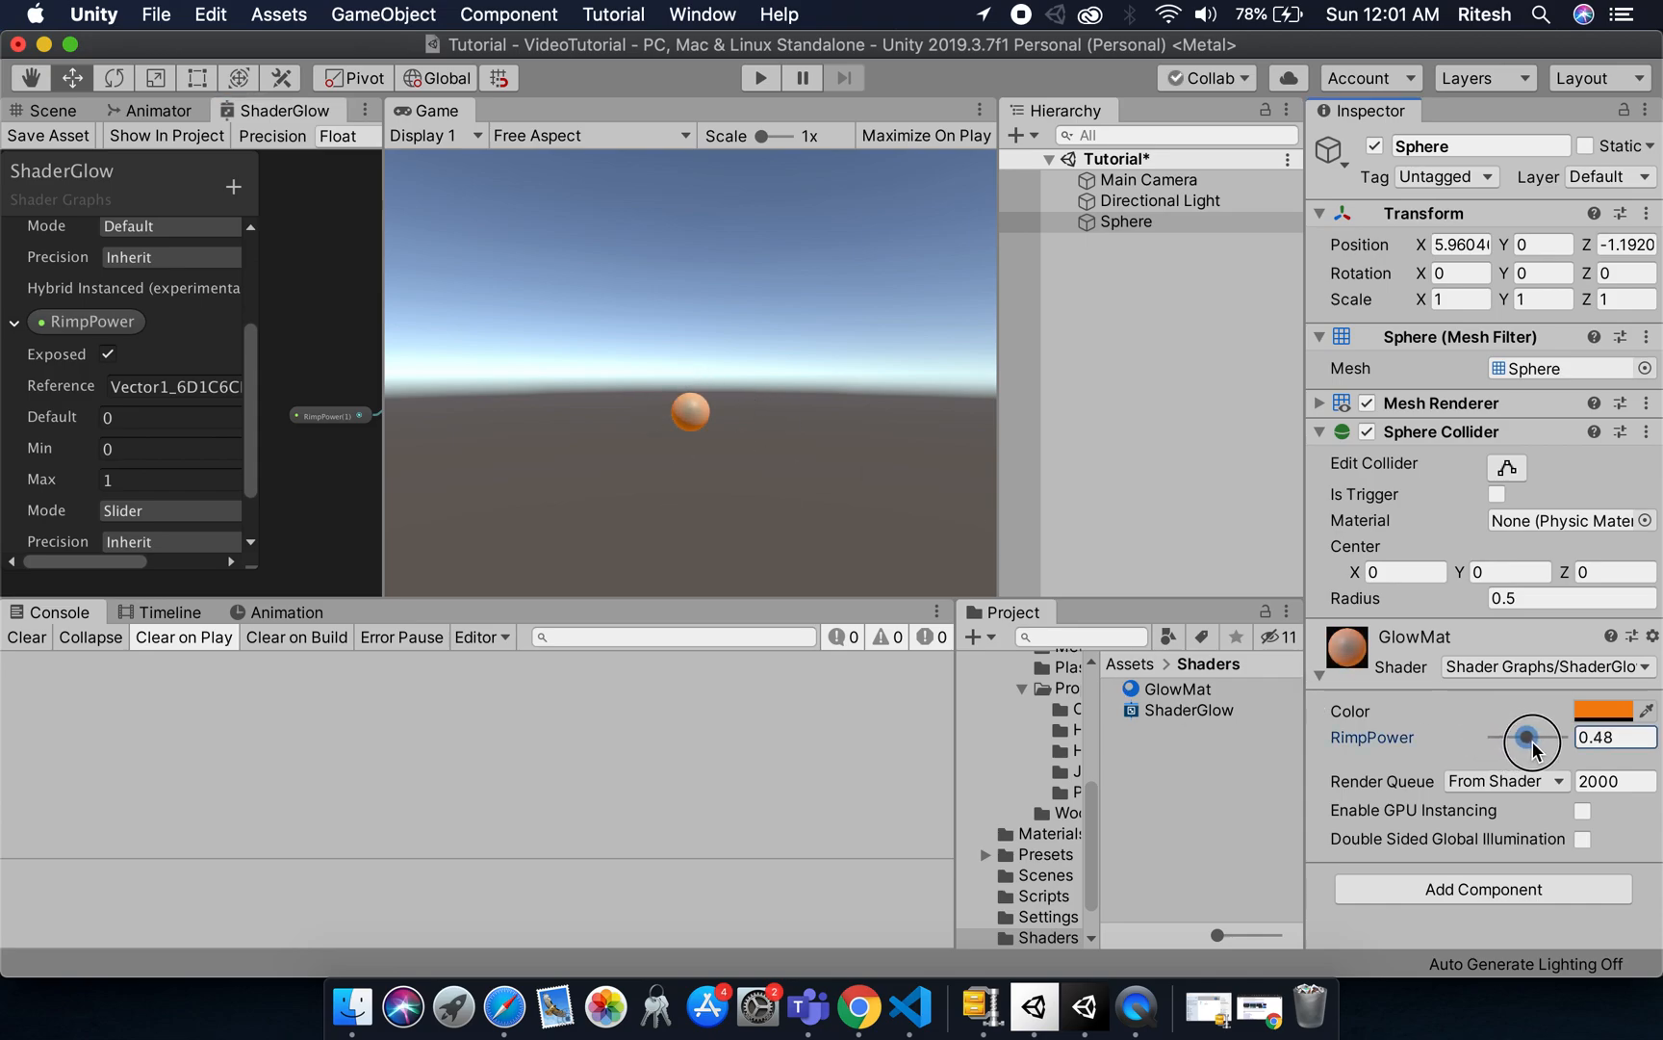
pyautogui.moveTo(1527, 737); pyautogui.dragTo(1544, 737)
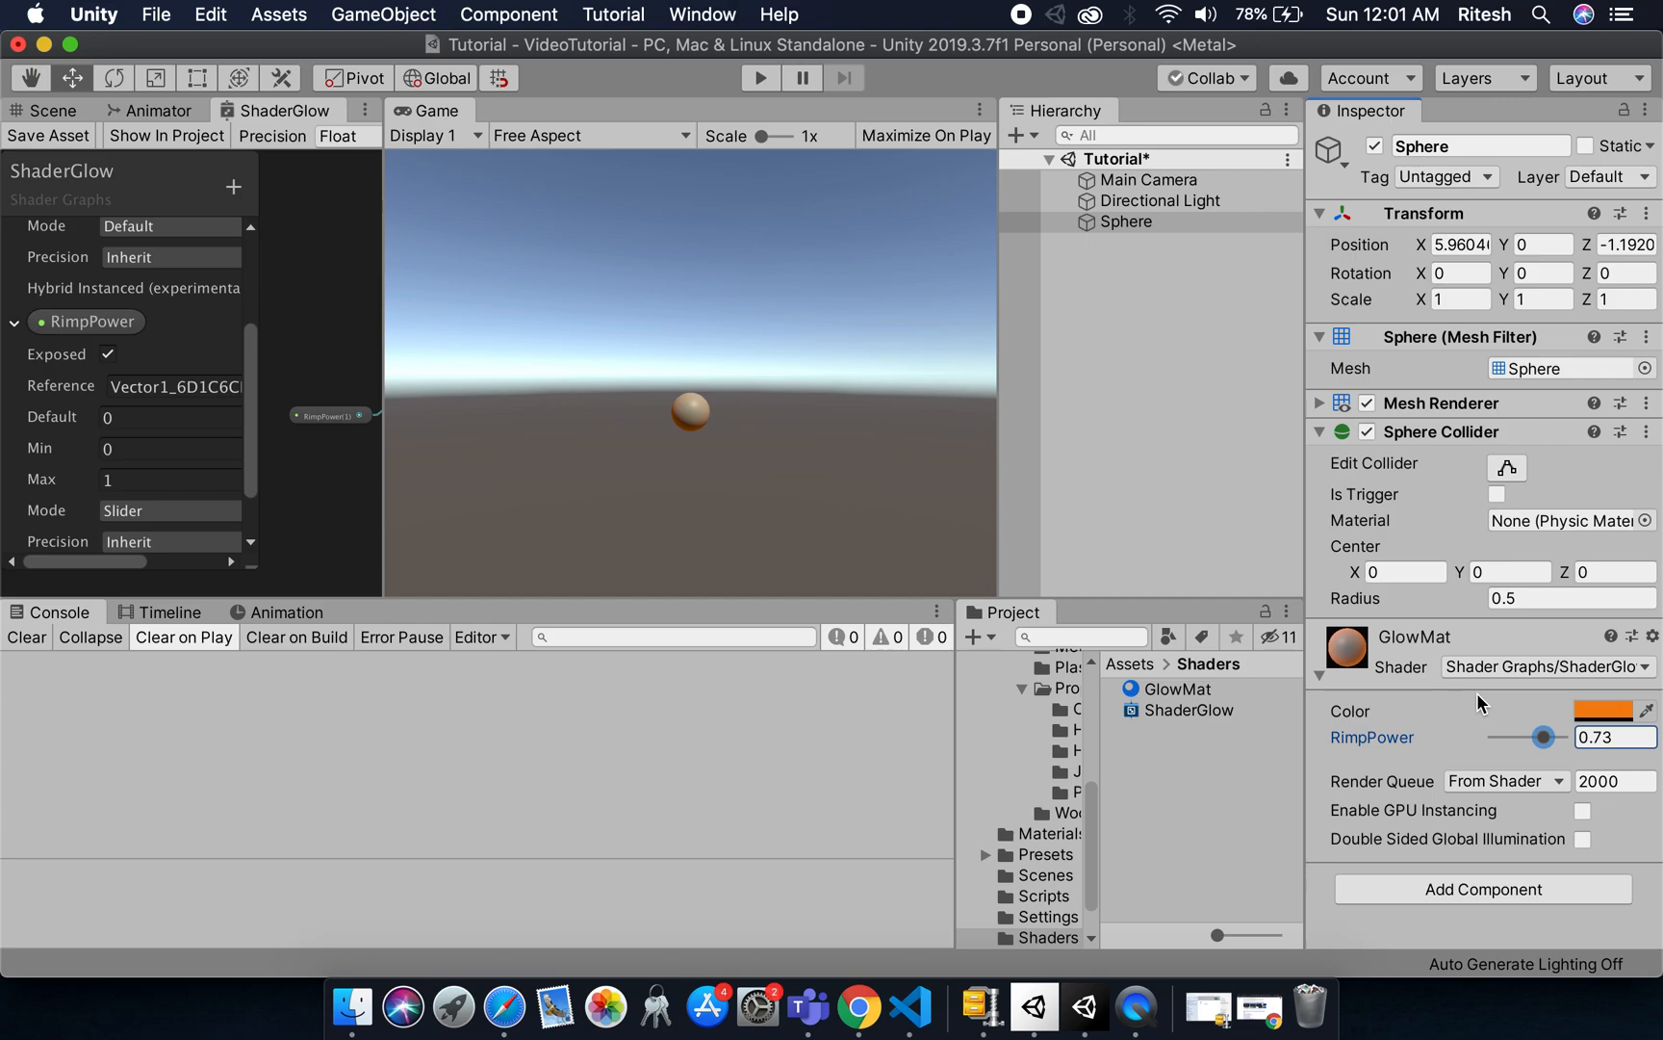
pyautogui.moveTo(1542, 736); pyautogui.dragTo(1553, 735)
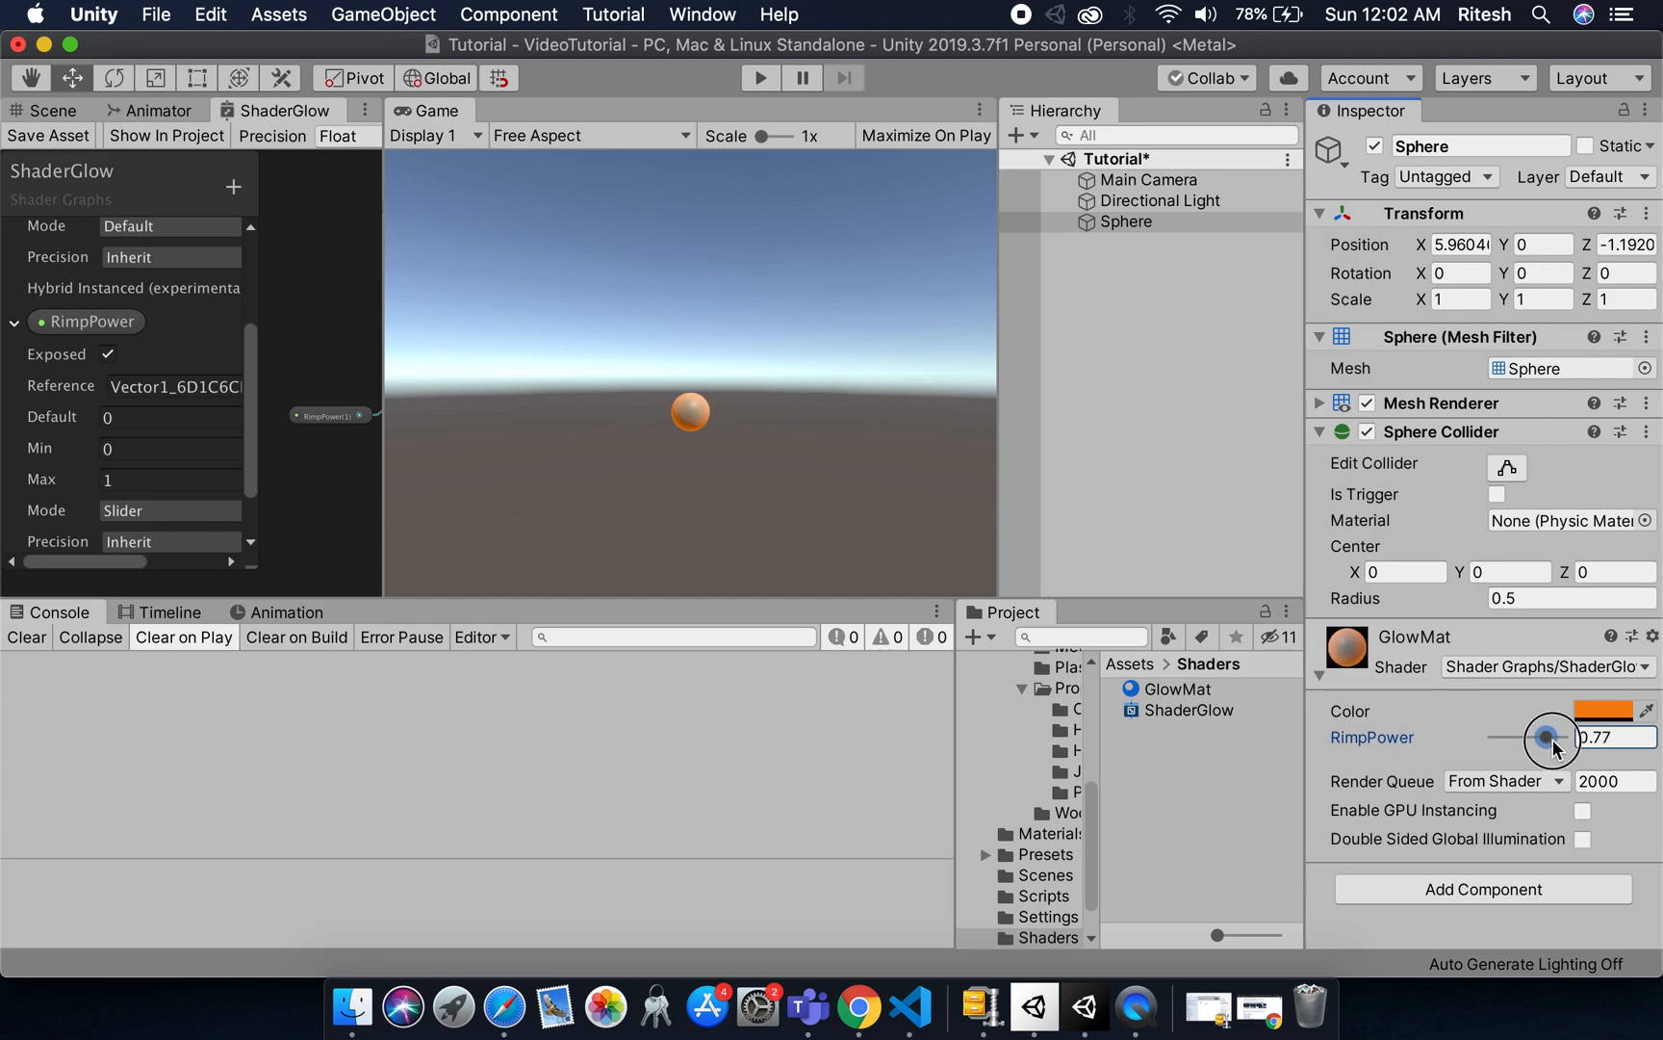
pyautogui.moveTo(1547, 735); pyautogui.dragTo(1559, 736)
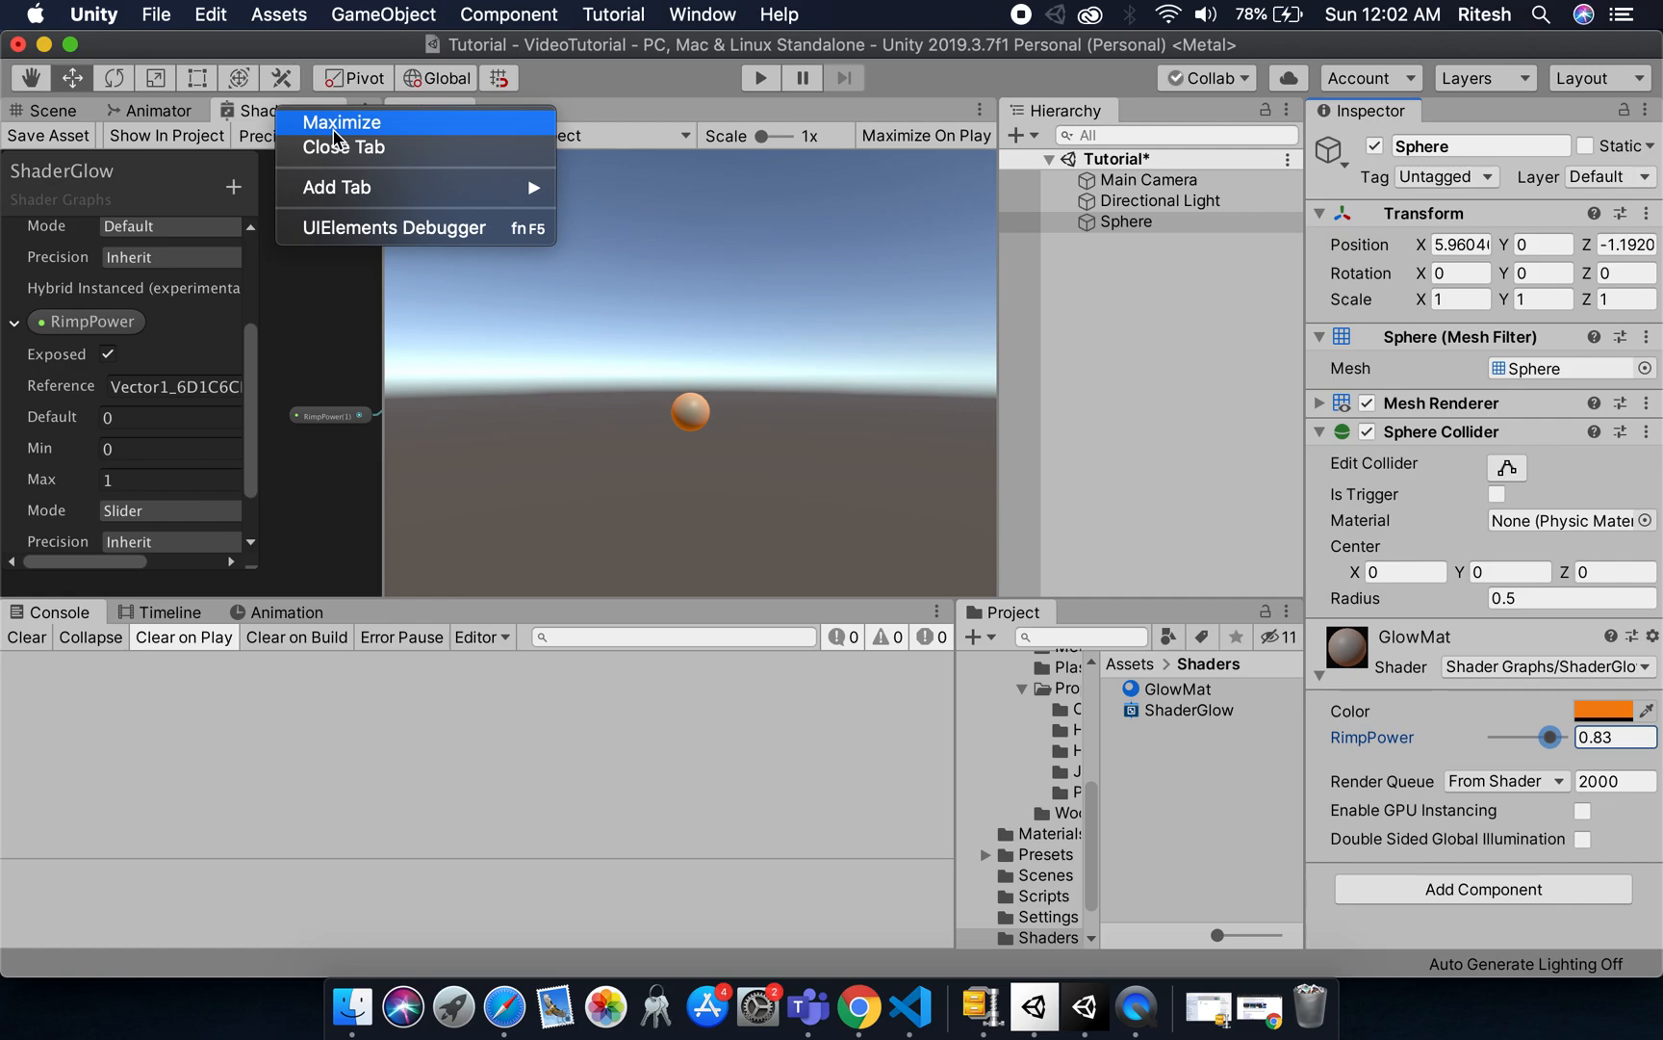
pyautogui.click(343, 123)
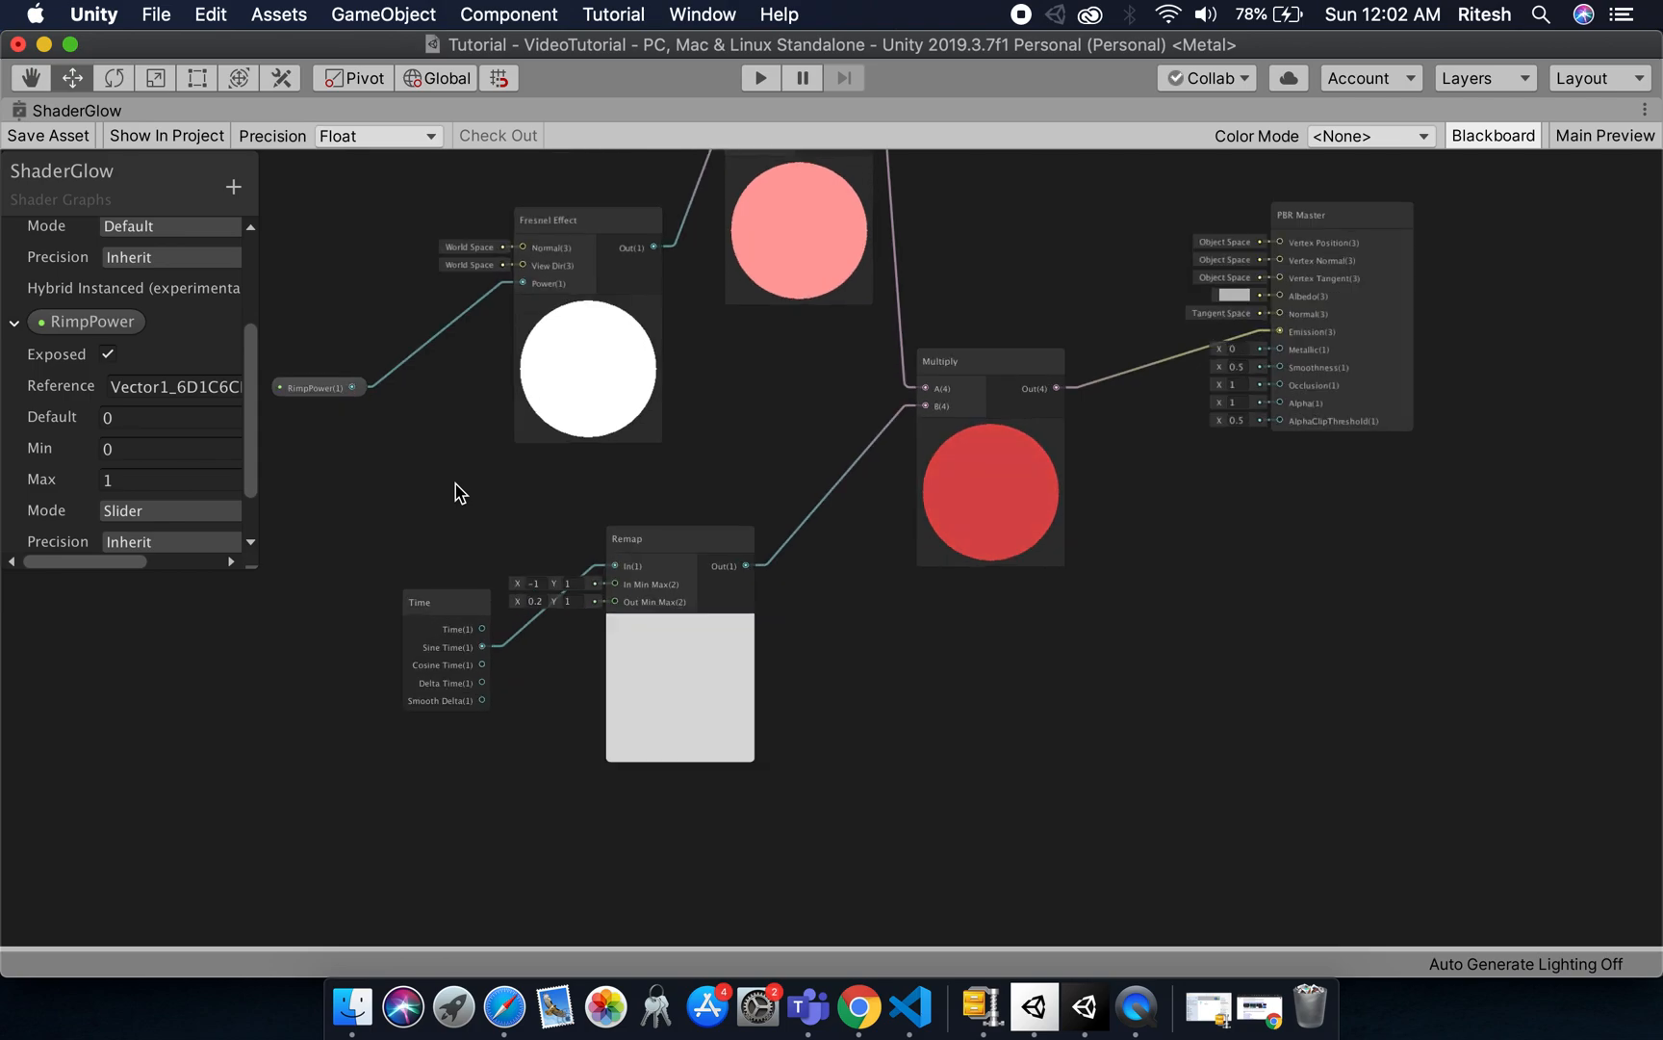
pyautogui.moveTo(400, 749)
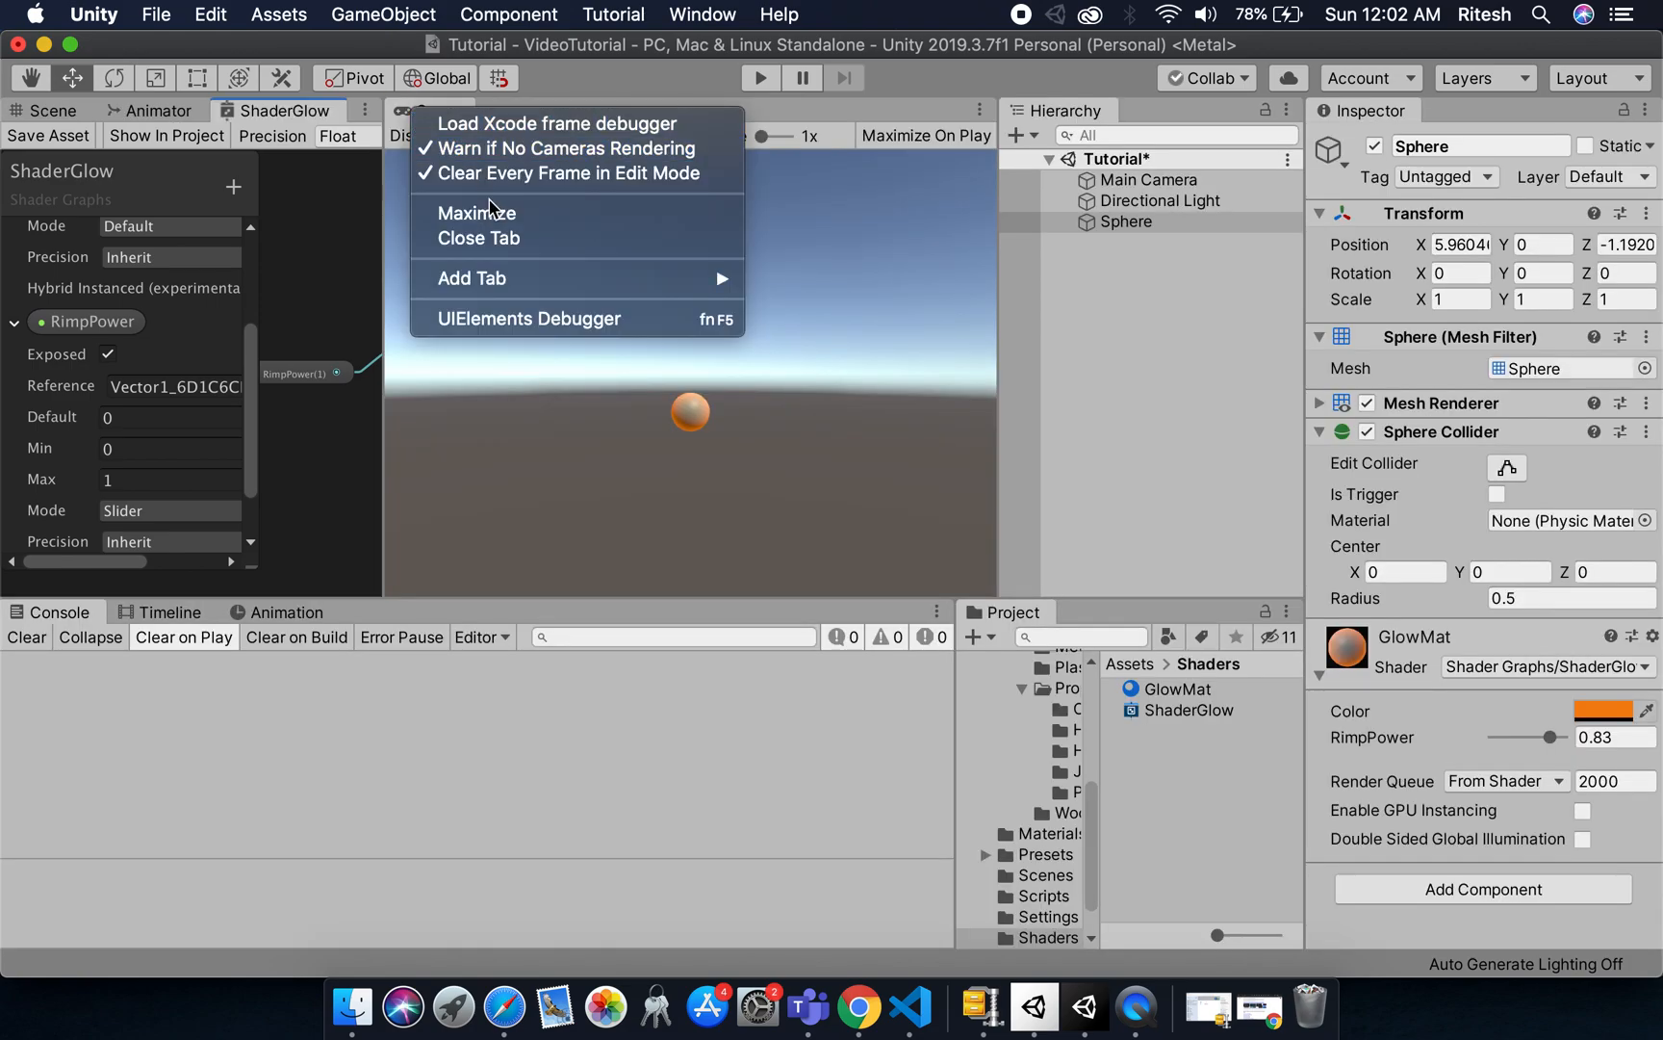
# - Play the scene in a maximized Game view to watch the orange sphere's rim glow
pyautogui.click(761, 79)
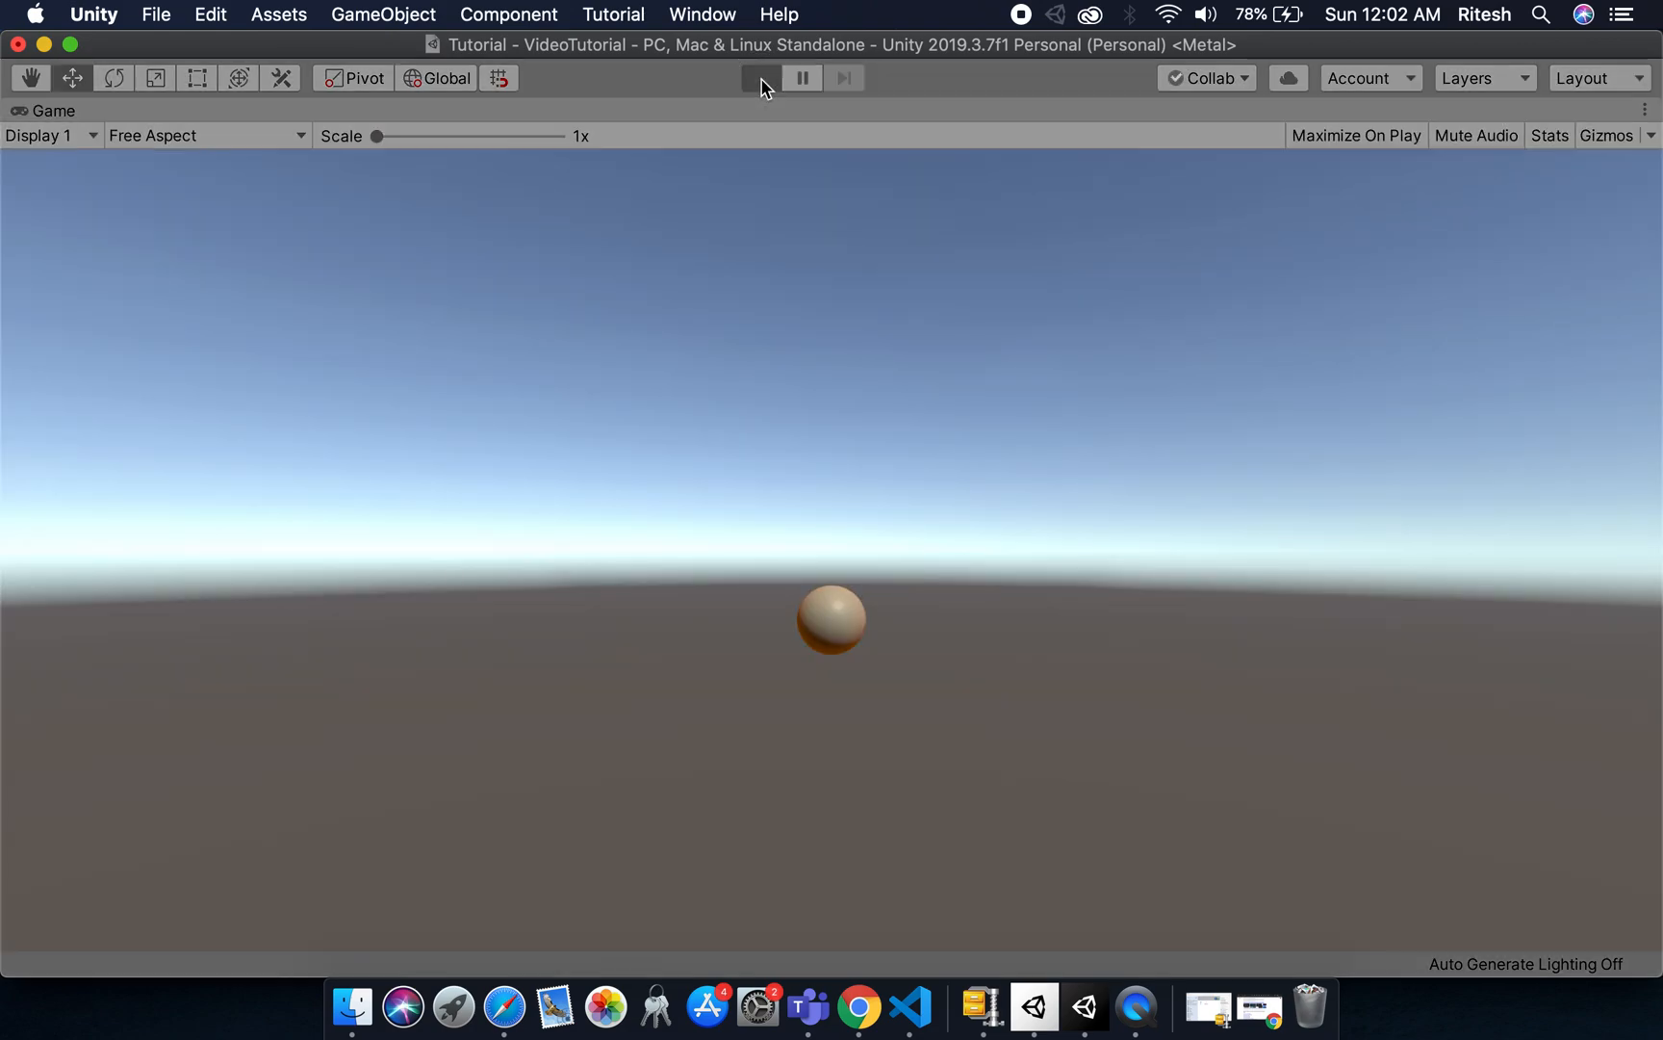
pyautogui.click(758, 81)
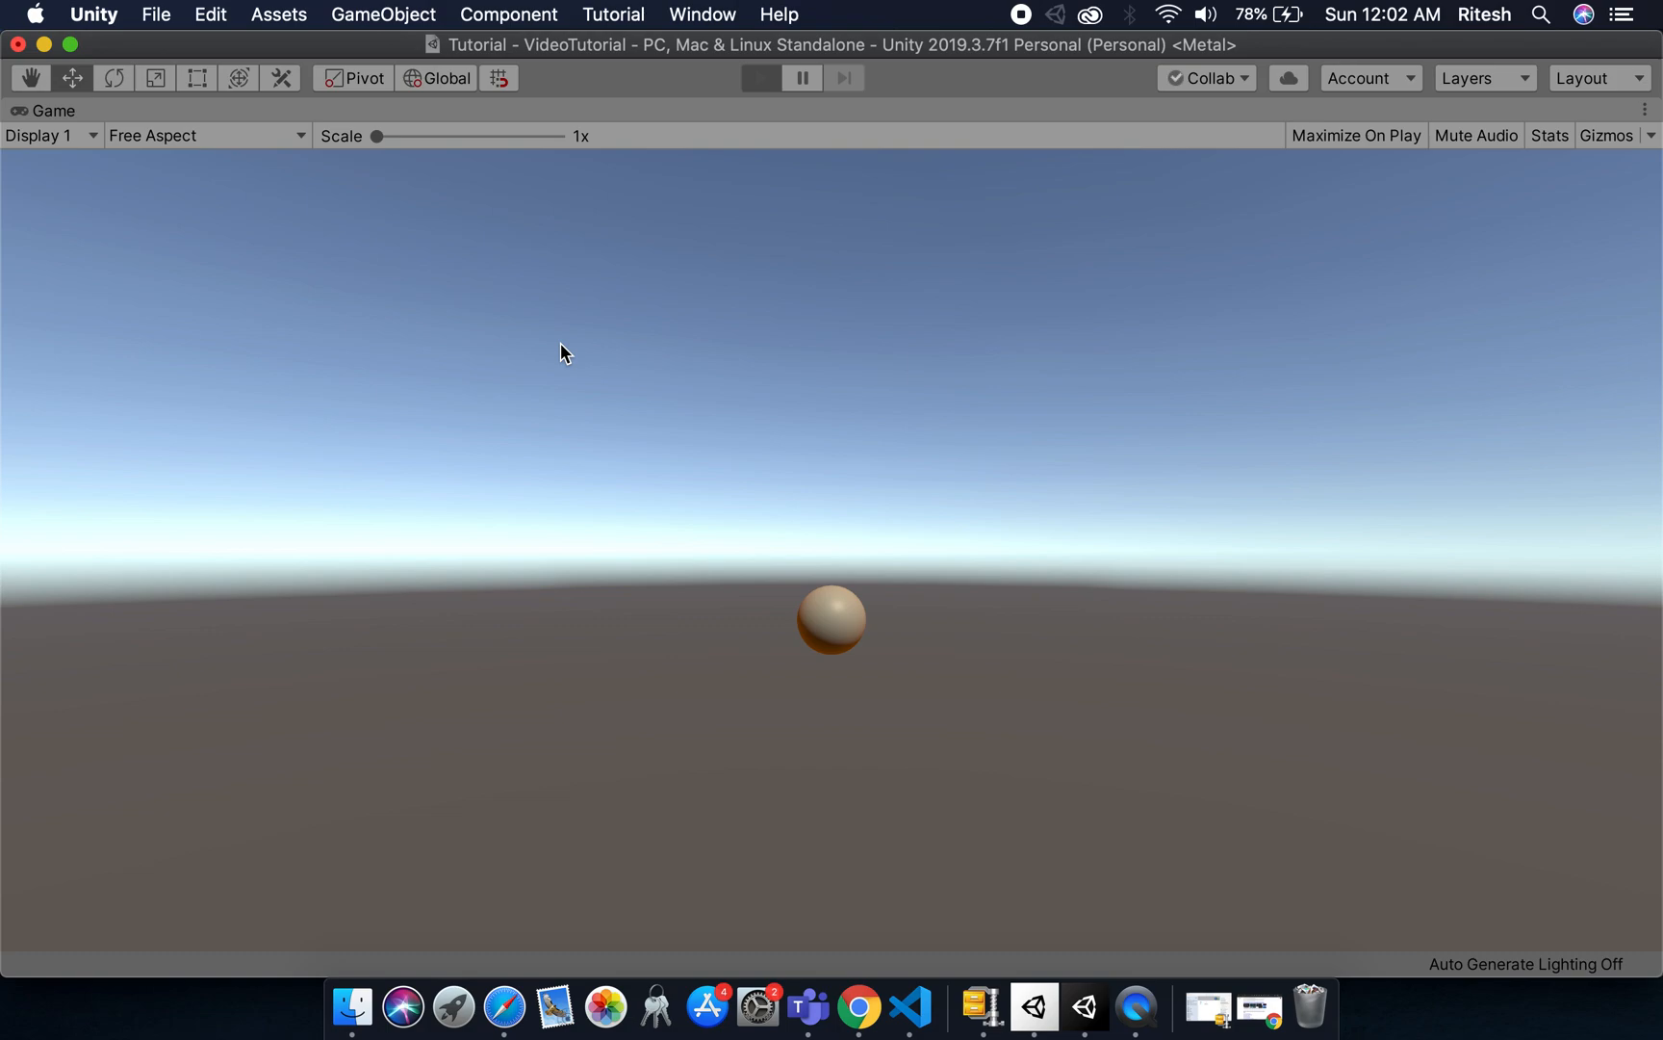
pyautogui.click(762, 79)
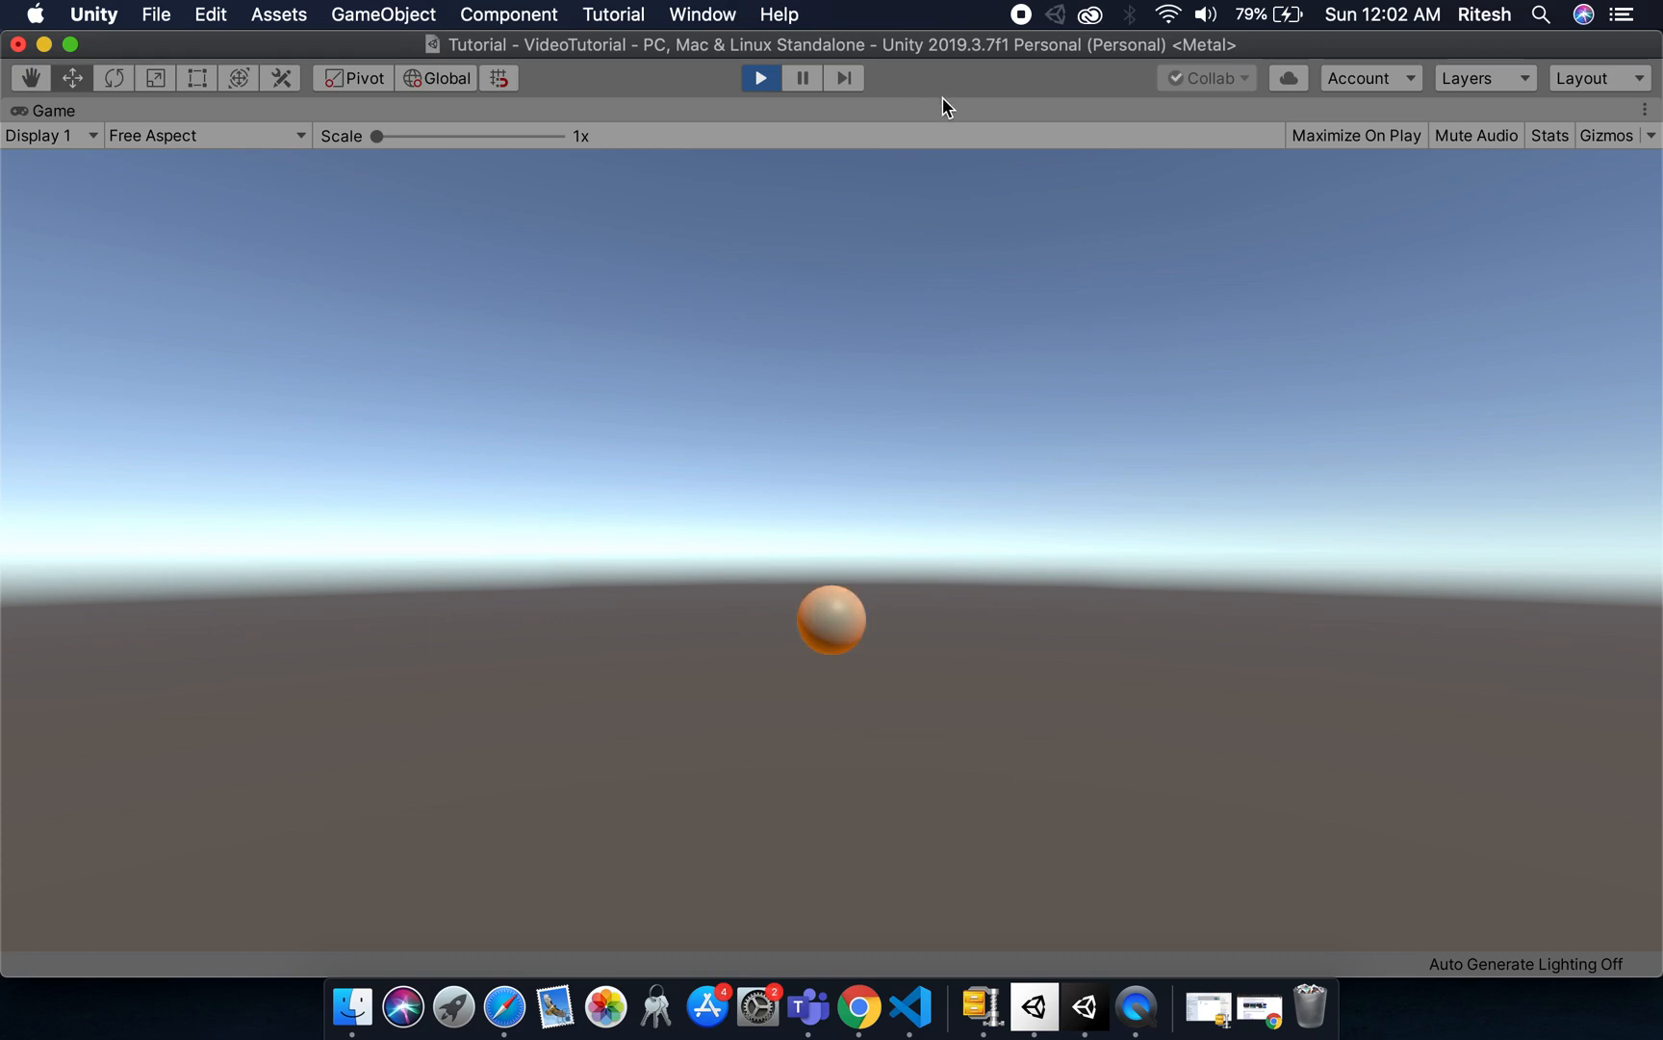
pyautogui.moveTo(1028, 233)
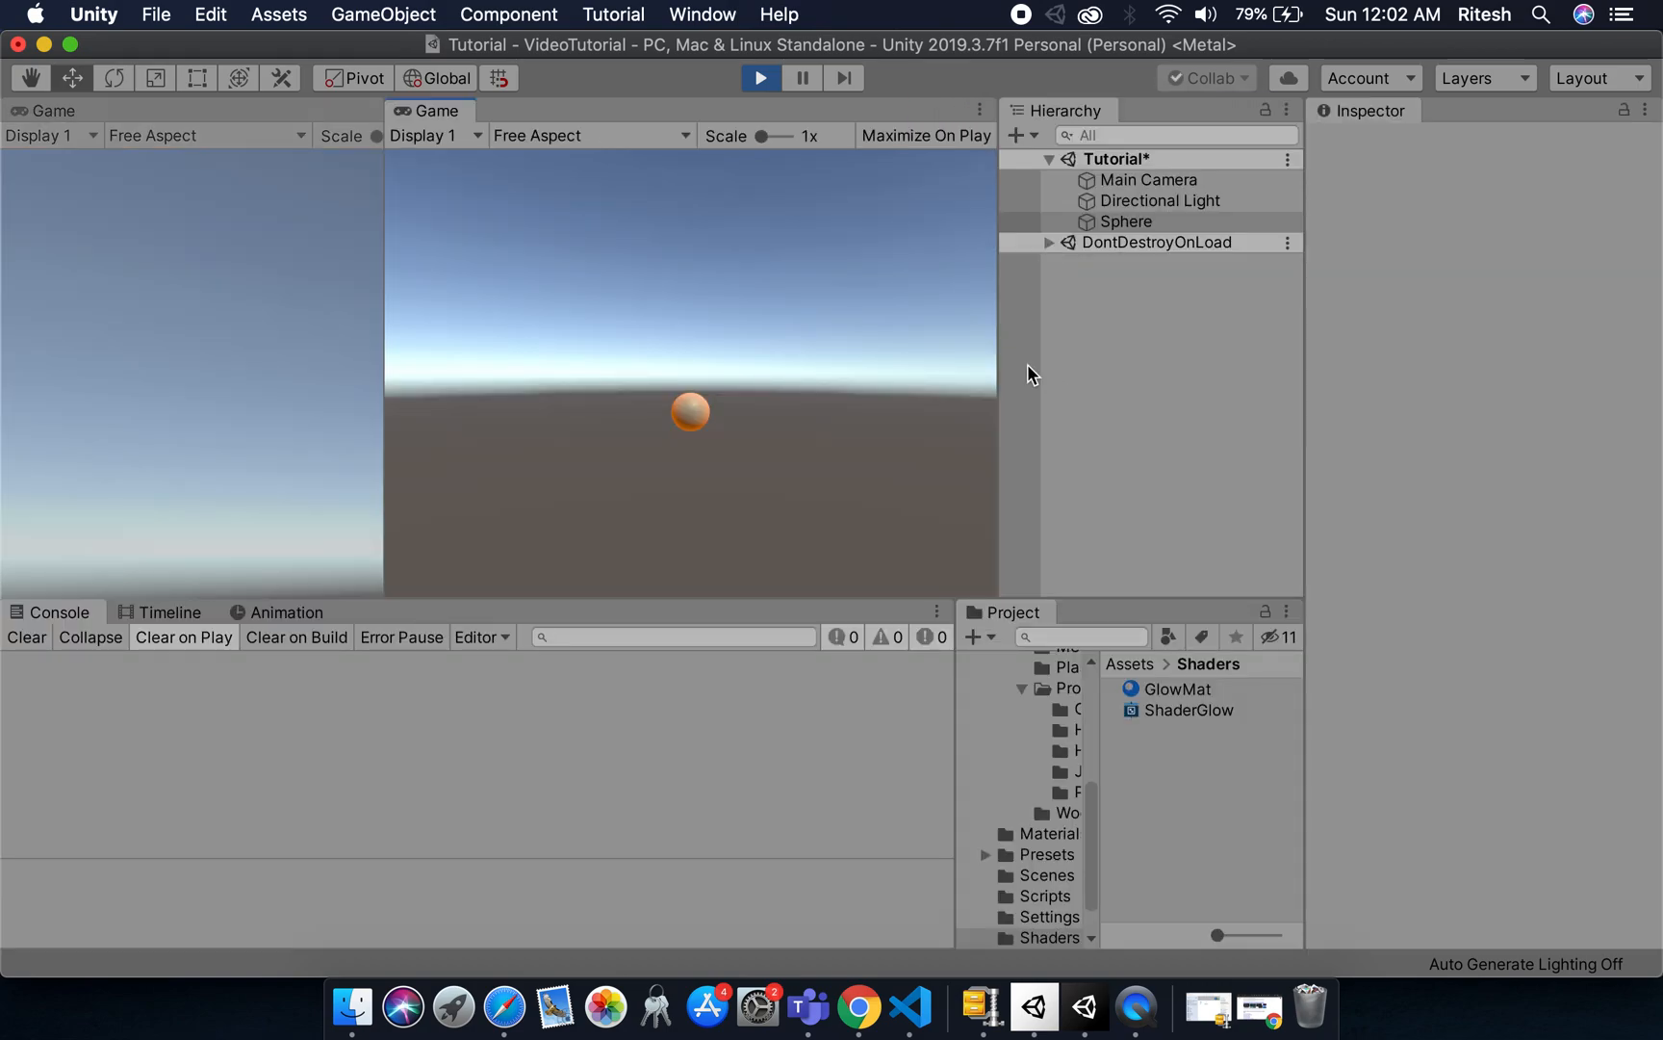
pyautogui.moveTo(1163, 327)
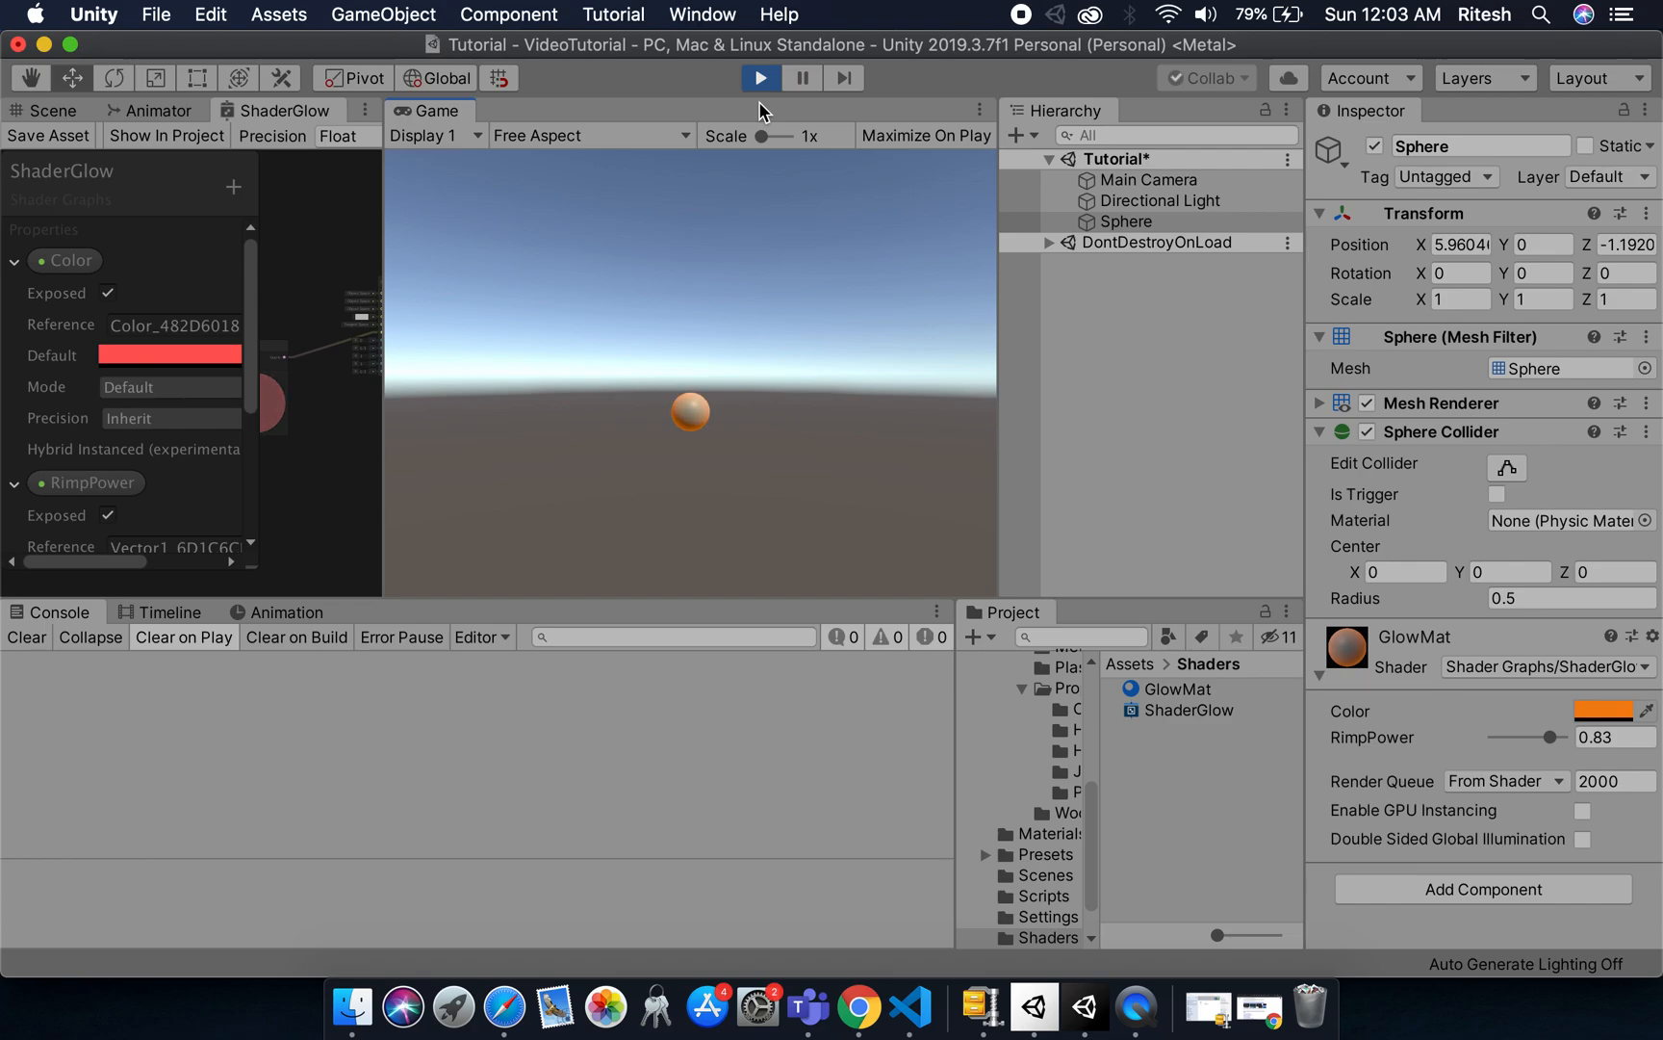
pyautogui.moveTo(987, 9)
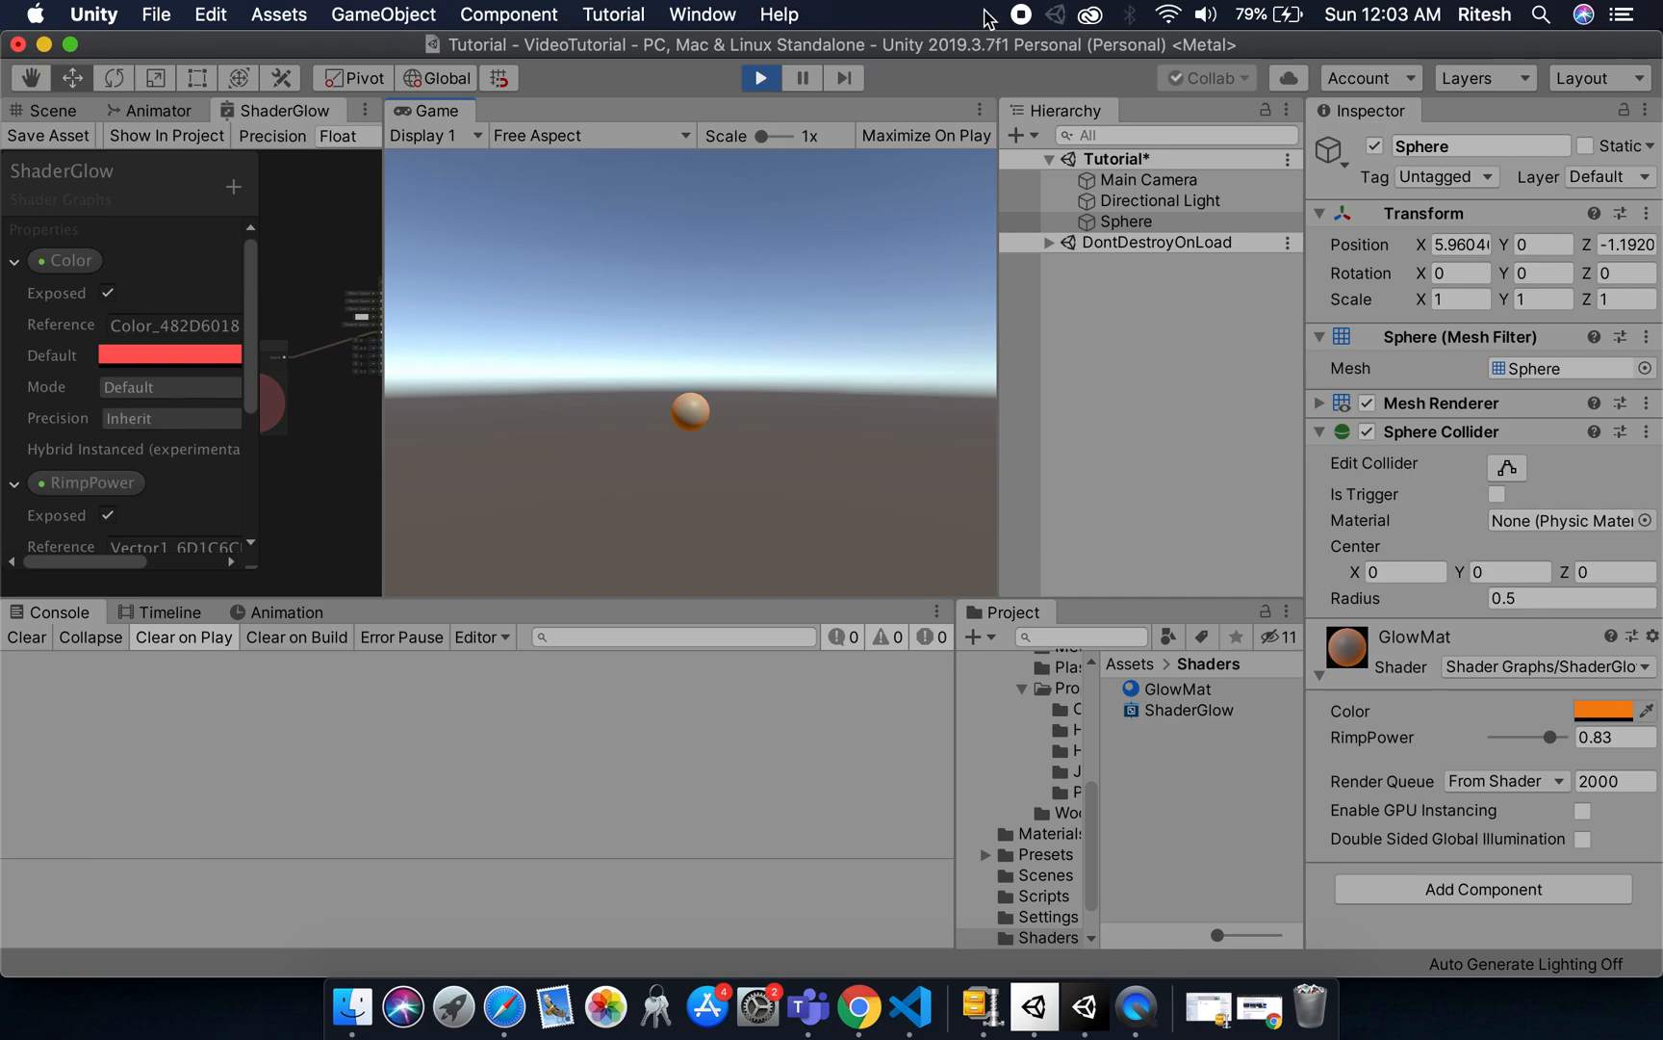